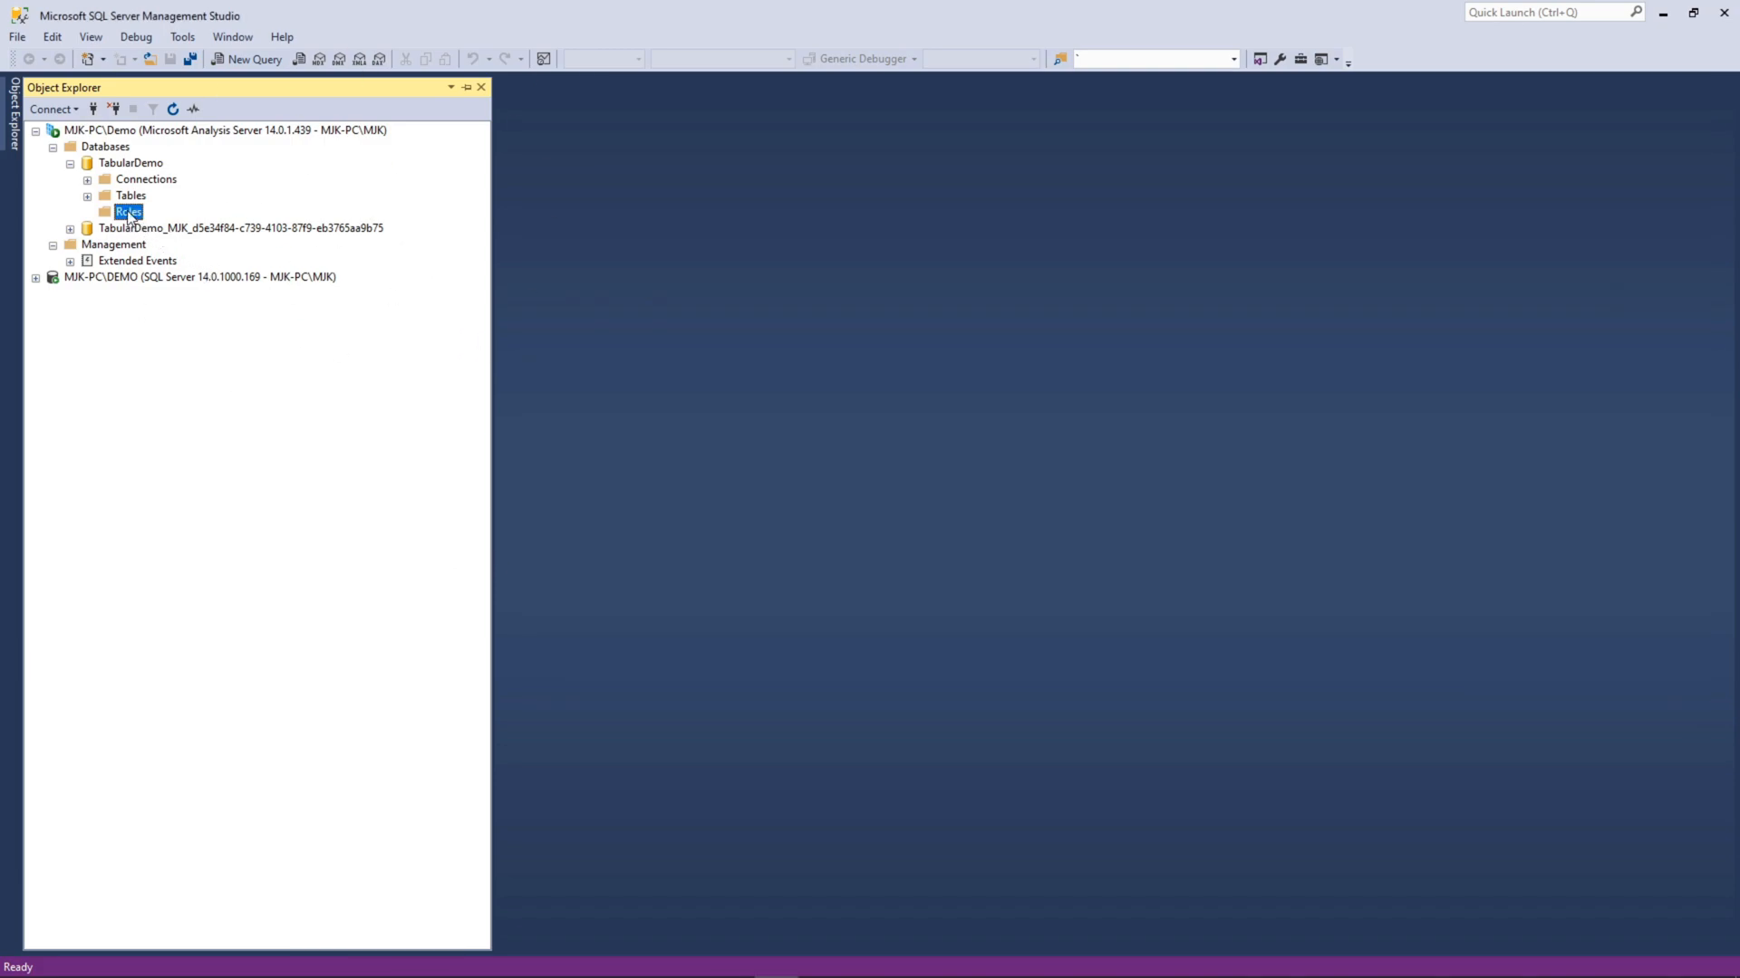
Bring up the TabularDemo model project in Visual Studio from SSMS's Roles folder.
right_click(127, 212)
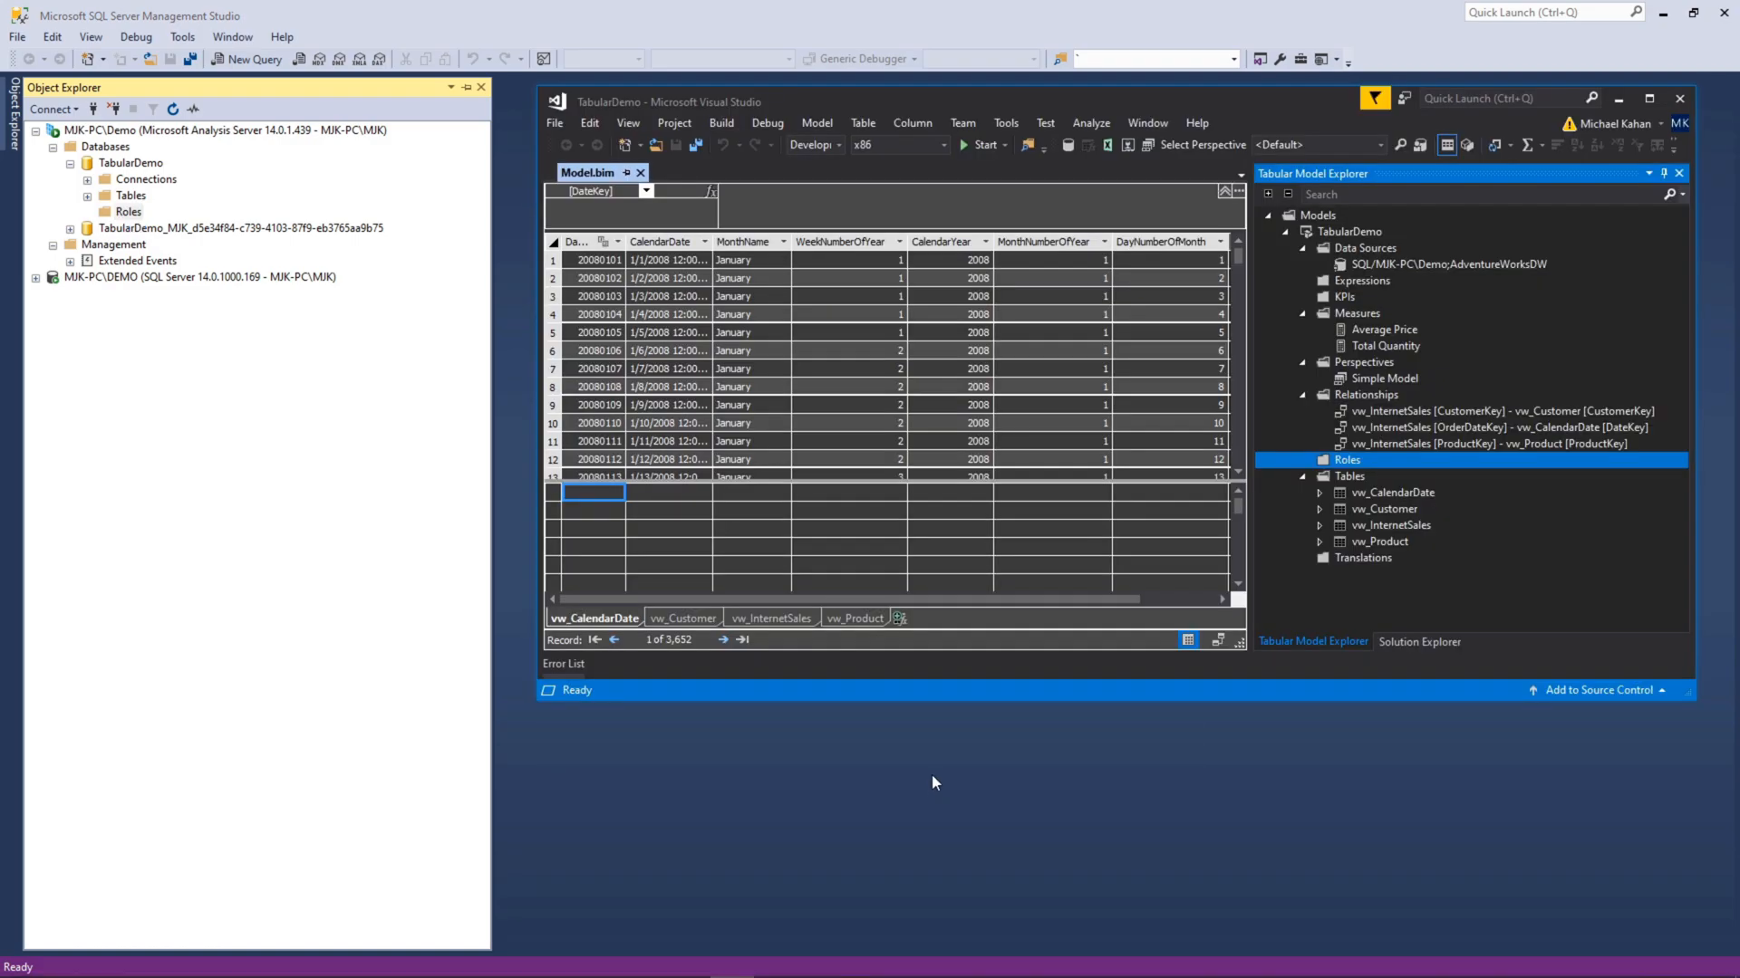
mouse_move(1113, 174)
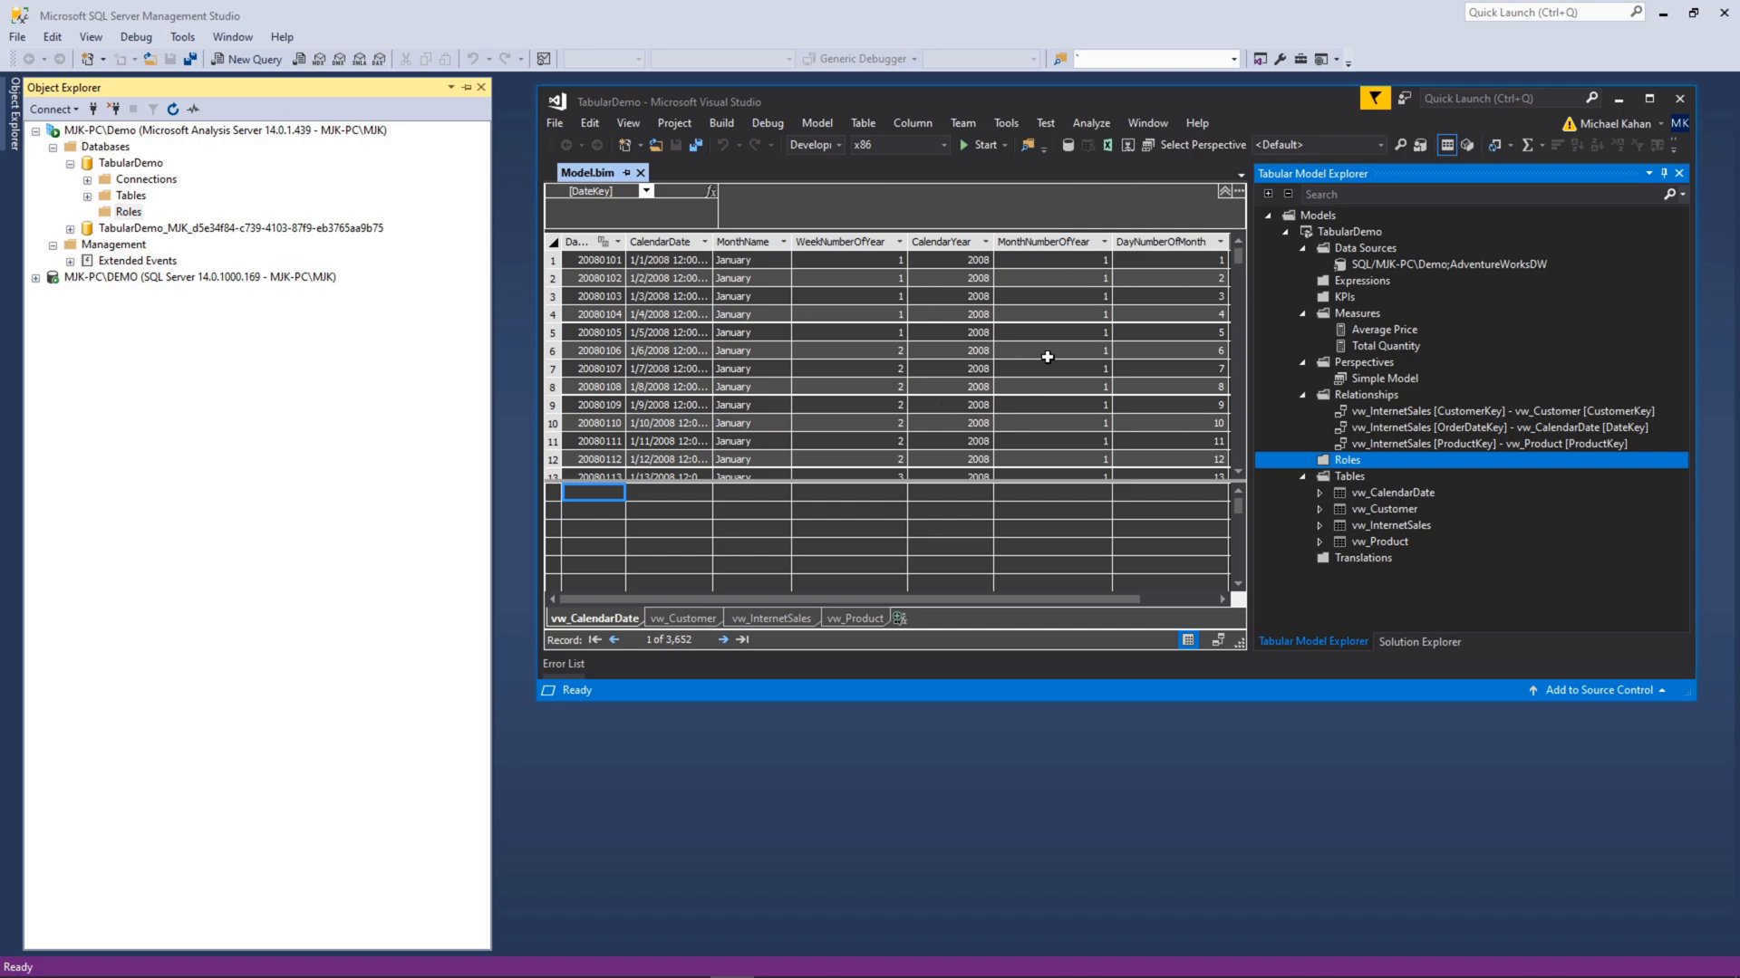
mouse_move(1093, 371)
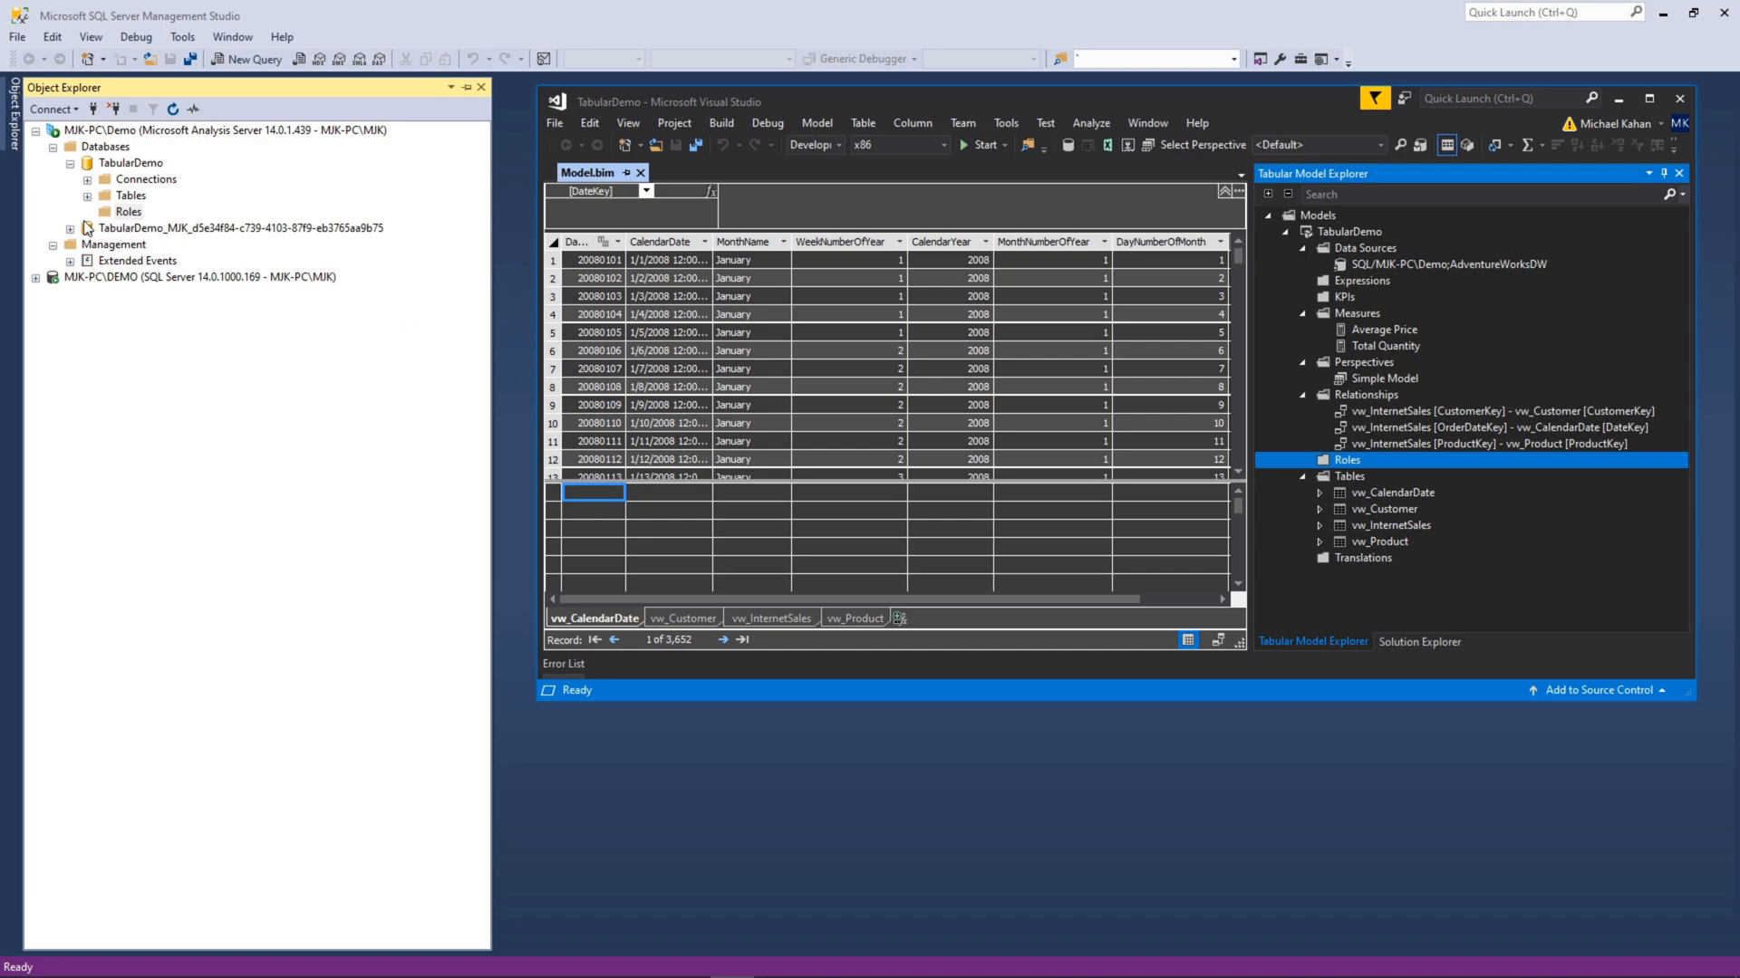
mouse_move(845, 218)
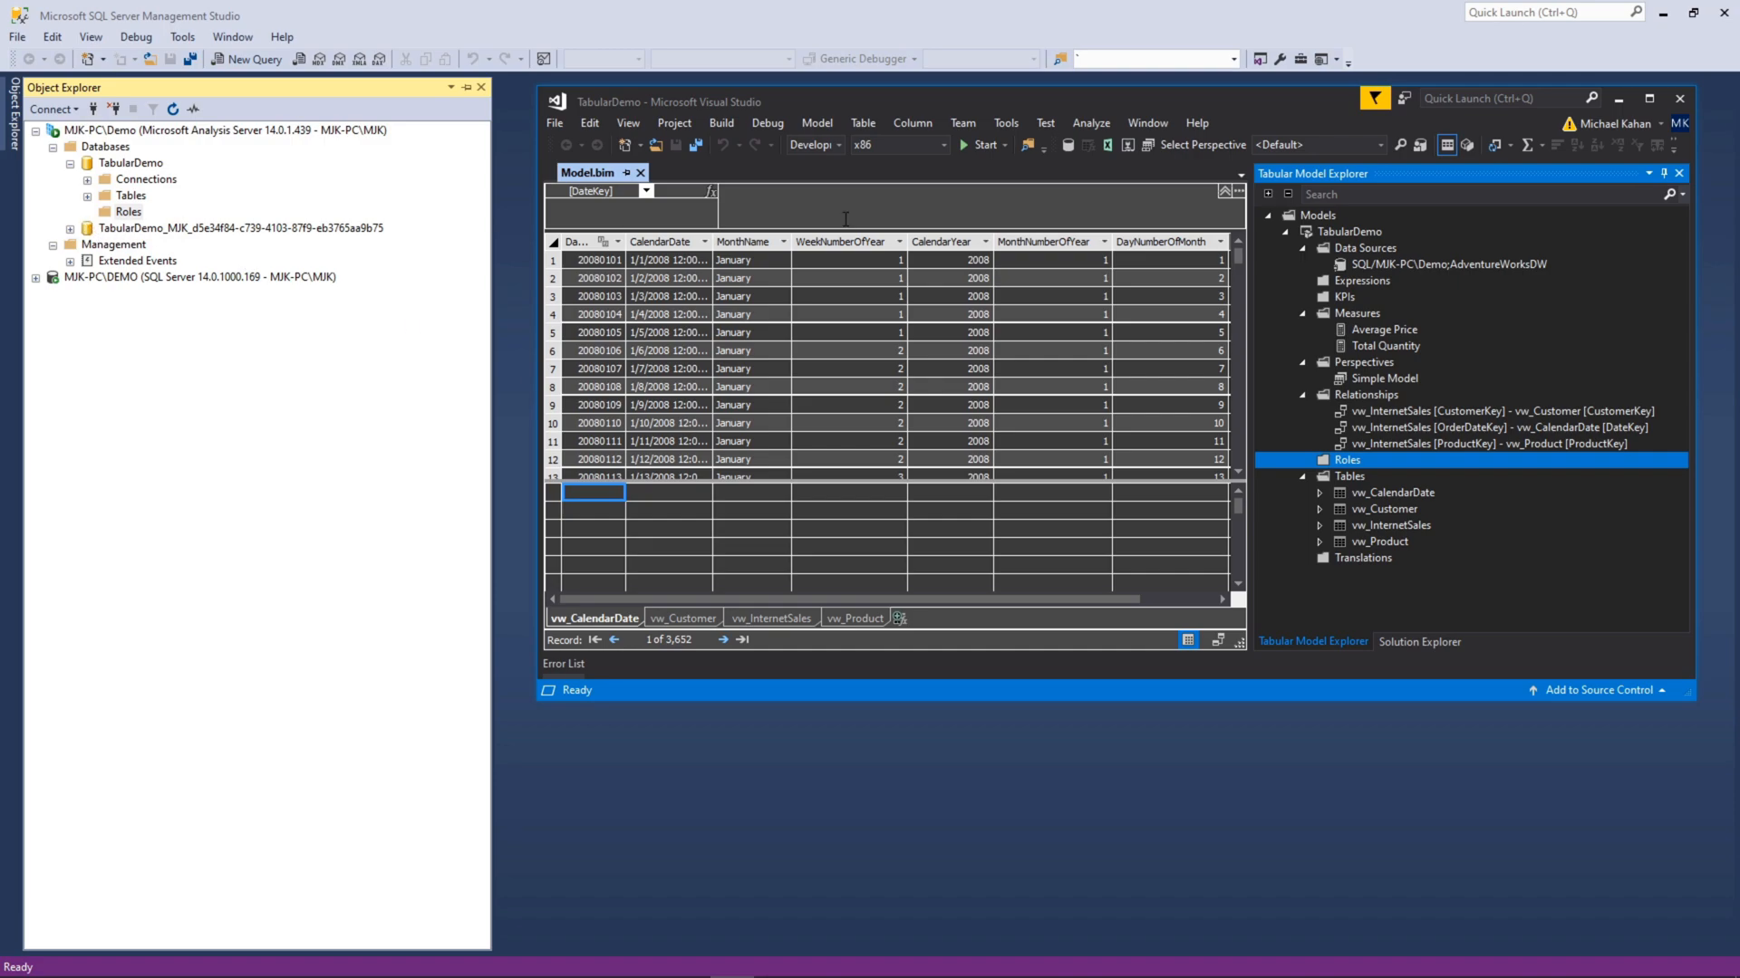
mouse_move(1031, 296)
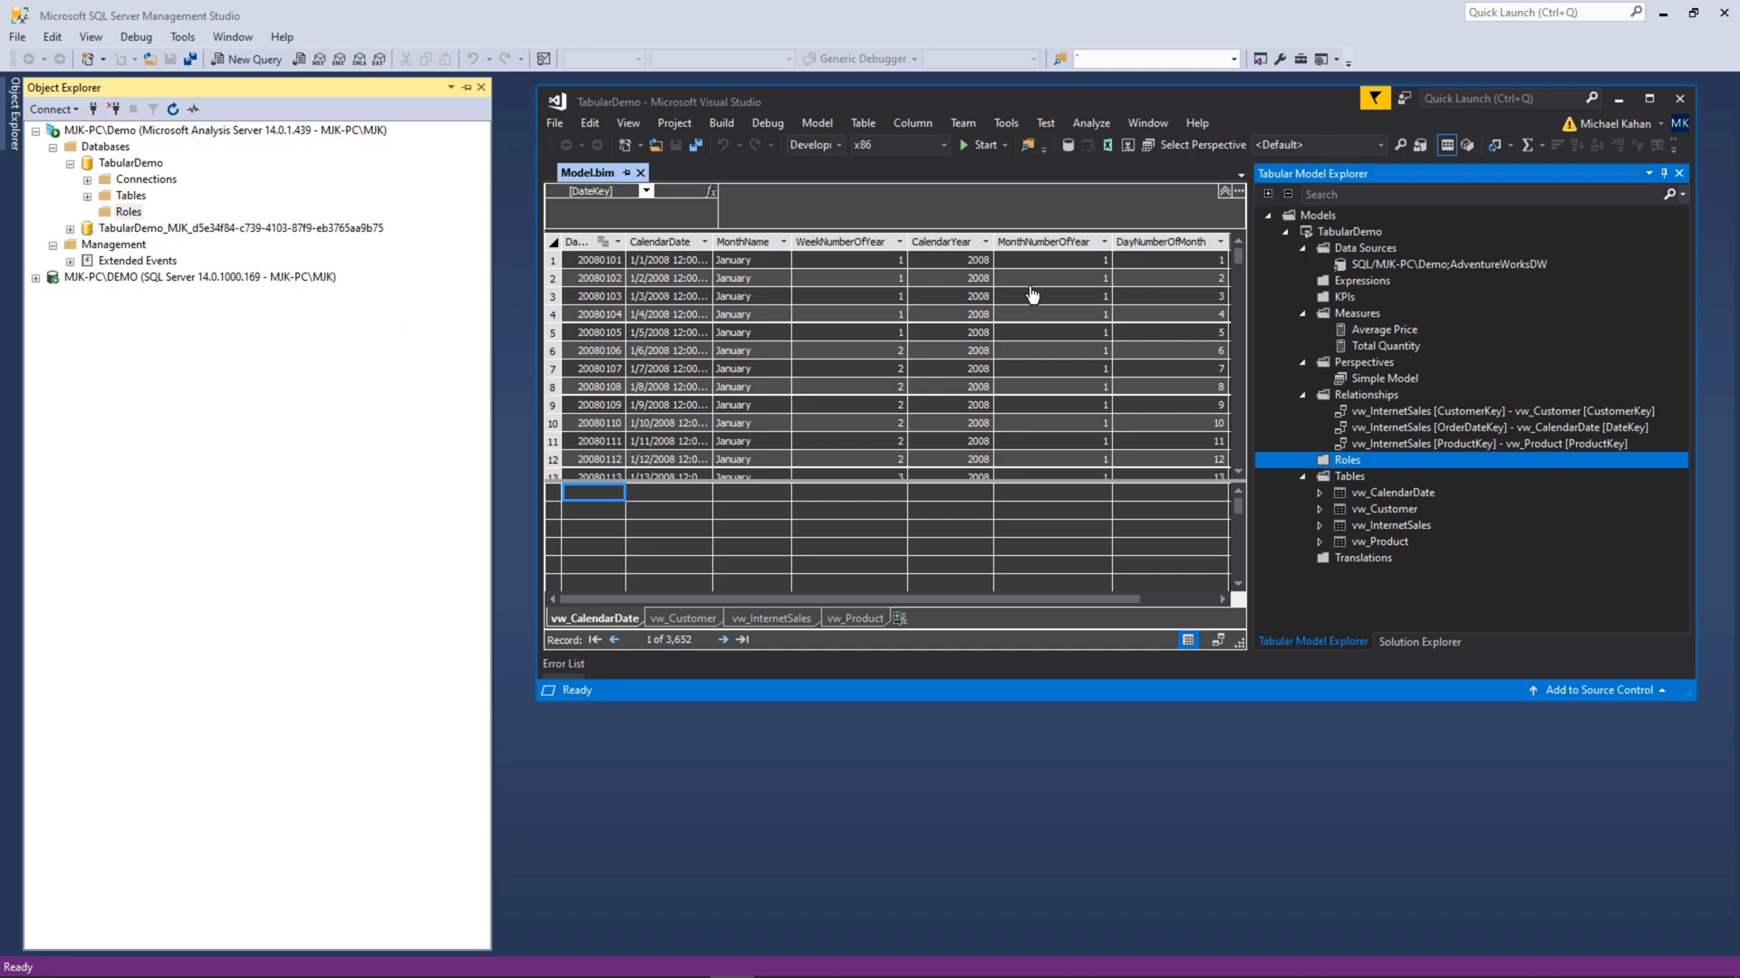
mouse_move(1004, 123)
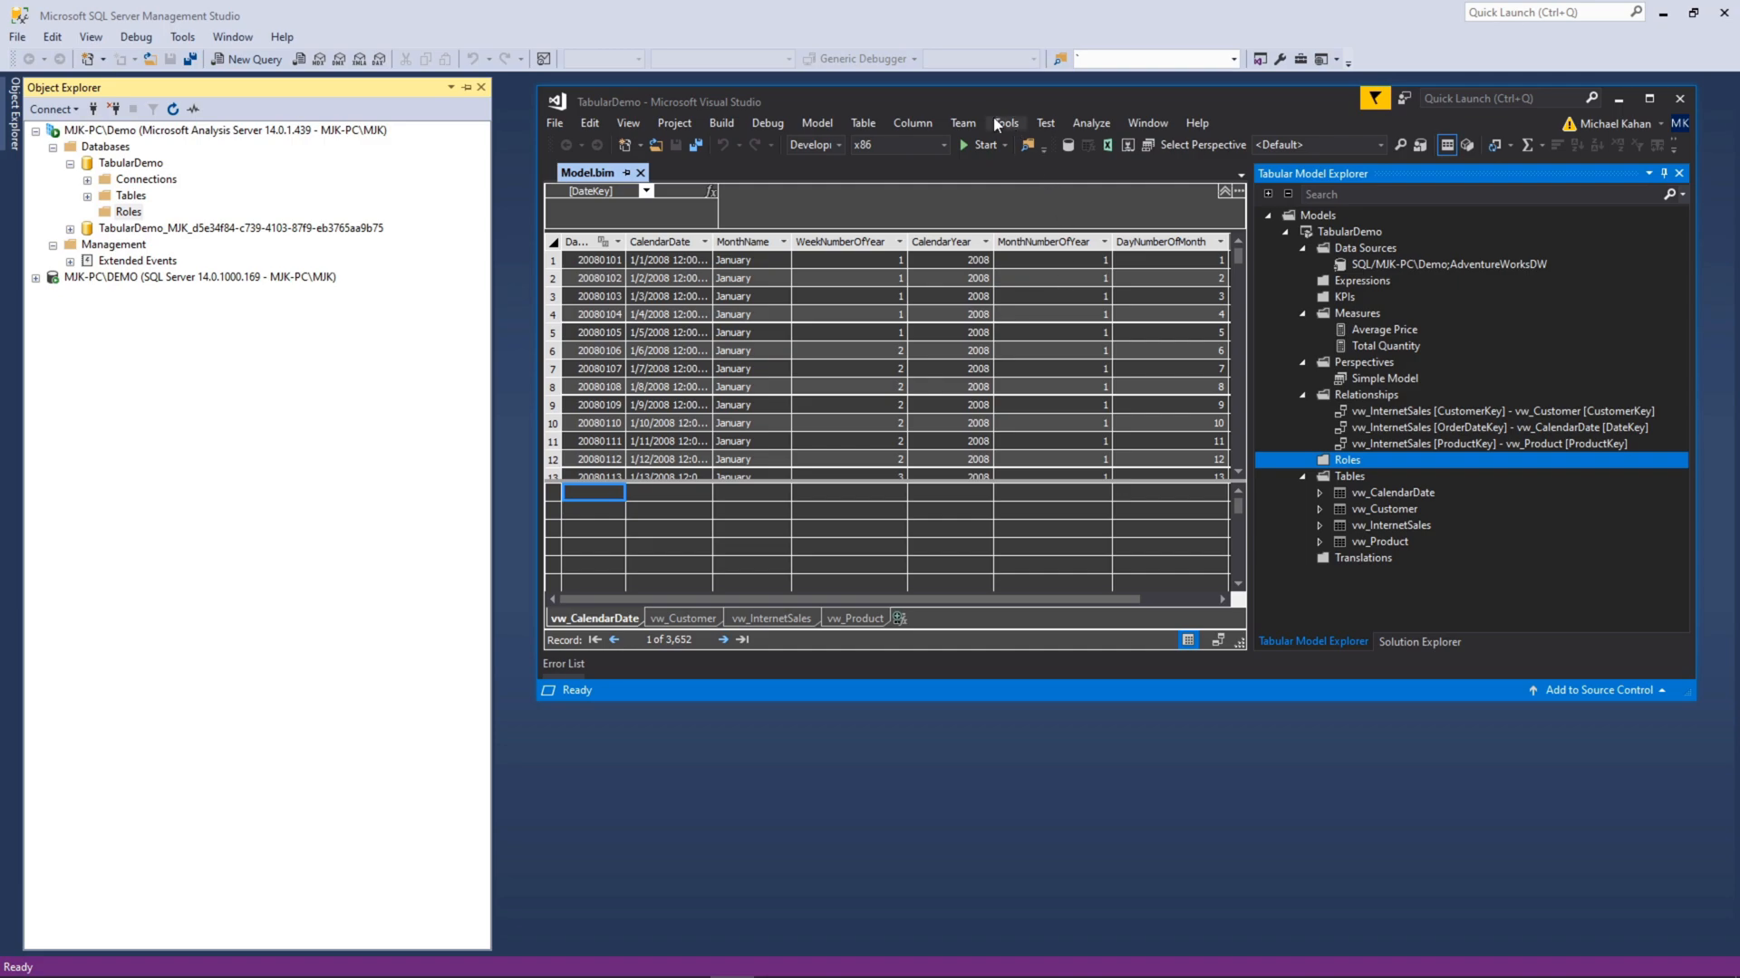
Maximize the Visual Studio window showing the vw_CalendarDate table and model explorer.
click(1649, 100)
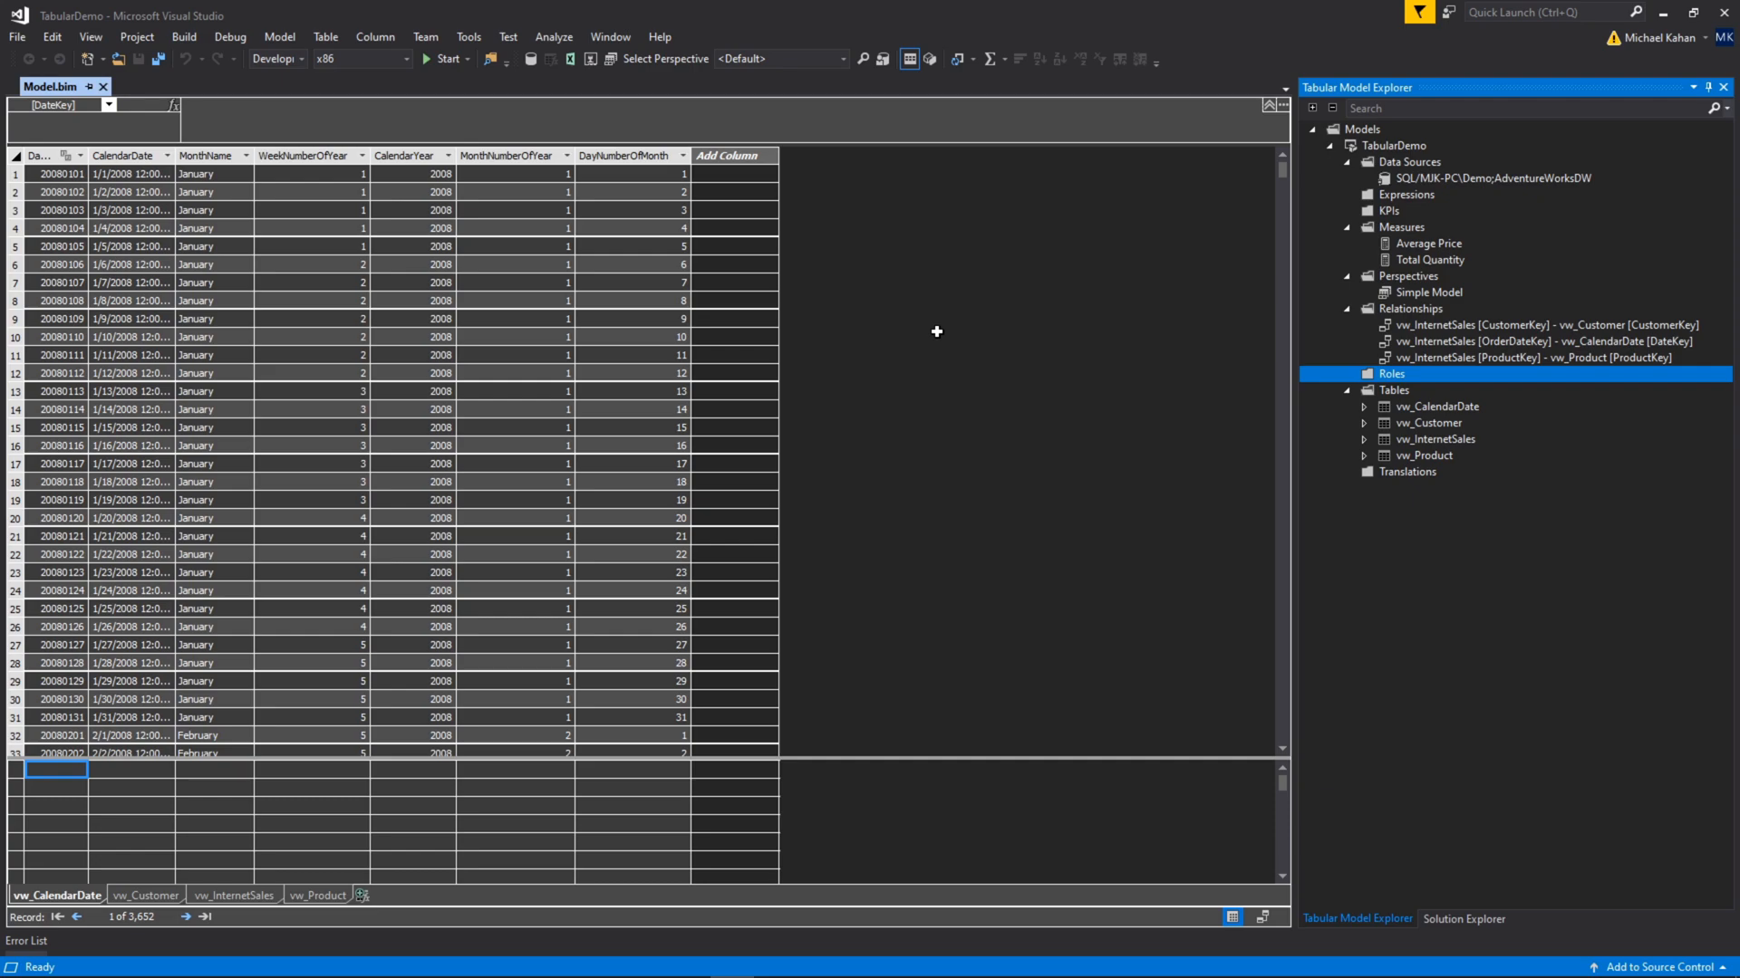
mouse_move(952, 323)
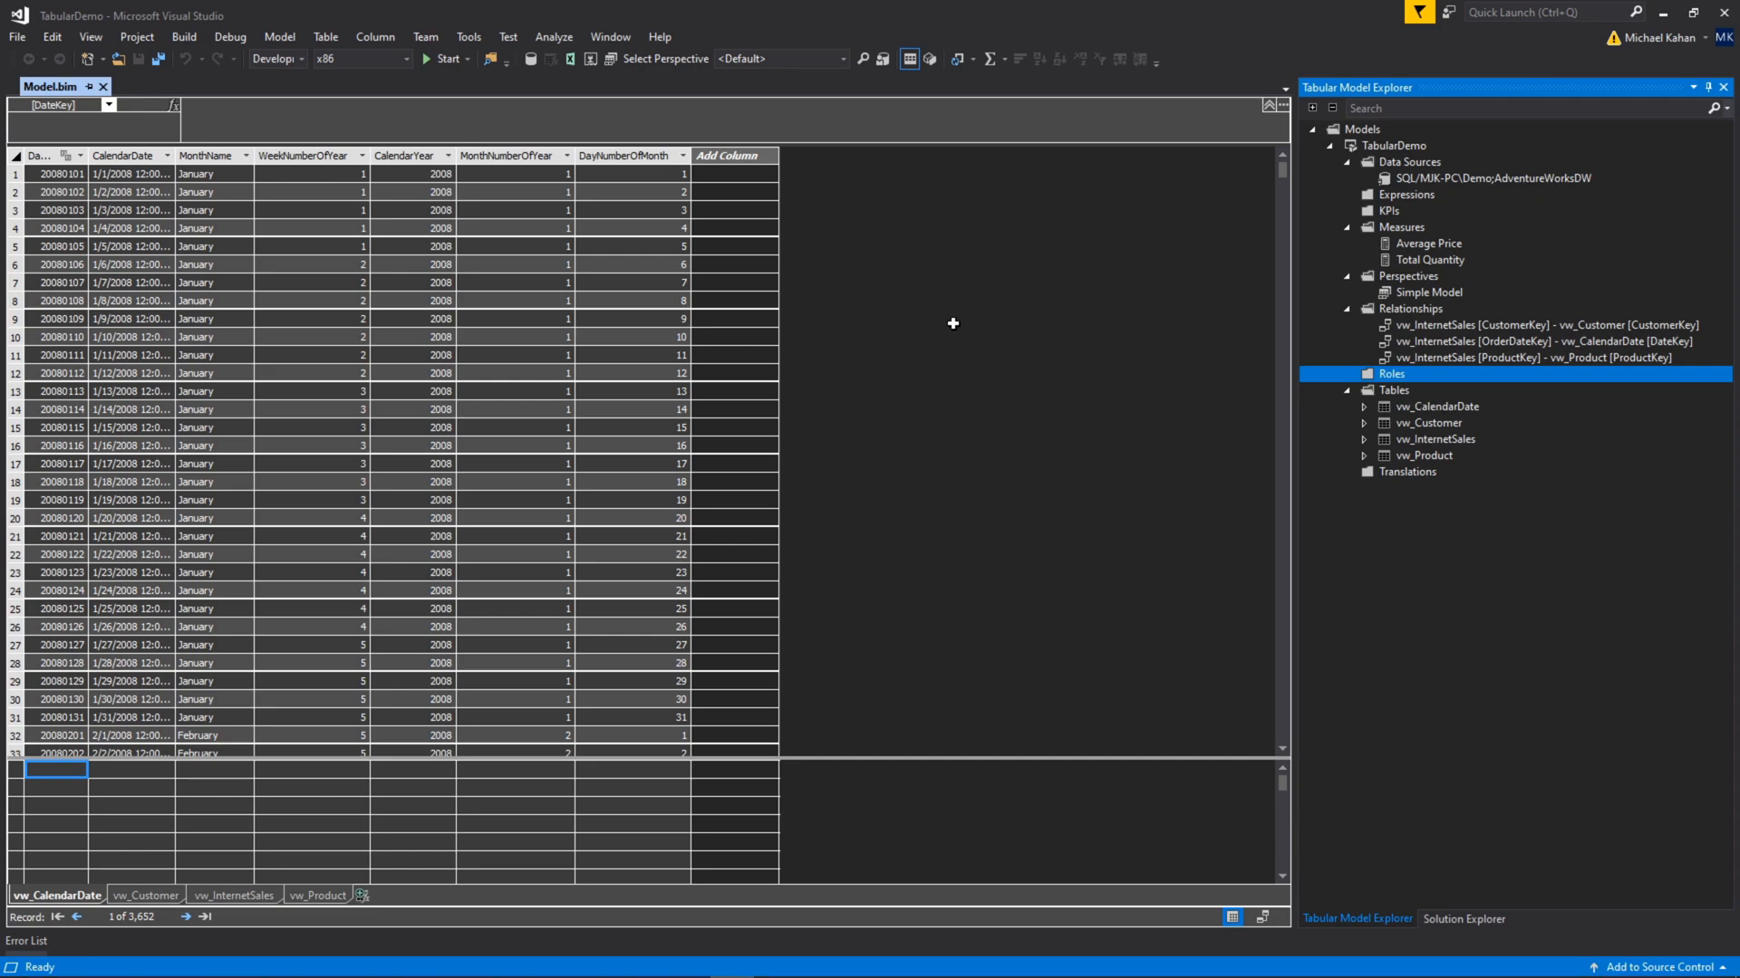
mouse_move(978, 342)
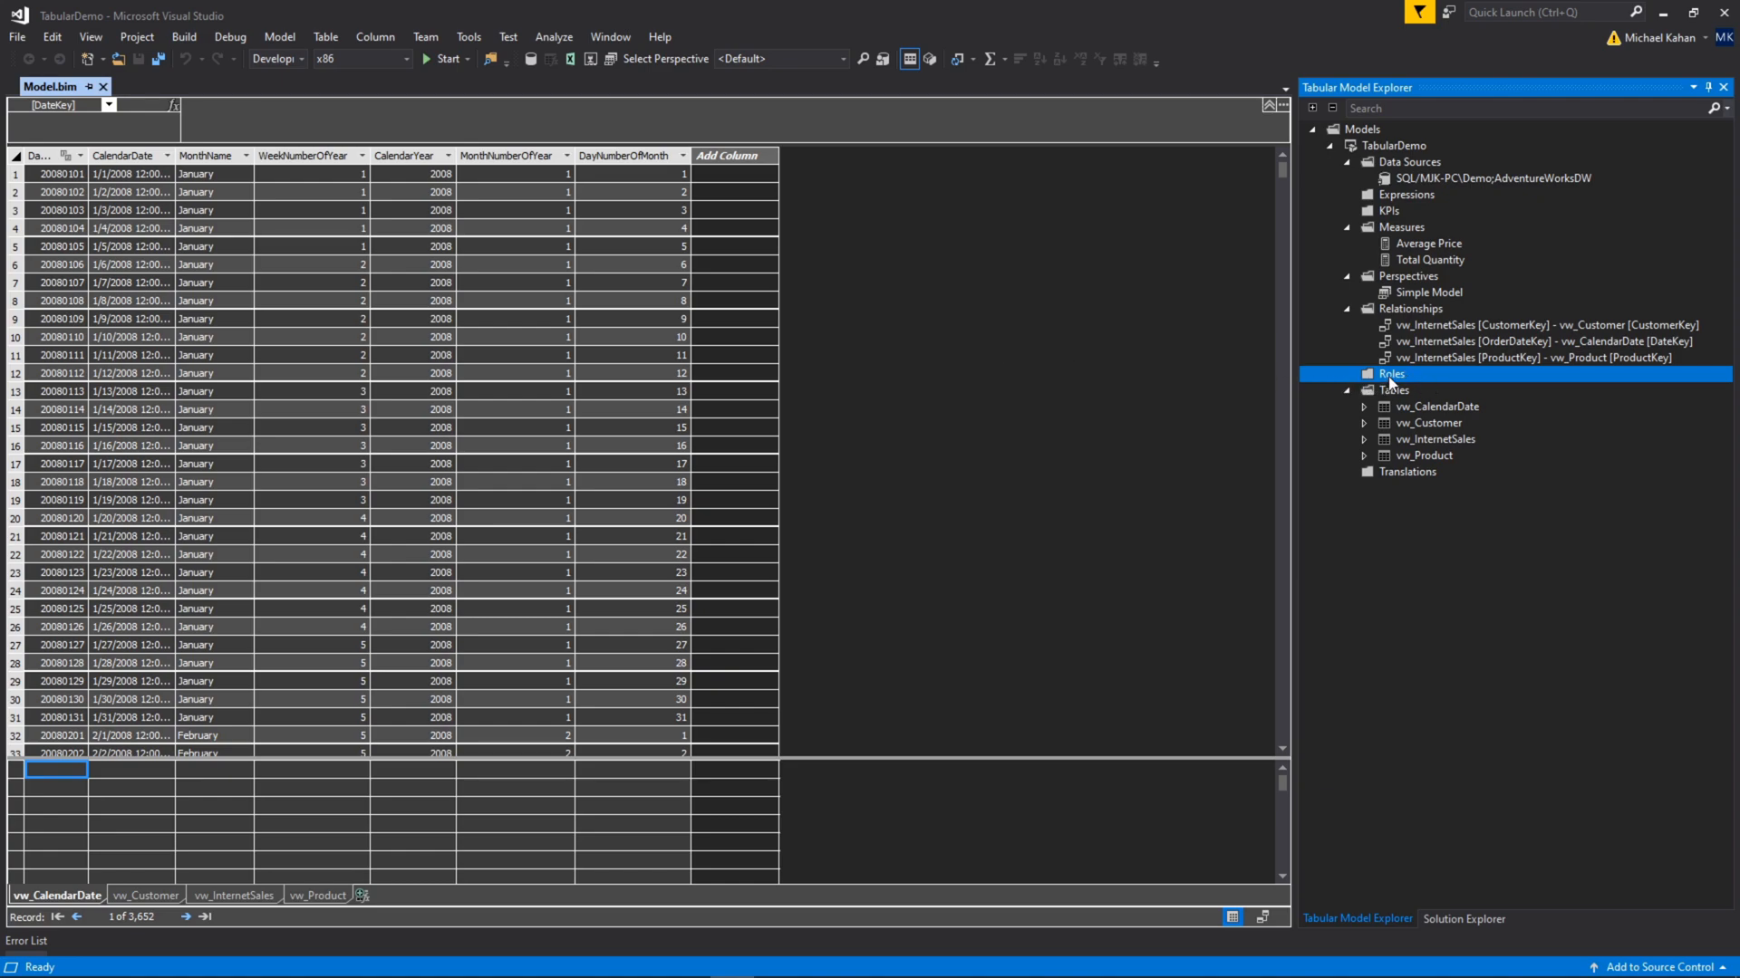
Open Role Manager, reopen it after closing, and create a new role named Role.
double_click(1390, 374)
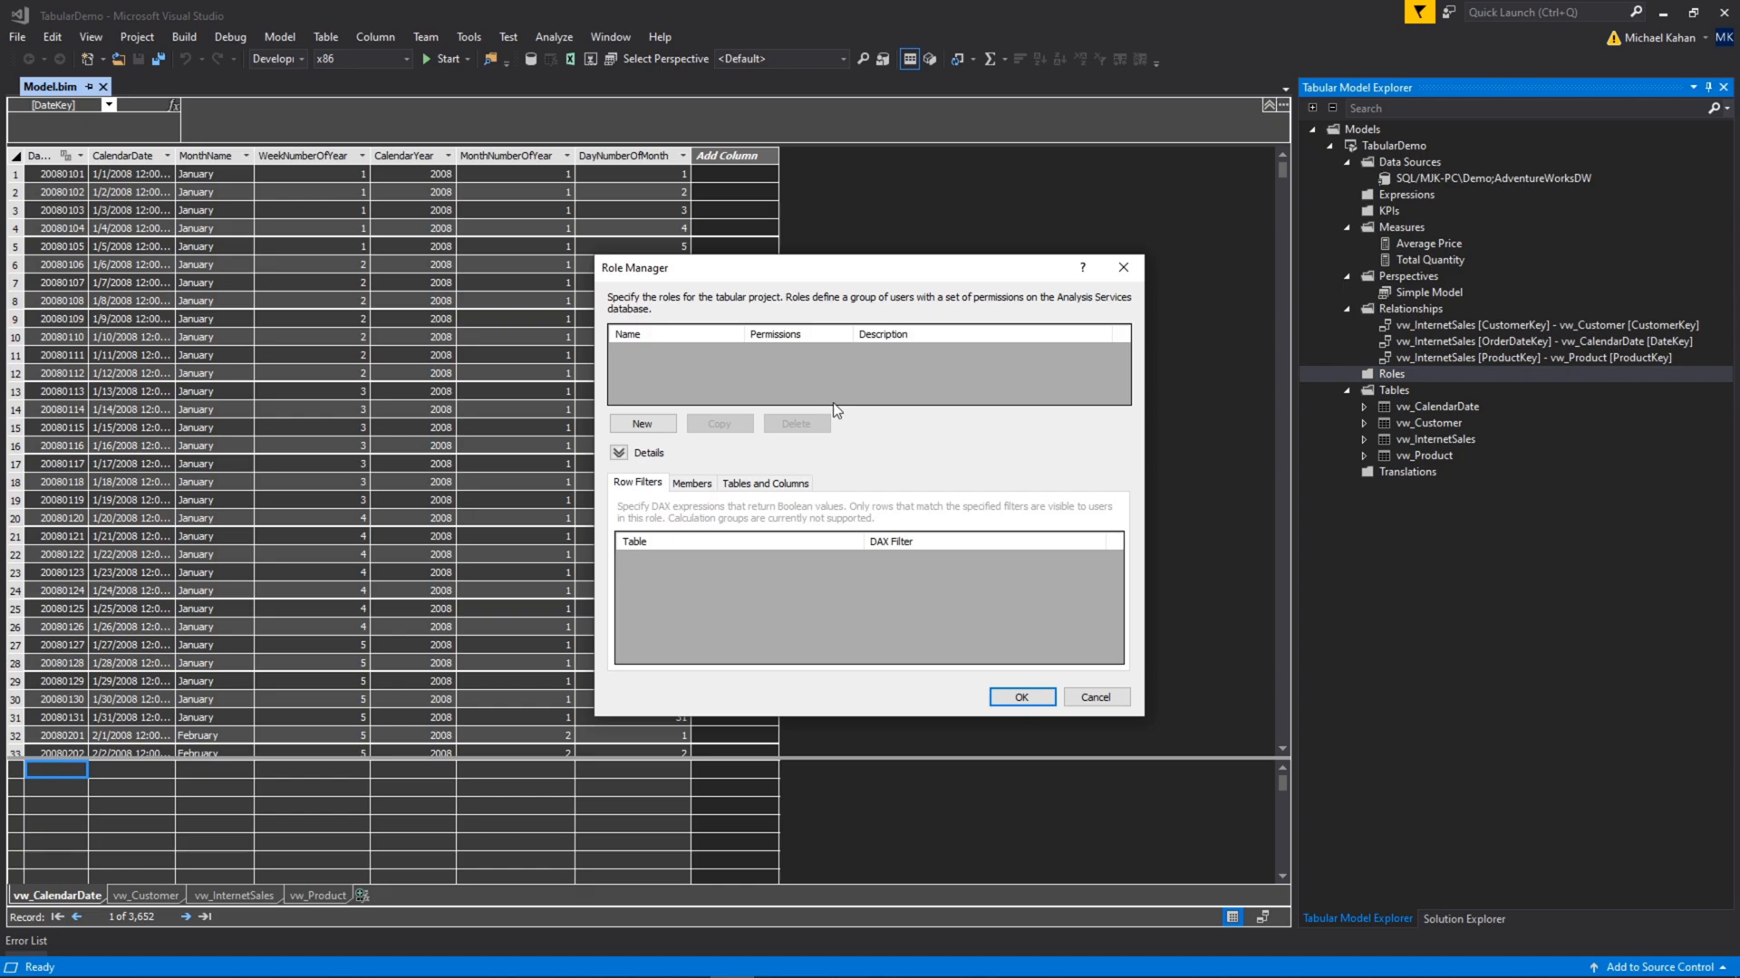
mouse_move(1147, 263)
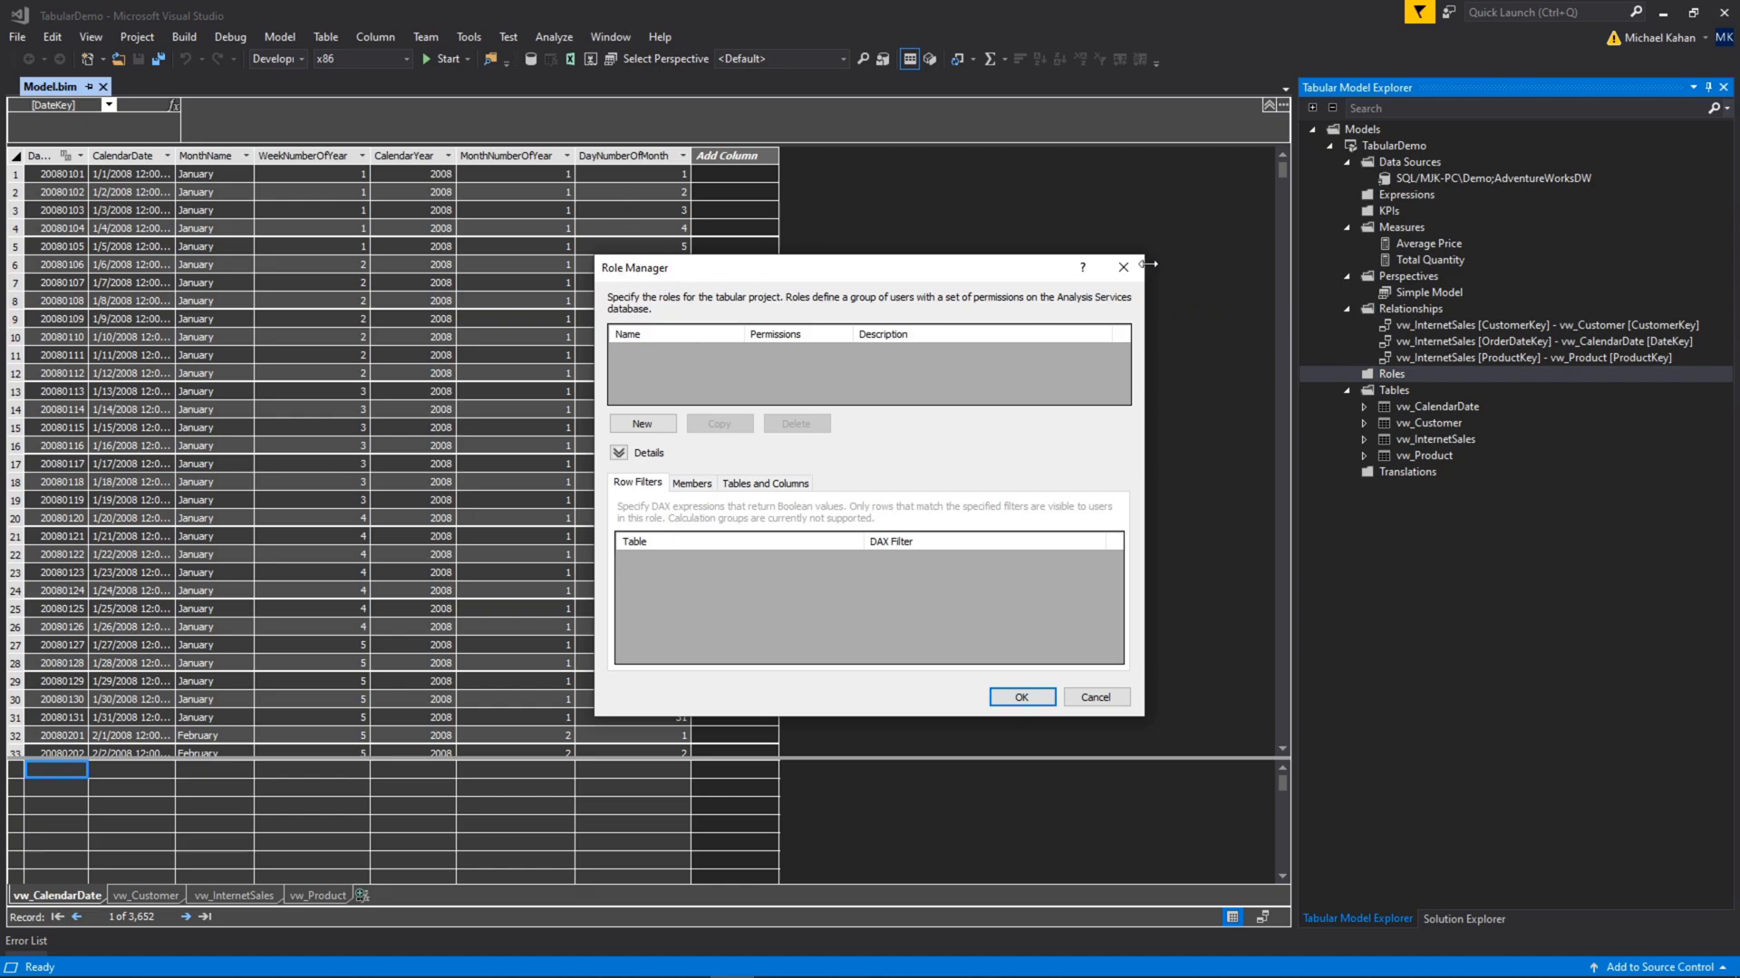
click(280, 36)
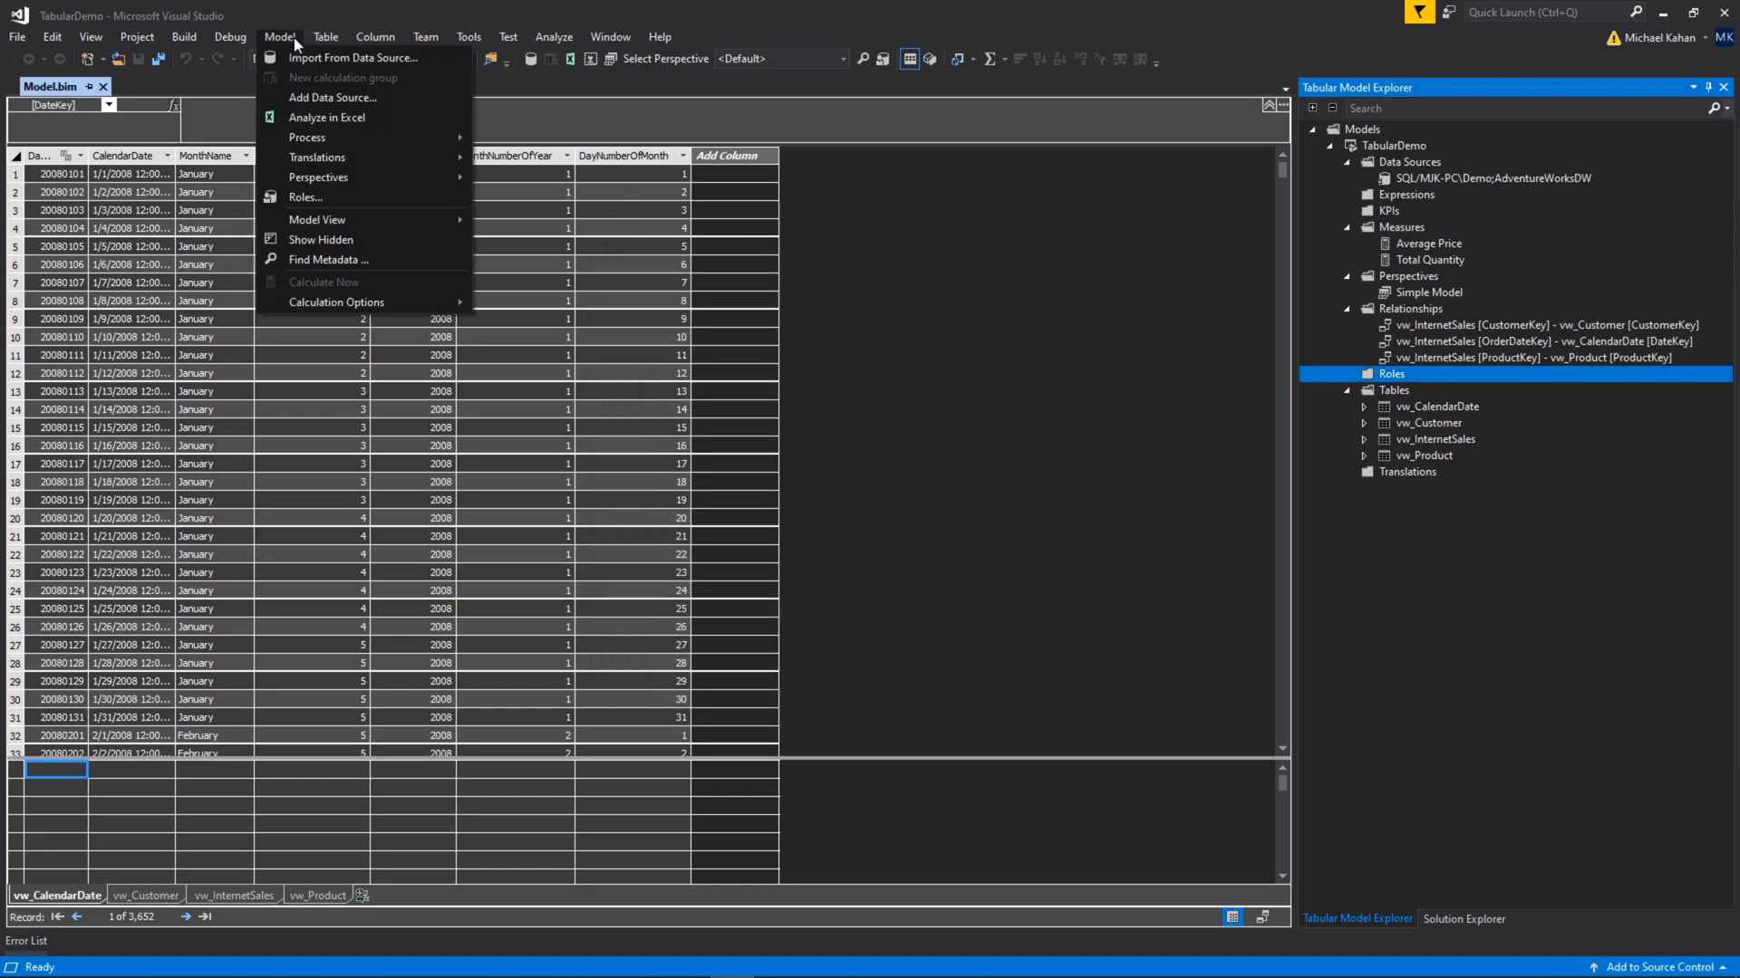
click(305, 197)
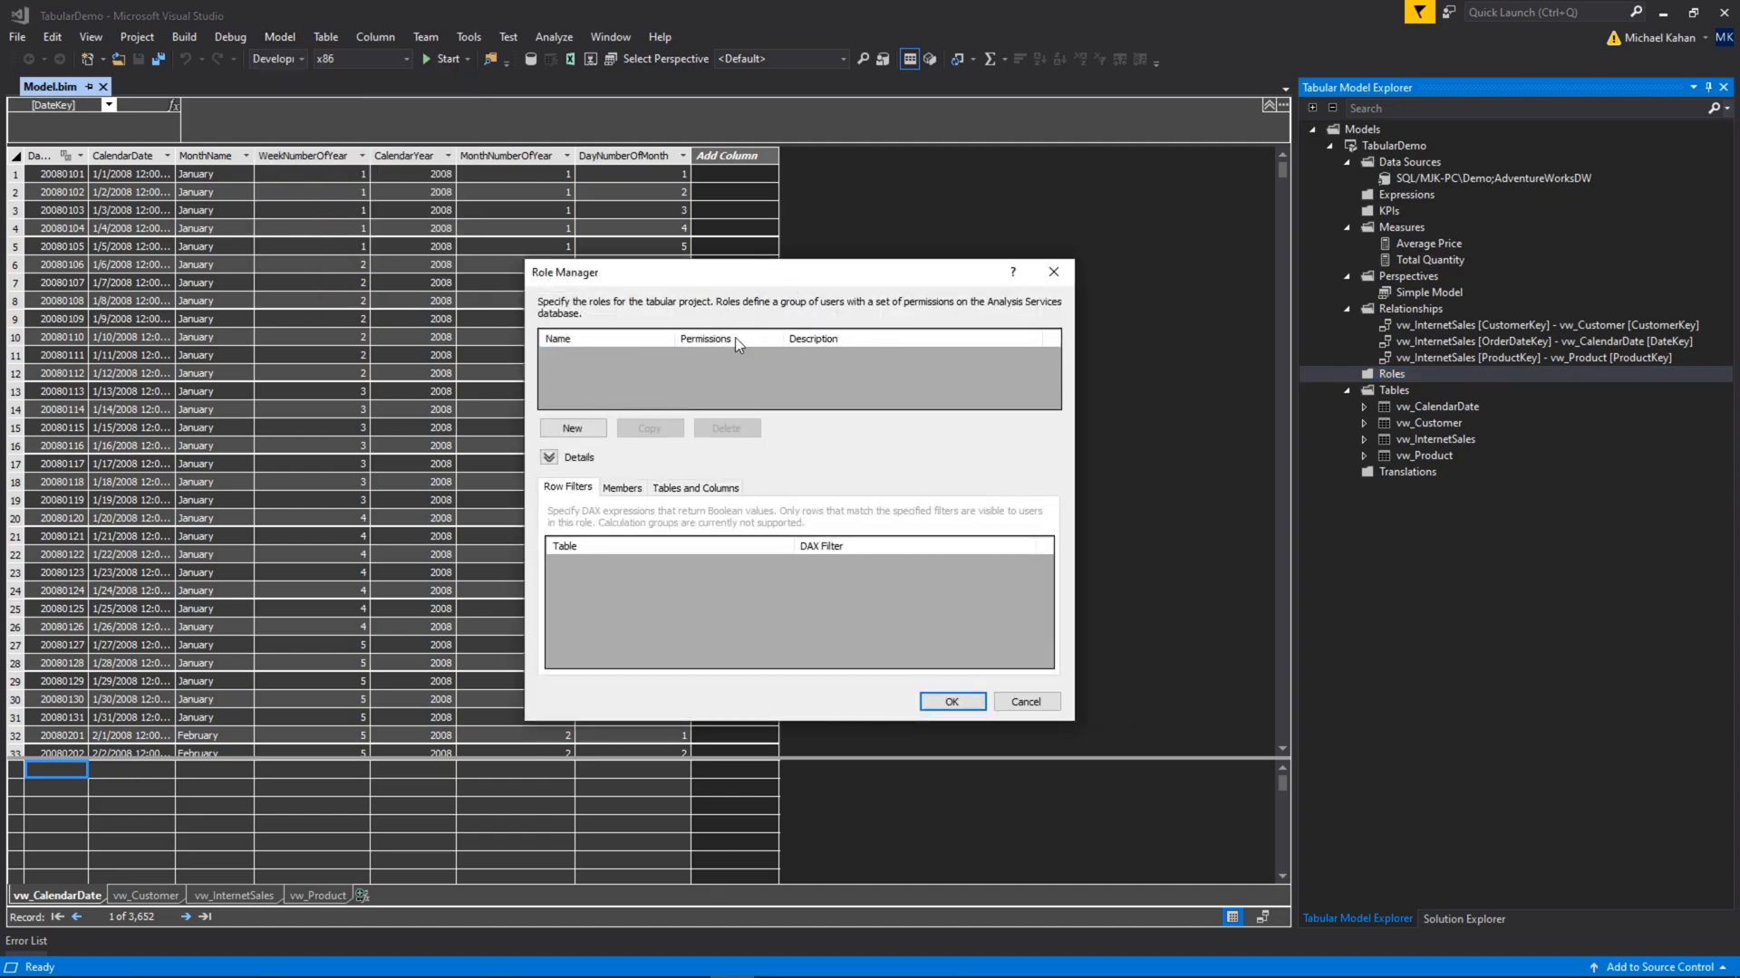
mouse_move(716, 388)
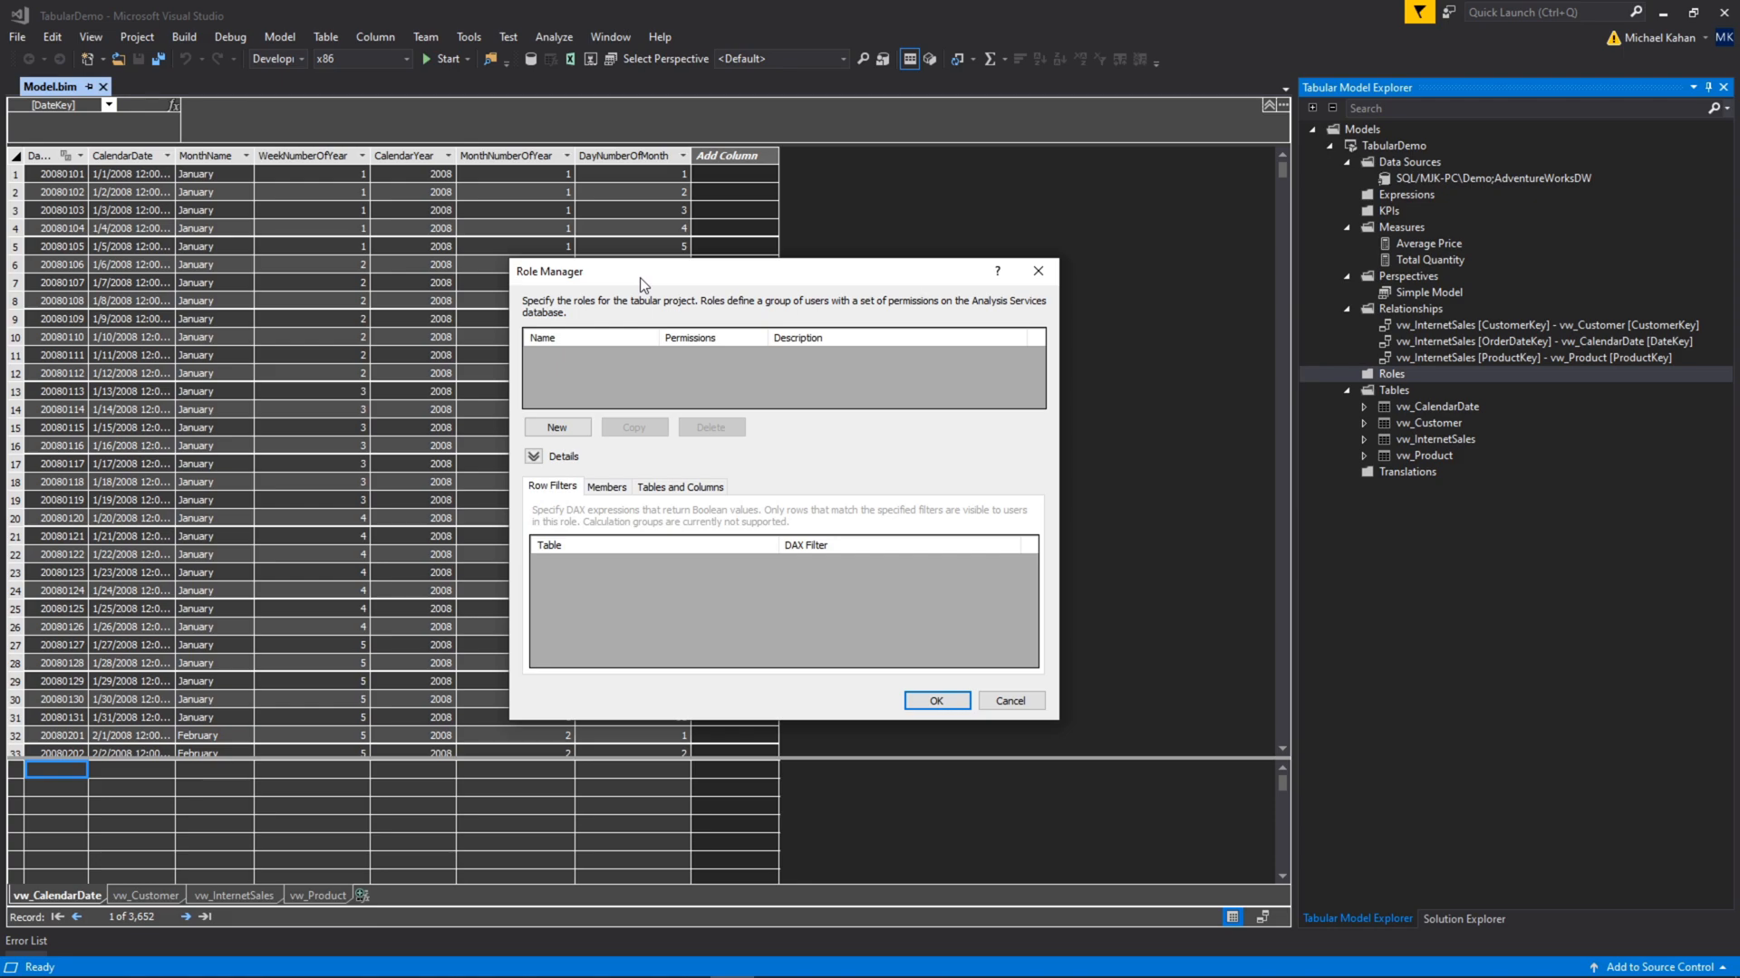
click(558, 426)
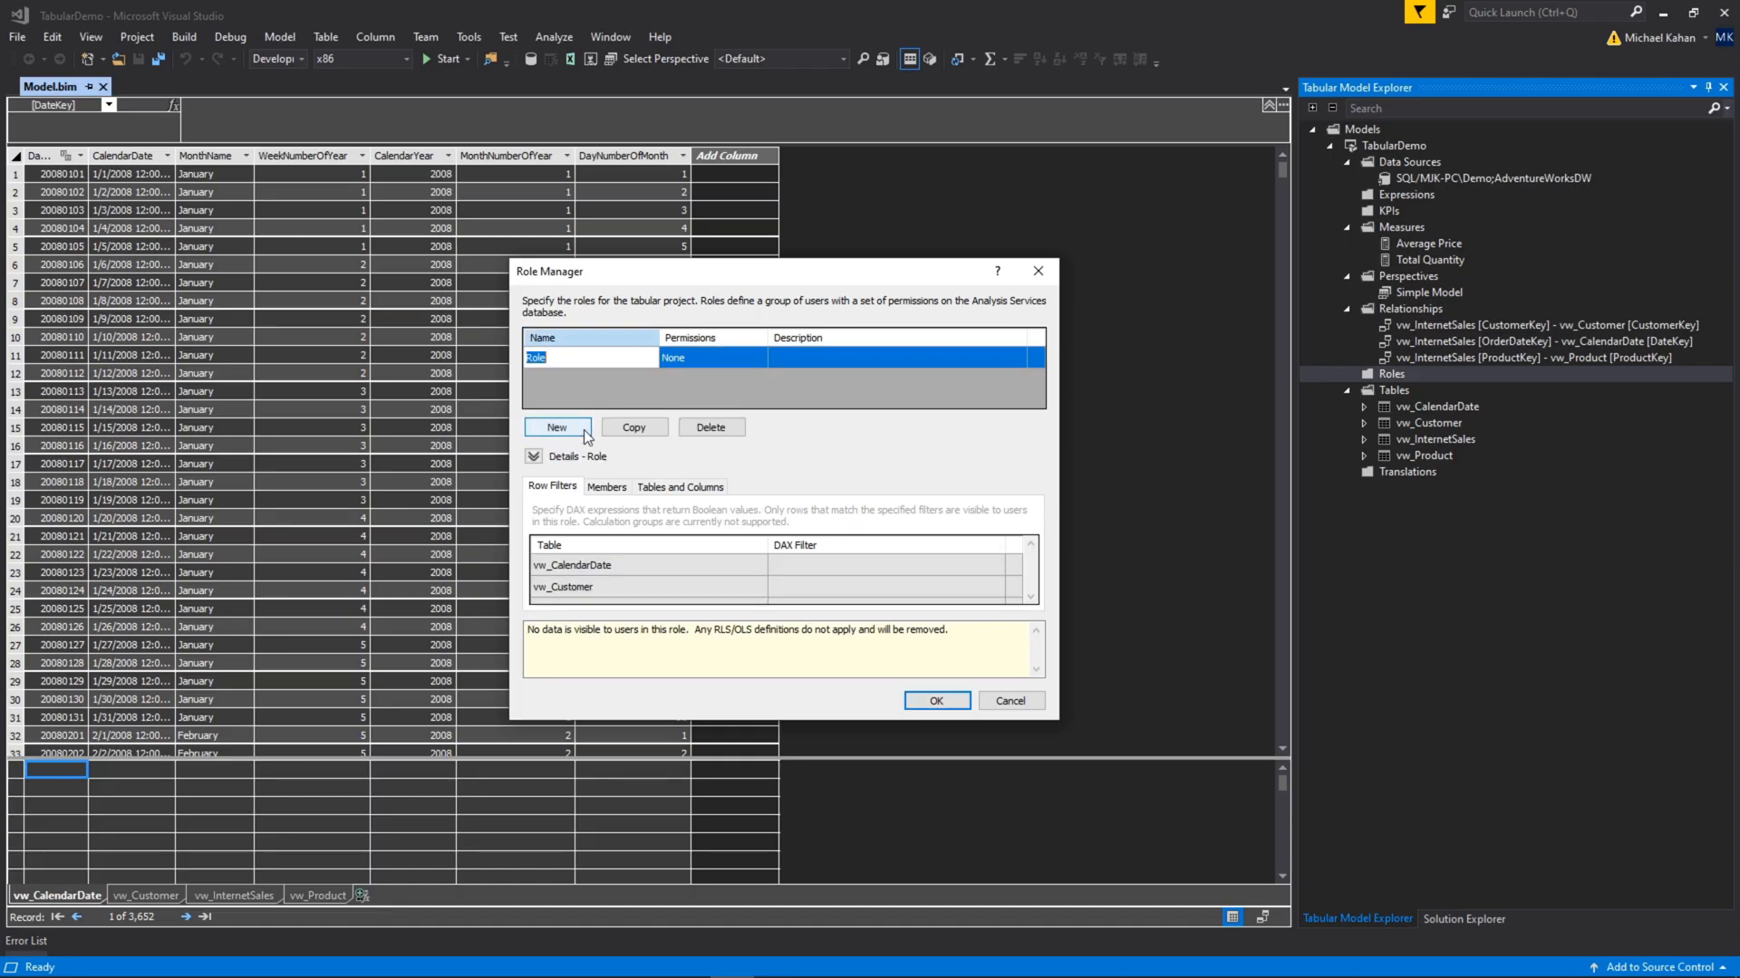
mouse_move(590, 413)
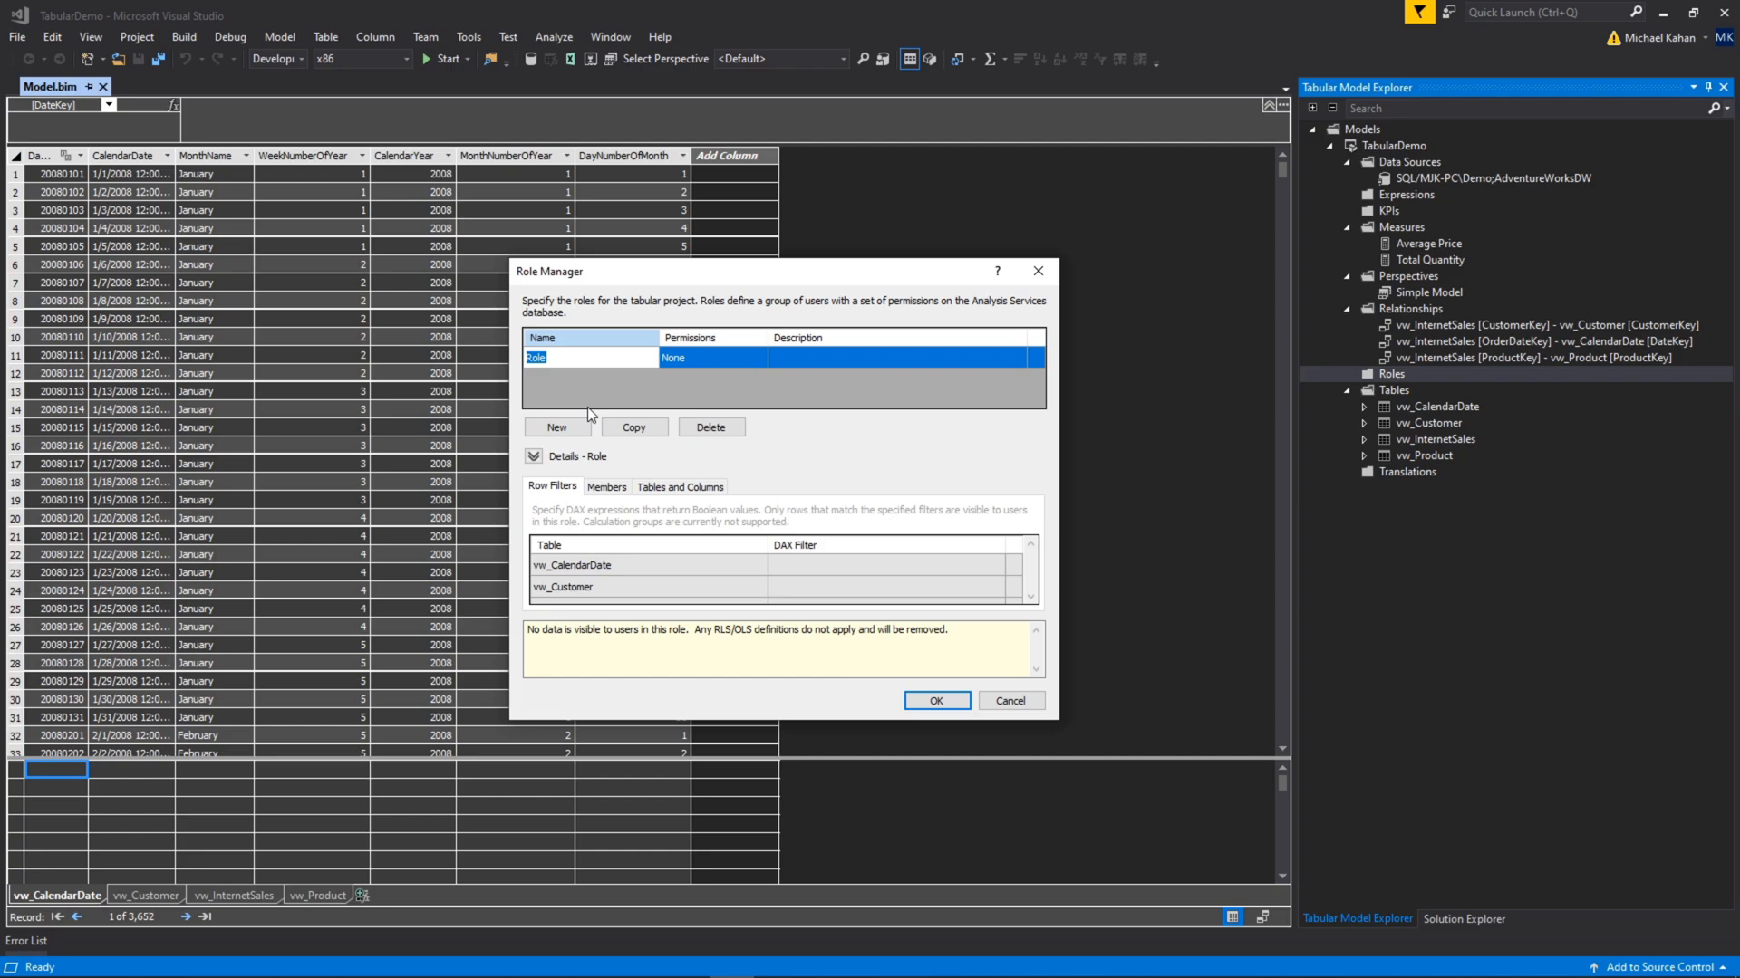
Rename the new role to TestRole and set its permission to Read.
text(TestRole)
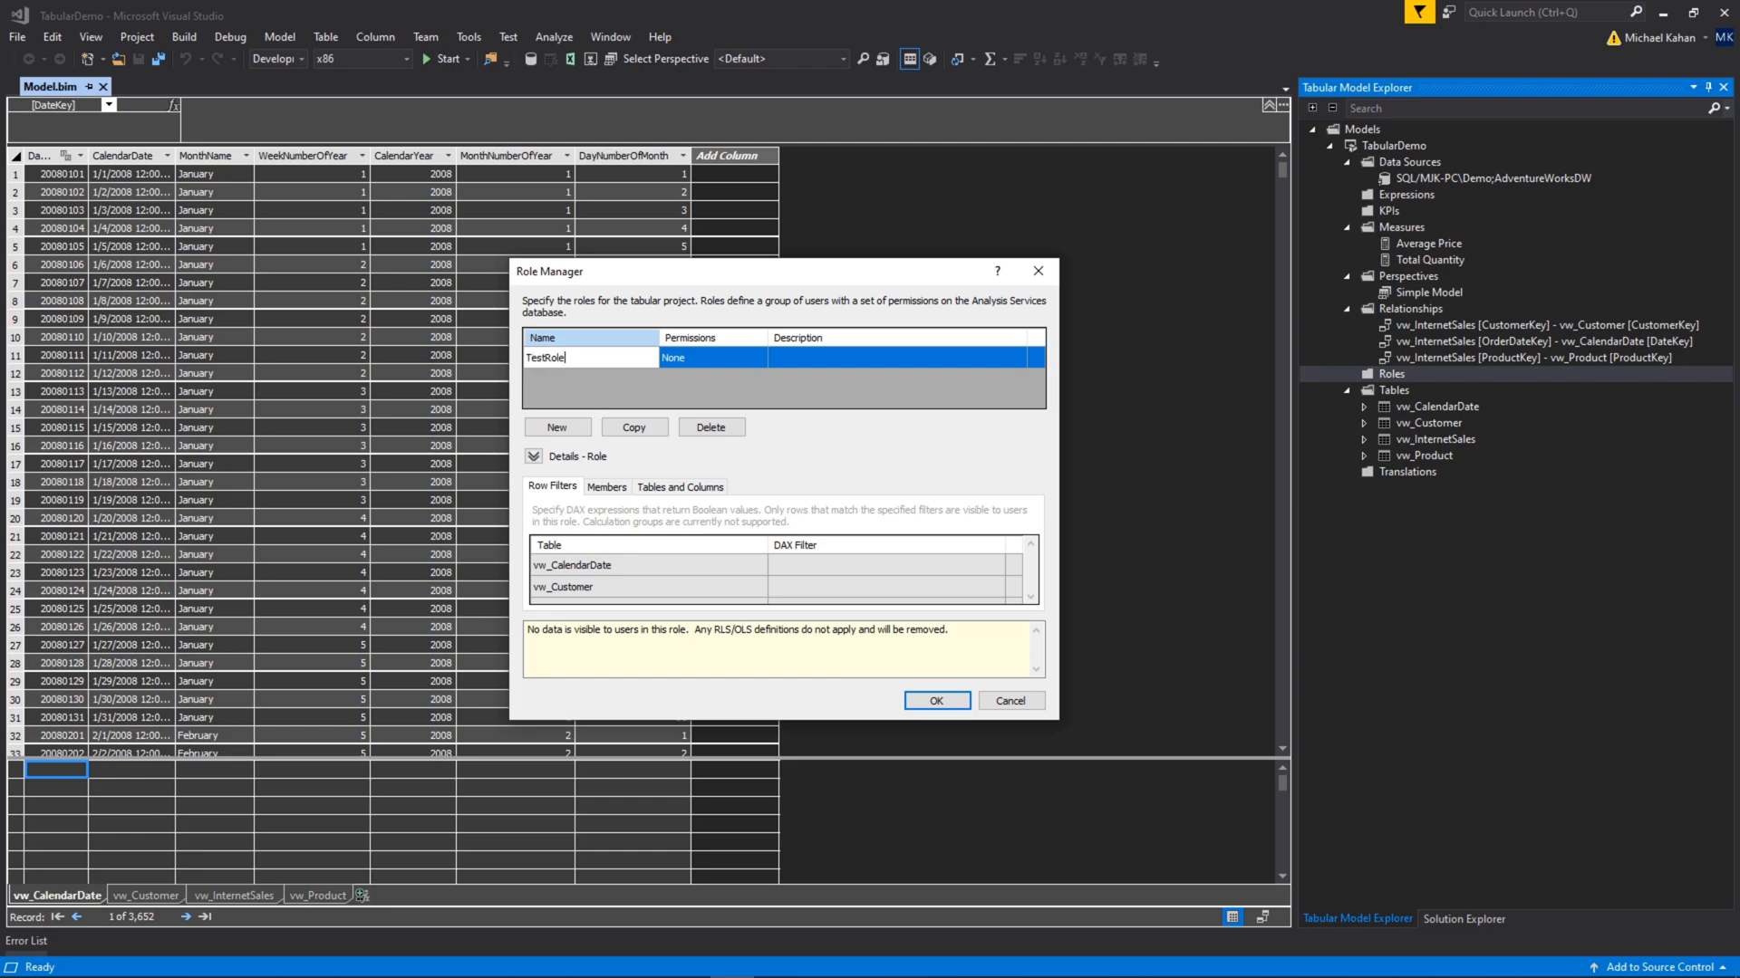
click(693, 357)
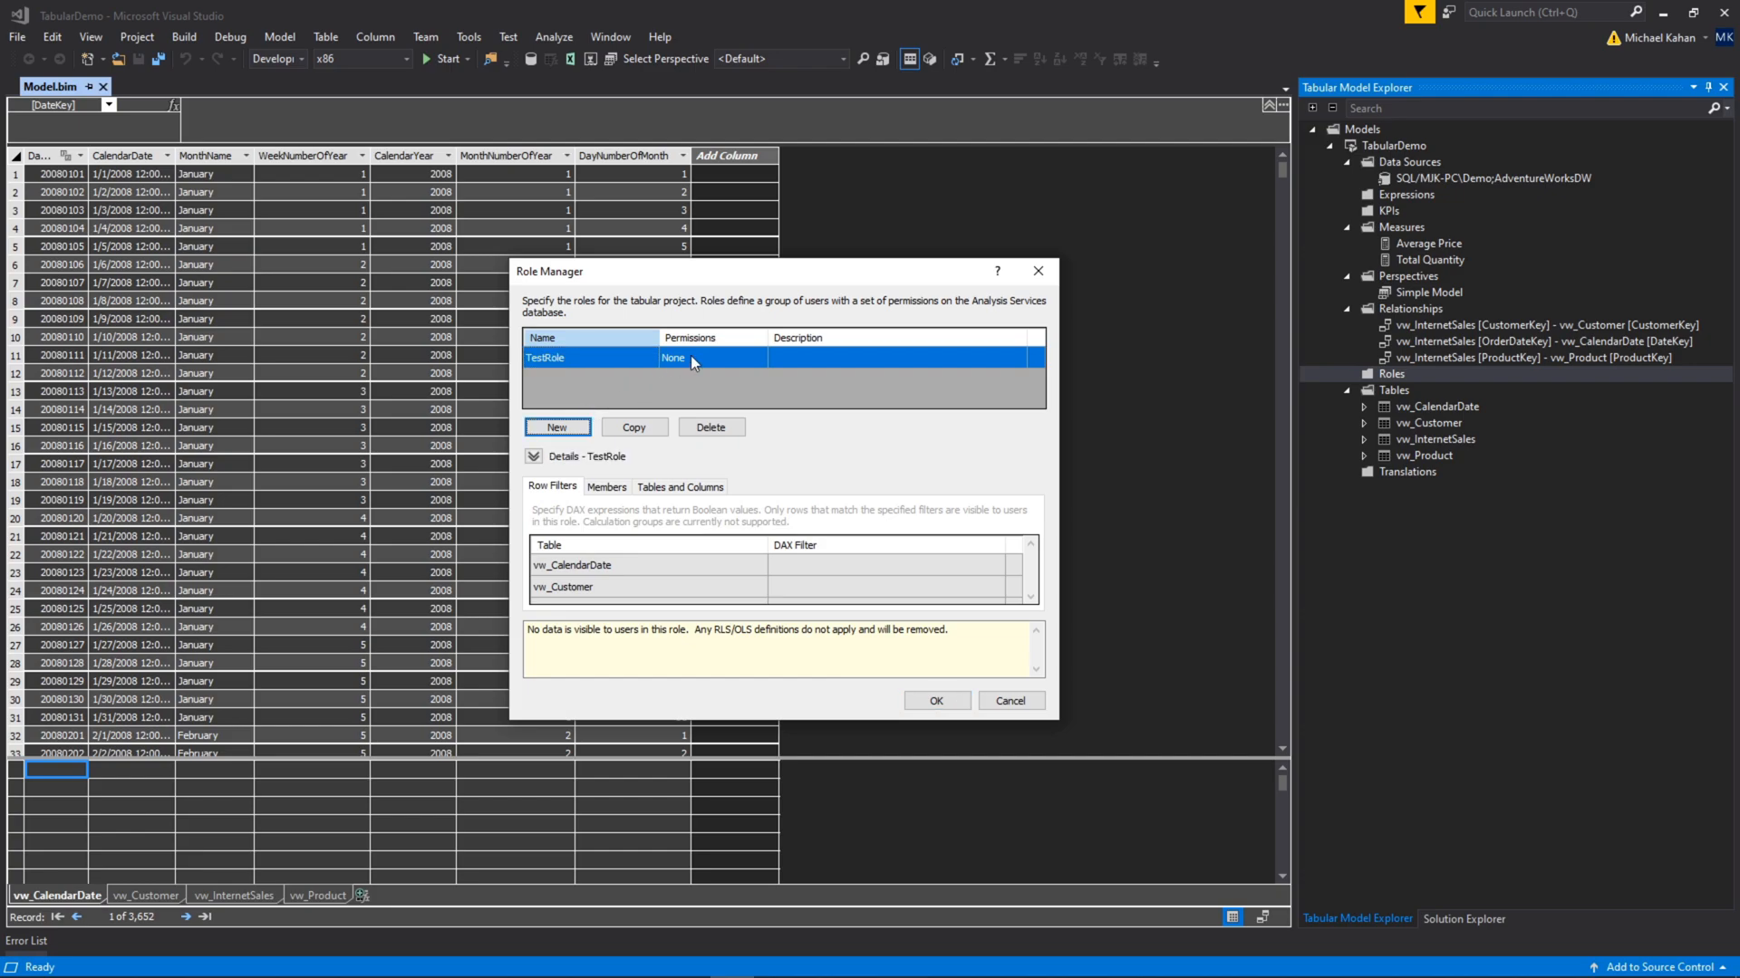
click(760, 356)
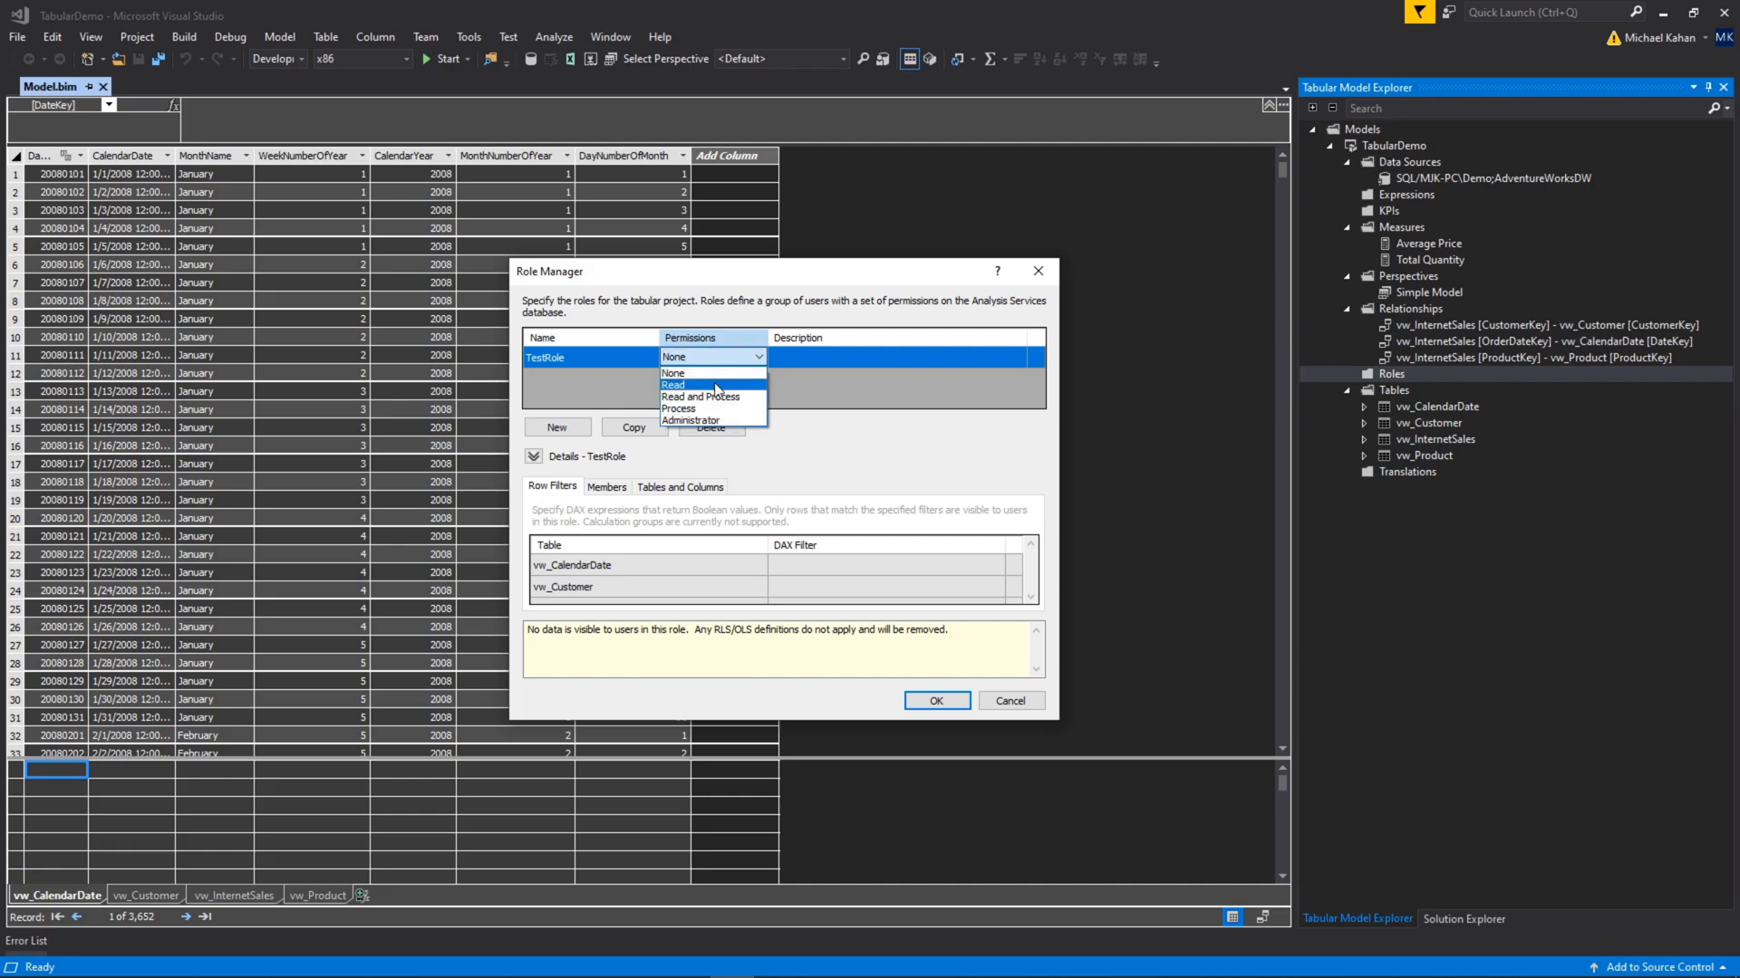
mouse_move(700, 396)
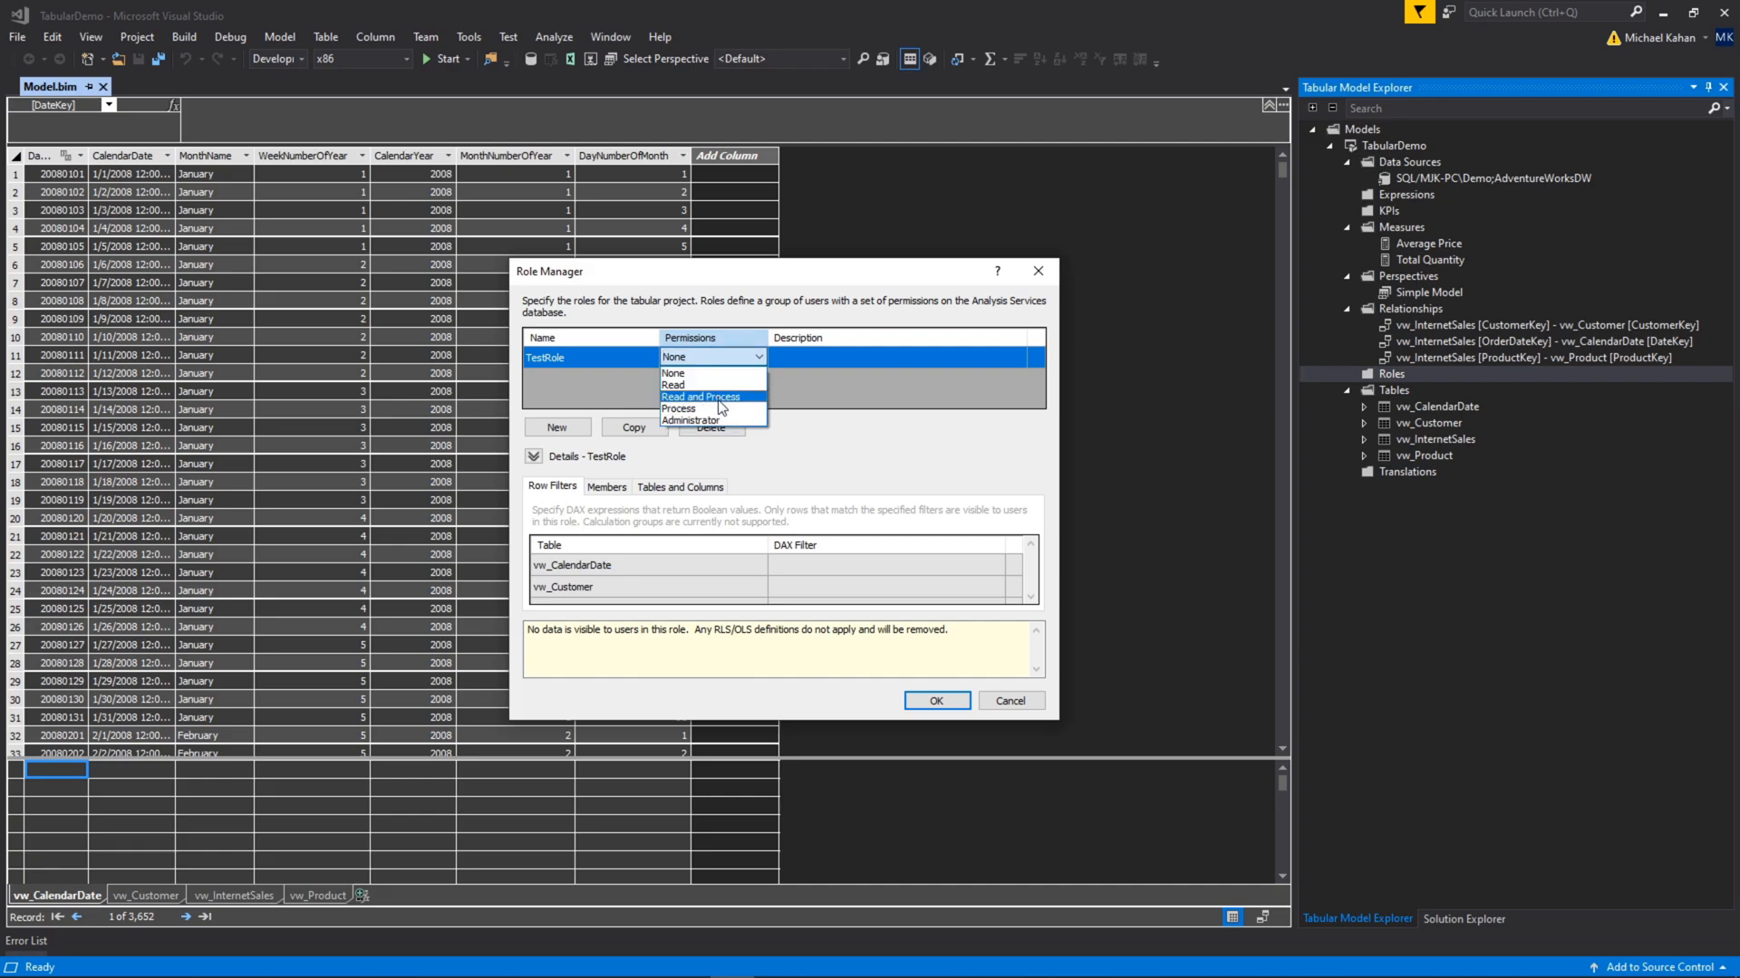
mouse_move(690, 420)
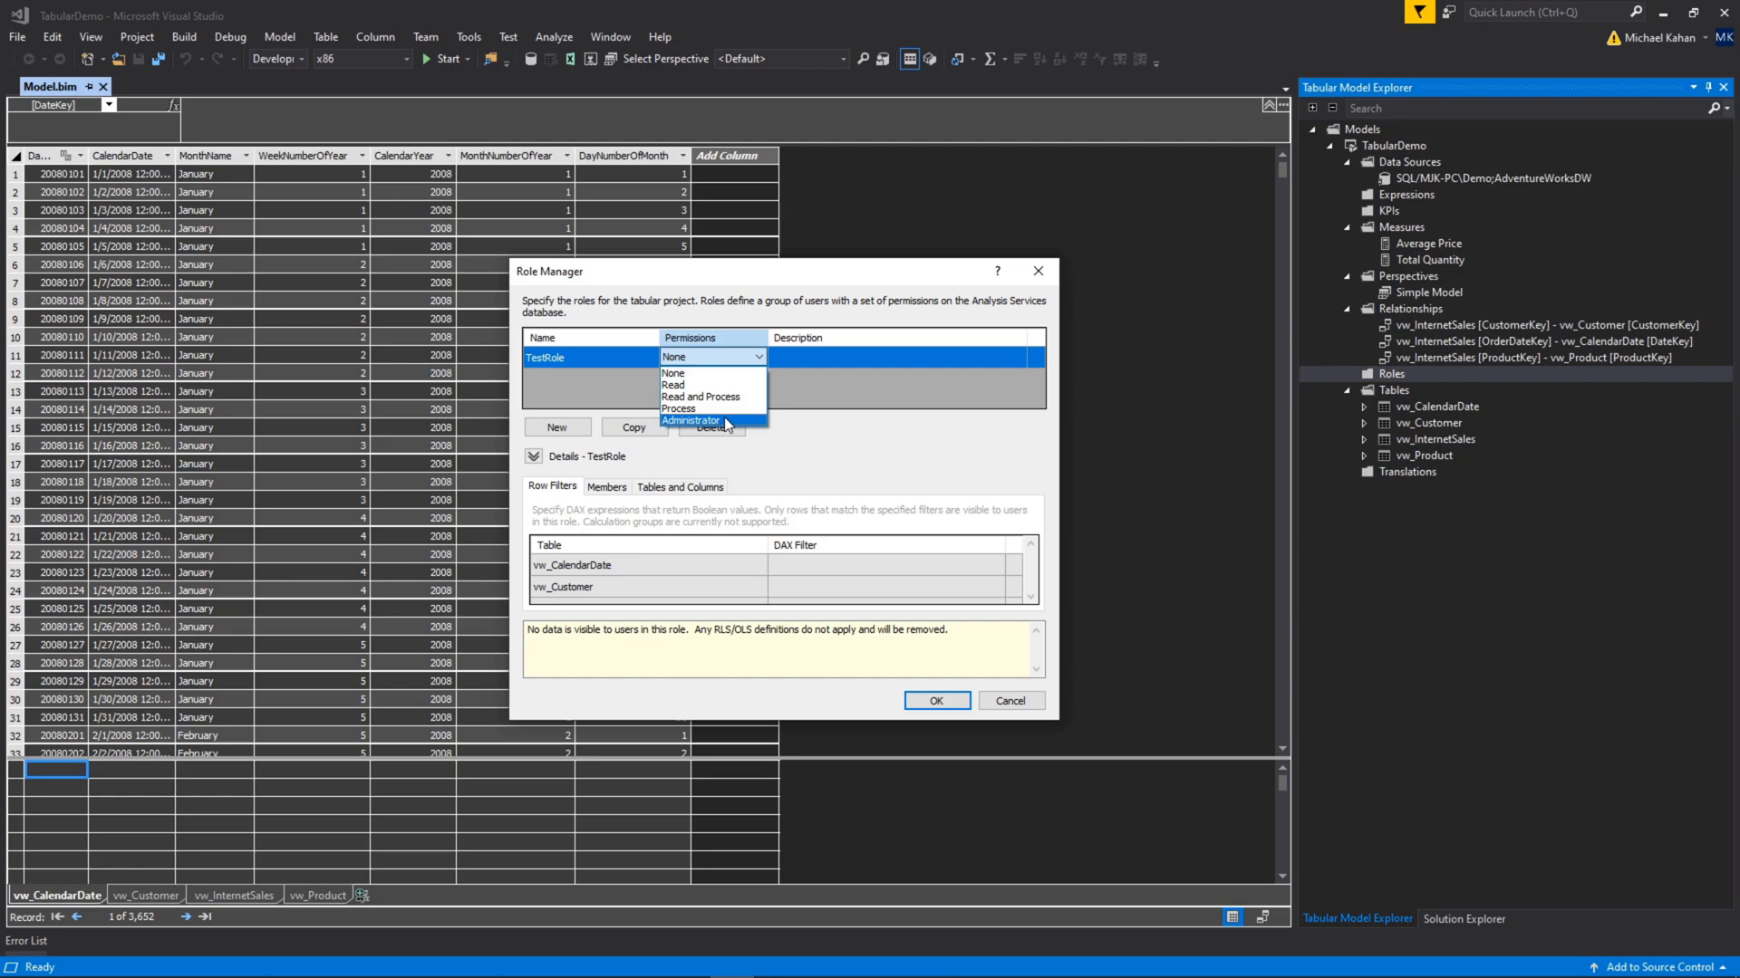
mouse_move(701, 396)
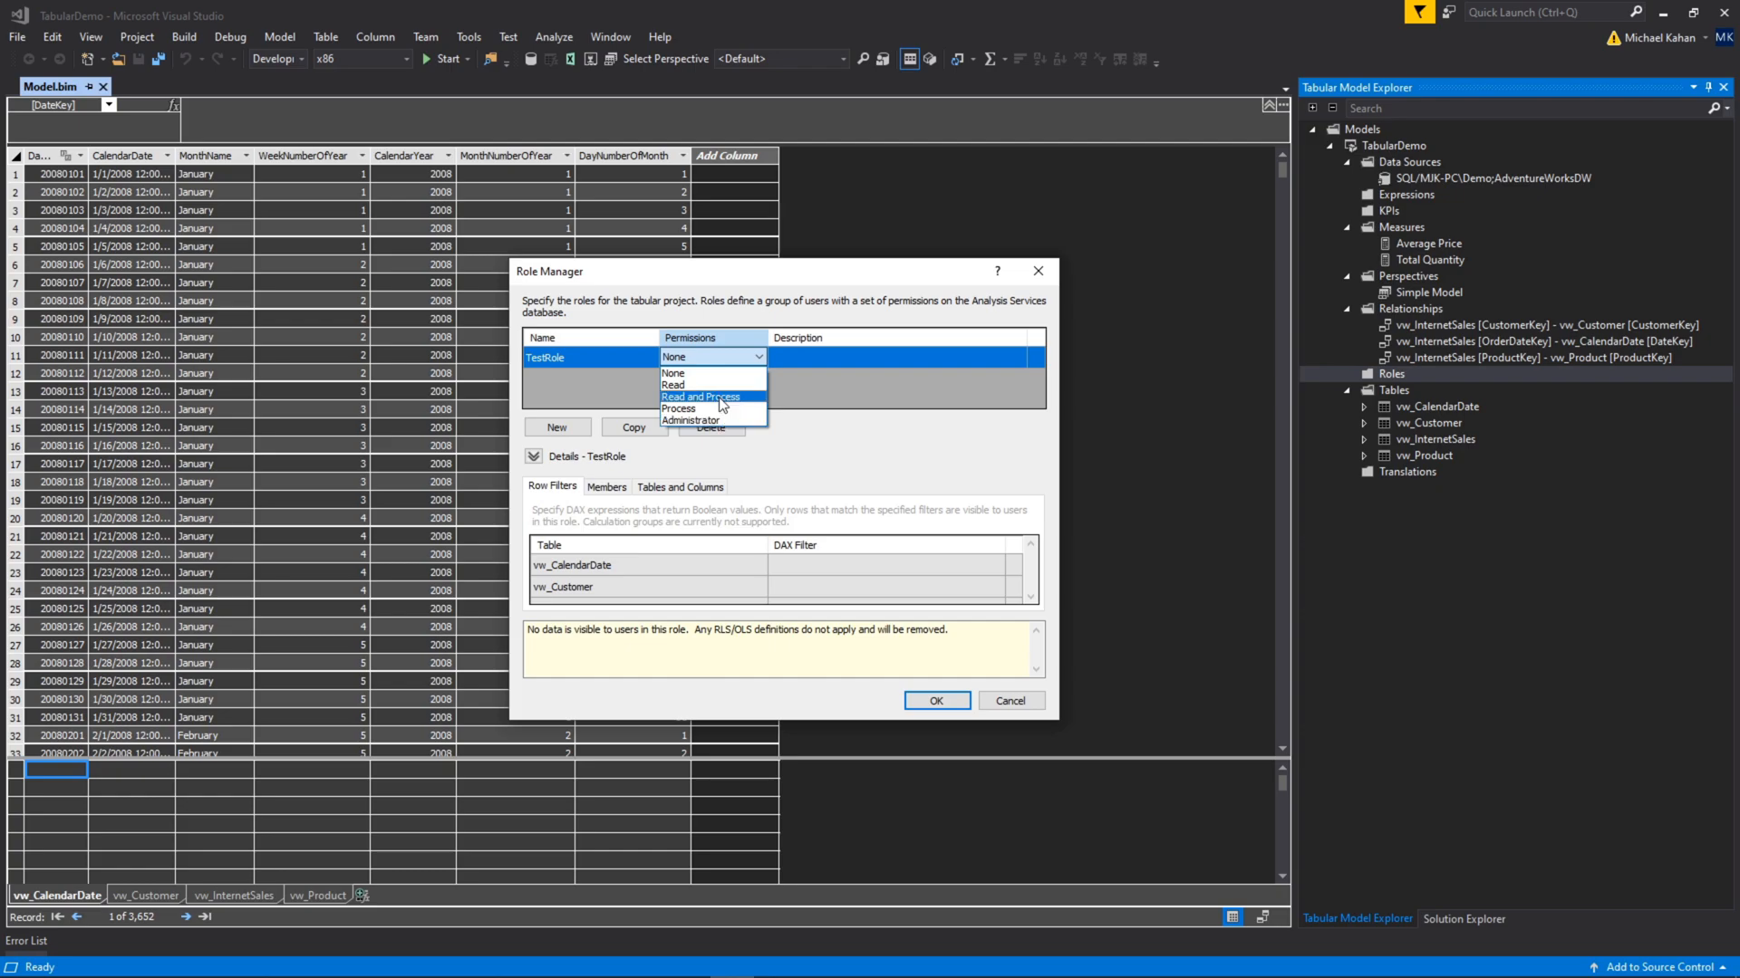
click(673, 384)
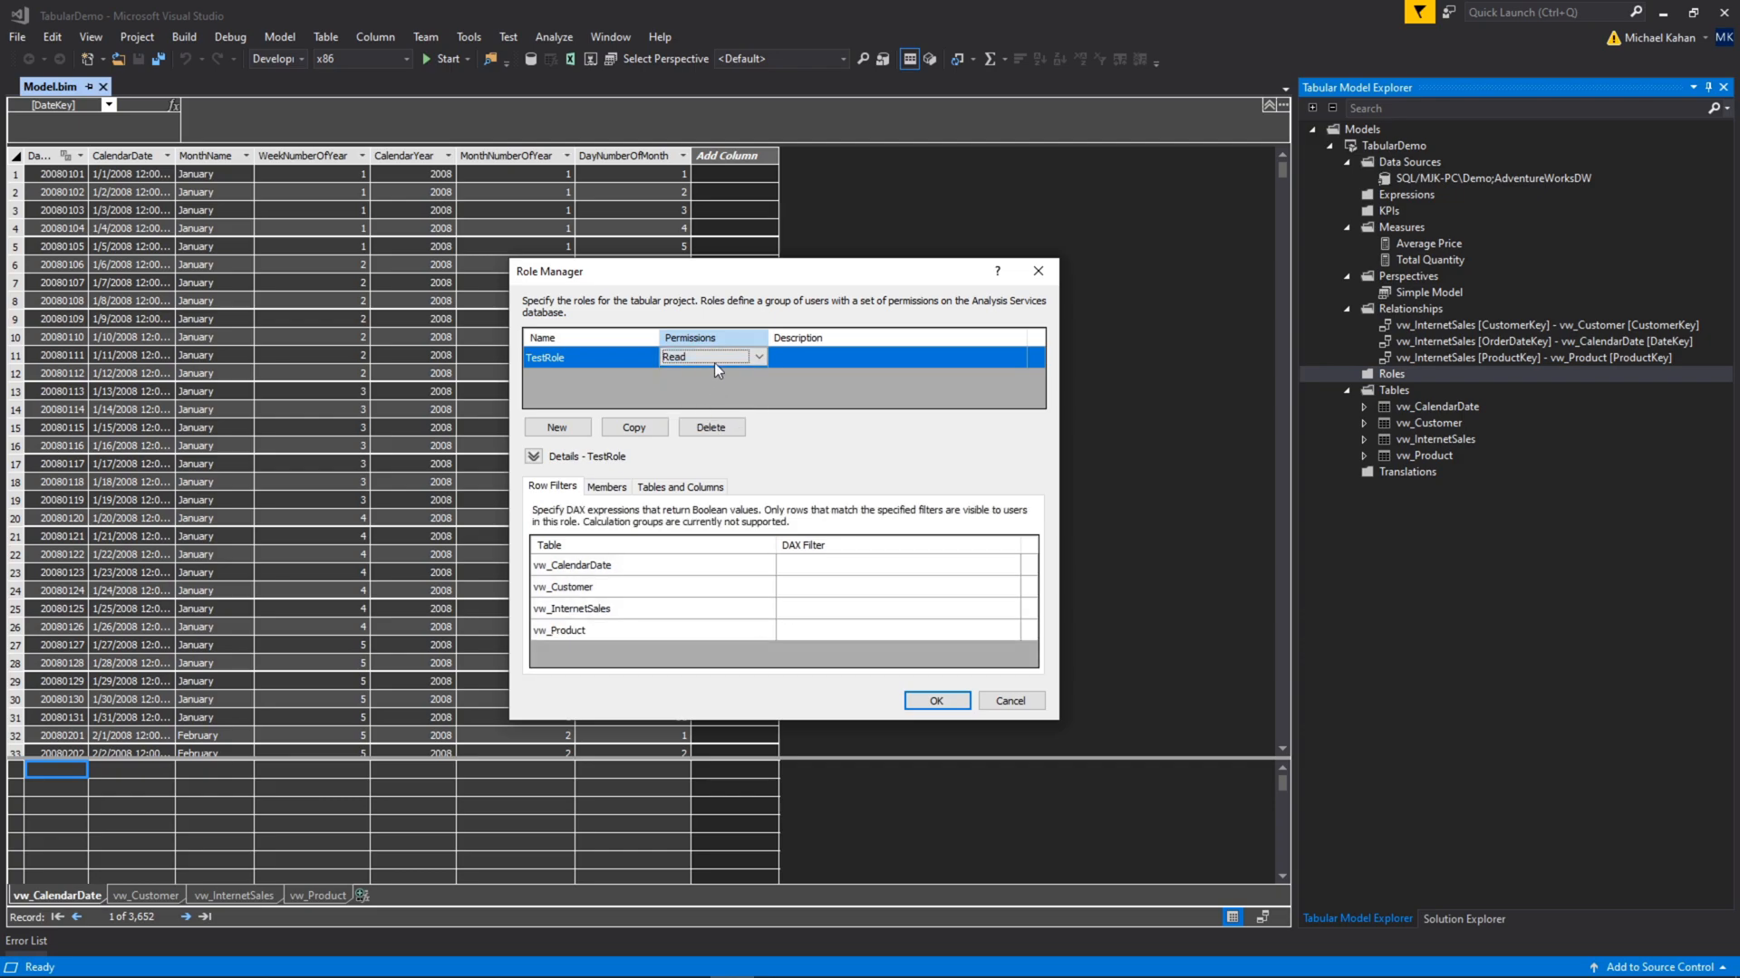
mouse_move(752, 376)
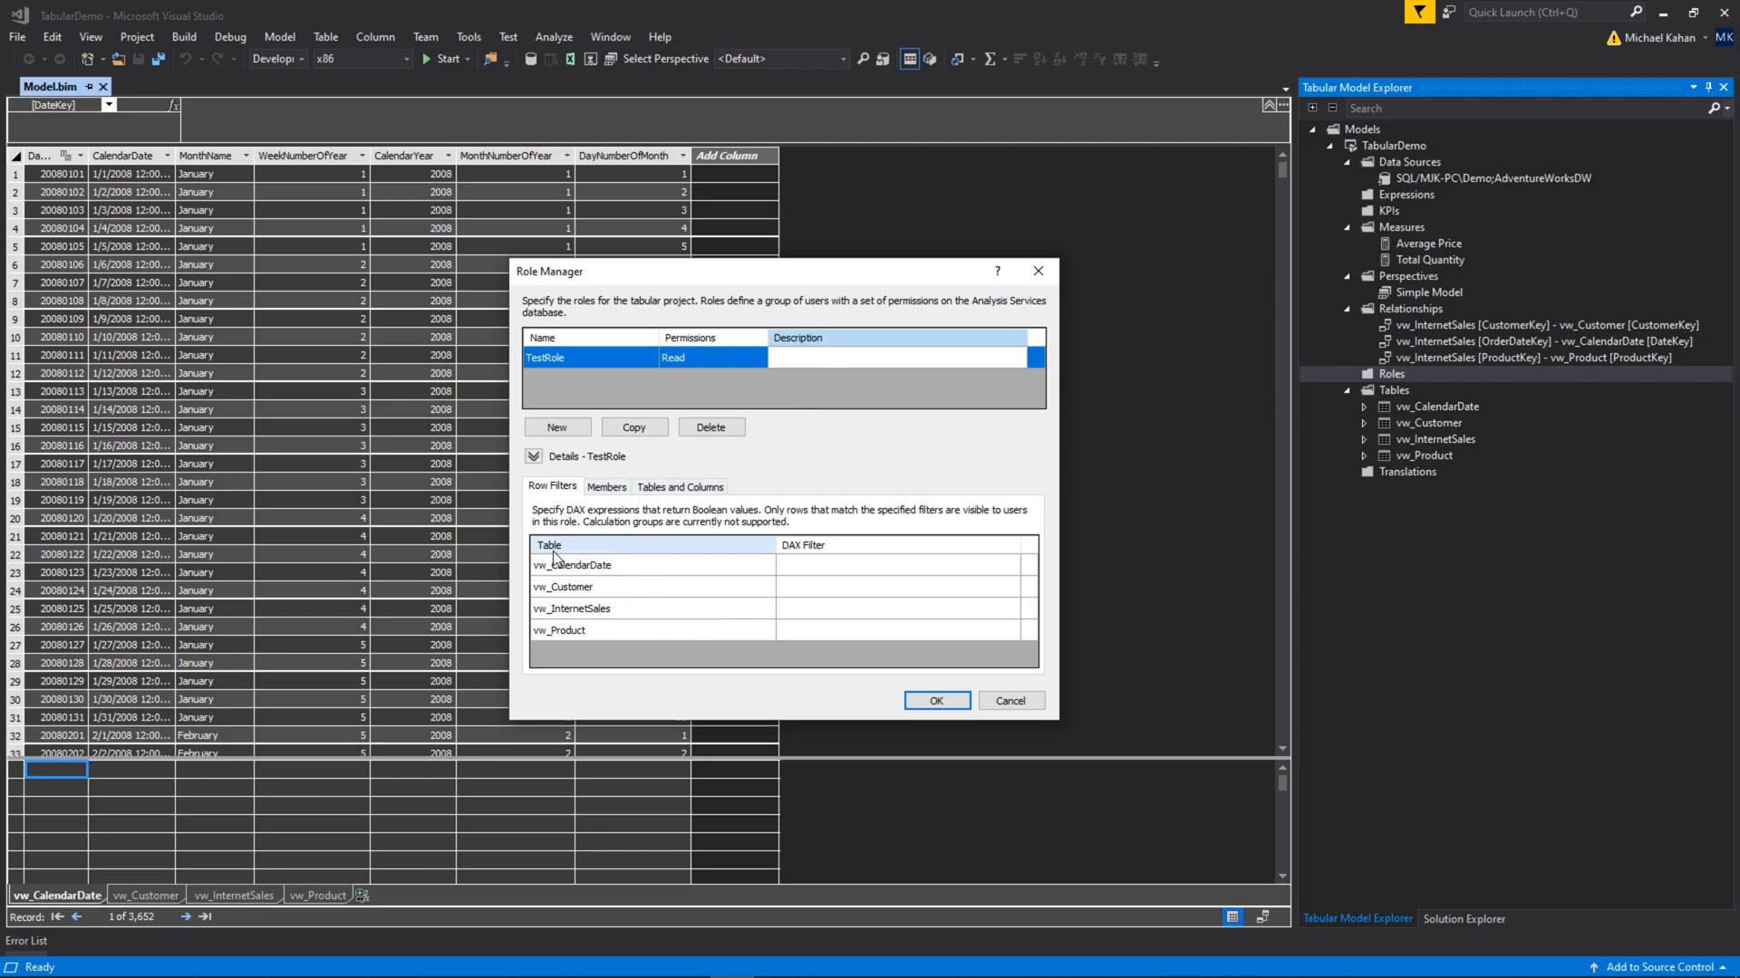
click(899, 356)
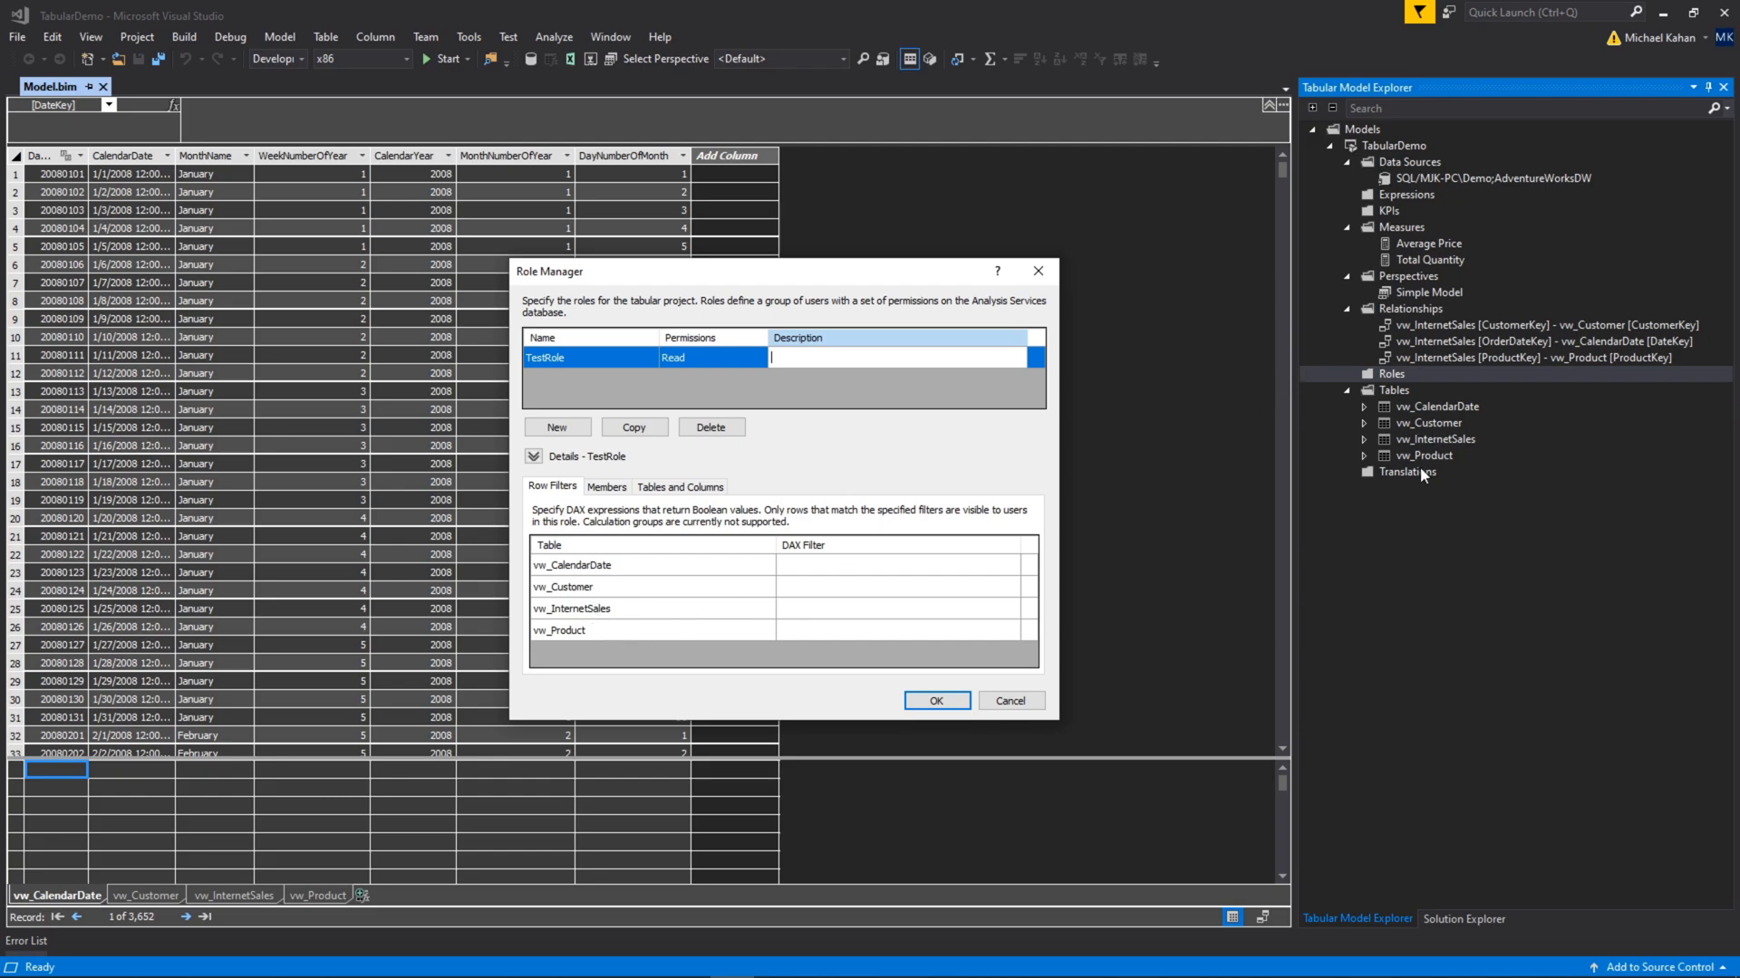
mouse_move(771, 593)
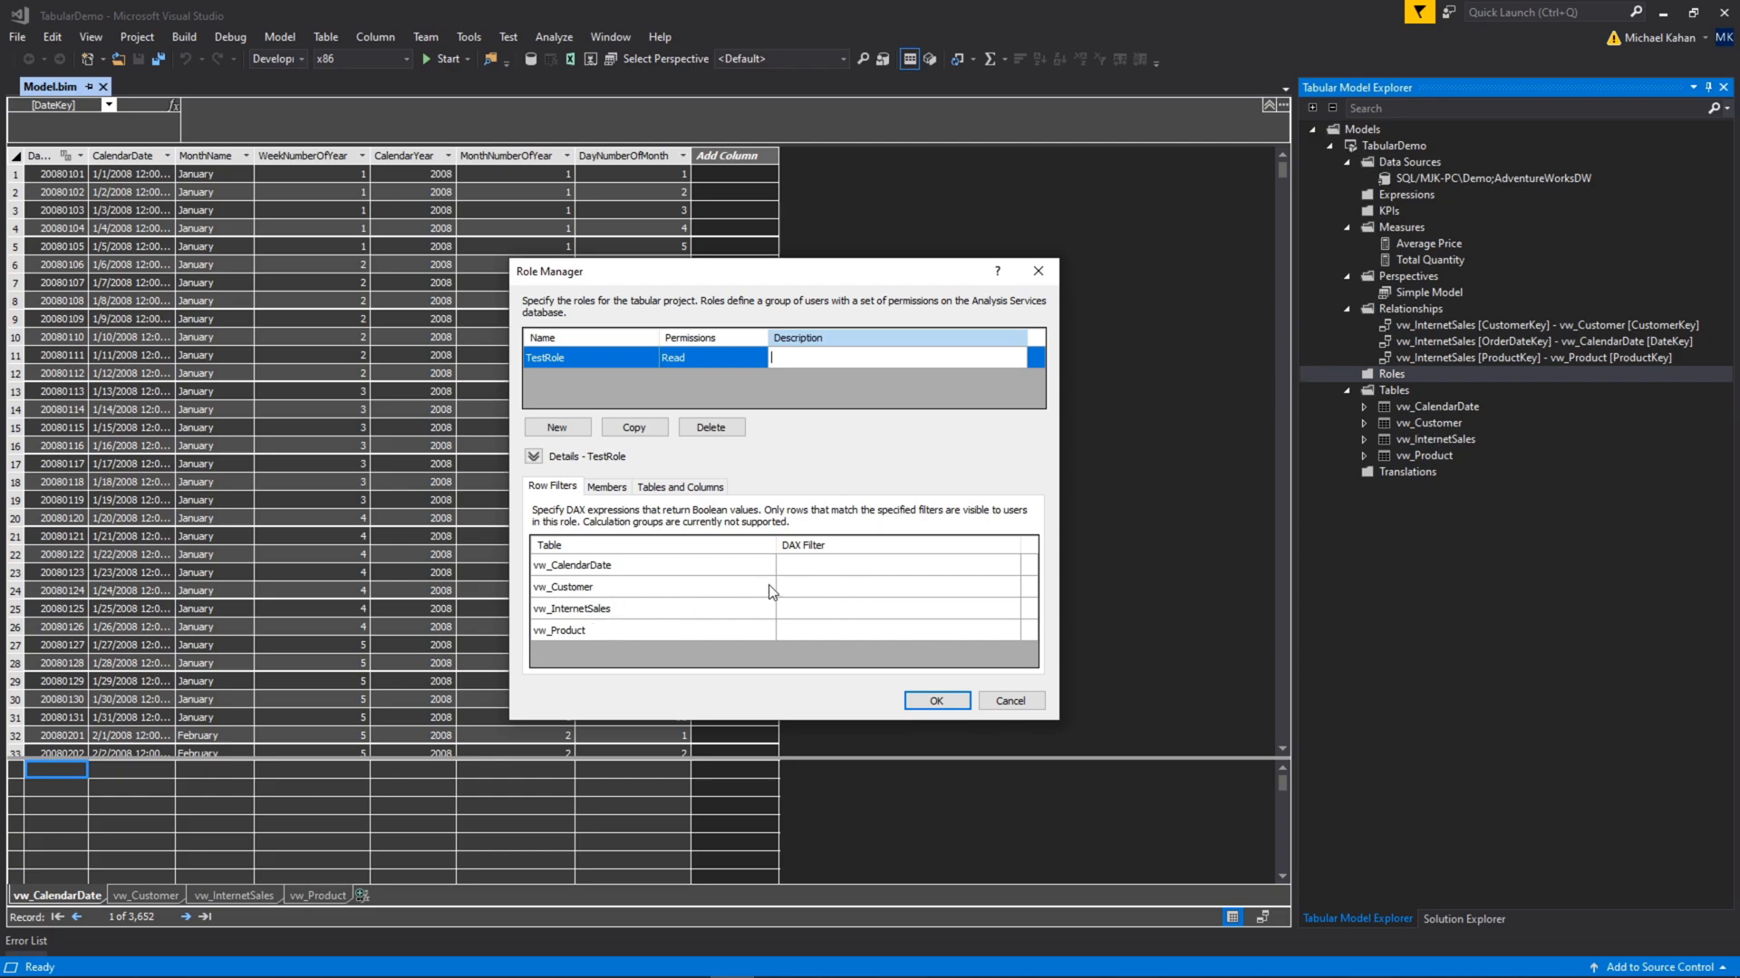
mouse_move(835, 599)
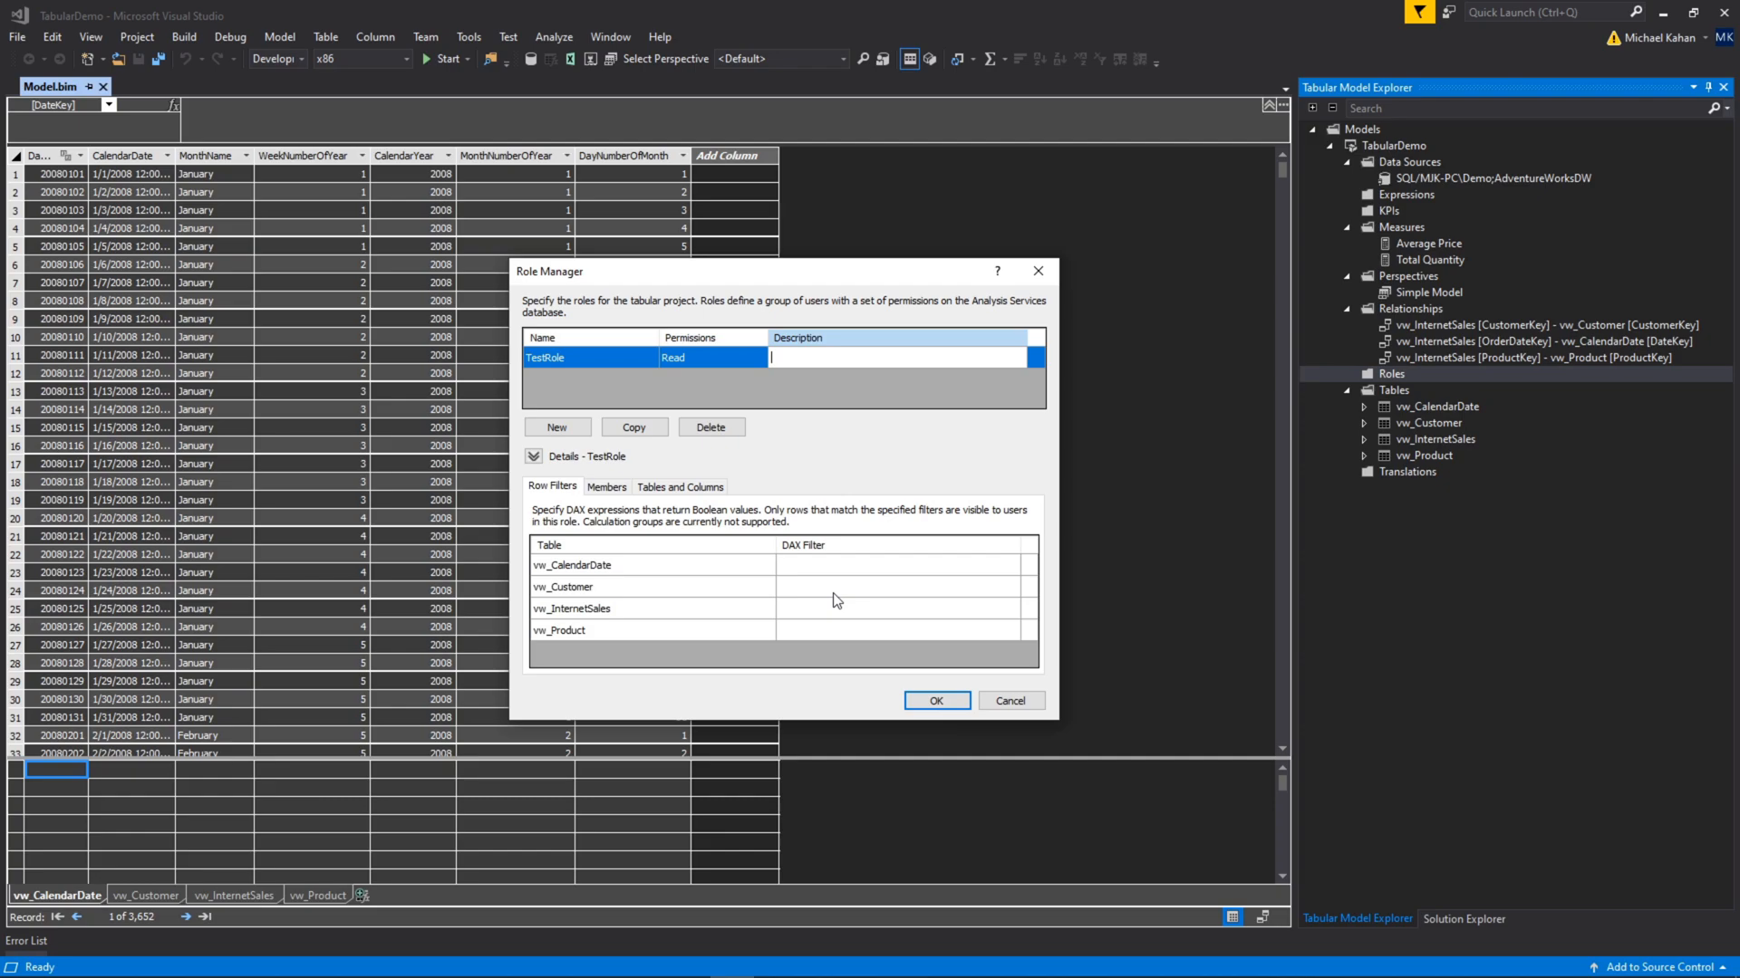
mouse_move(783, 597)
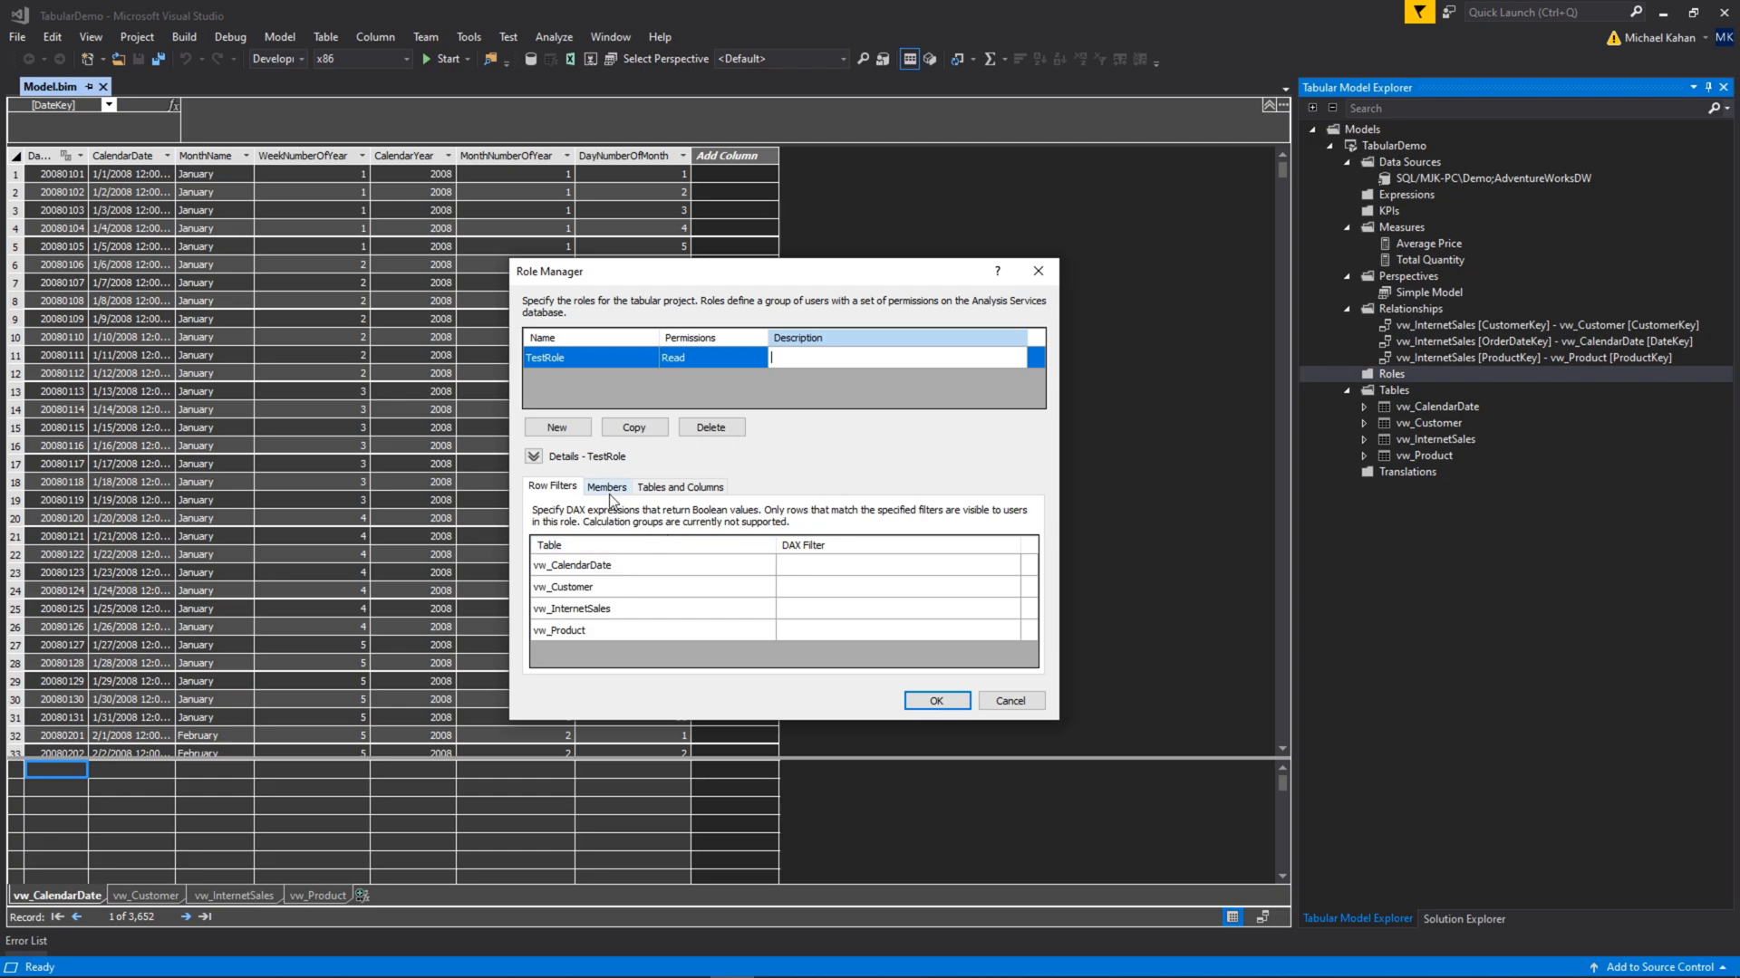
Add Admin to TestRole's members and show the Tables and Columns visibility list.
click(606, 486)
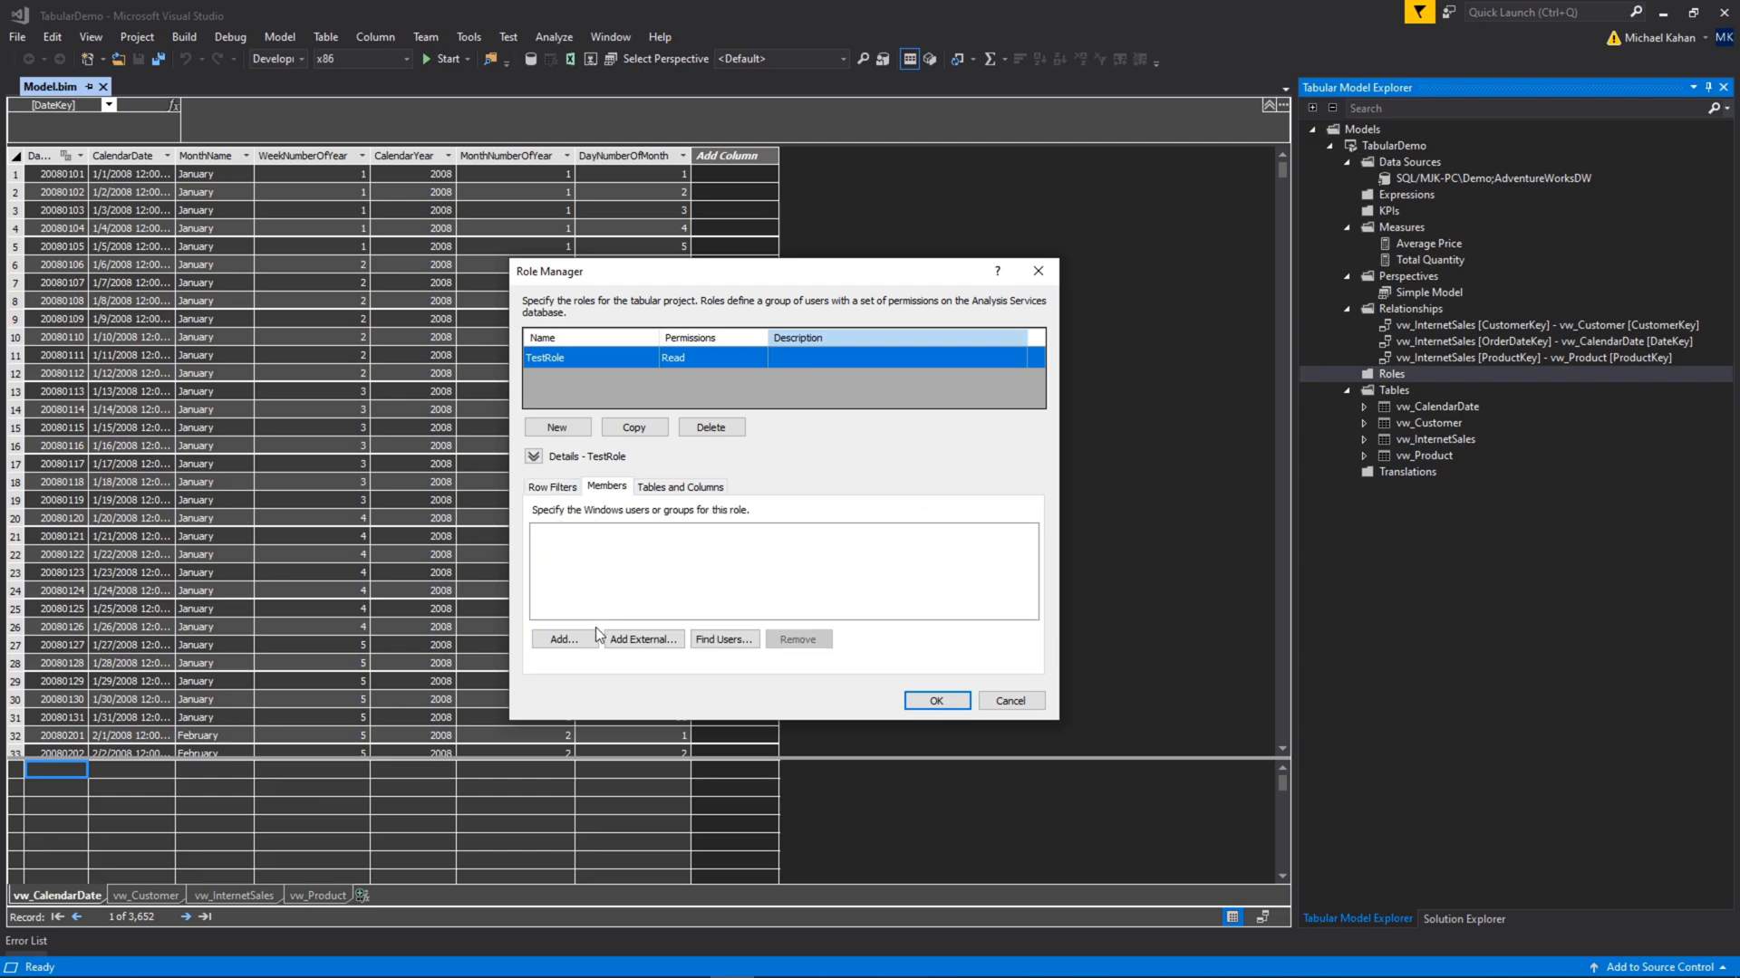
mouse_move(685, 544)
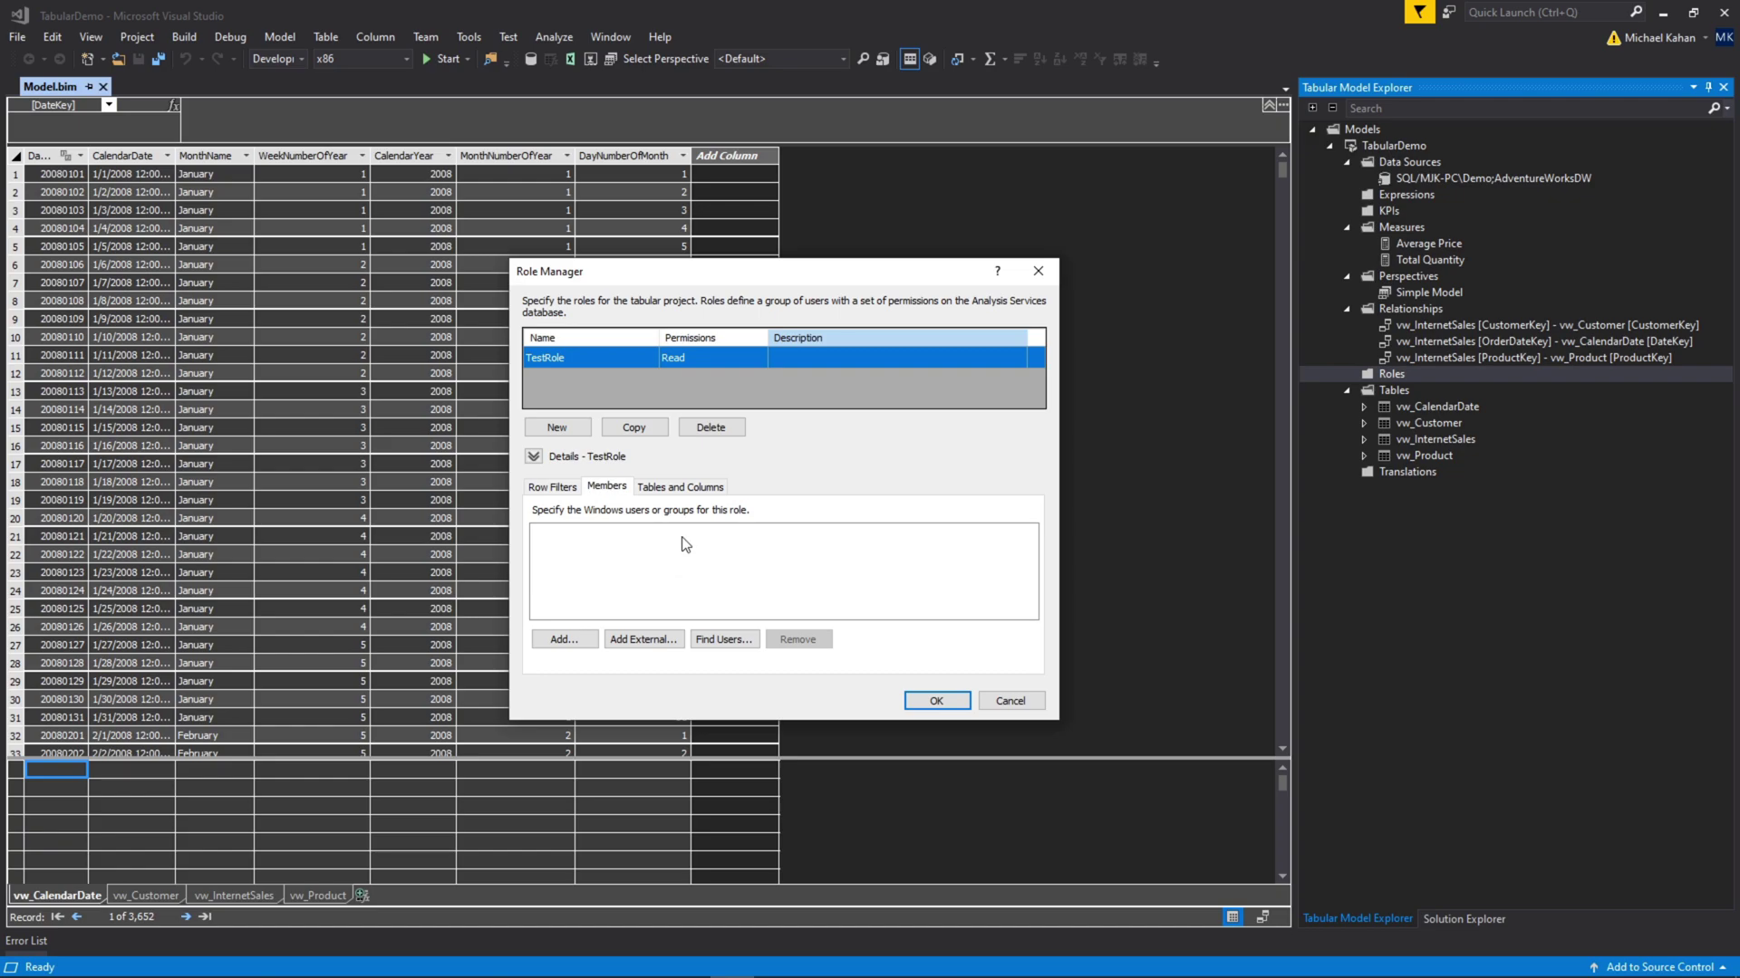
mouse_move(682, 570)
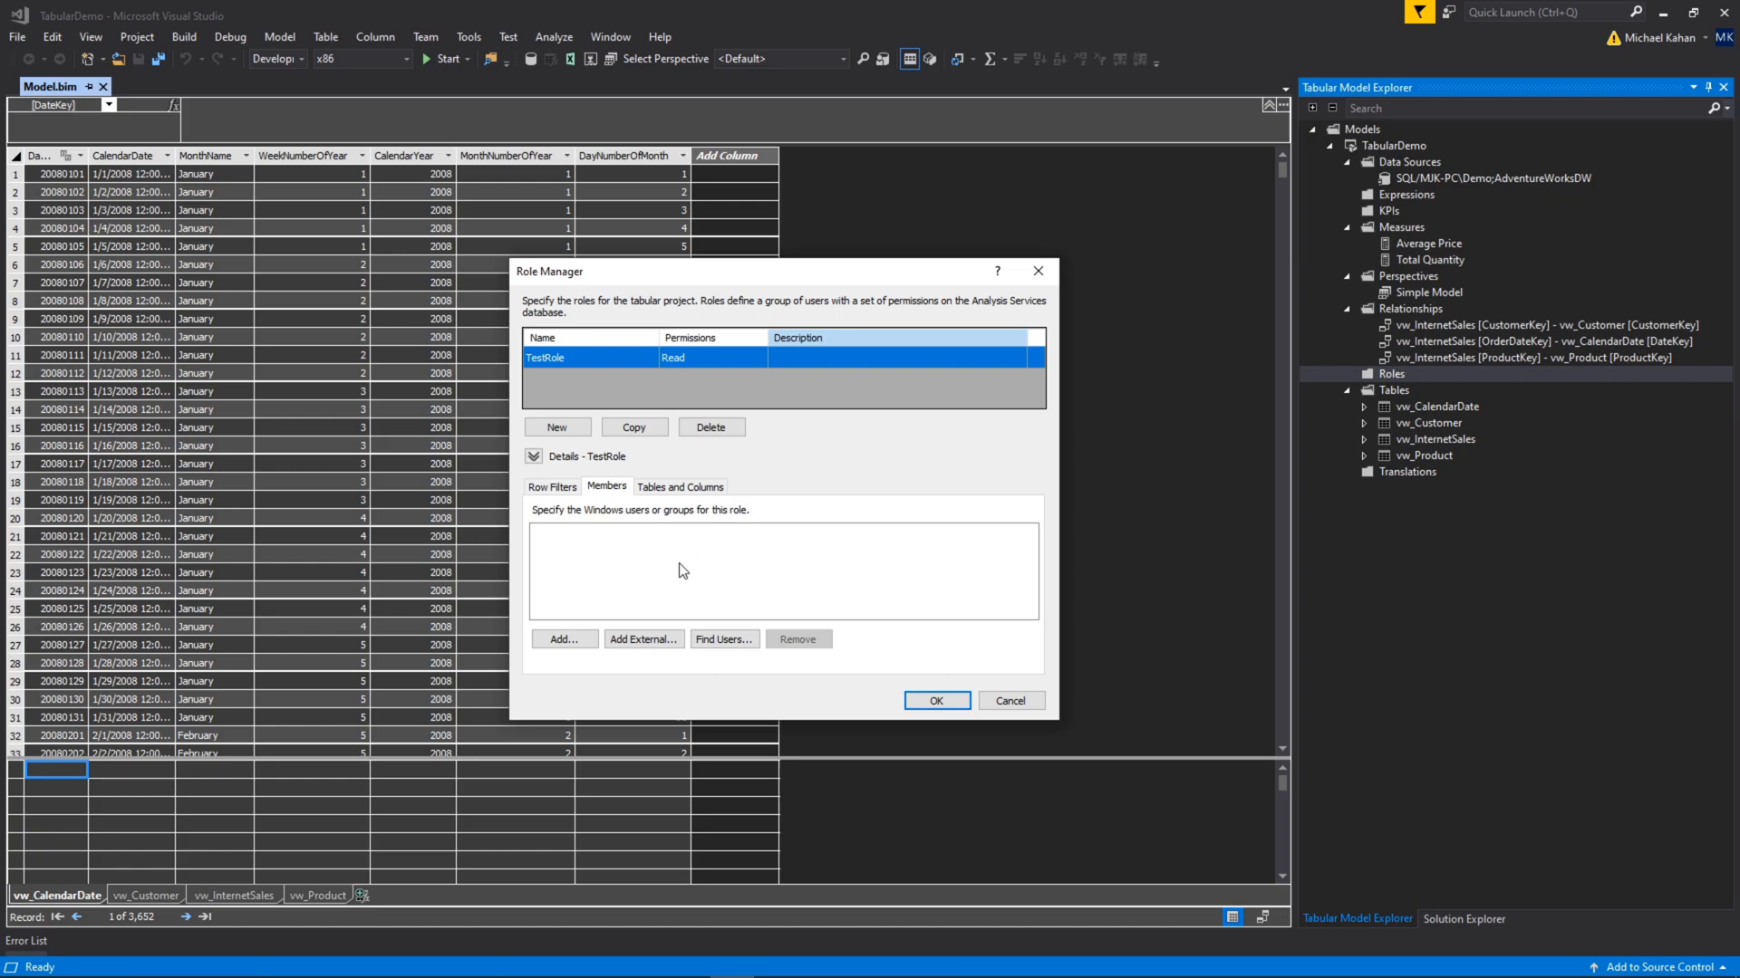
mouse_move(617, 598)
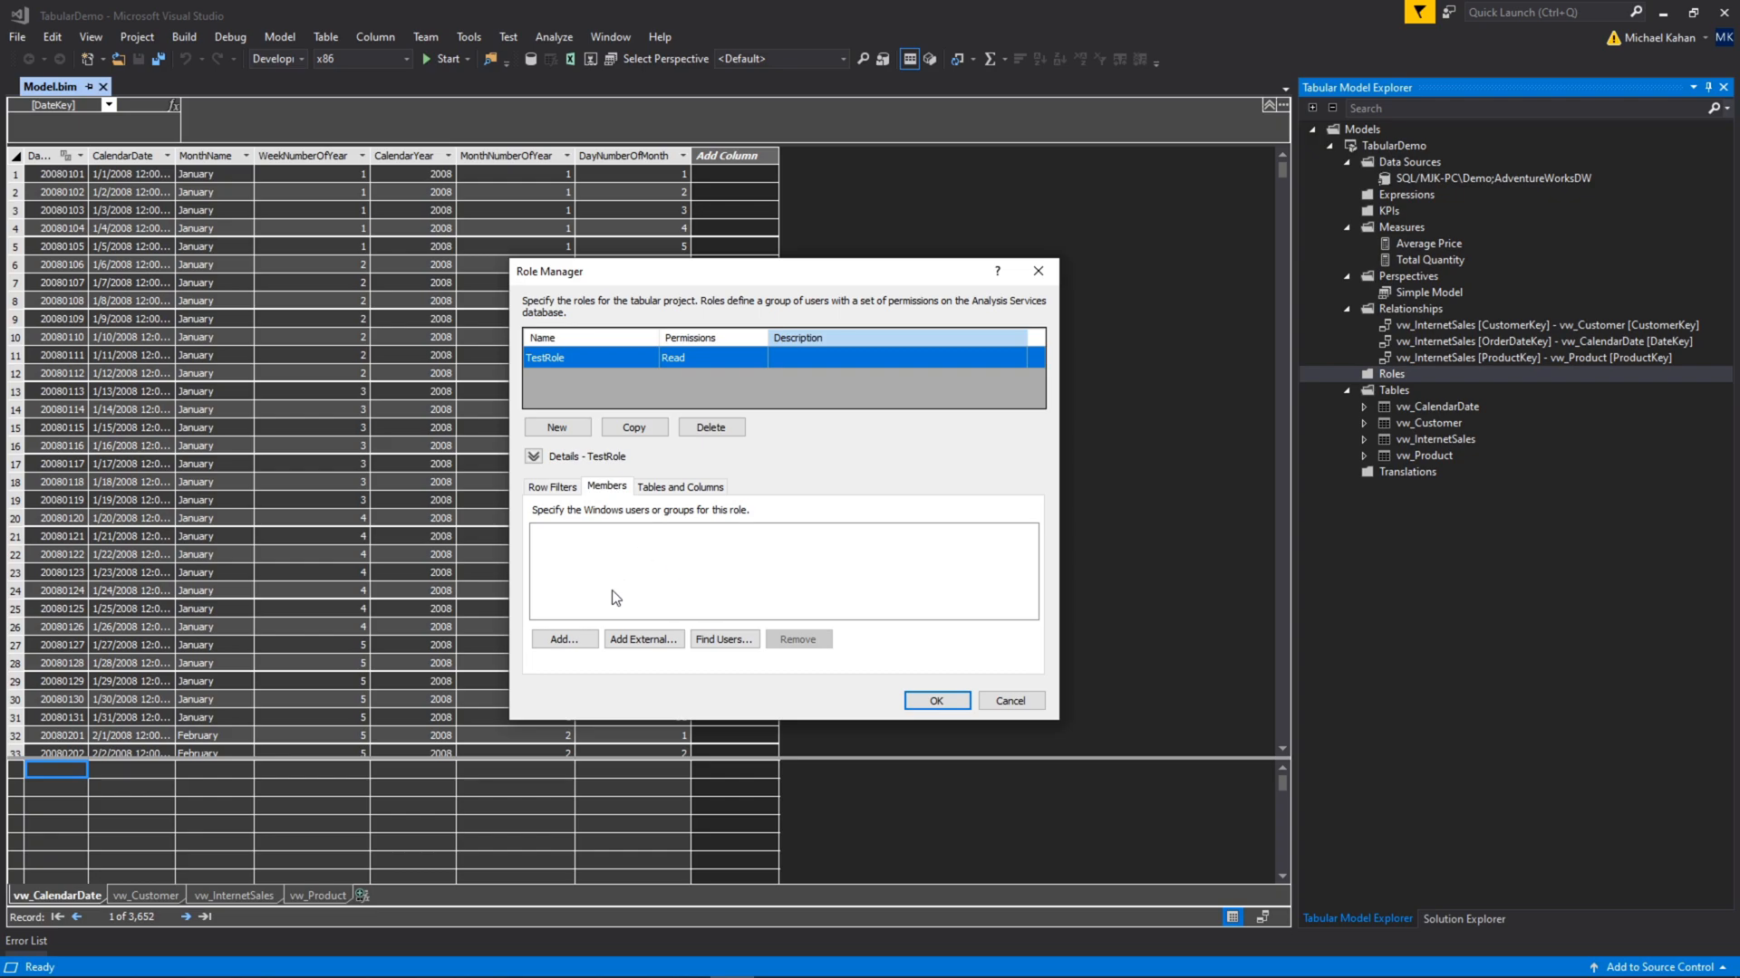
mouse_move(564, 639)
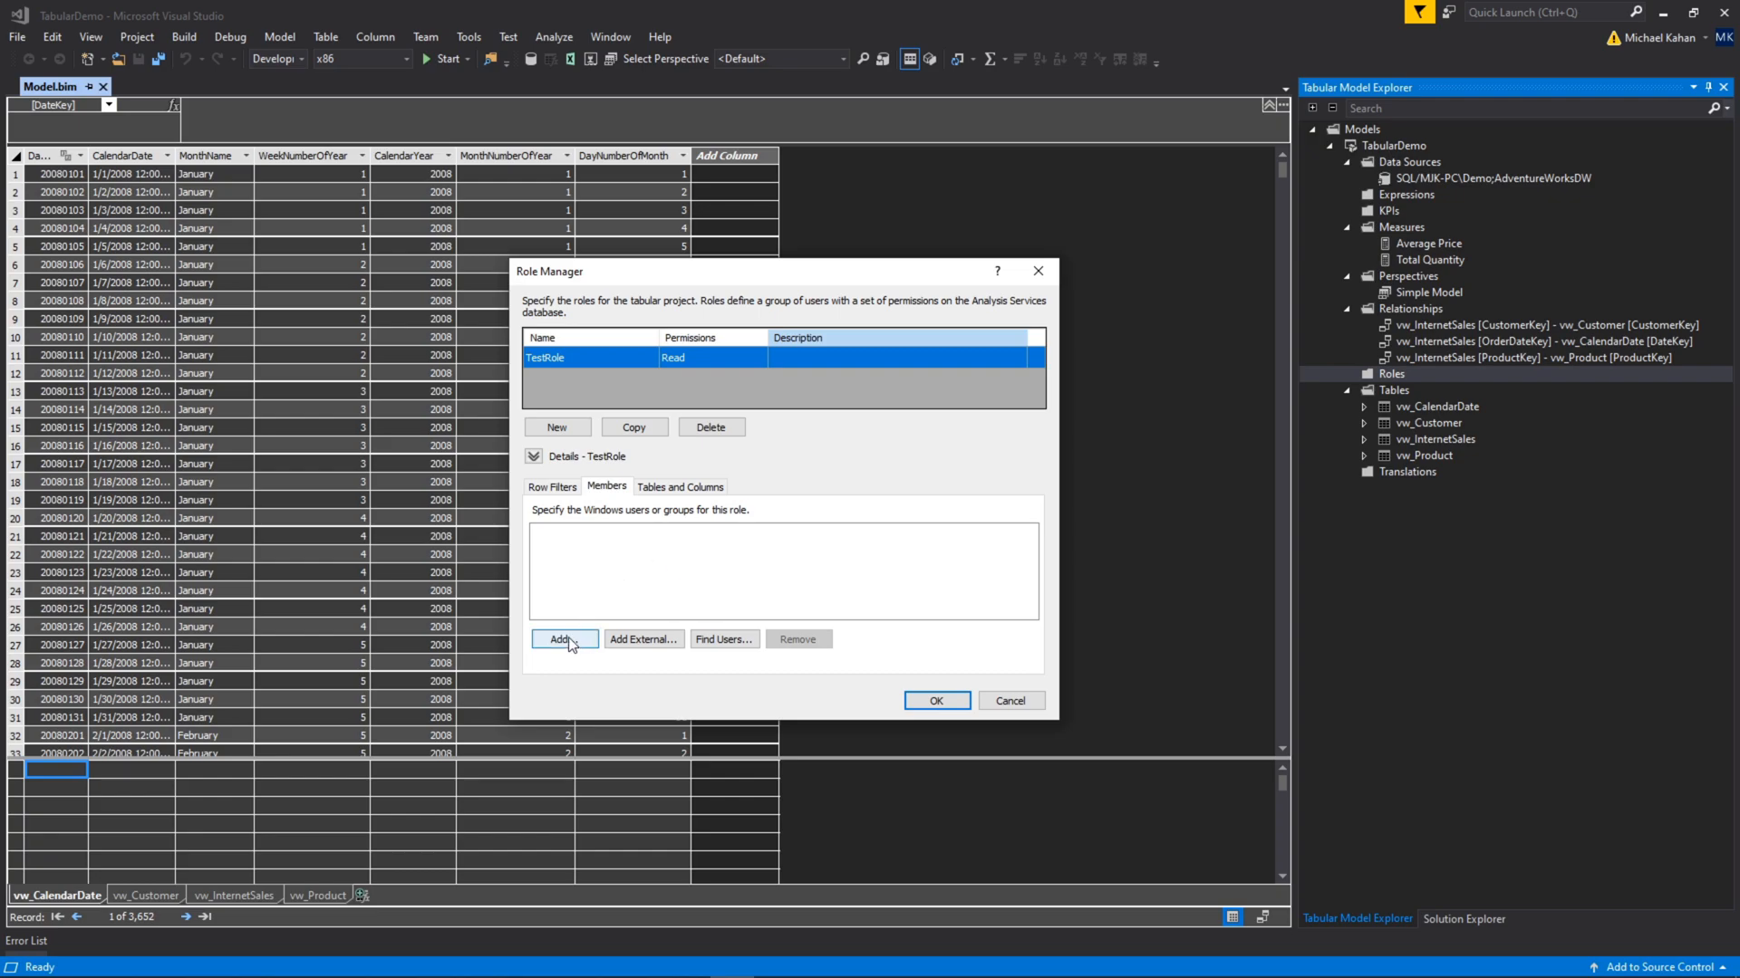
click(563, 638)
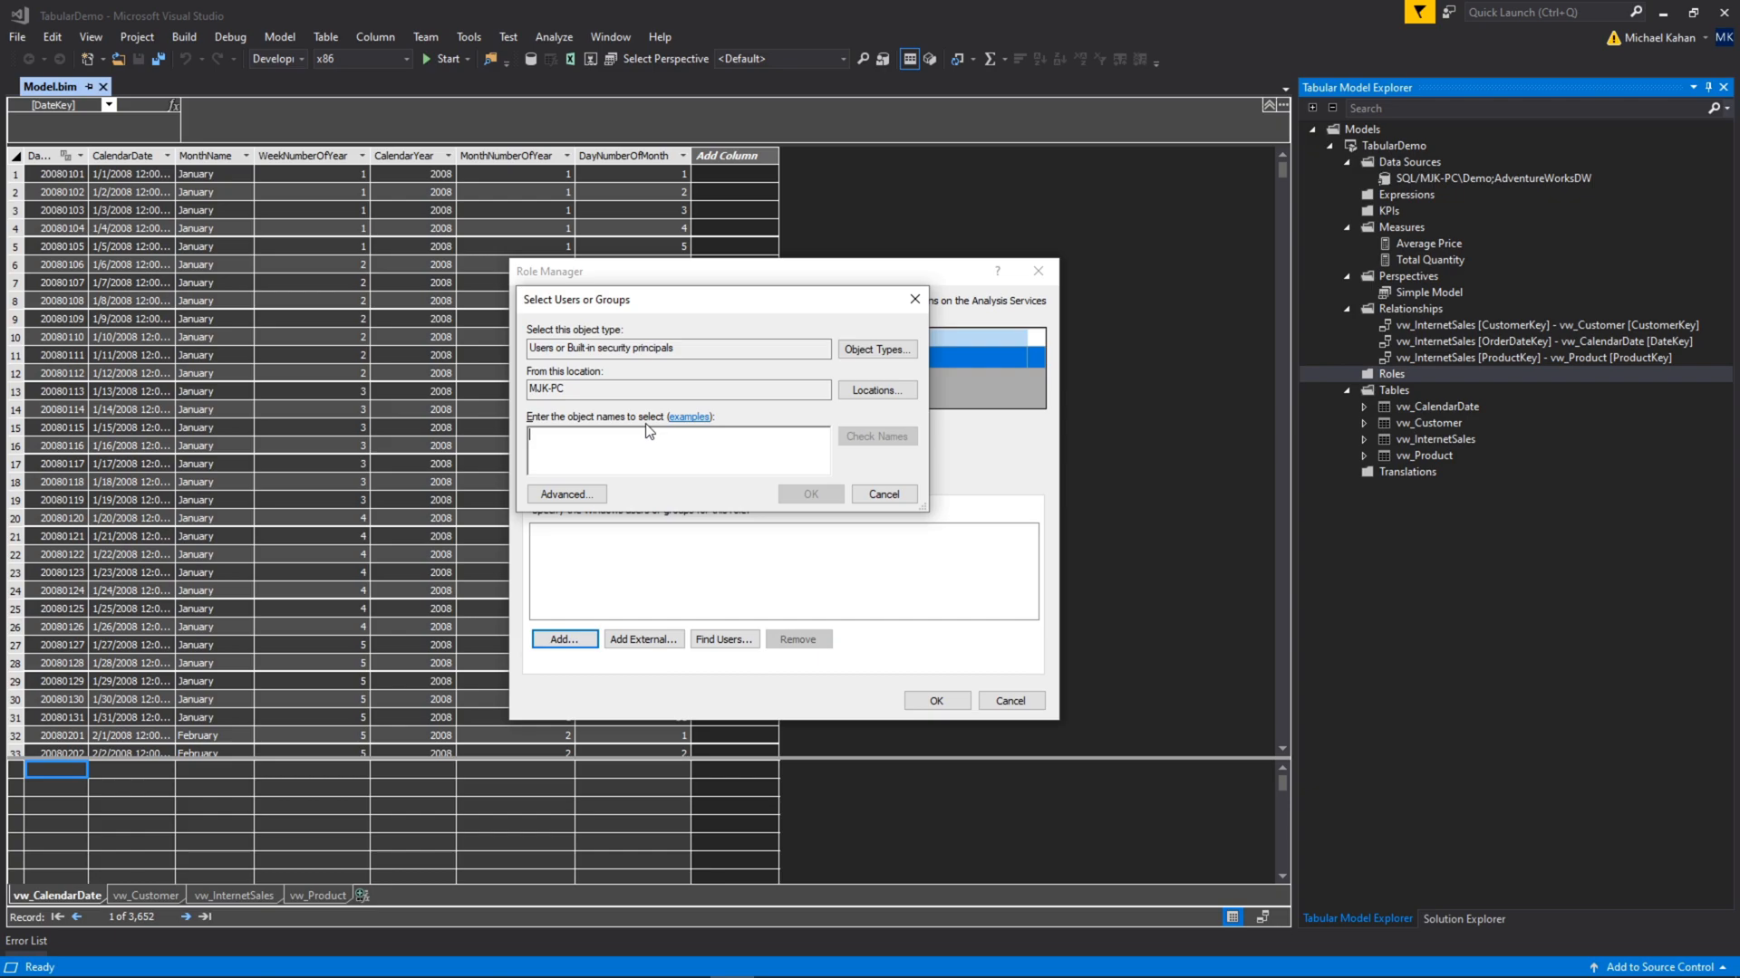
text(Admin)
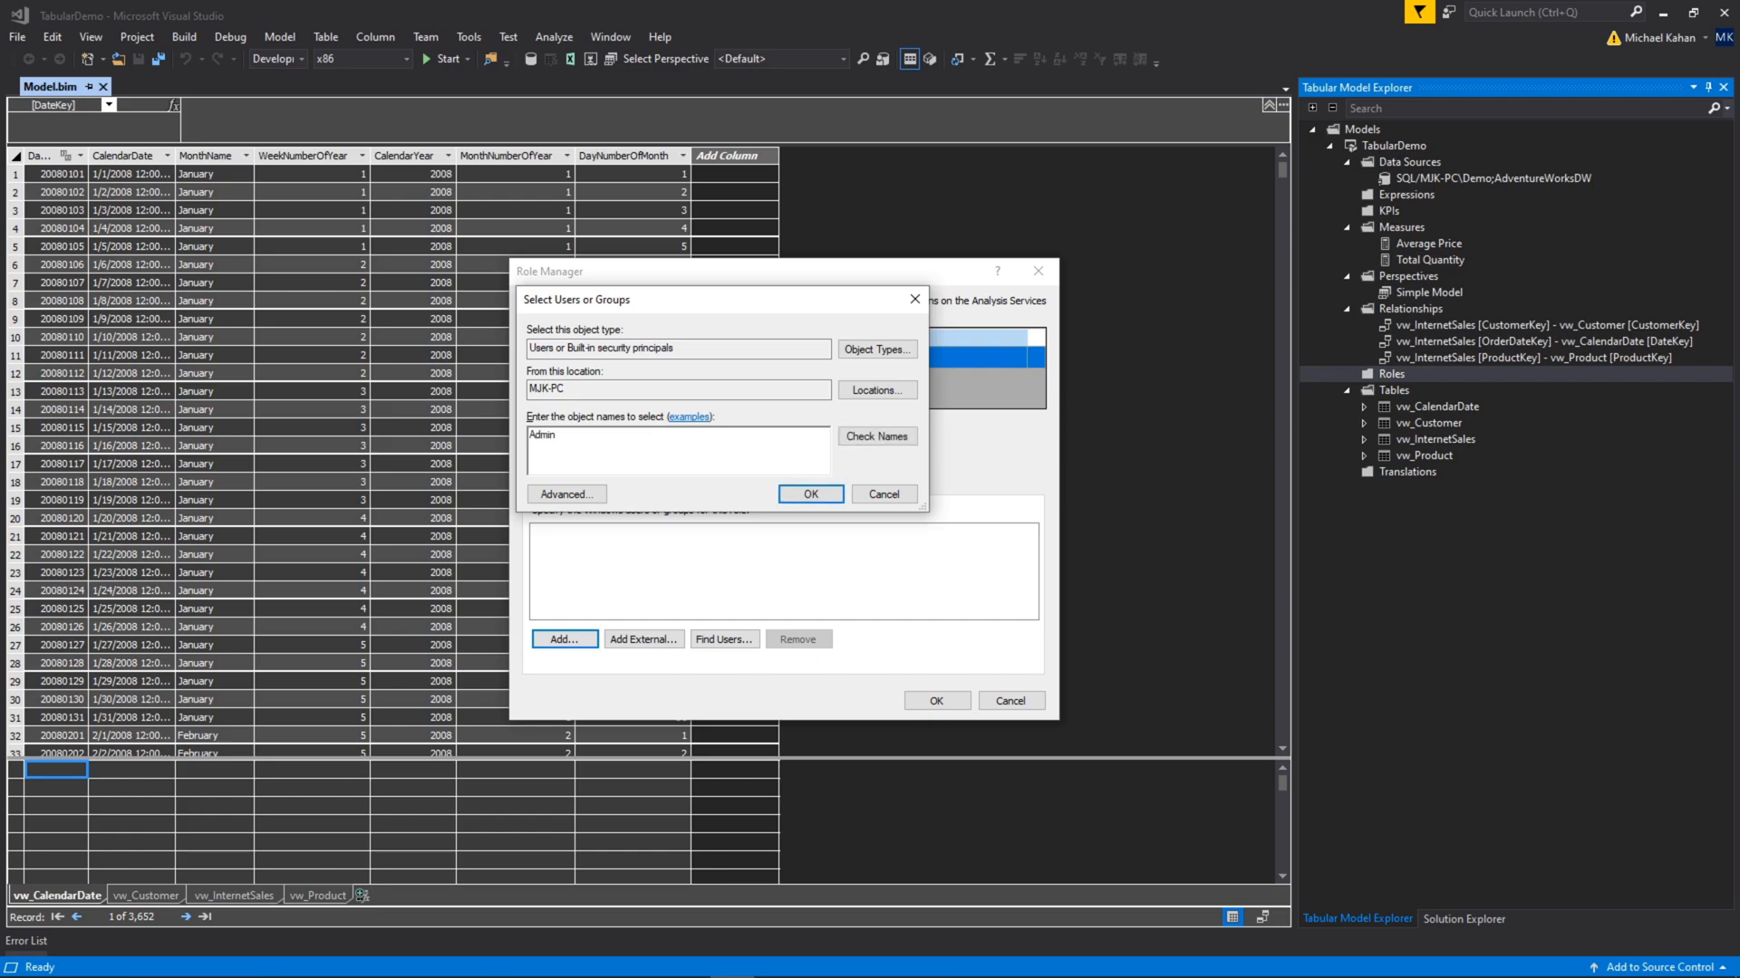
click(809, 494)
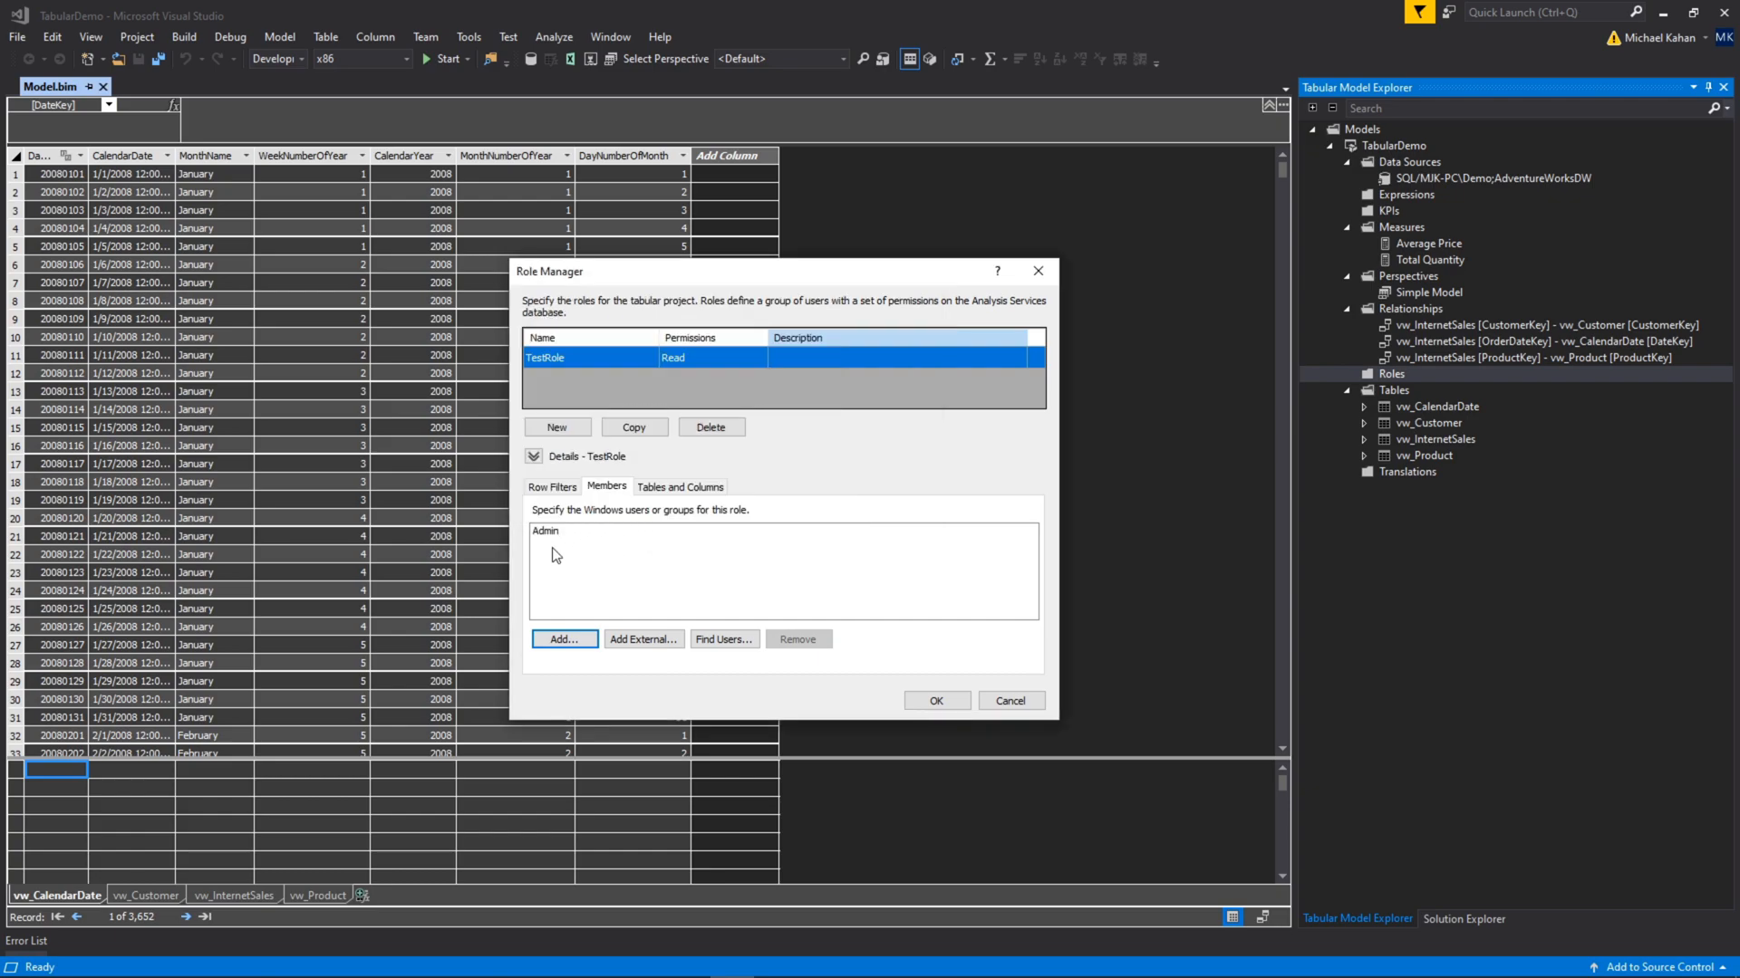
mouse_move(563, 559)
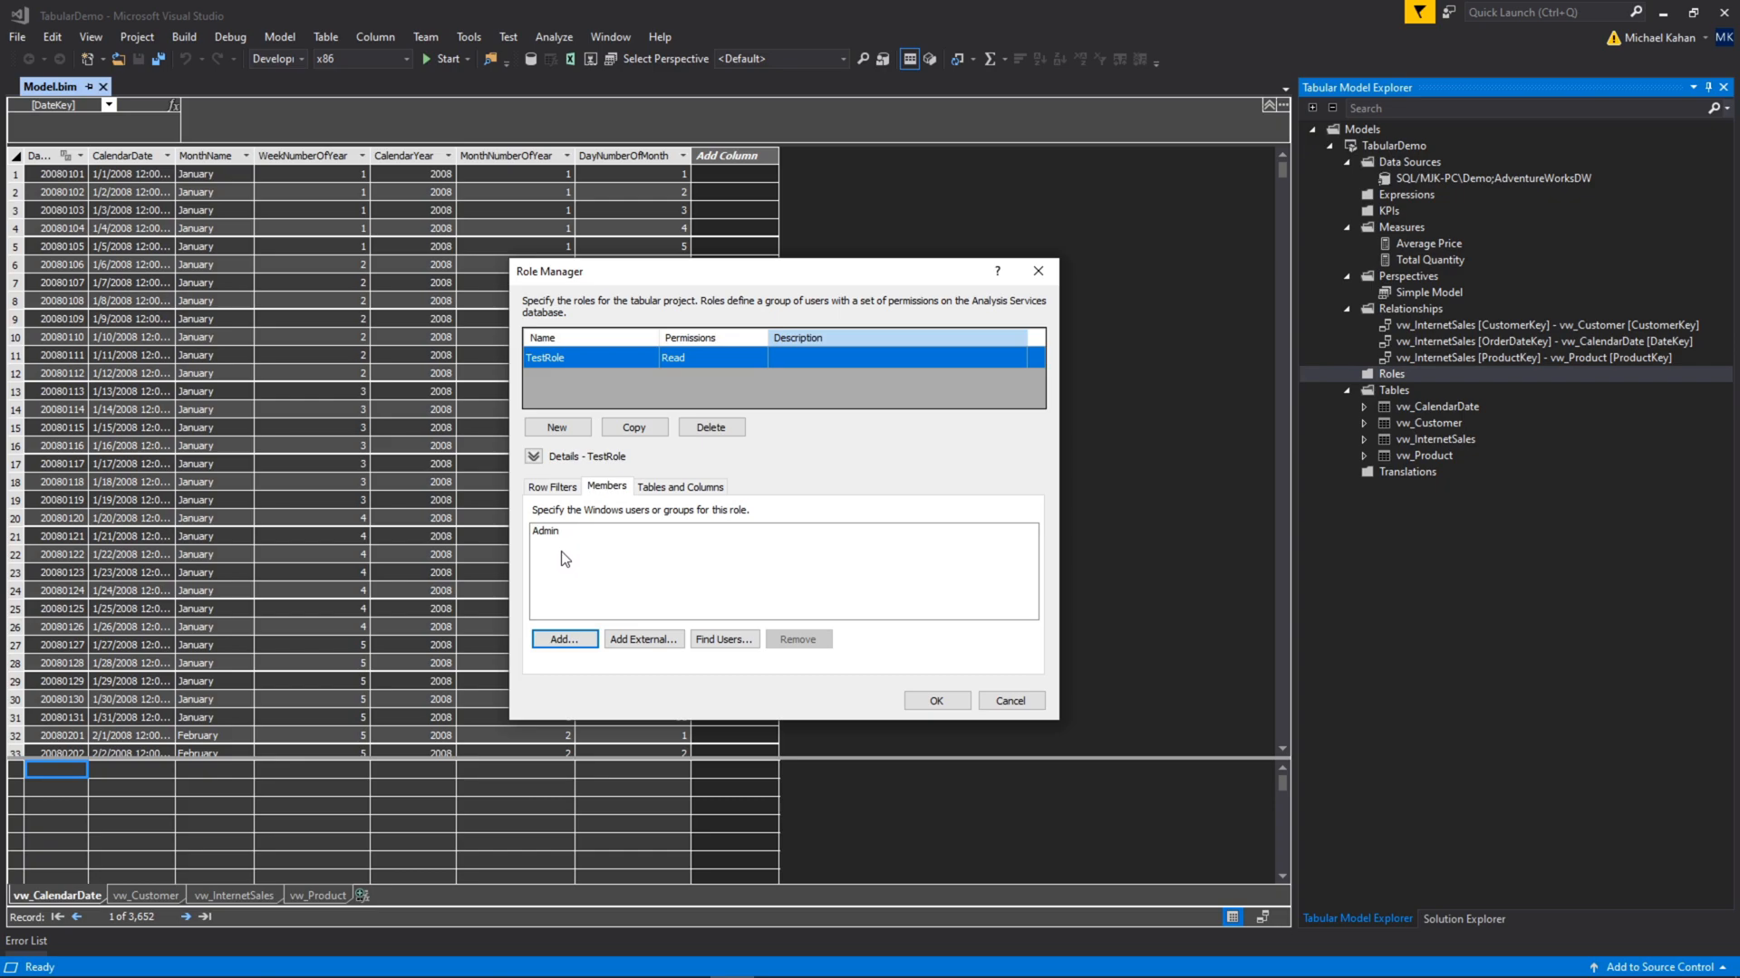
mouse_move(519, 368)
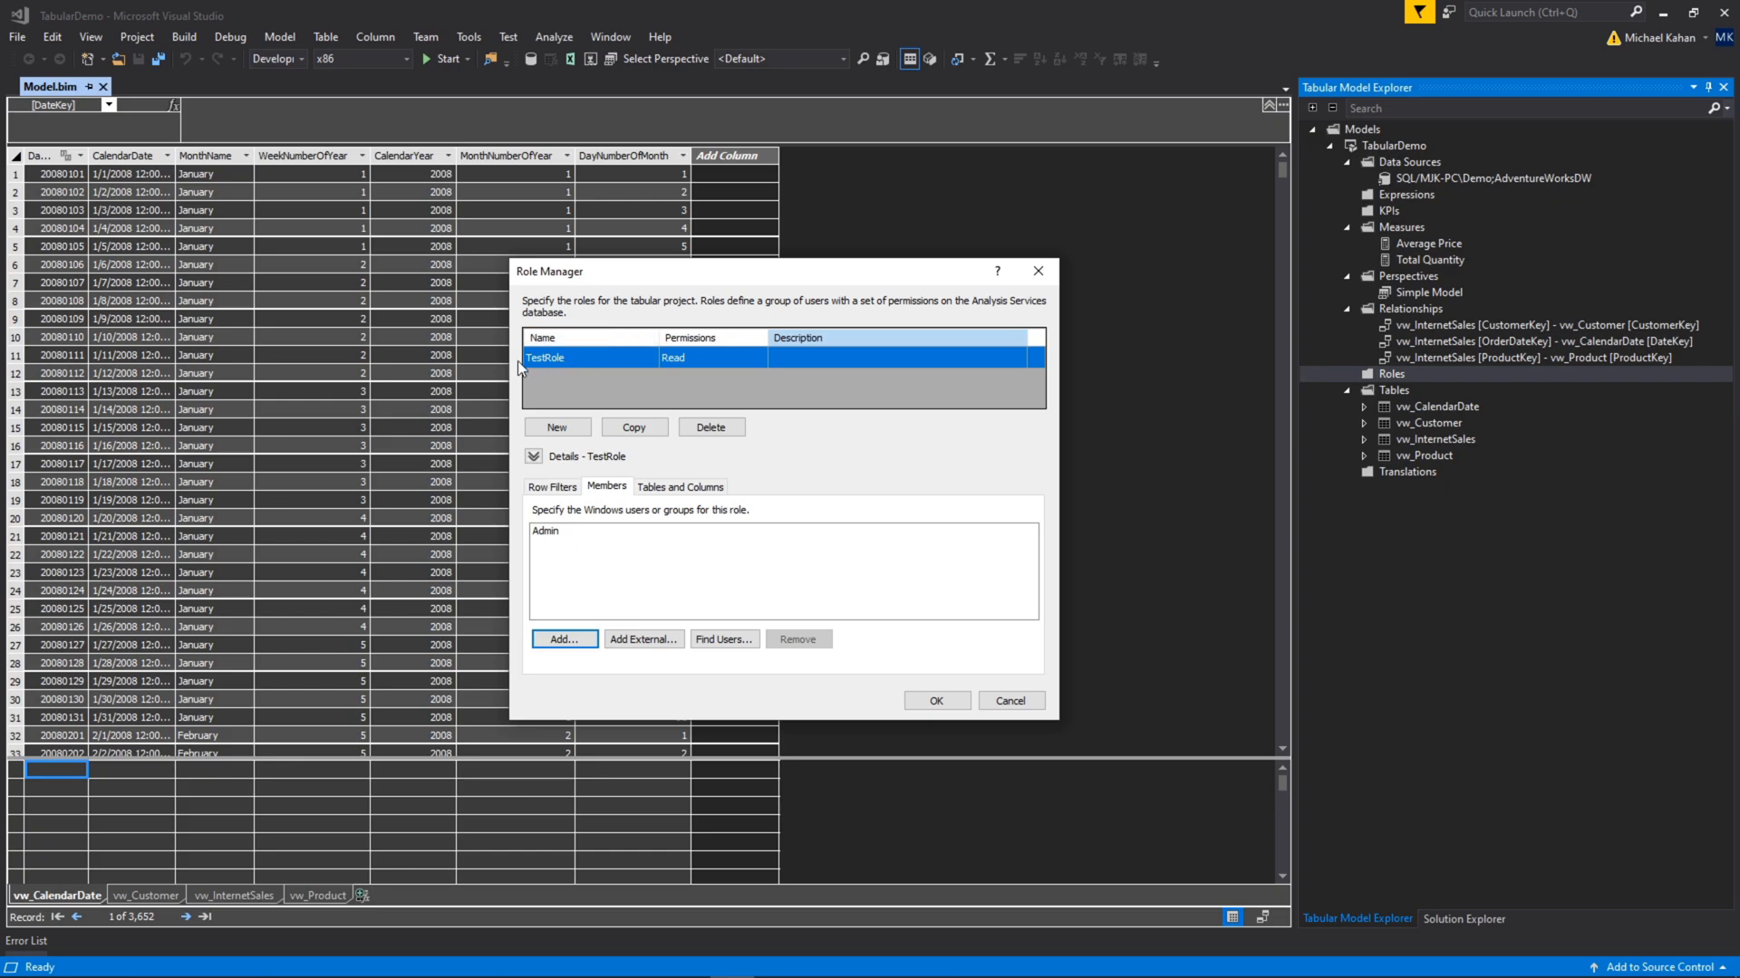
mouse_move(628, 535)
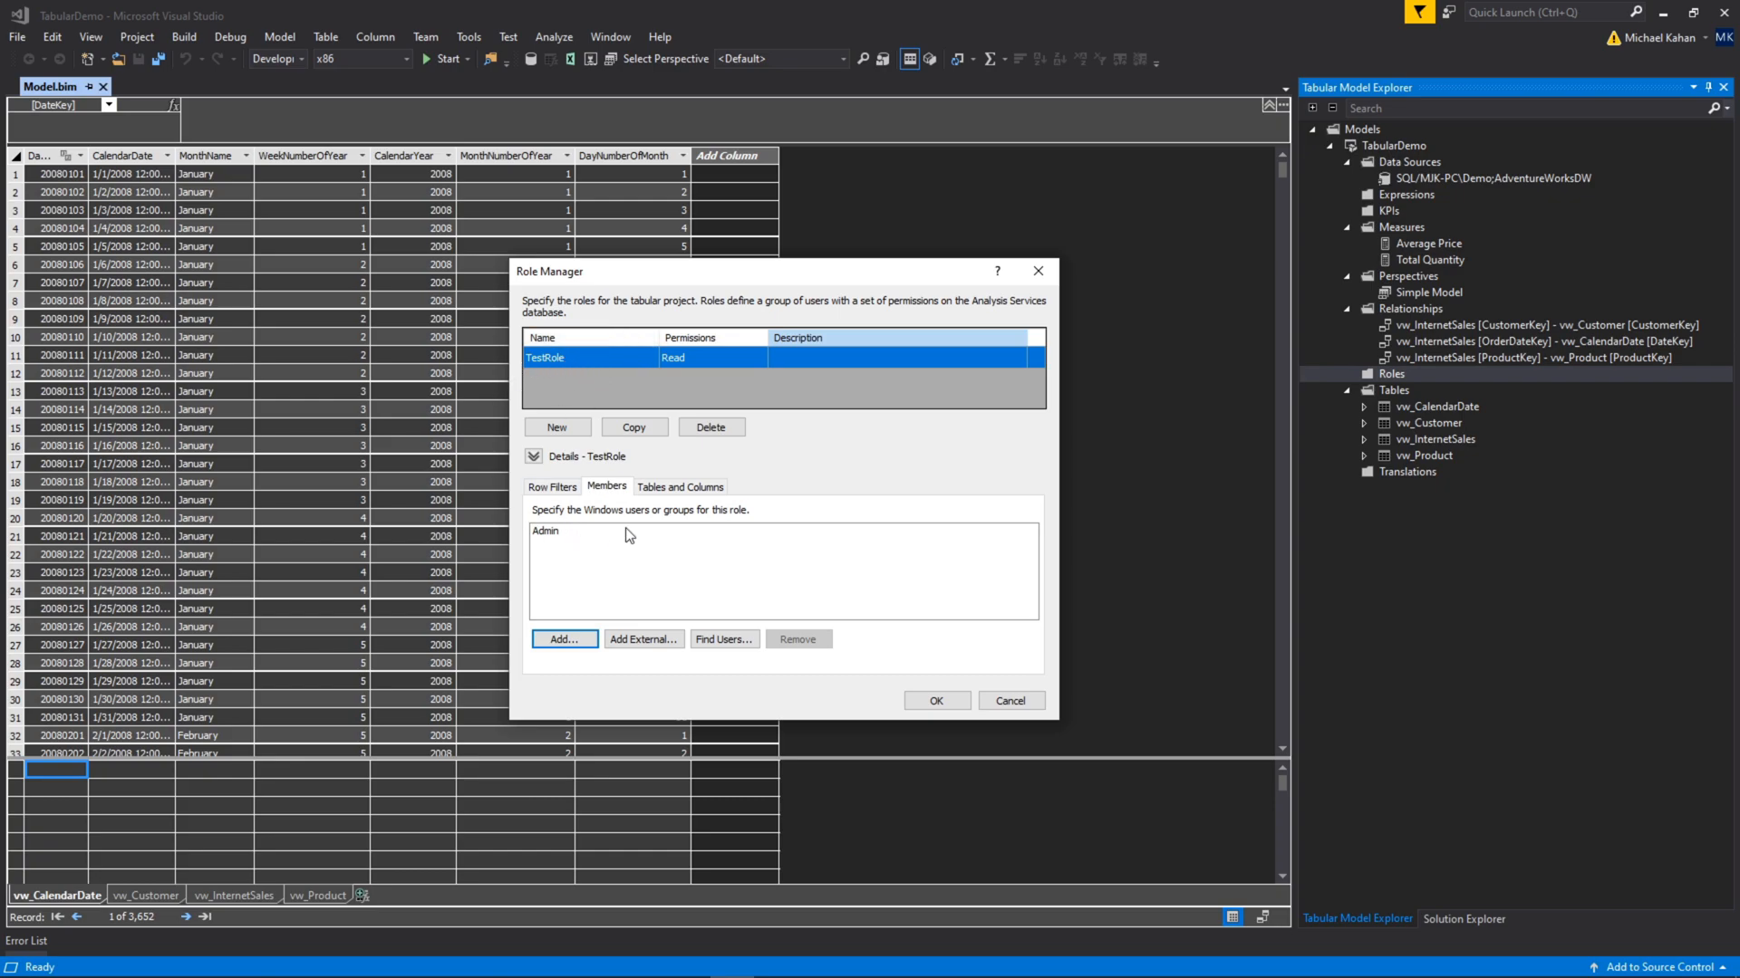
click(679, 488)
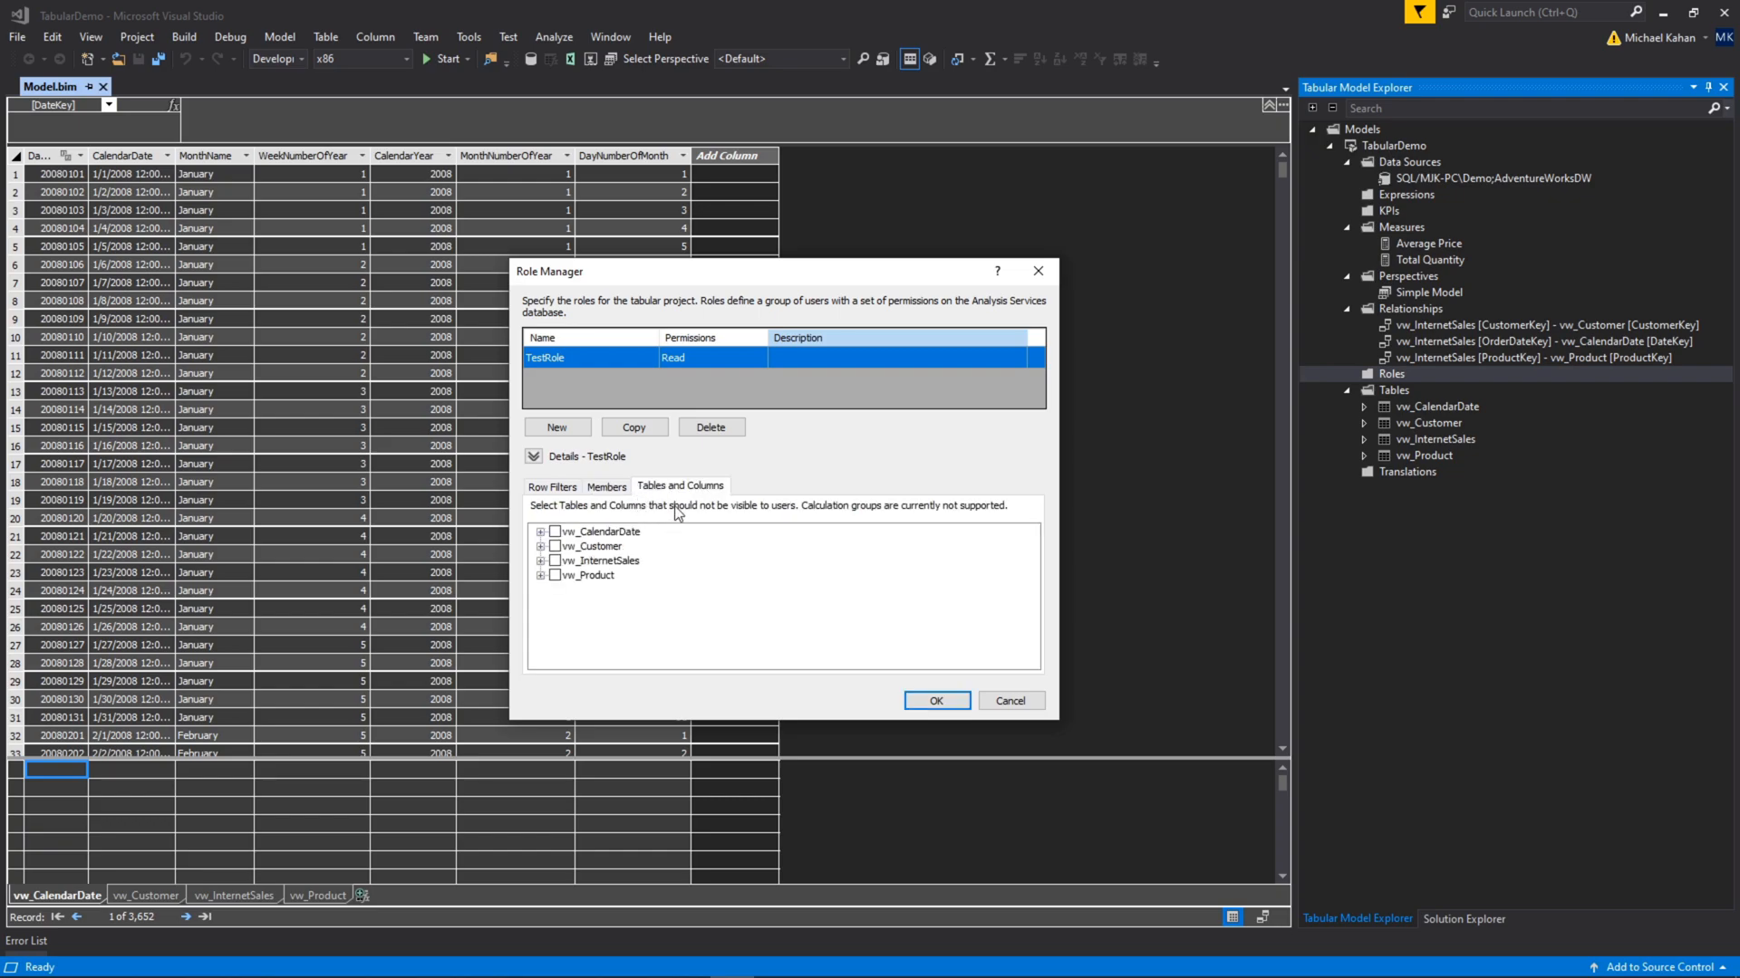
mouse_move(664, 565)
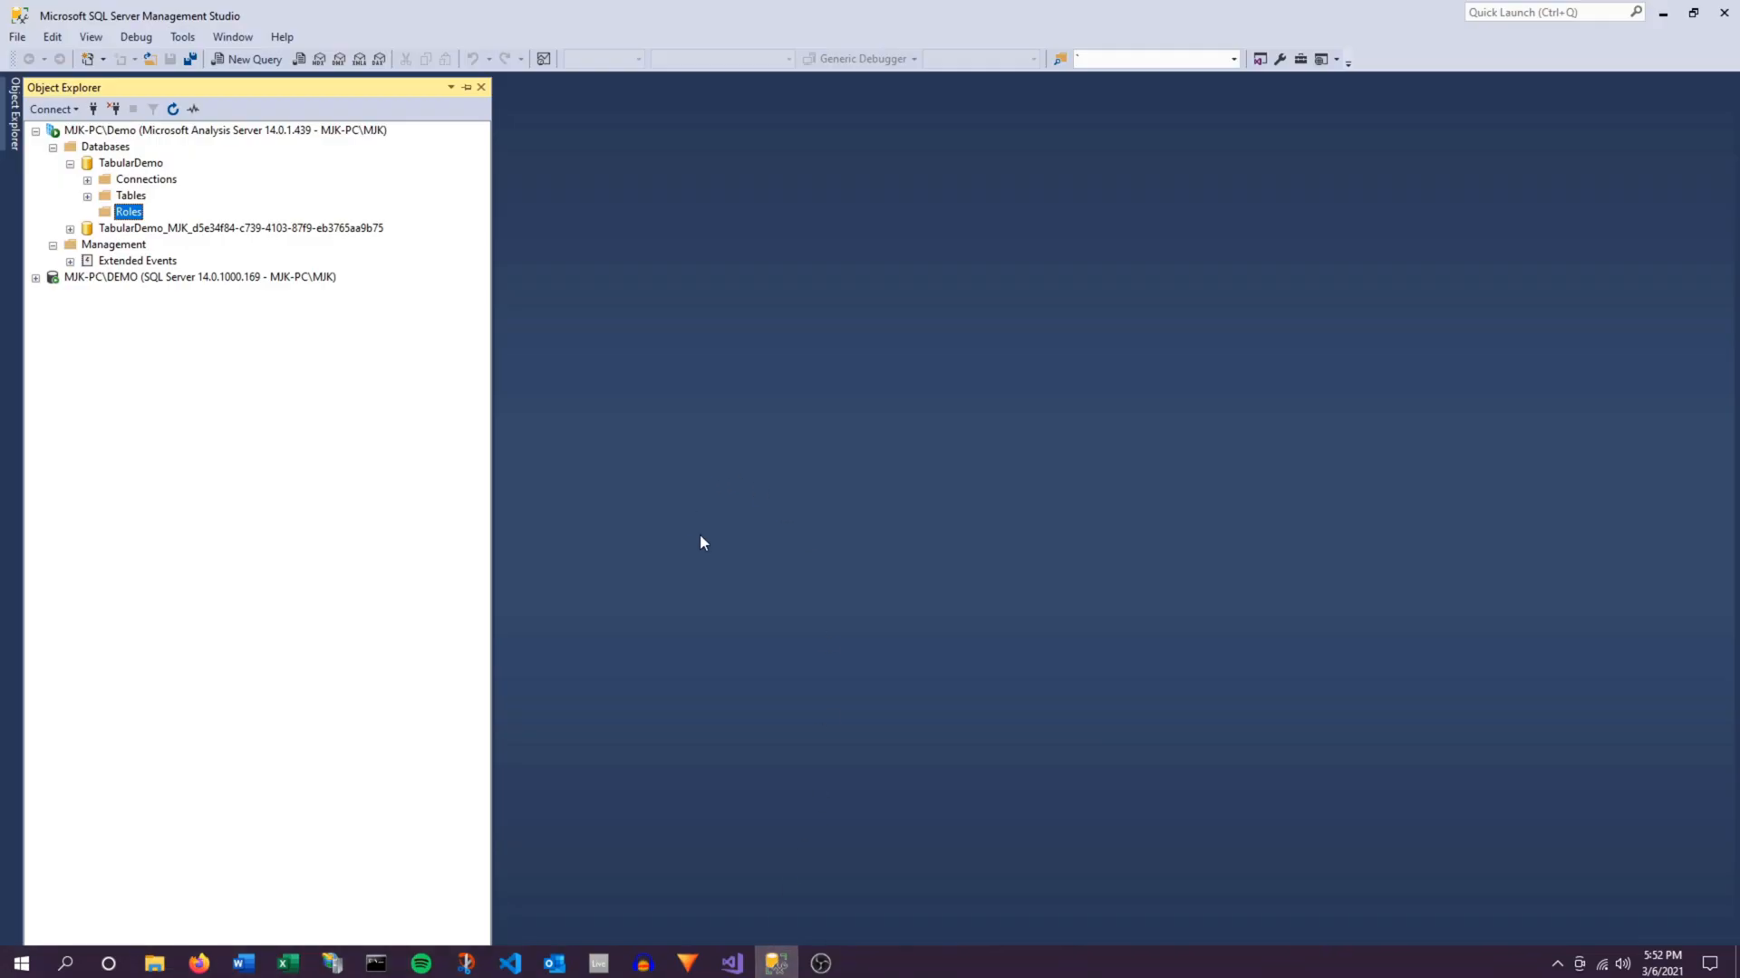
In SSMS, start a new TabularDemo role with Read ticked and view its Membership page.
right_click(128, 212)
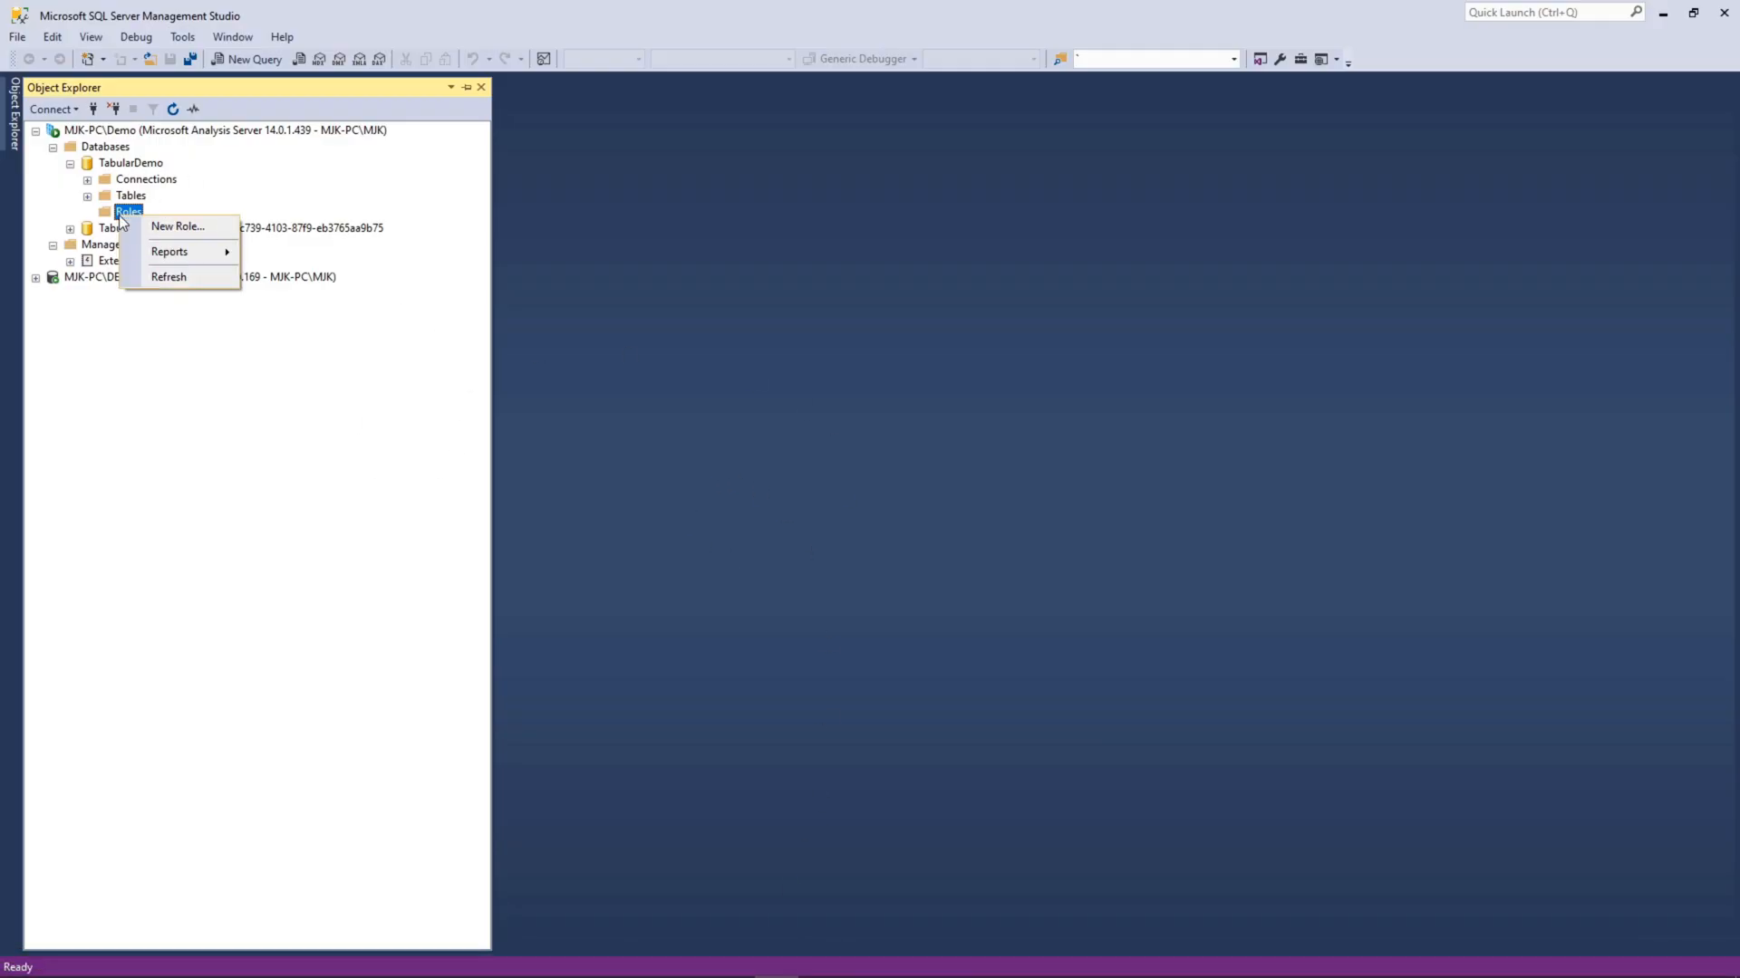
click(177, 226)
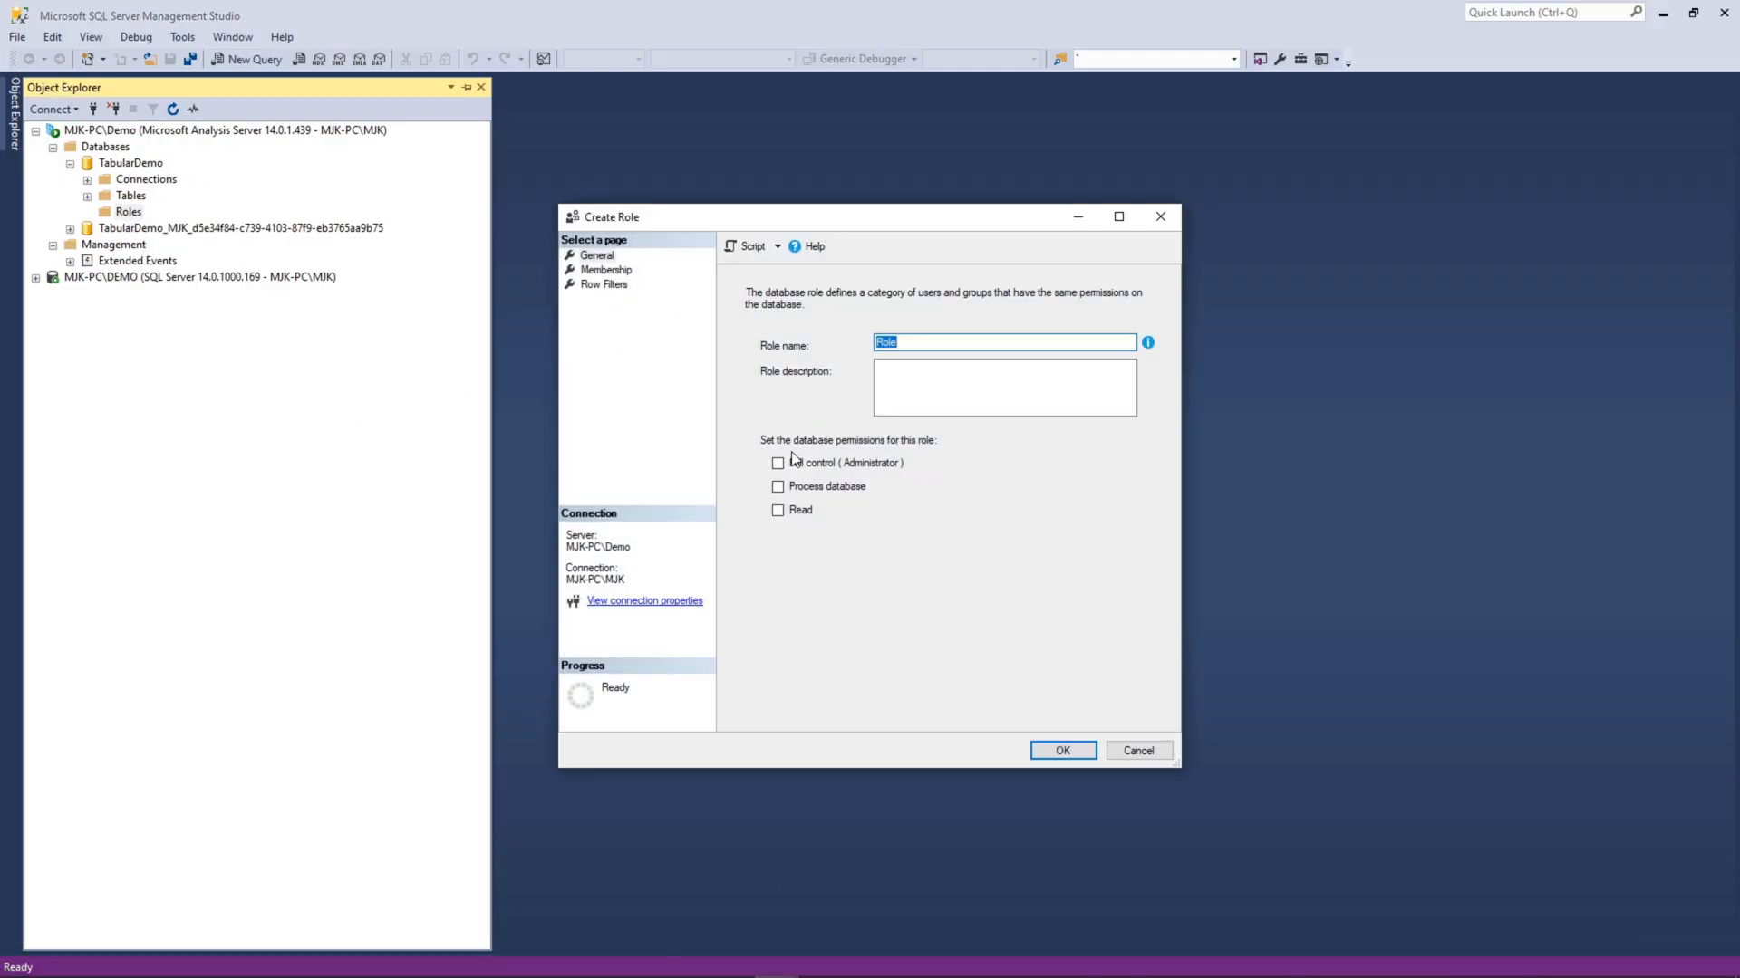
click(778, 509)
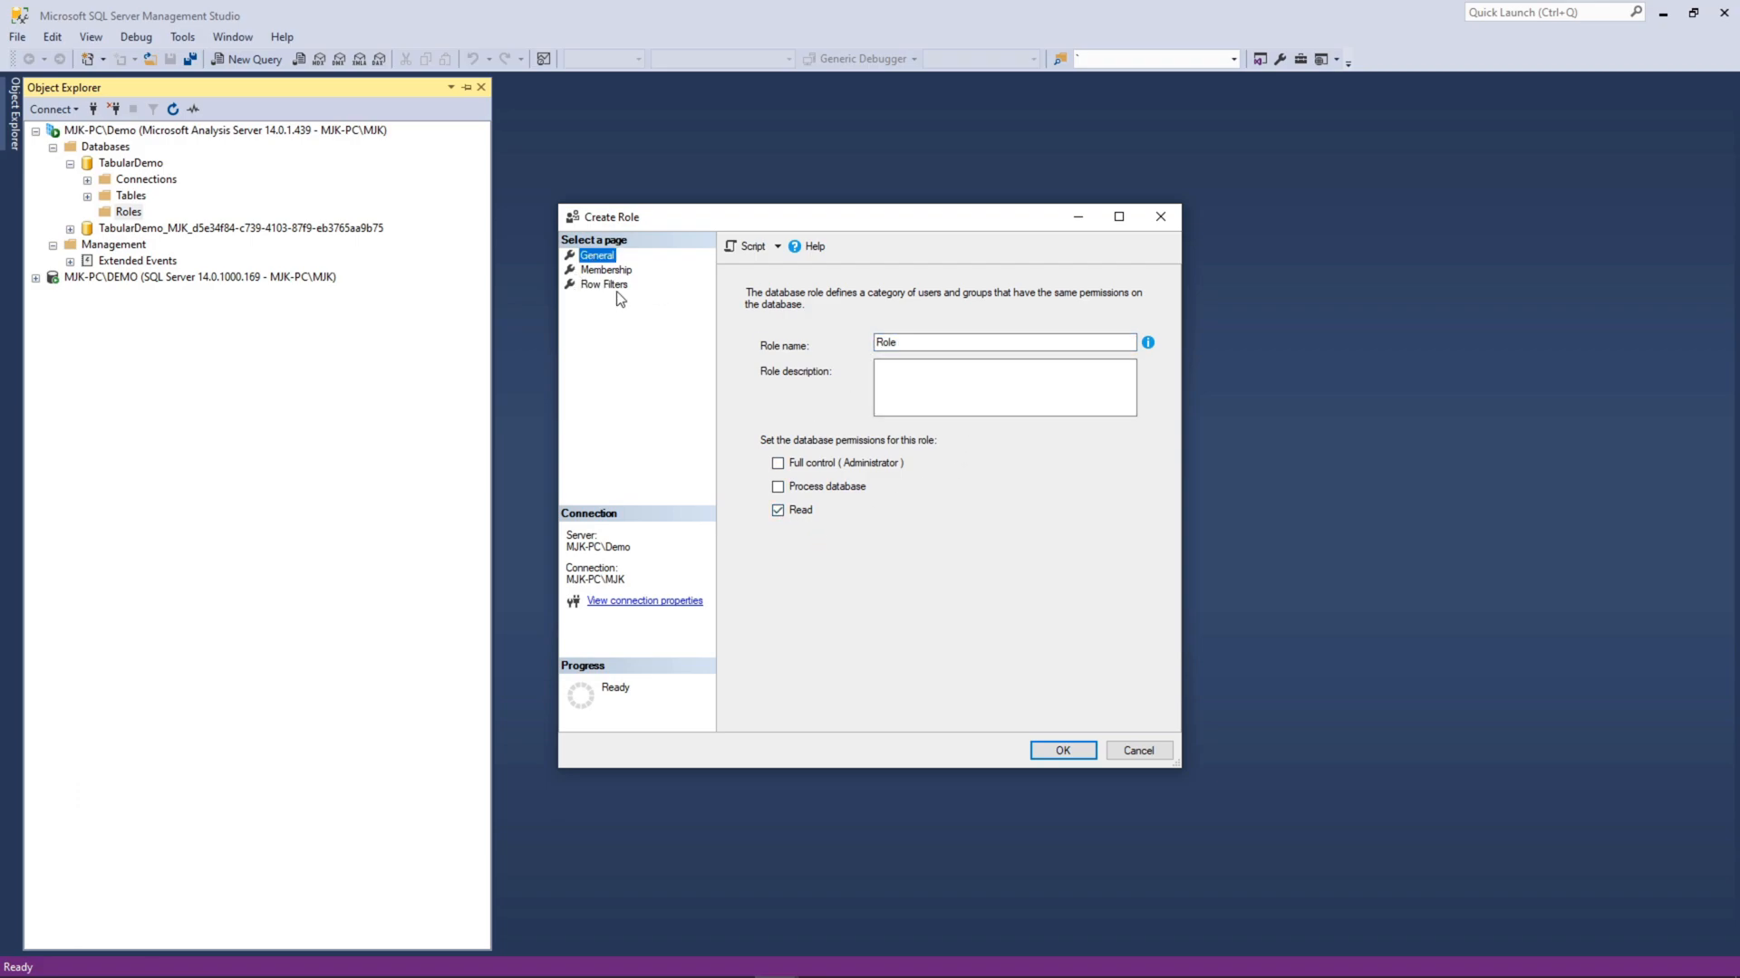
mouse_move(607, 277)
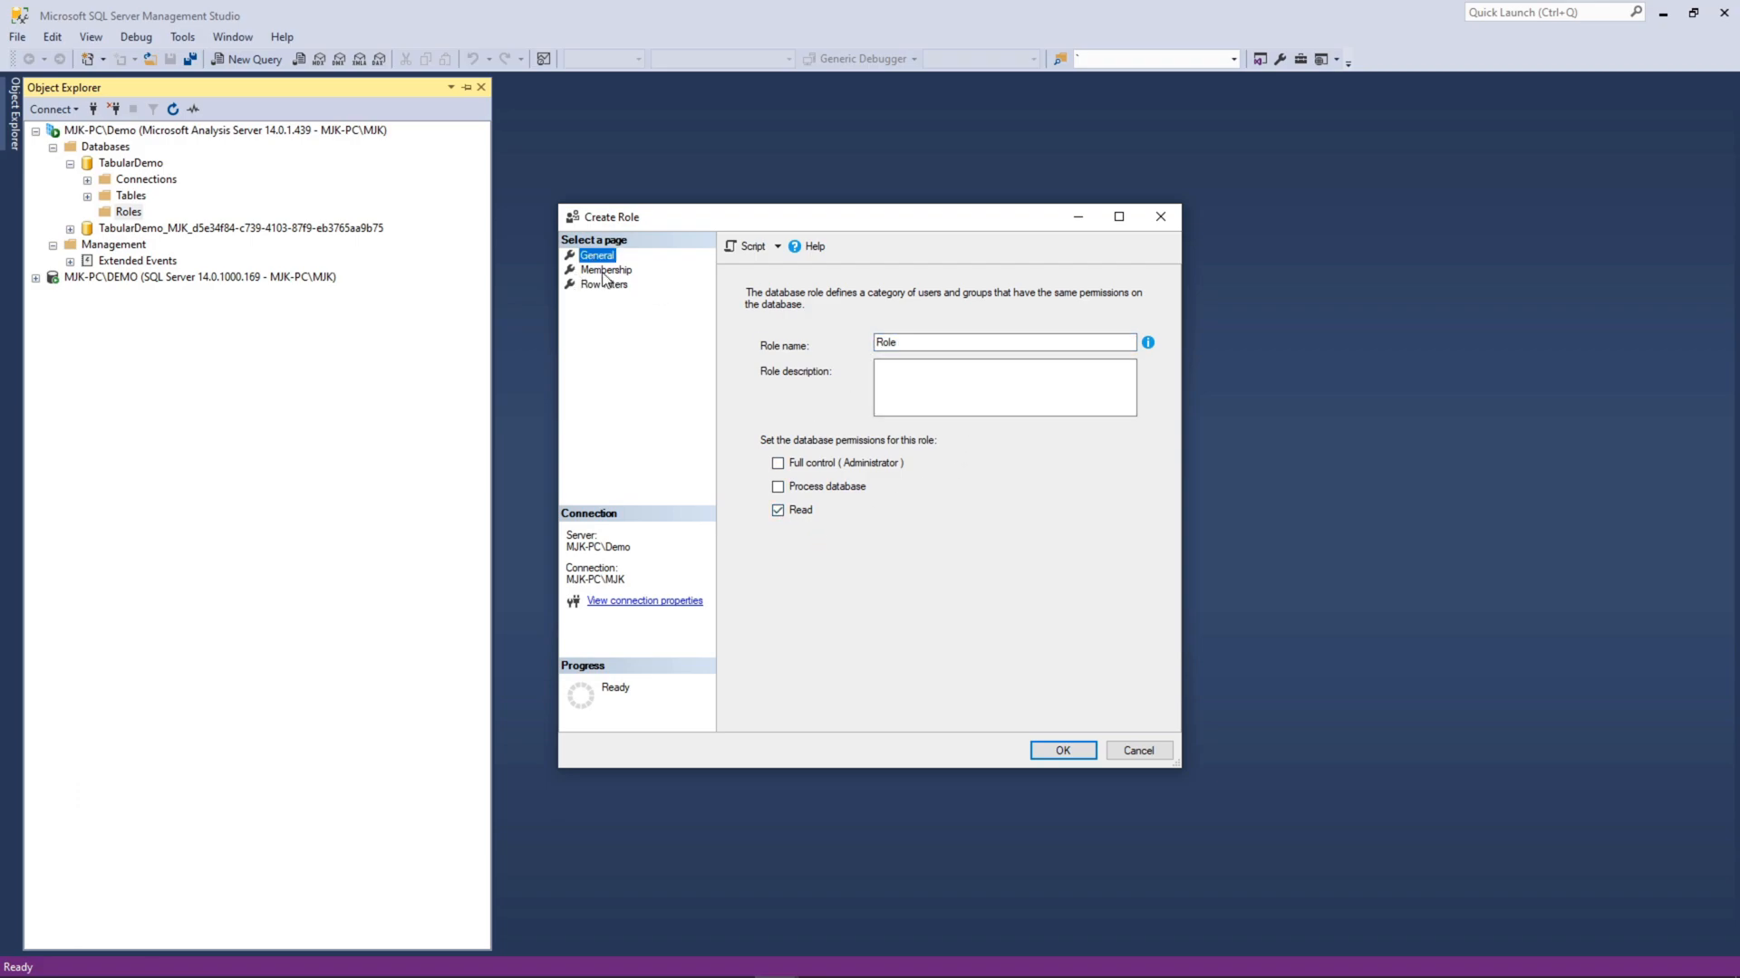
click(606, 270)
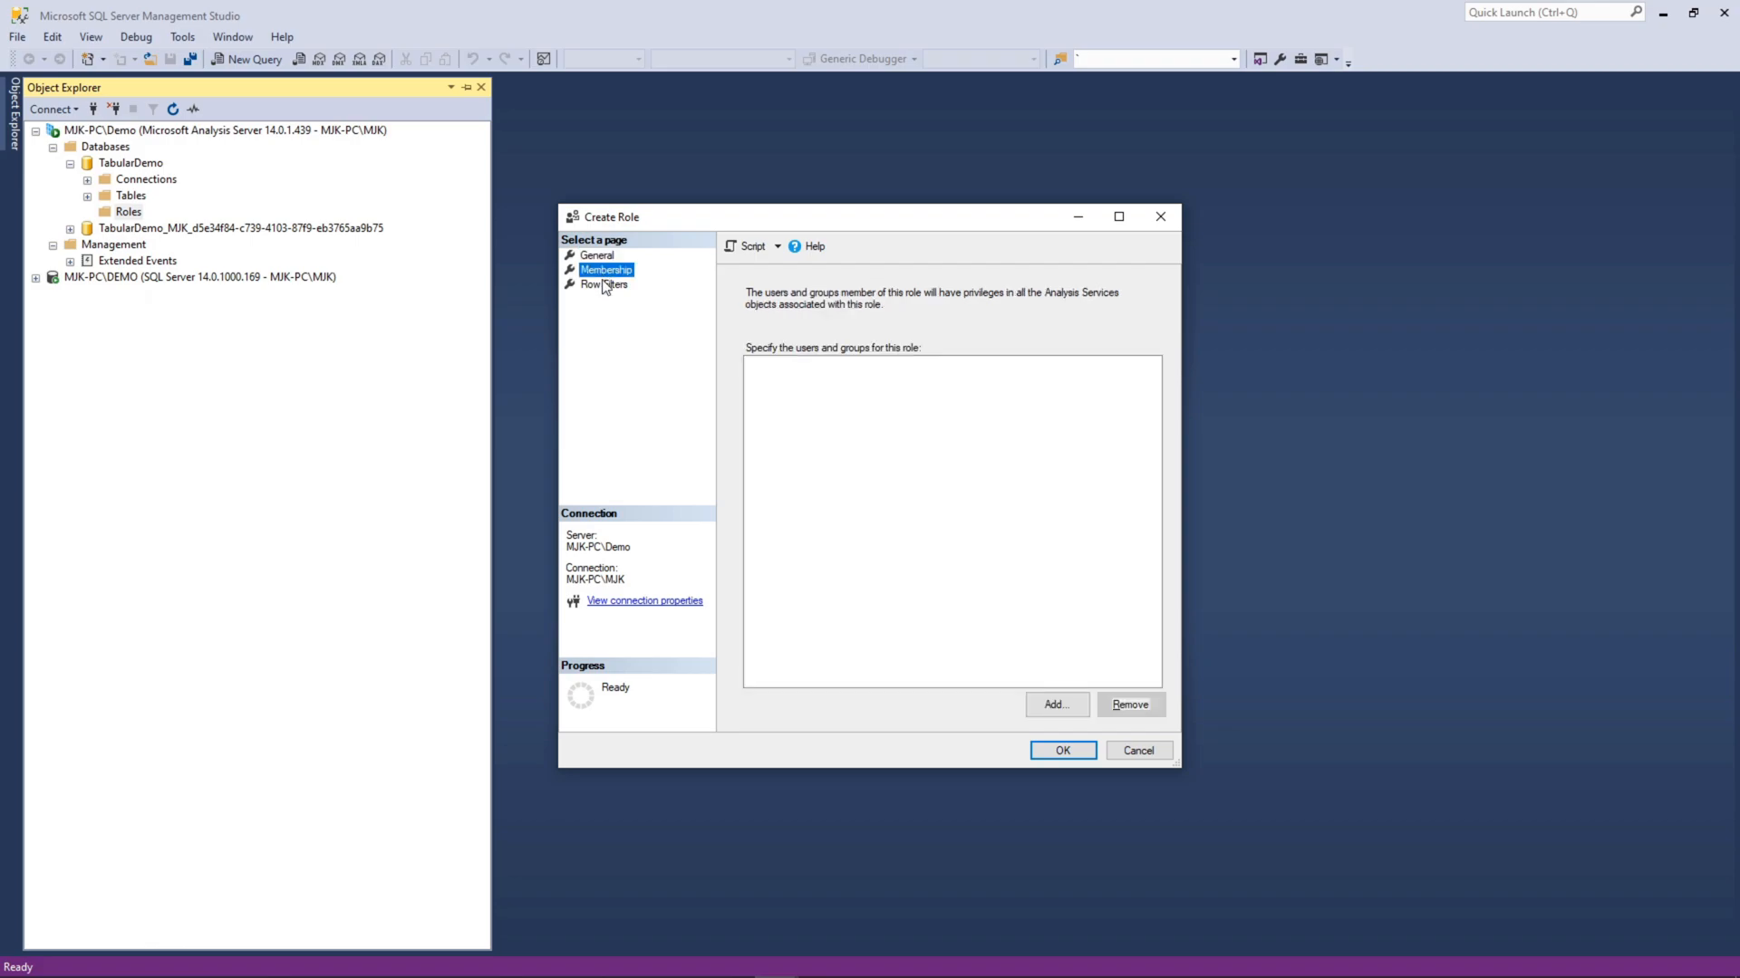
click(603, 283)
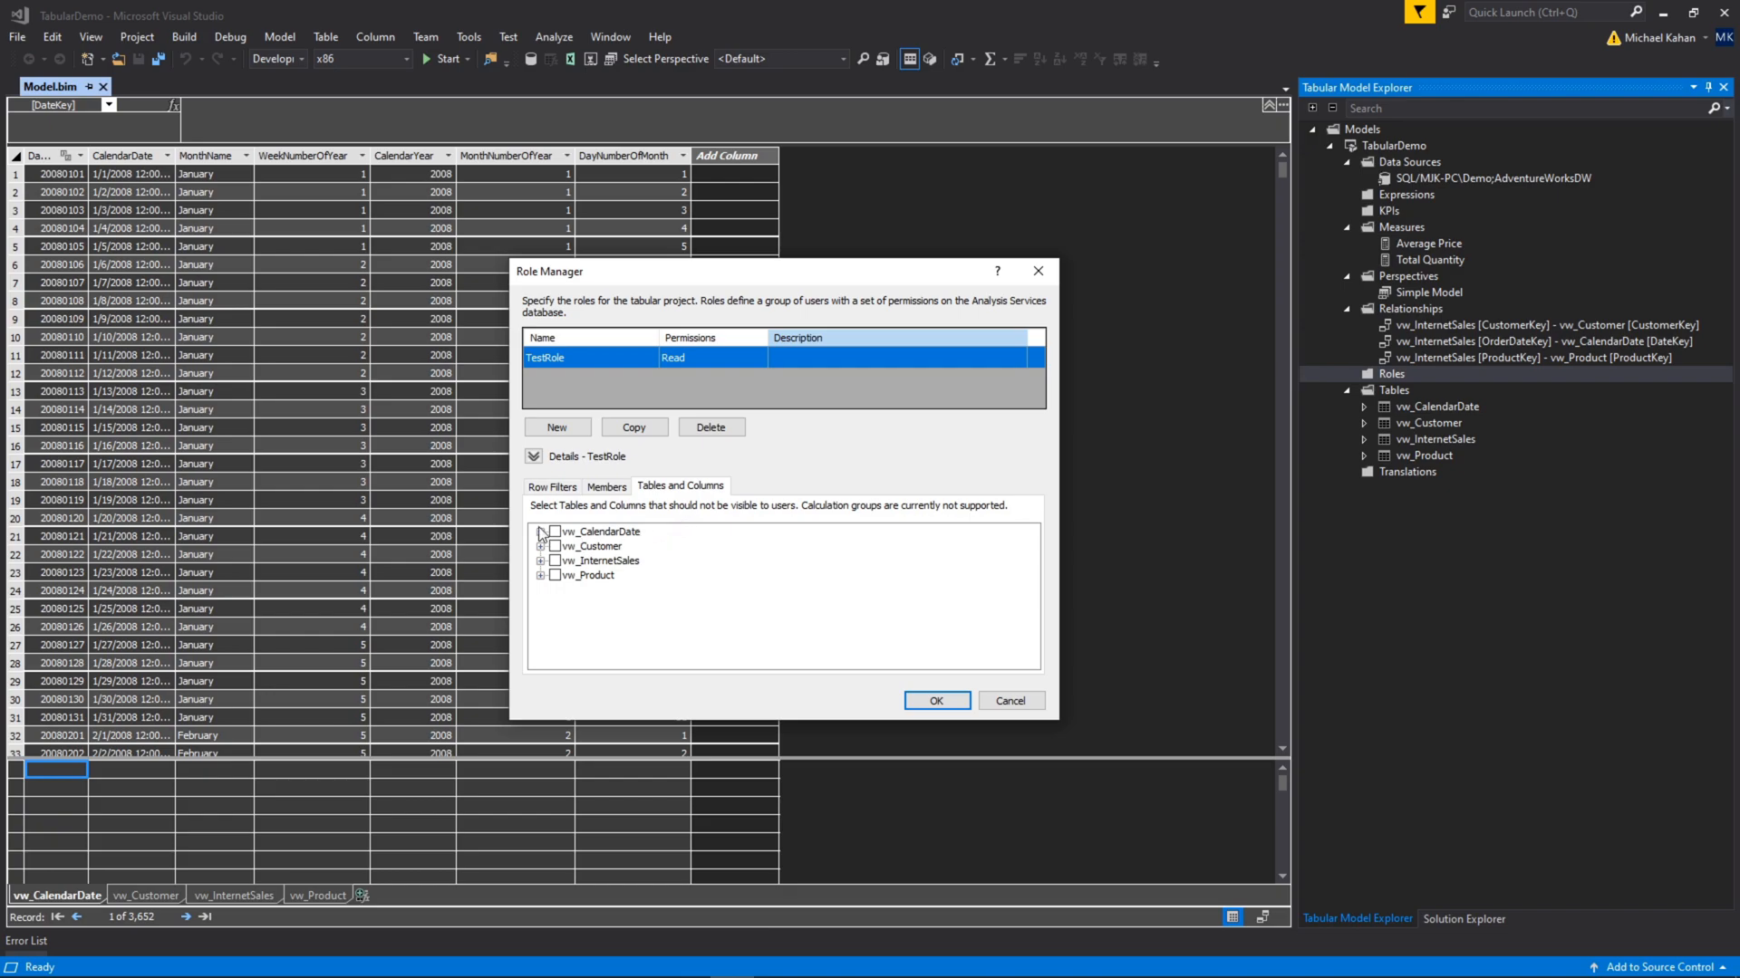
mouse_move(741, 521)
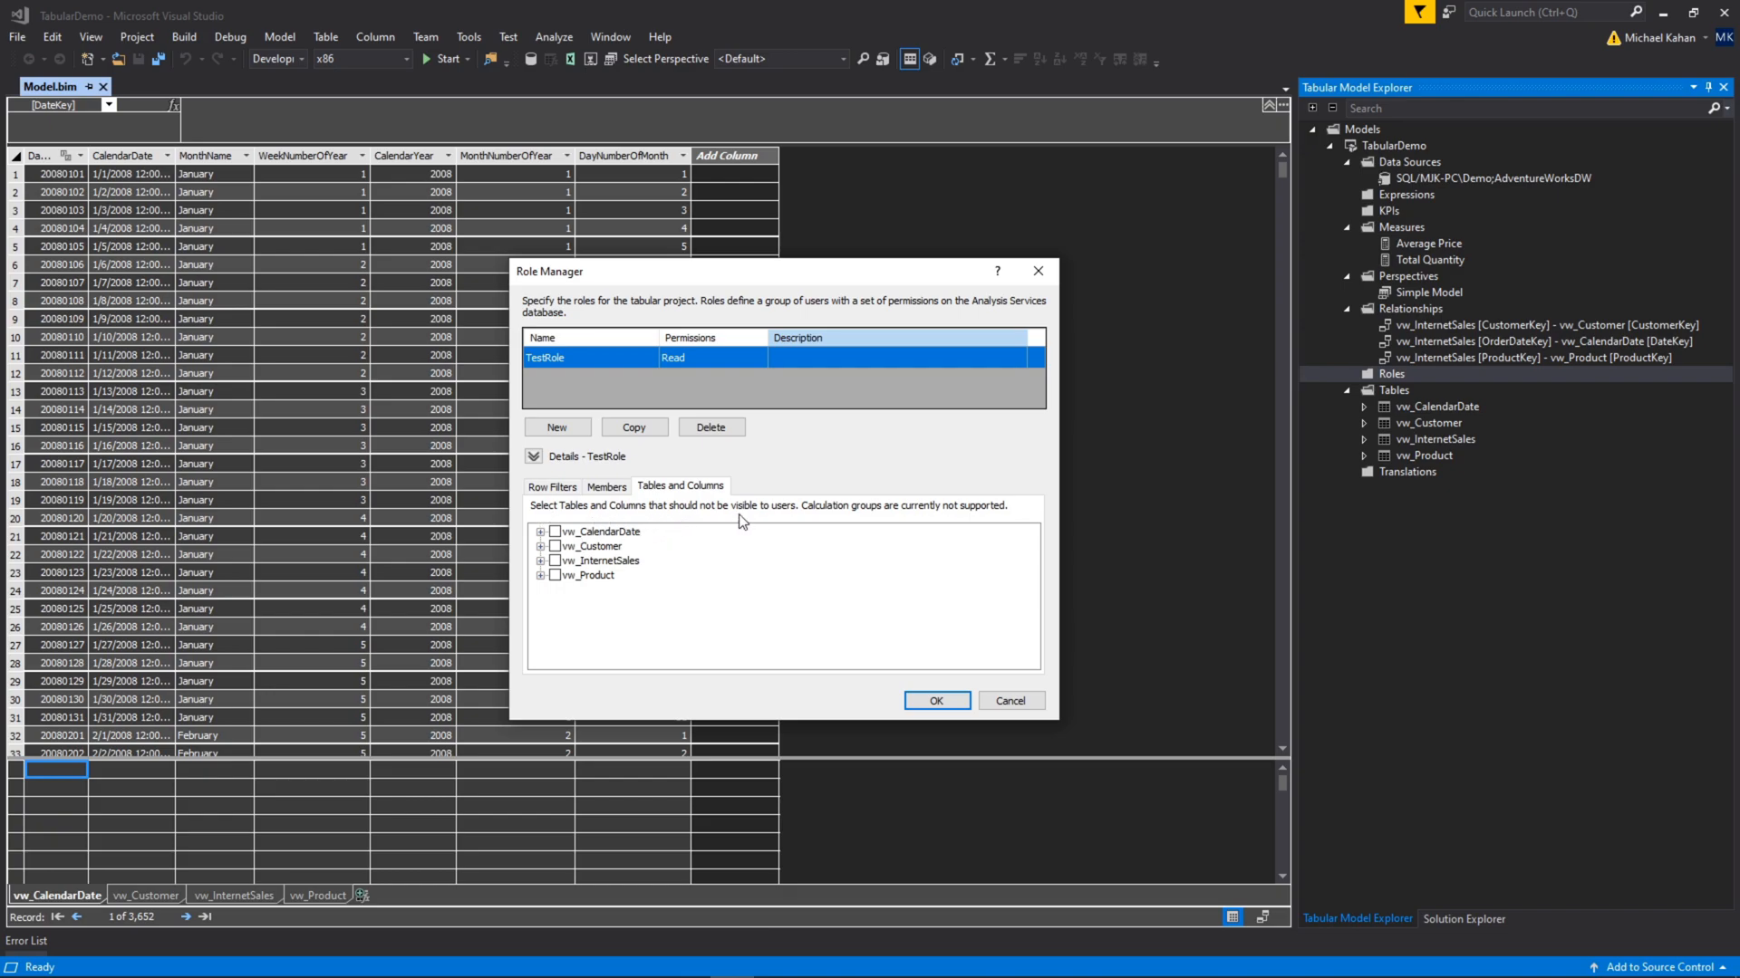
mouse_move(672, 521)
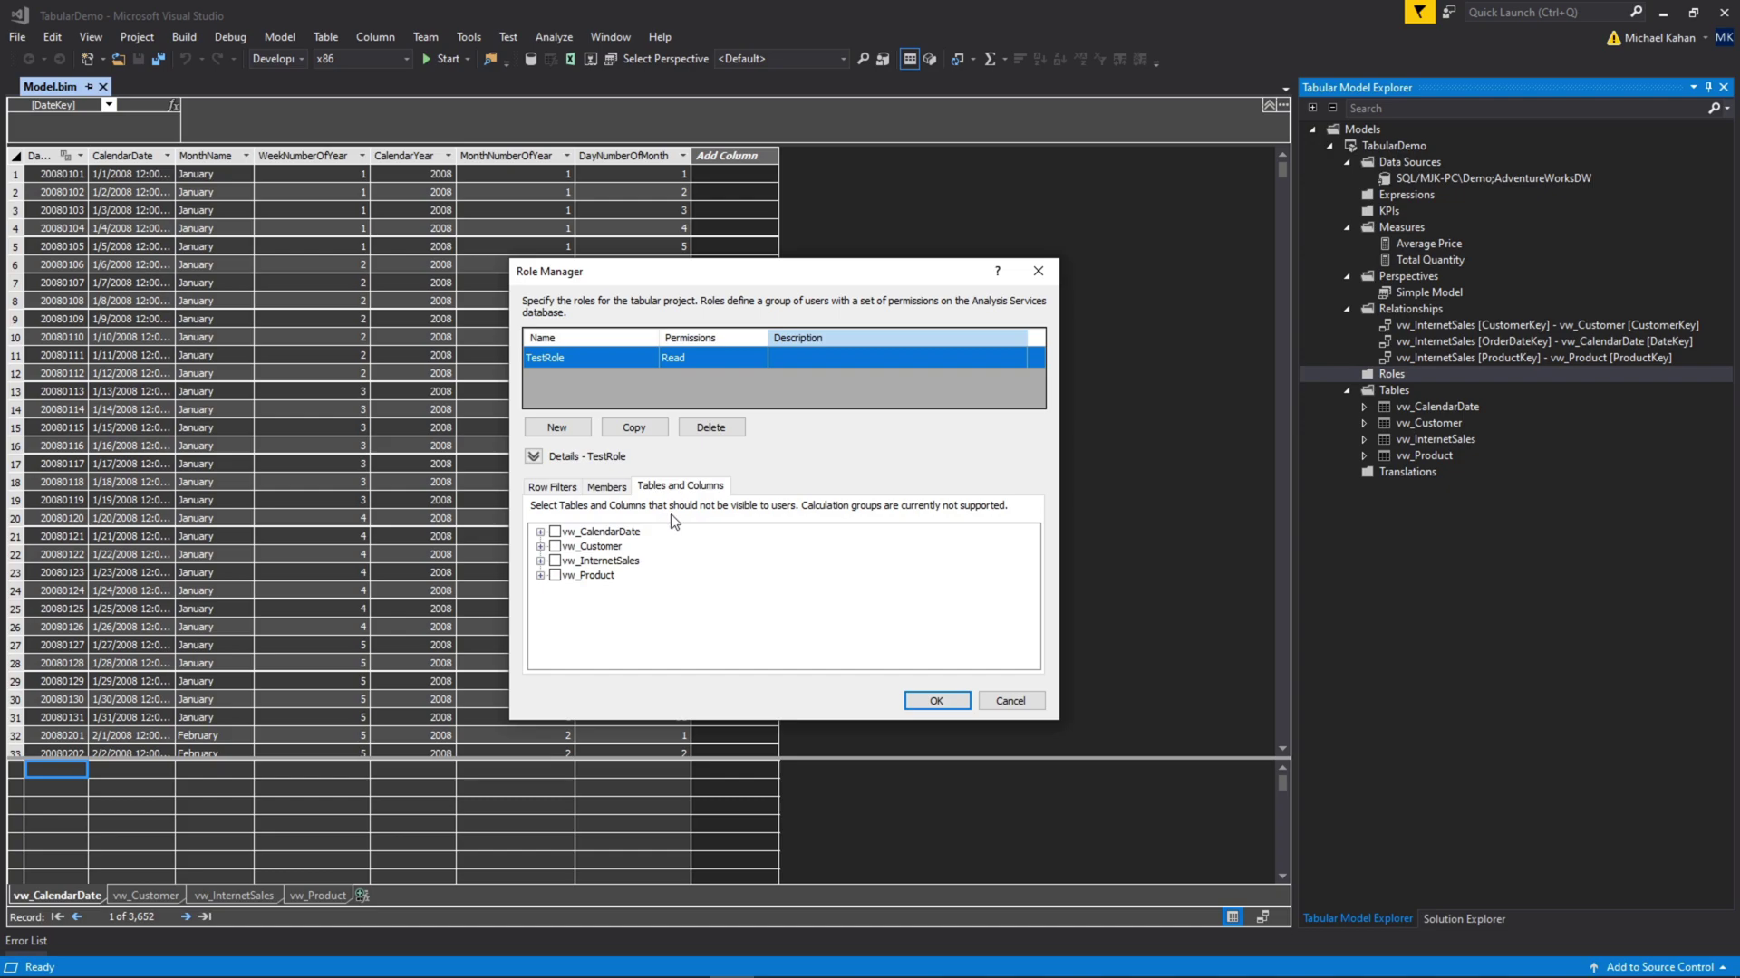
mouse_move(807, 522)
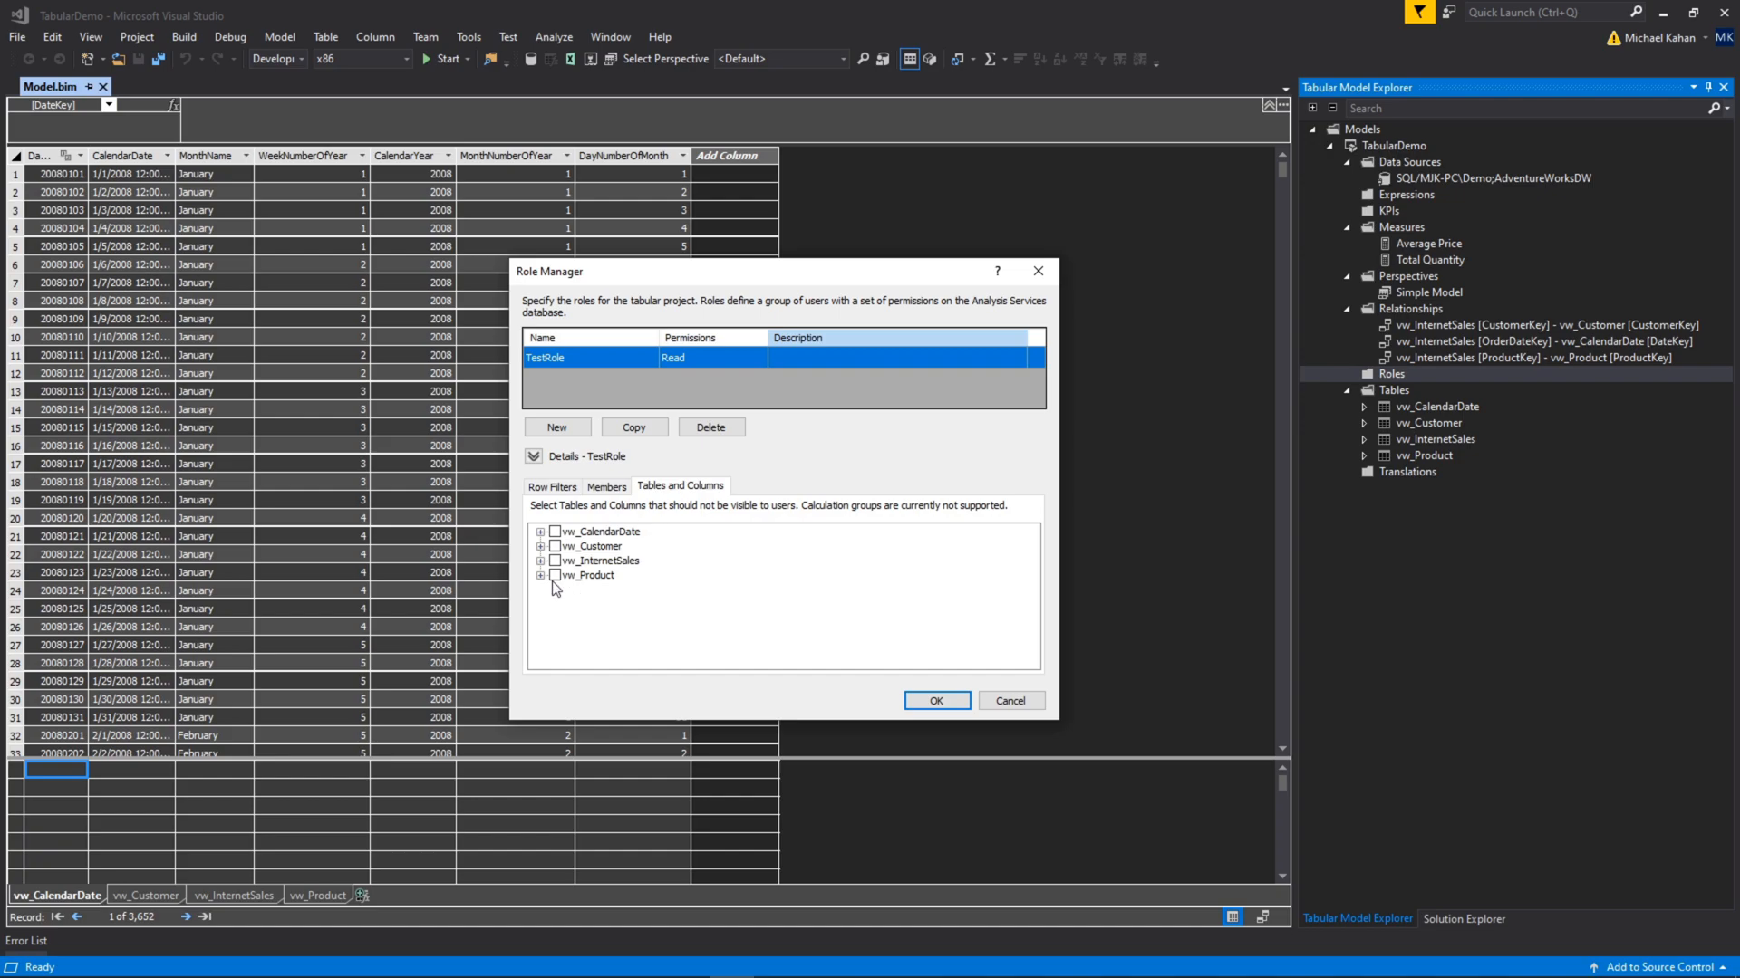
mouse_move(572, 560)
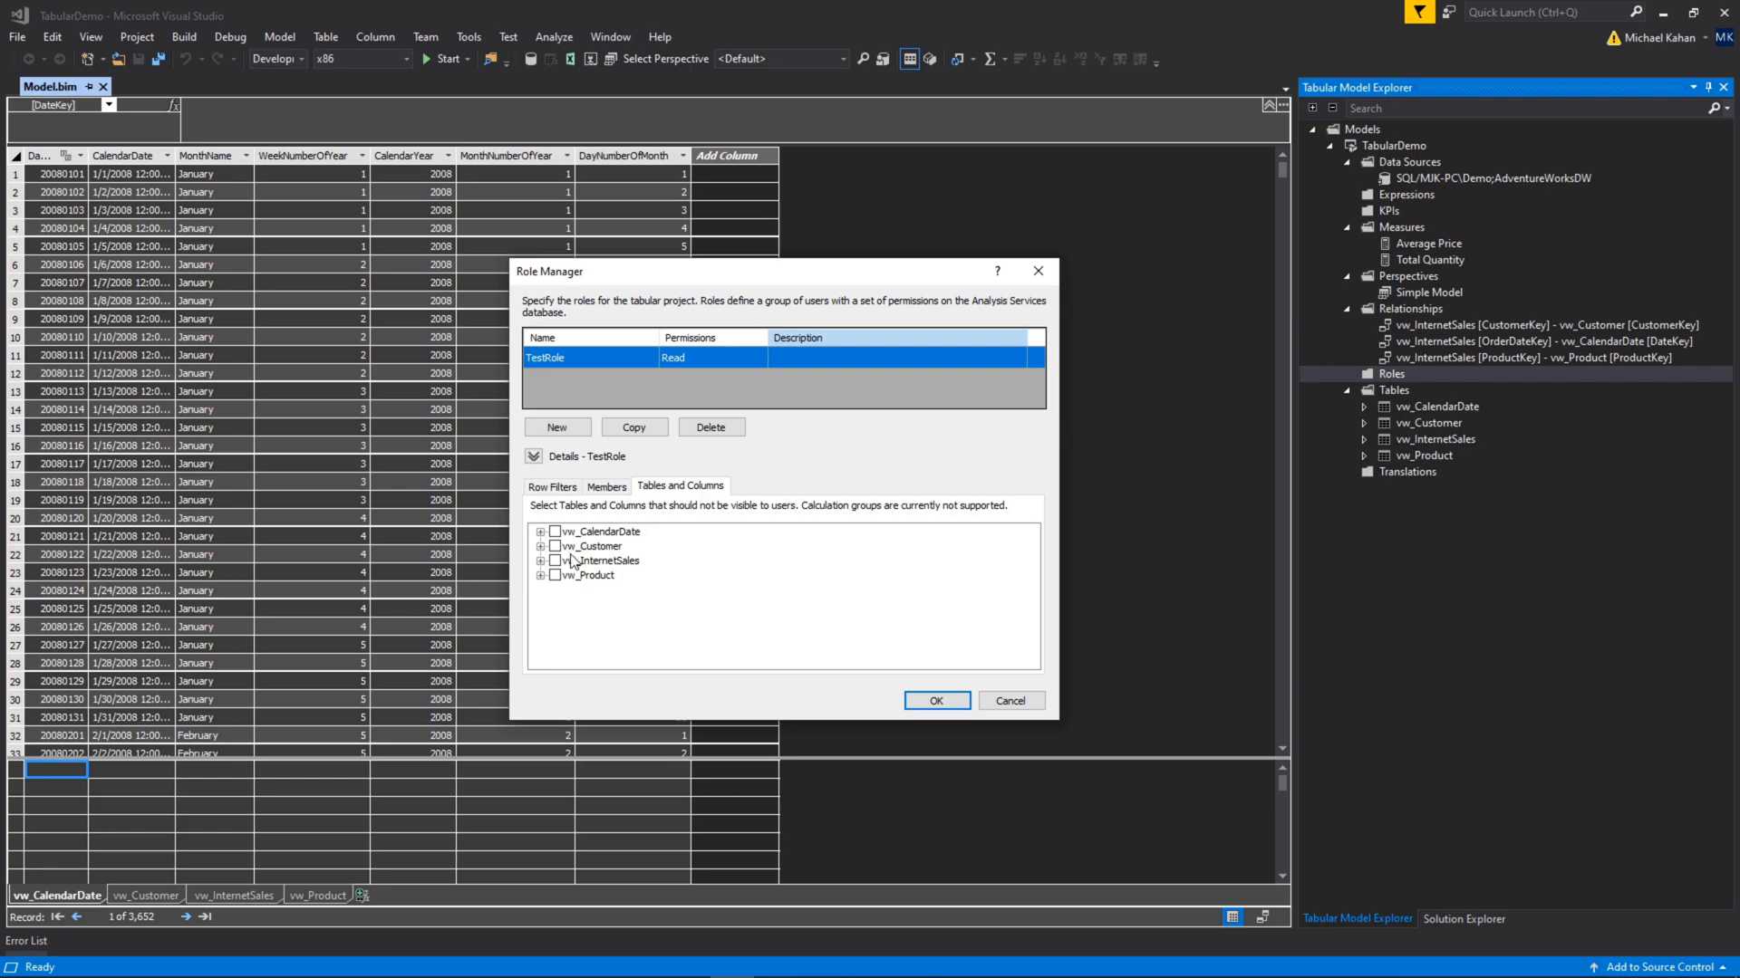
mouse_move(571, 559)
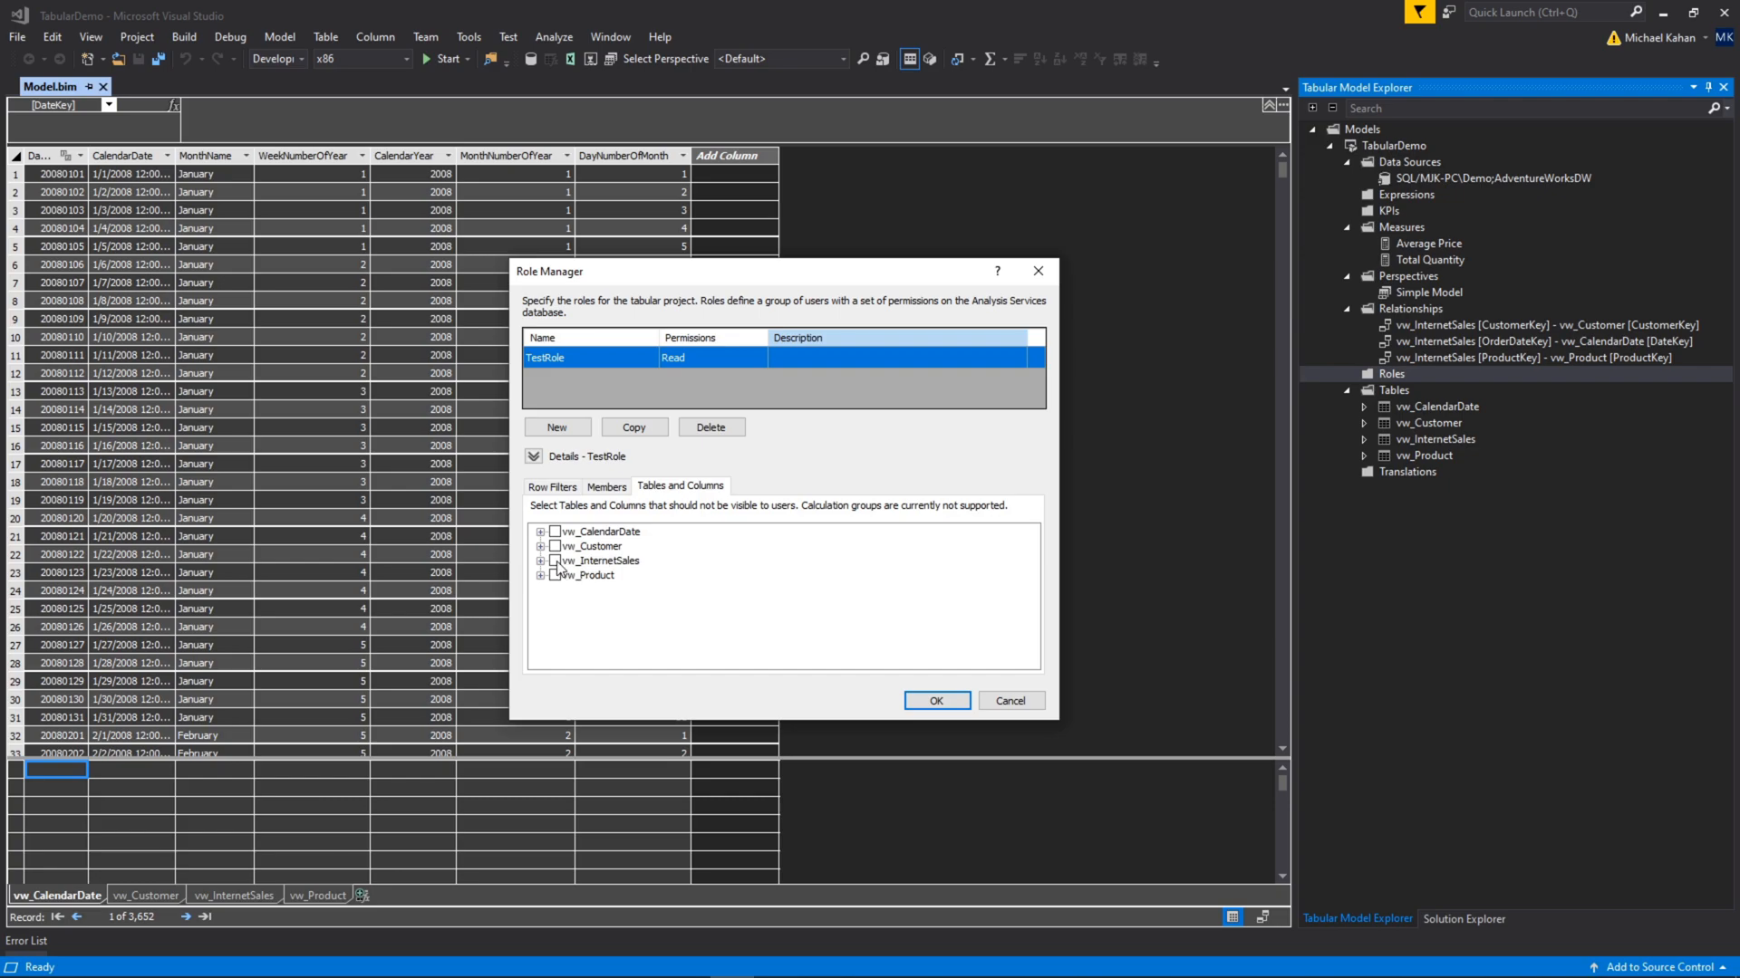
Hide the vw_InternetSales table for TestRole and apply the Role Manager settings.
click(599, 560)
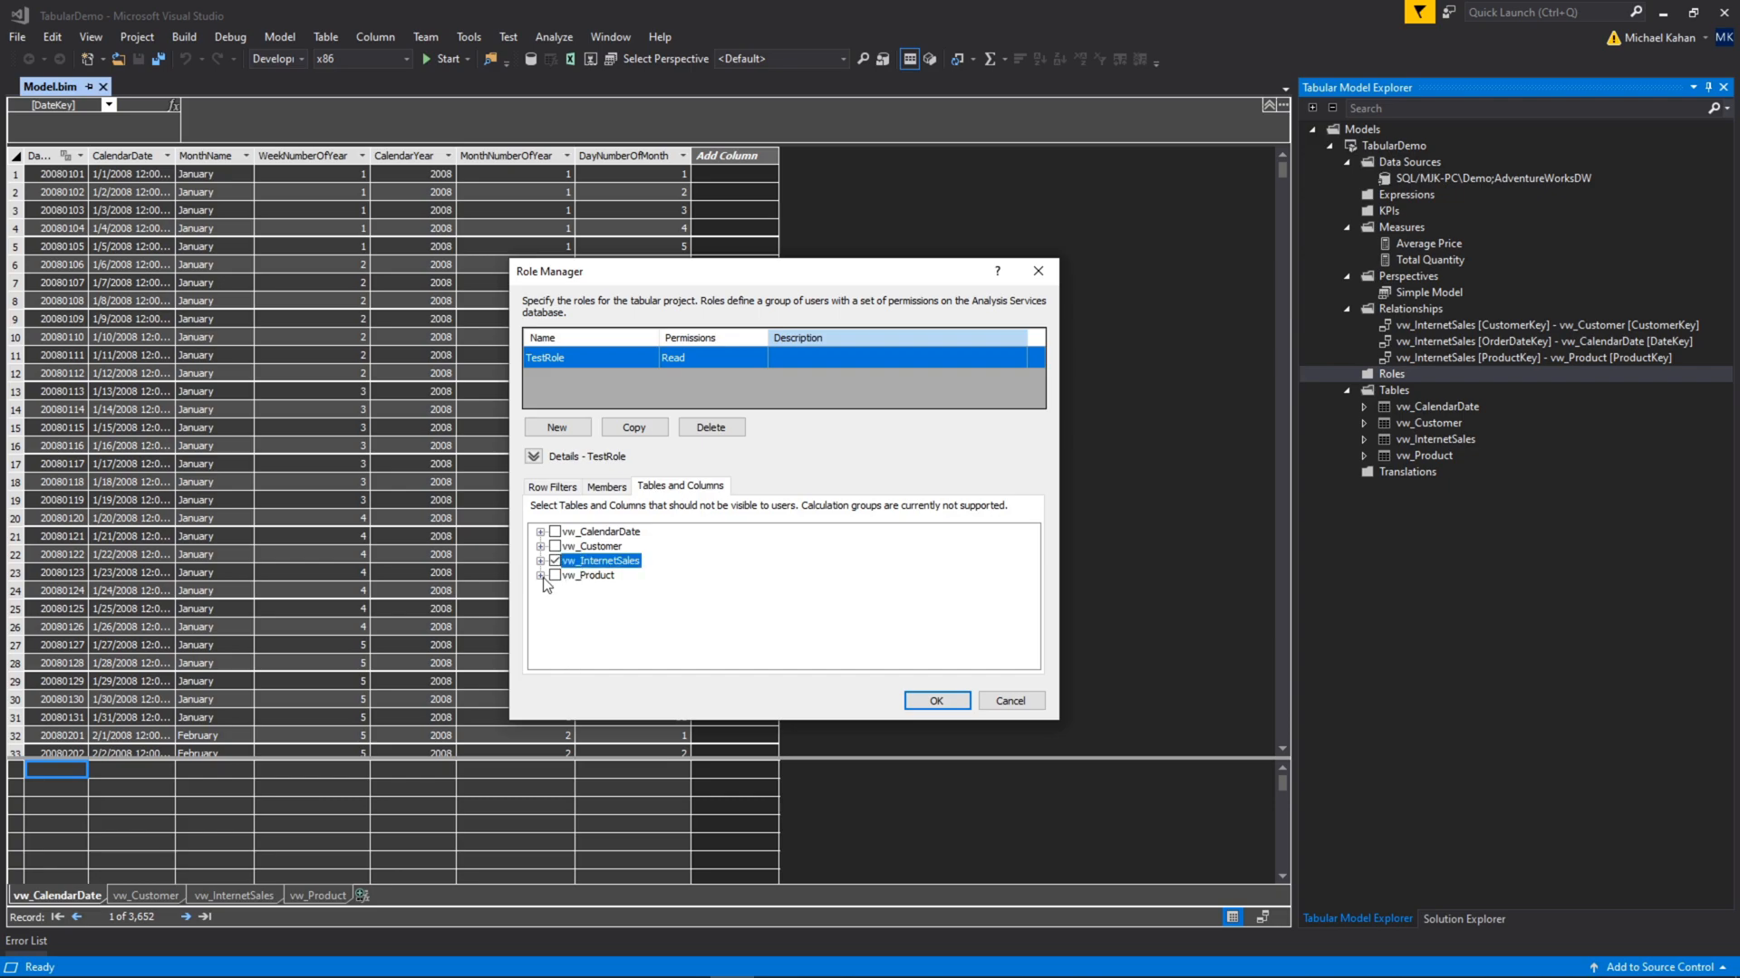
click(542, 532)
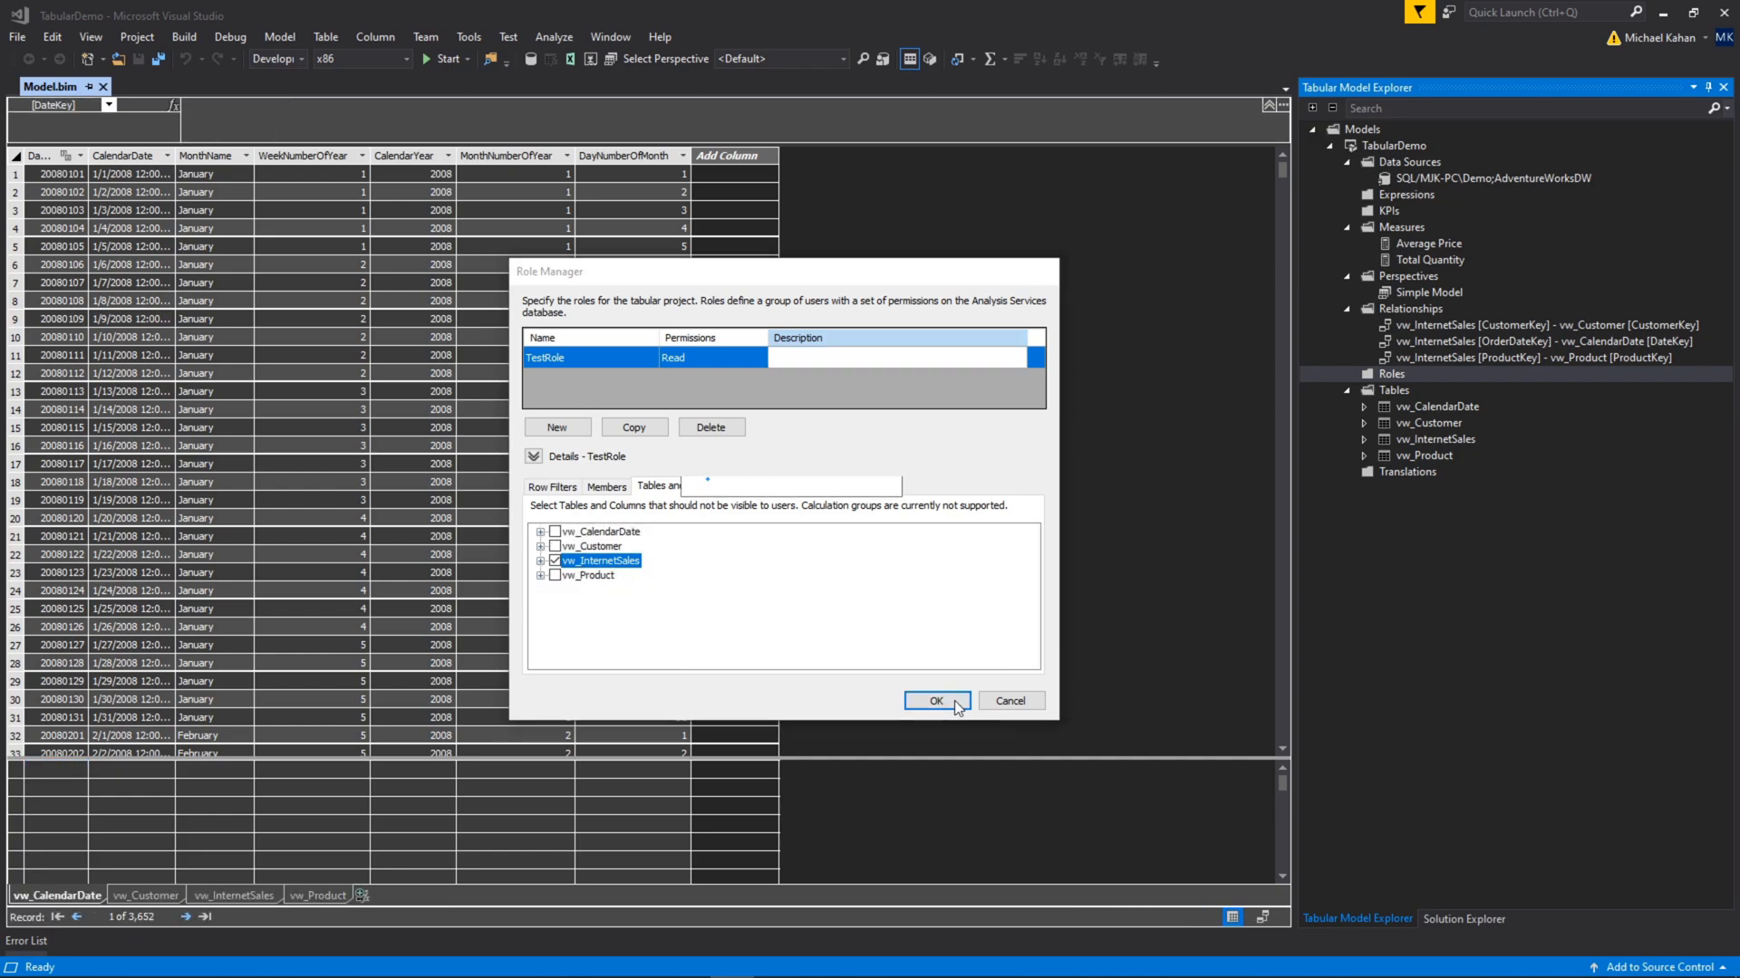
click(935, 701)
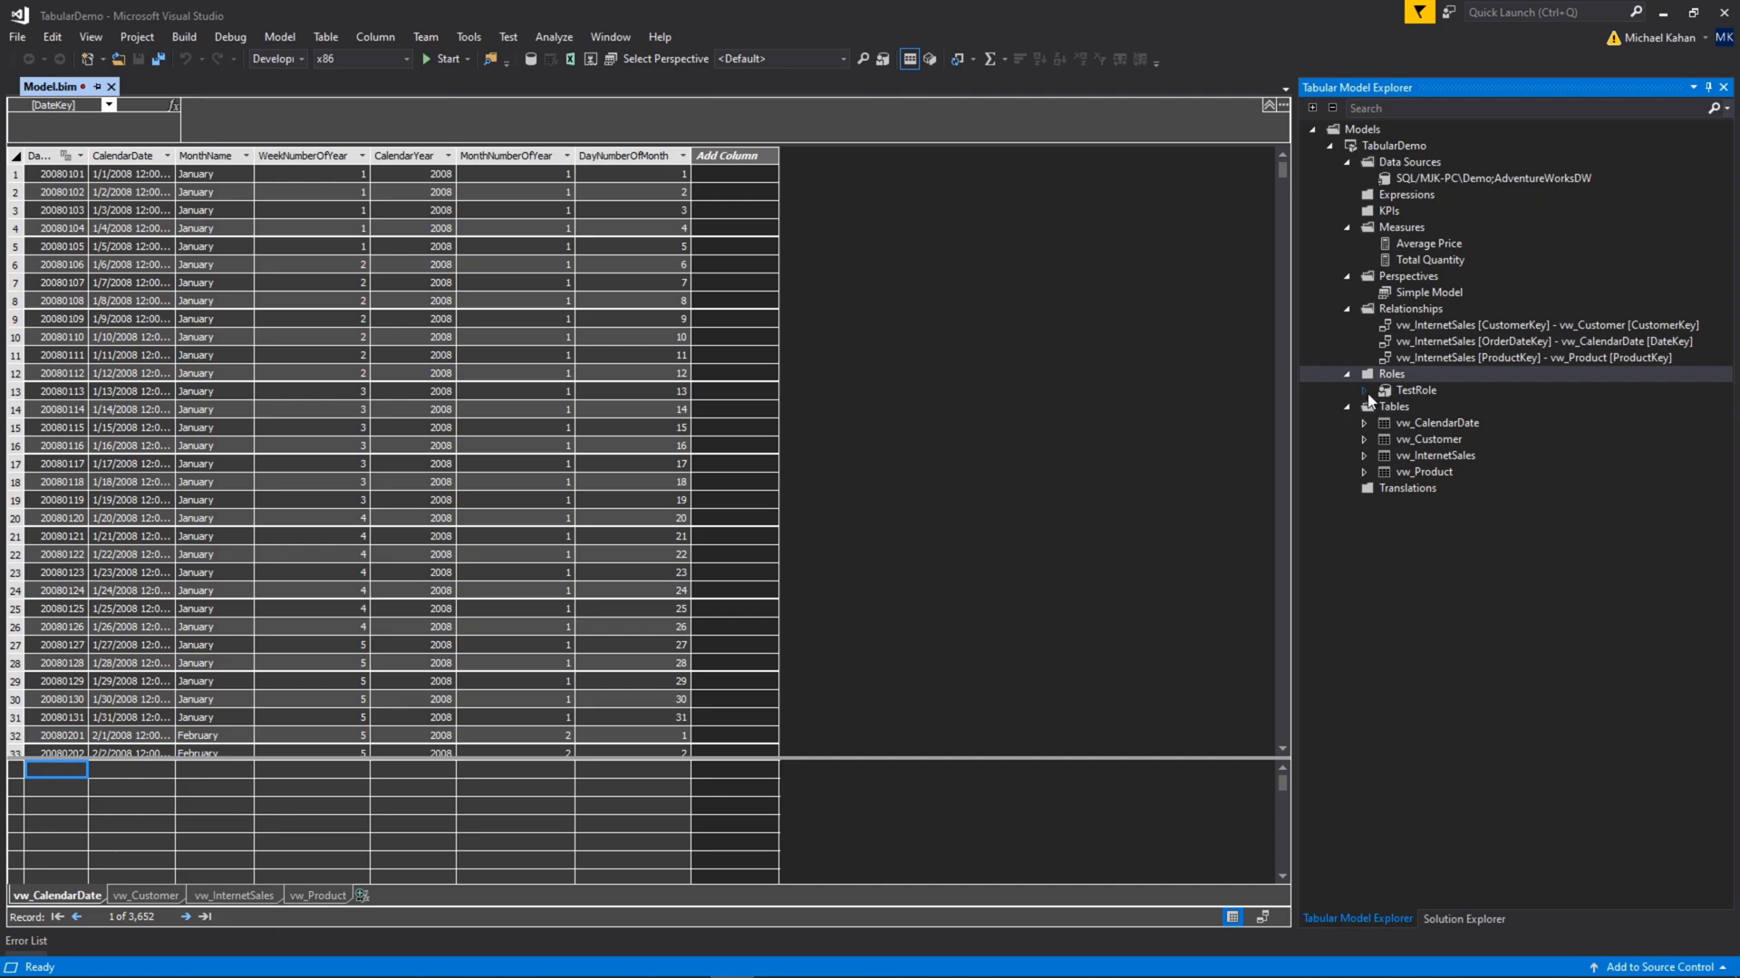
Expand TestRole to reveal Admin, save the model, and bring up TabularDemo's project menu.
click(1362, 389)
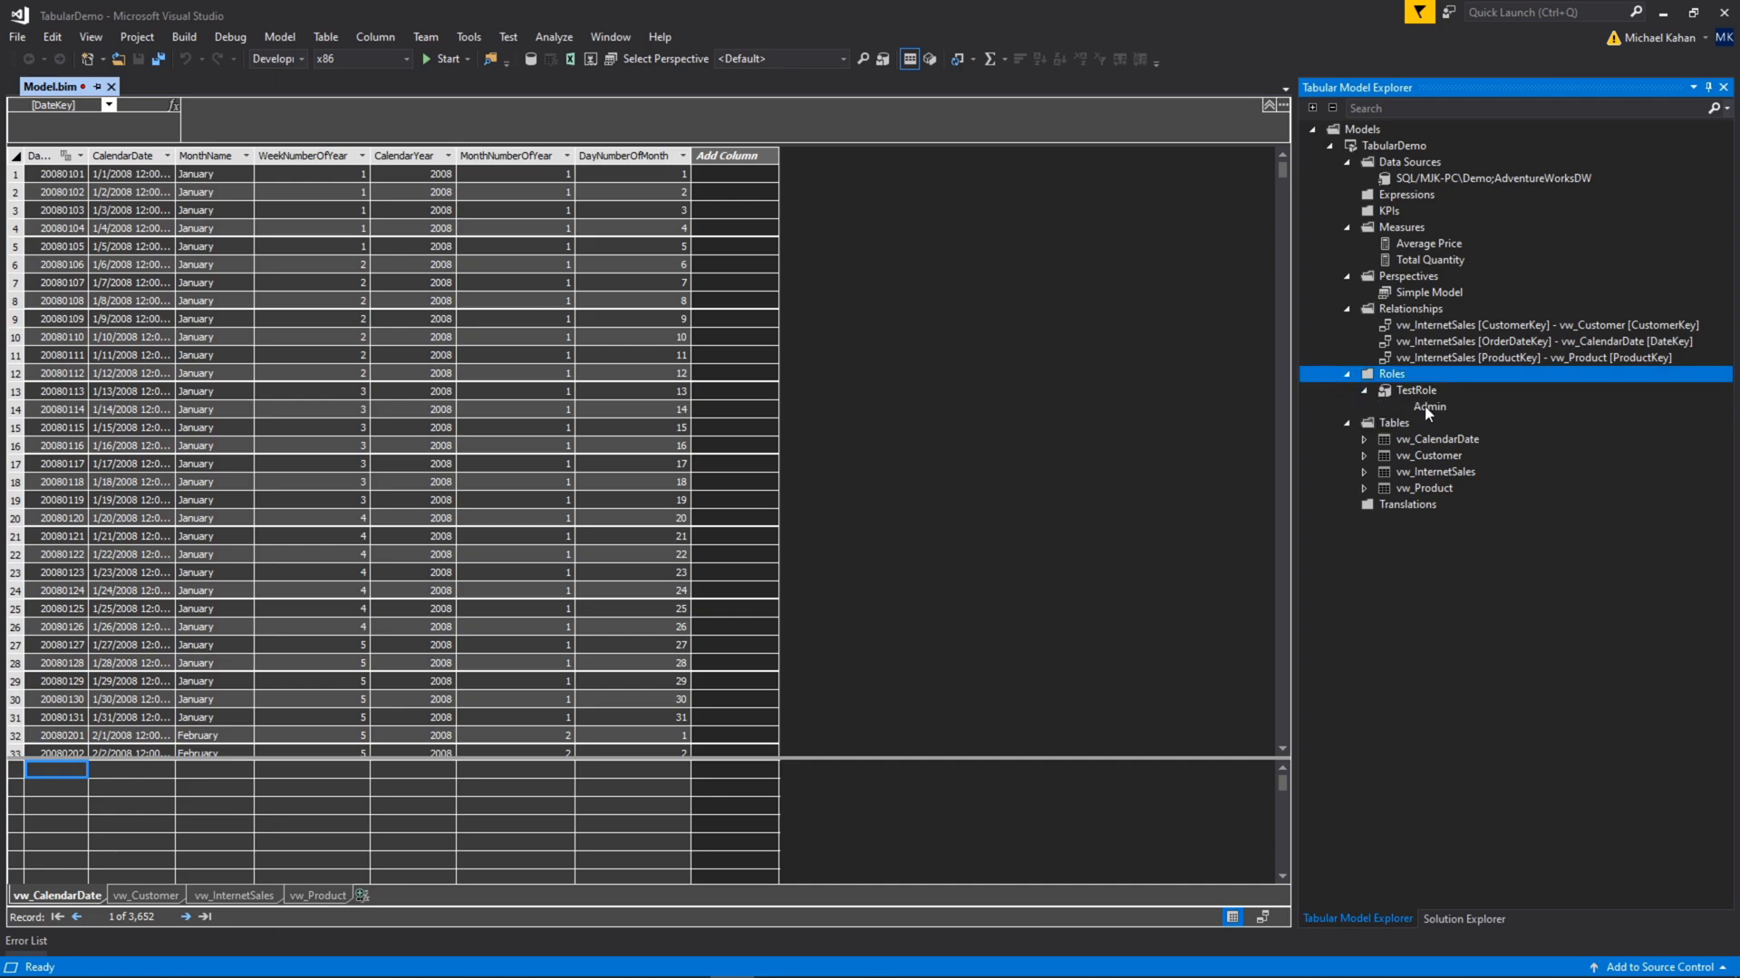
mouse_move(1429, 410)
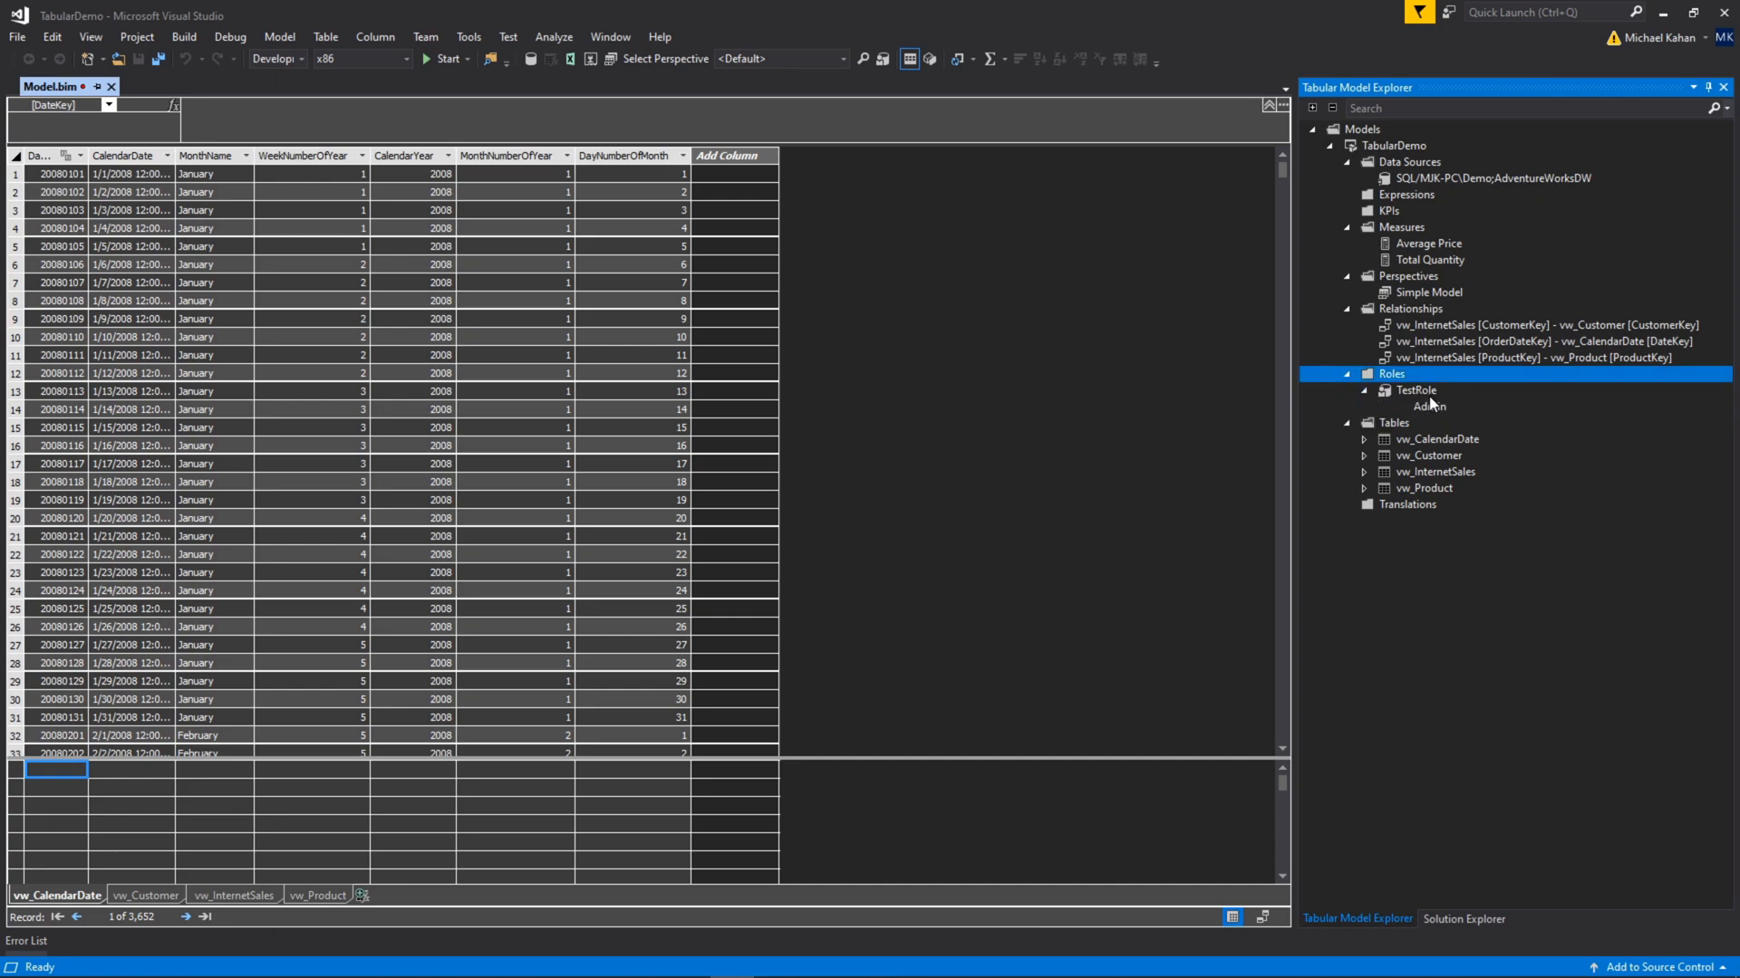
key(ctrl+s)
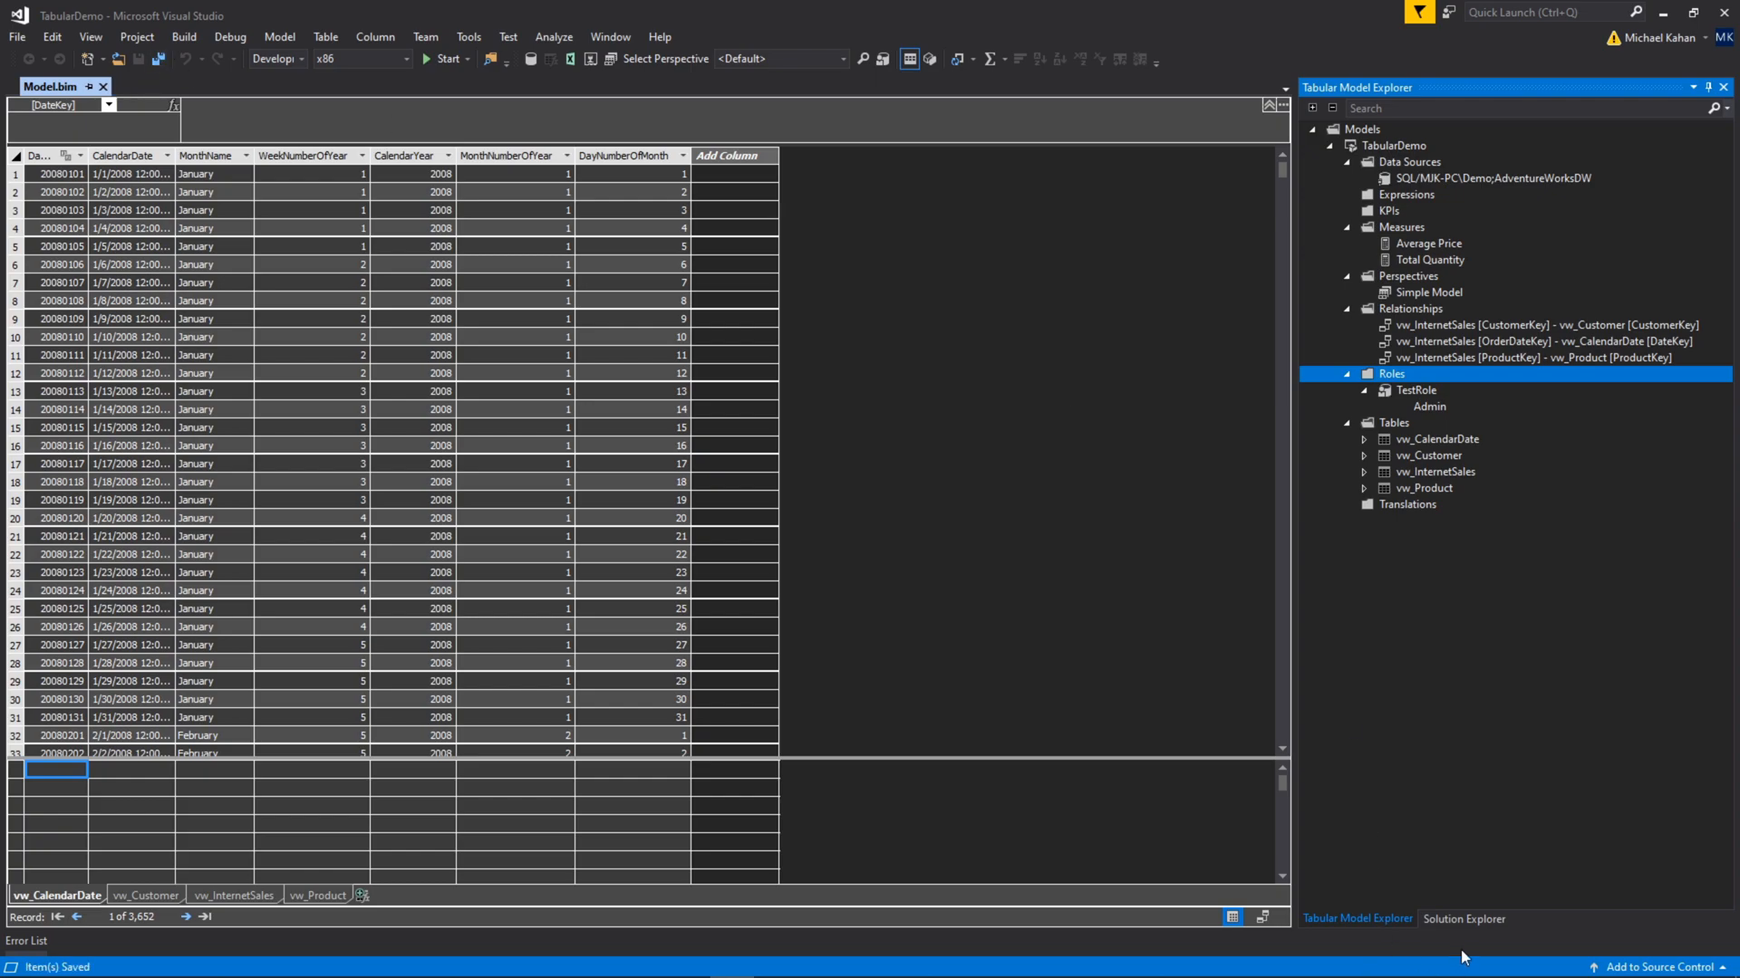
right_click(1392, 169)
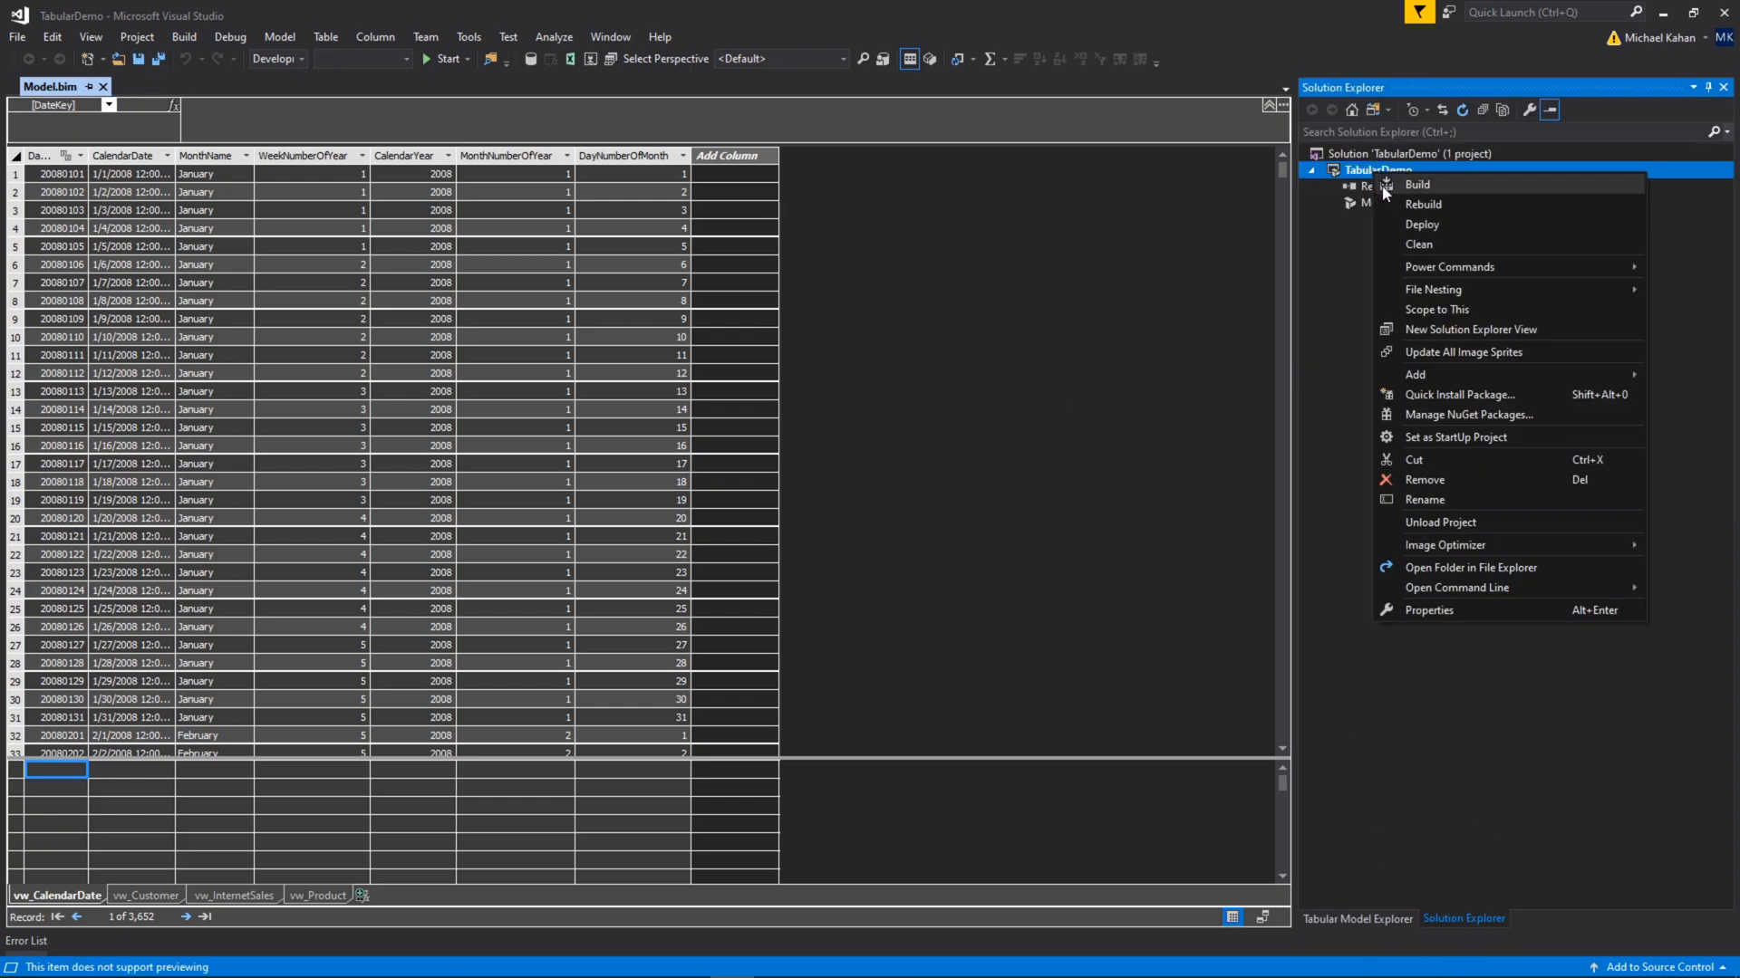
Deploy TabularDemo successfully with all four tables and close the results.
click(1417, 184)
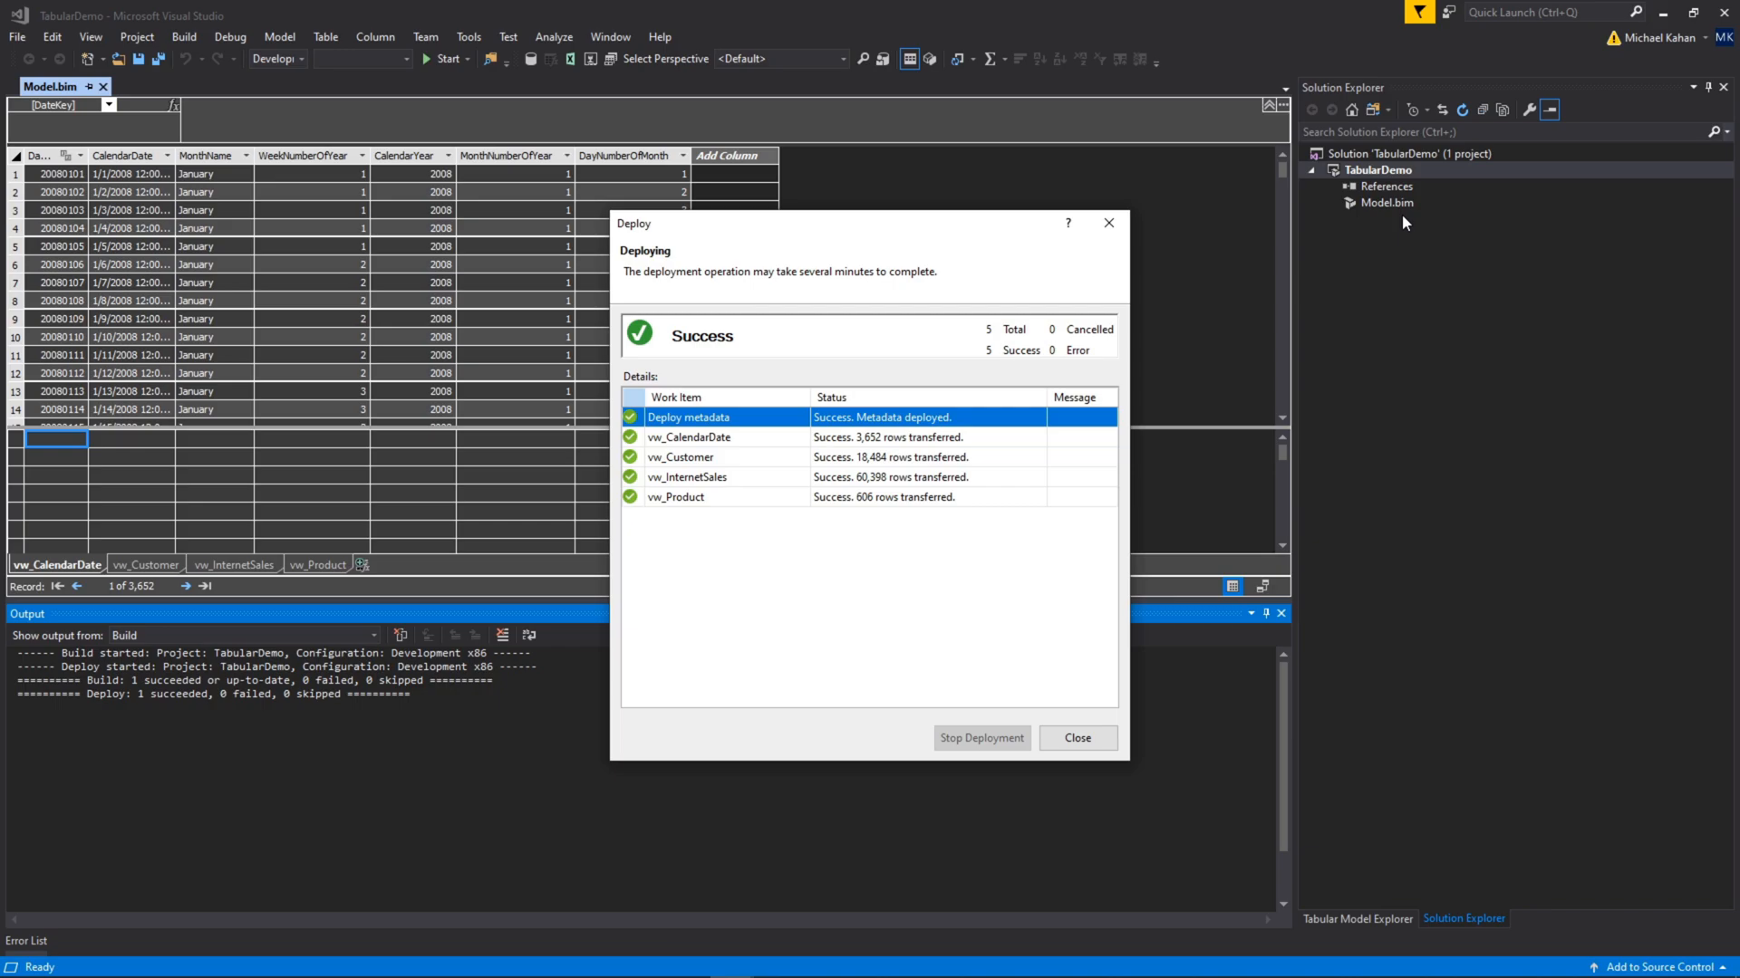
mouse_move(1072, 721)
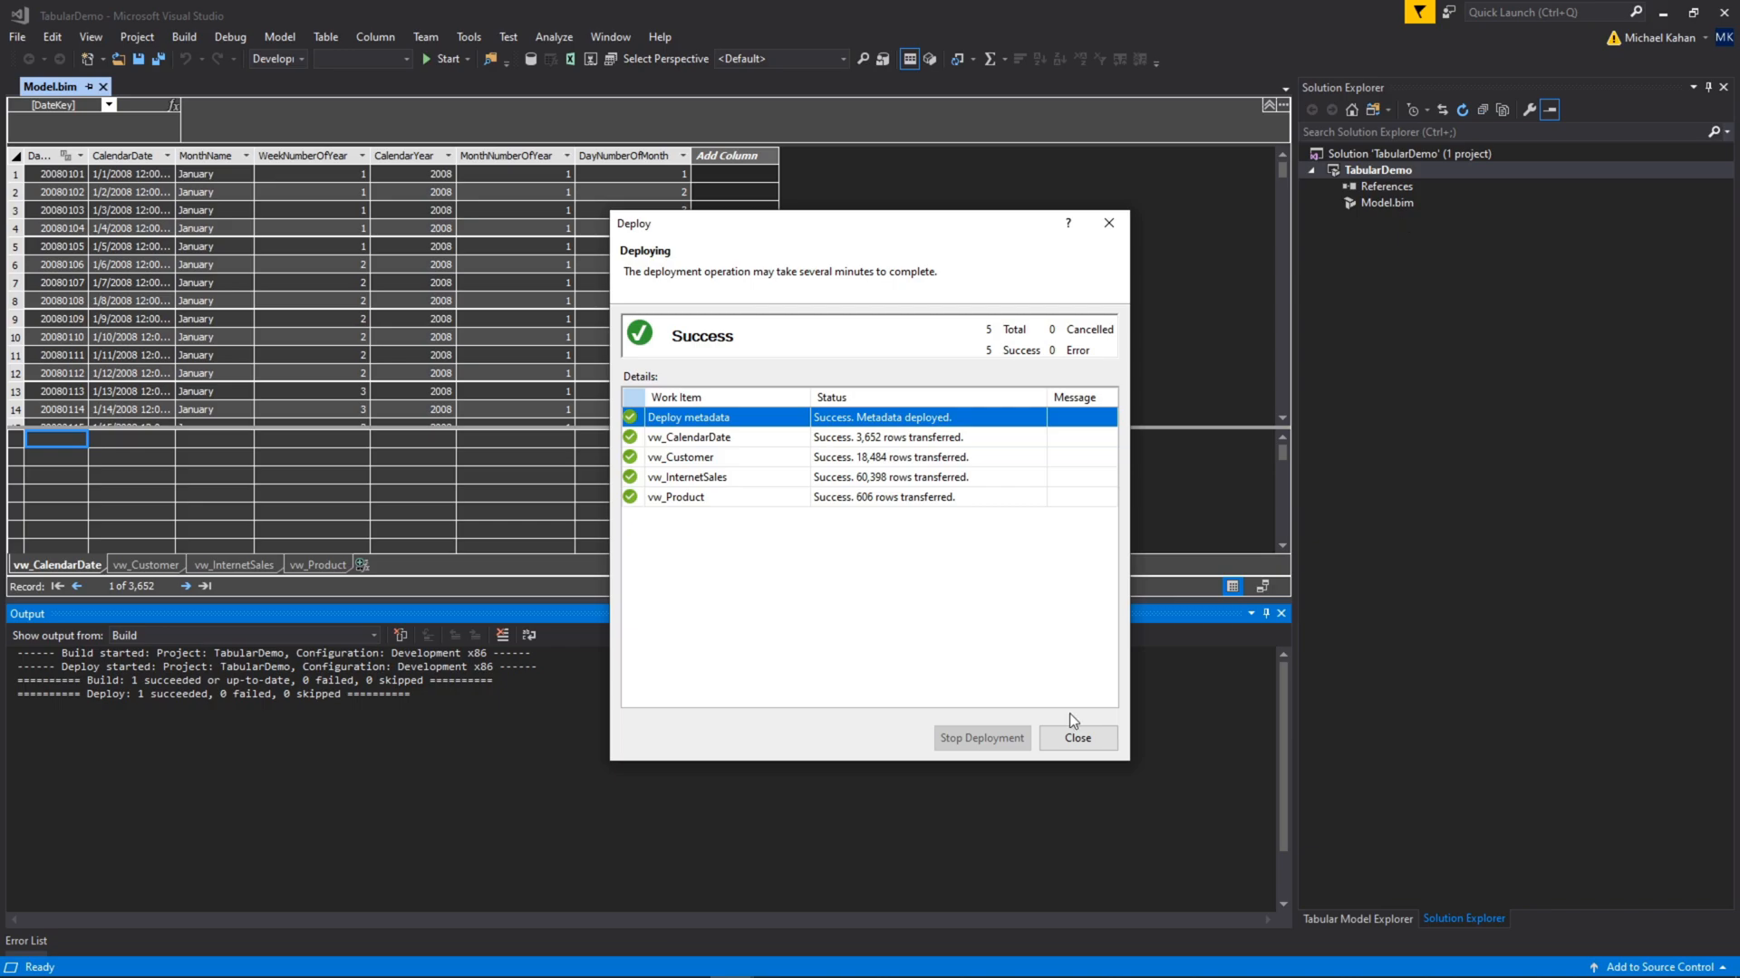
click(1076, 738)
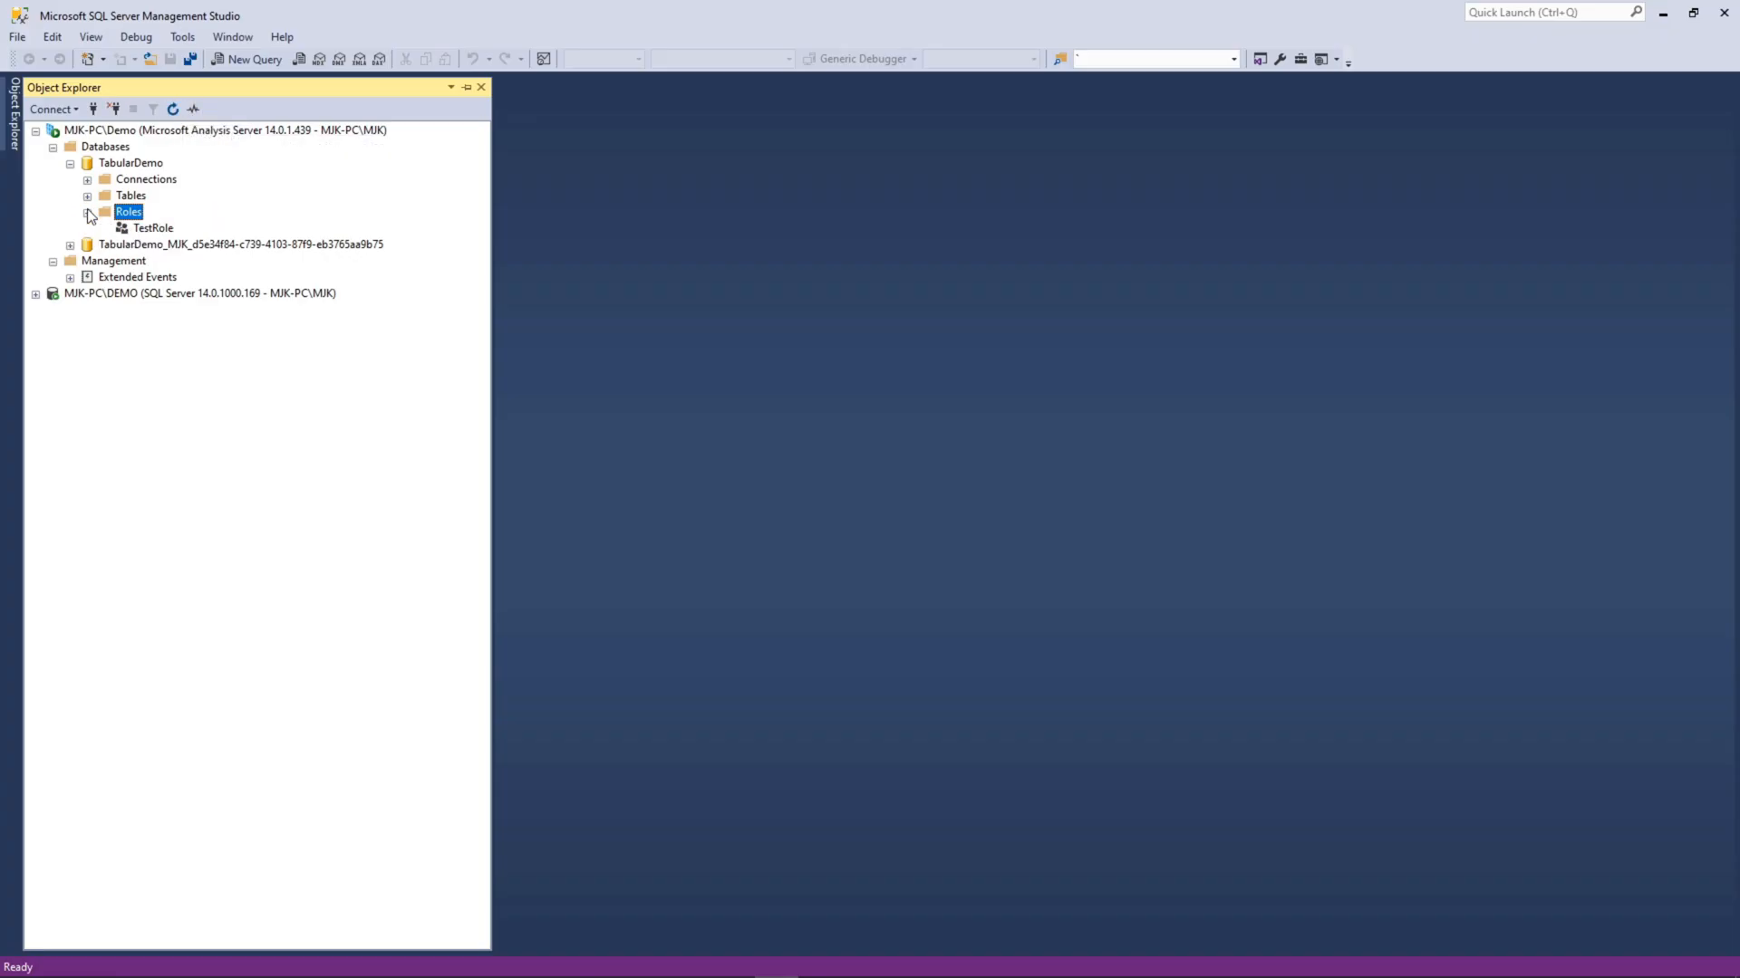
Open TestRole's properties in SSMS to confirm Read permission, then close them.
double_click(153, 229)
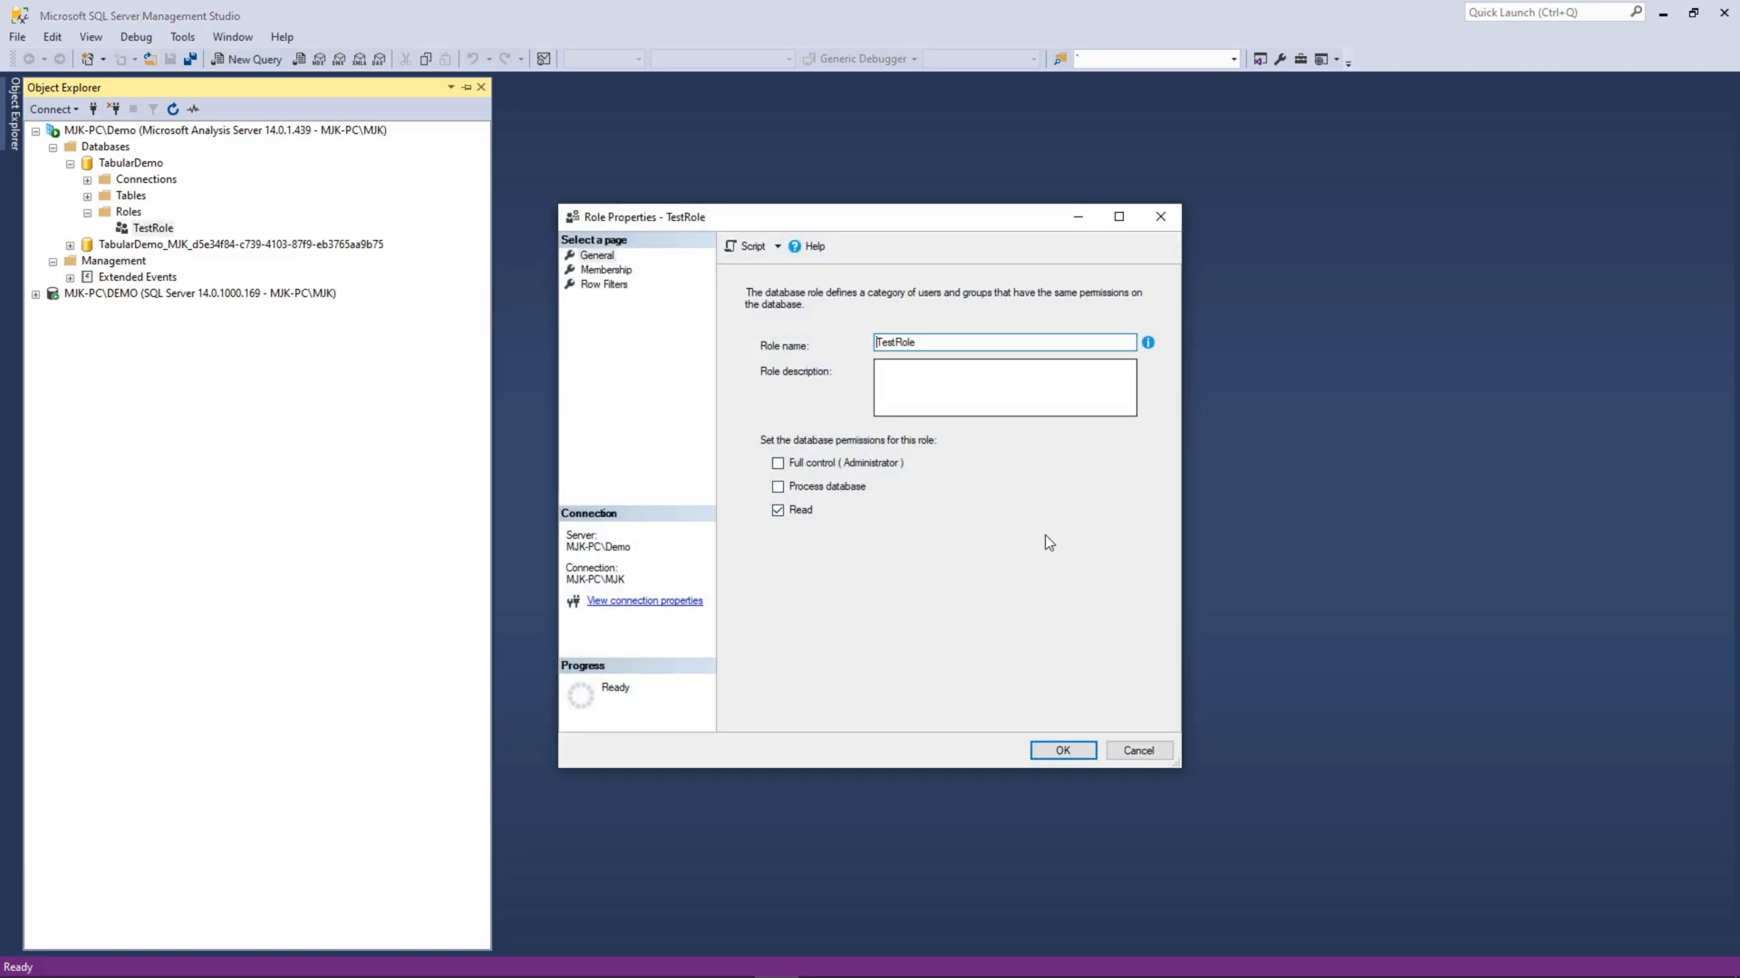
click(1062, 751)
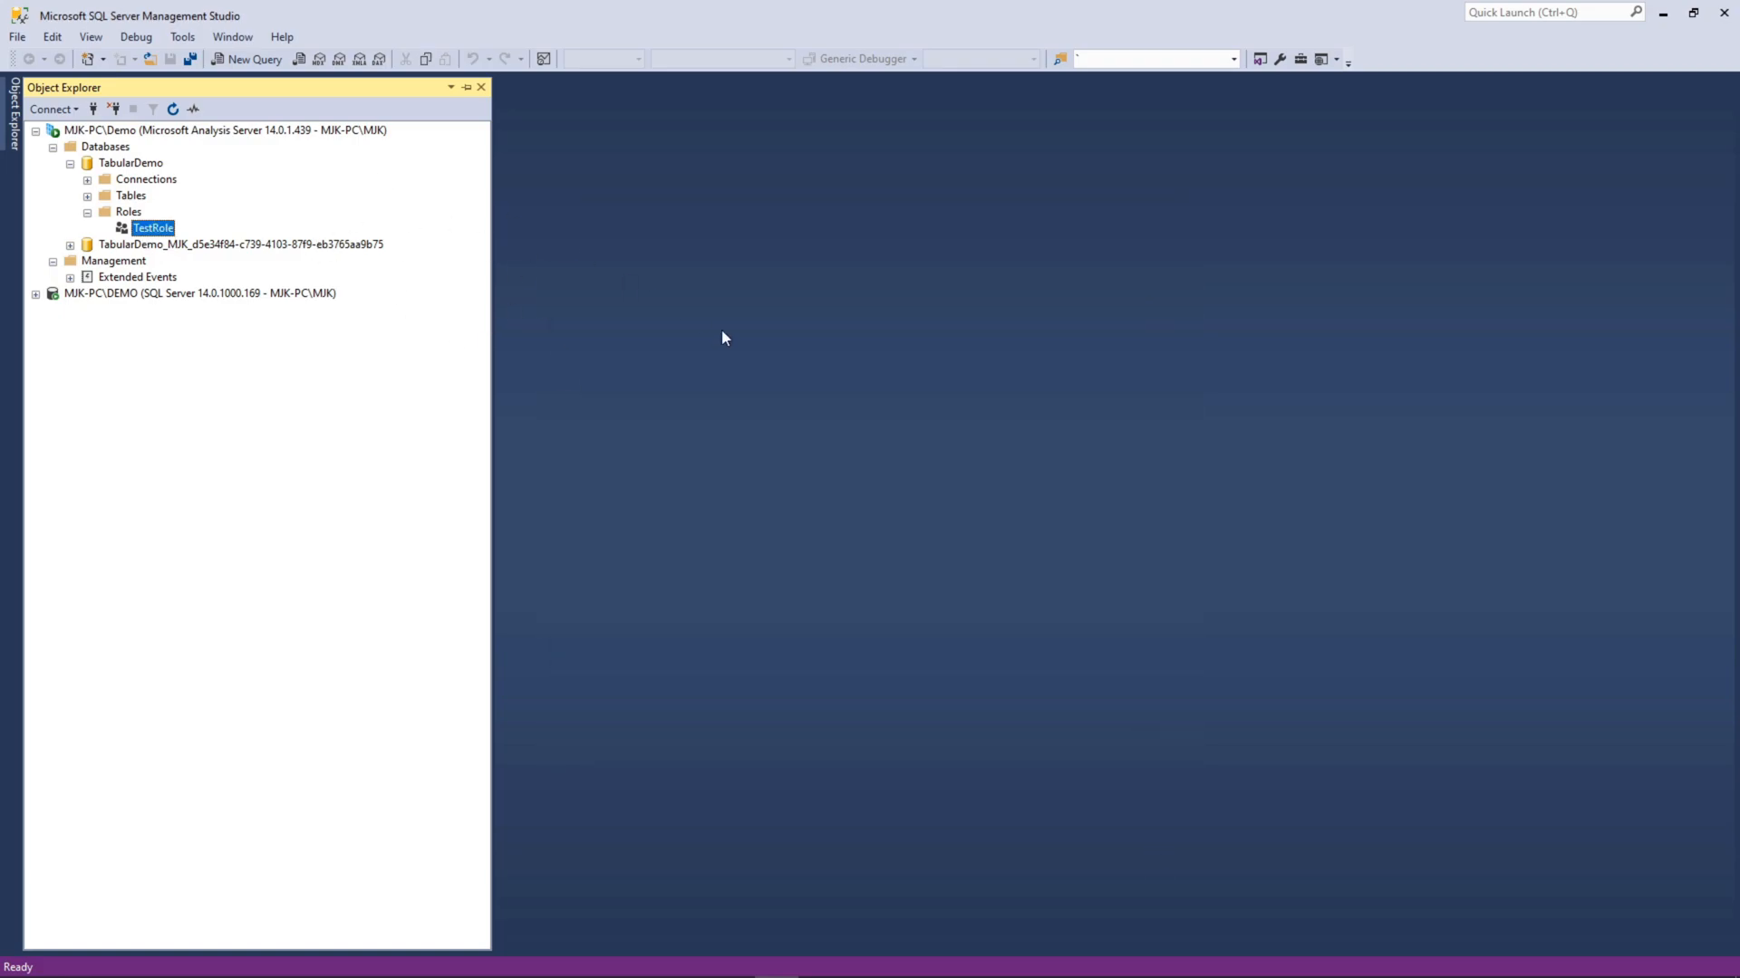
mouse_move(716, 385)
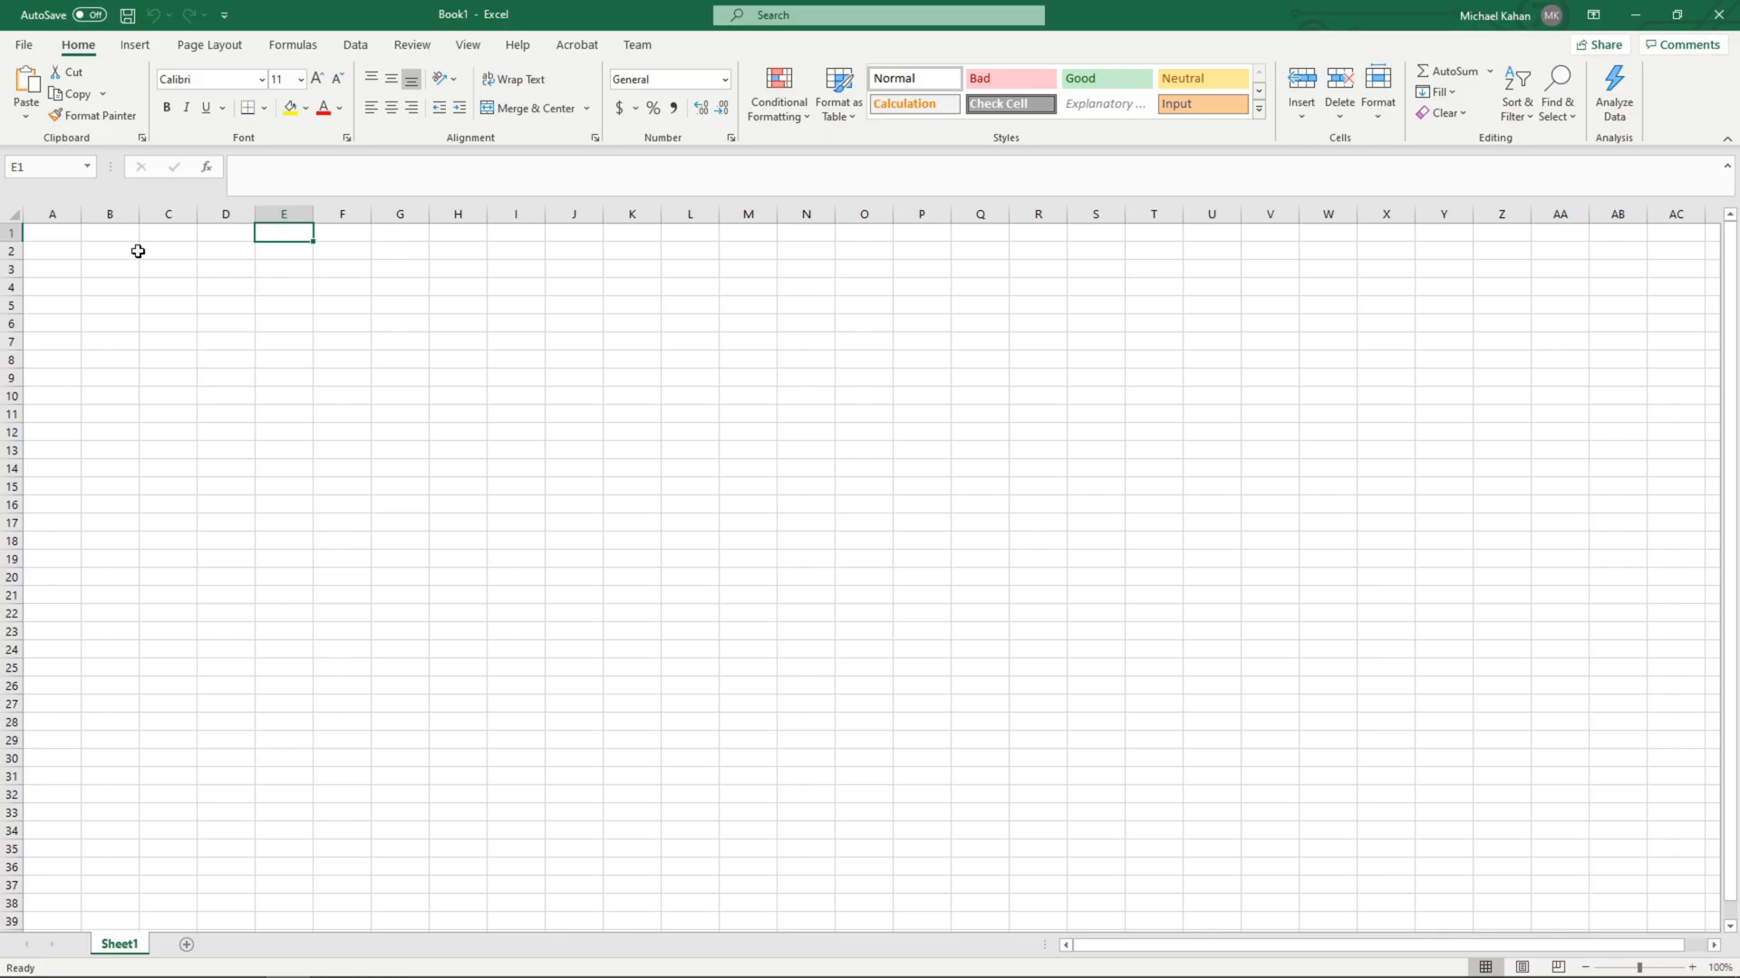
From cell A1, connect Excel to the TabularDemo database via Analysis Services.
click(51, 233)
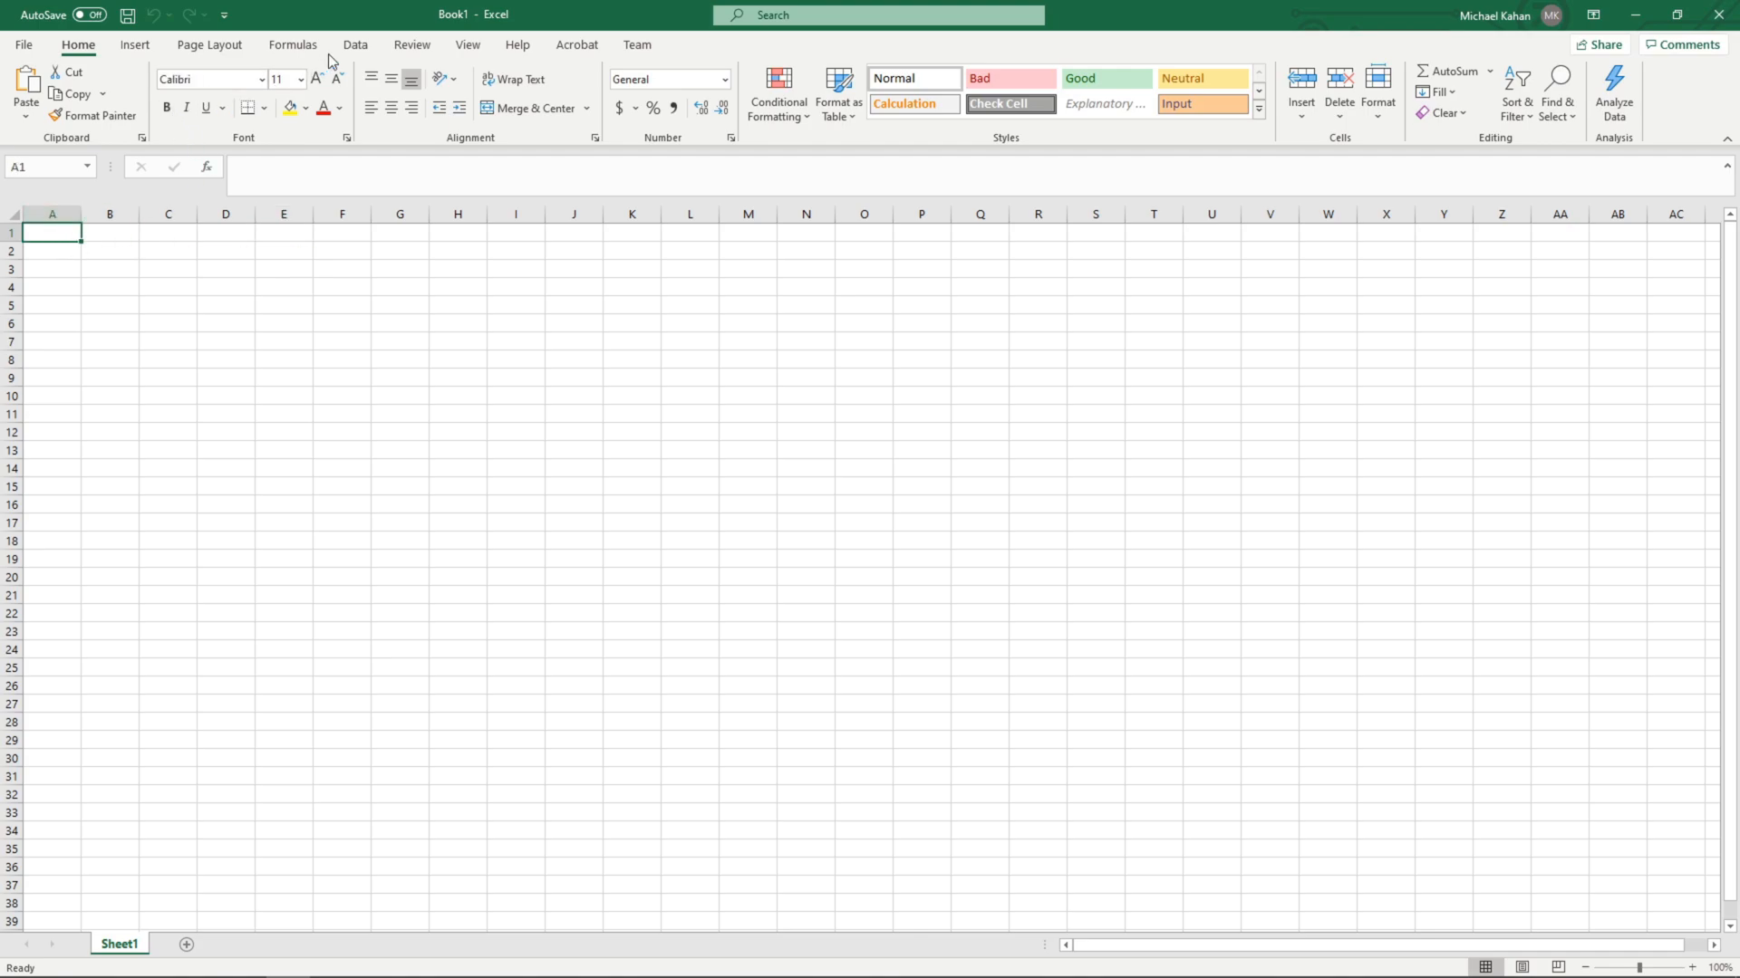
click(24, 90)
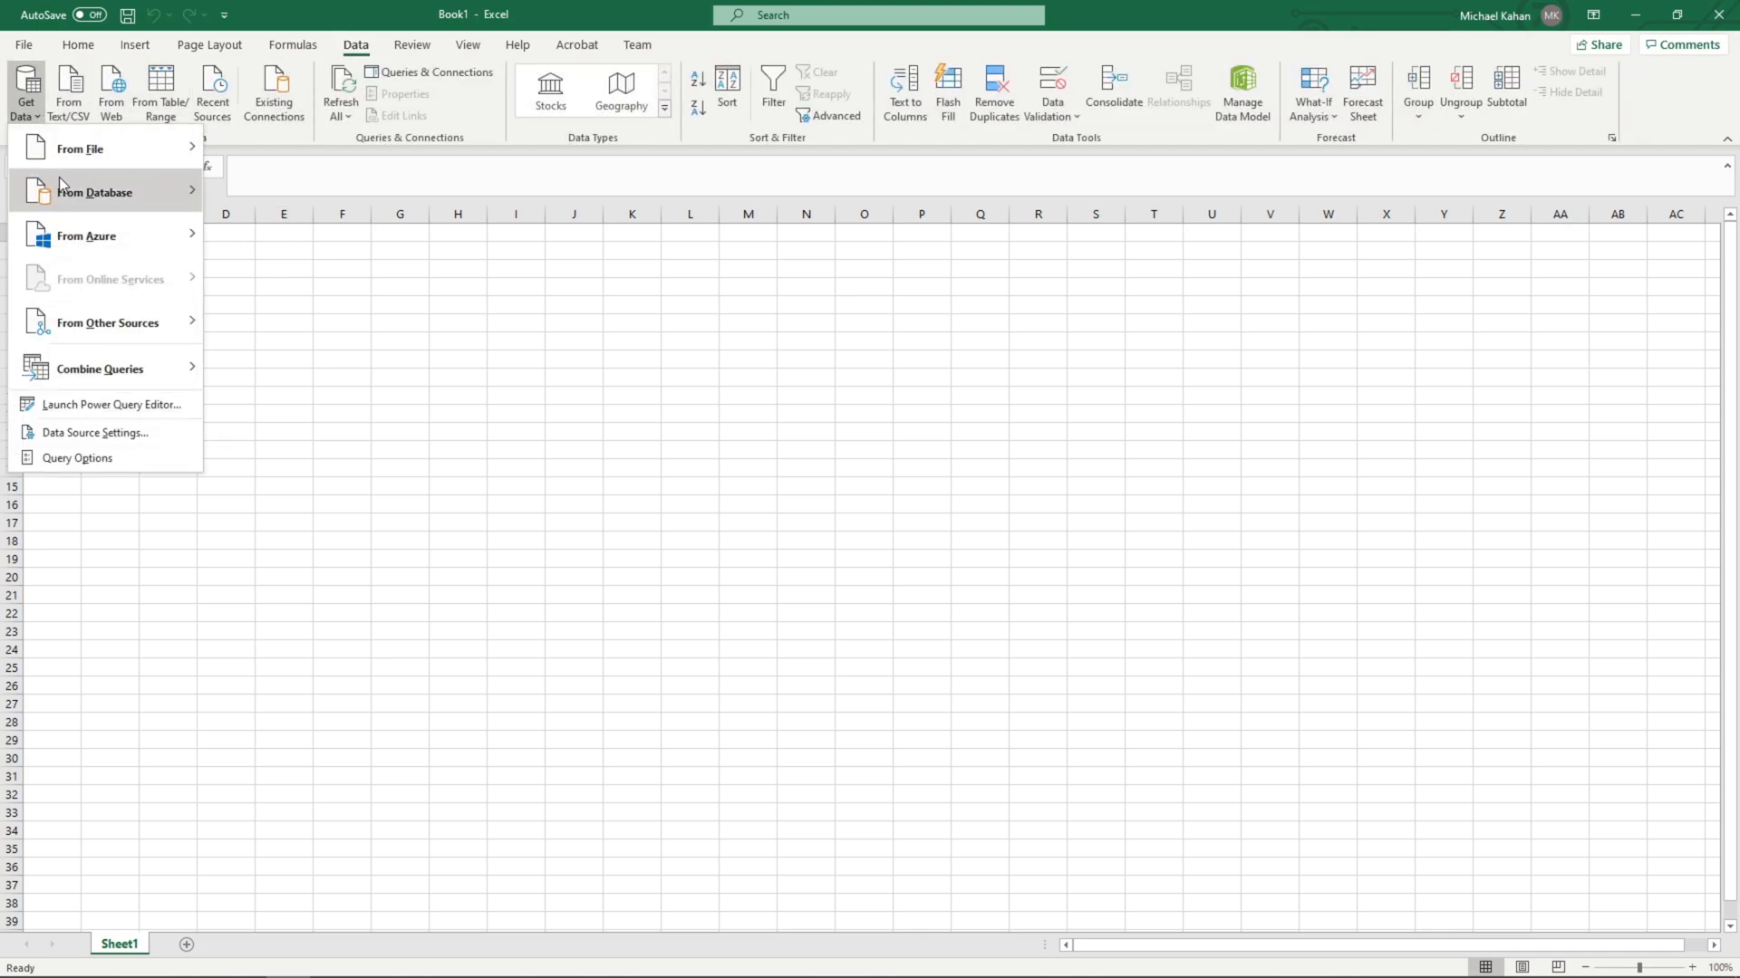
click(316, 286)
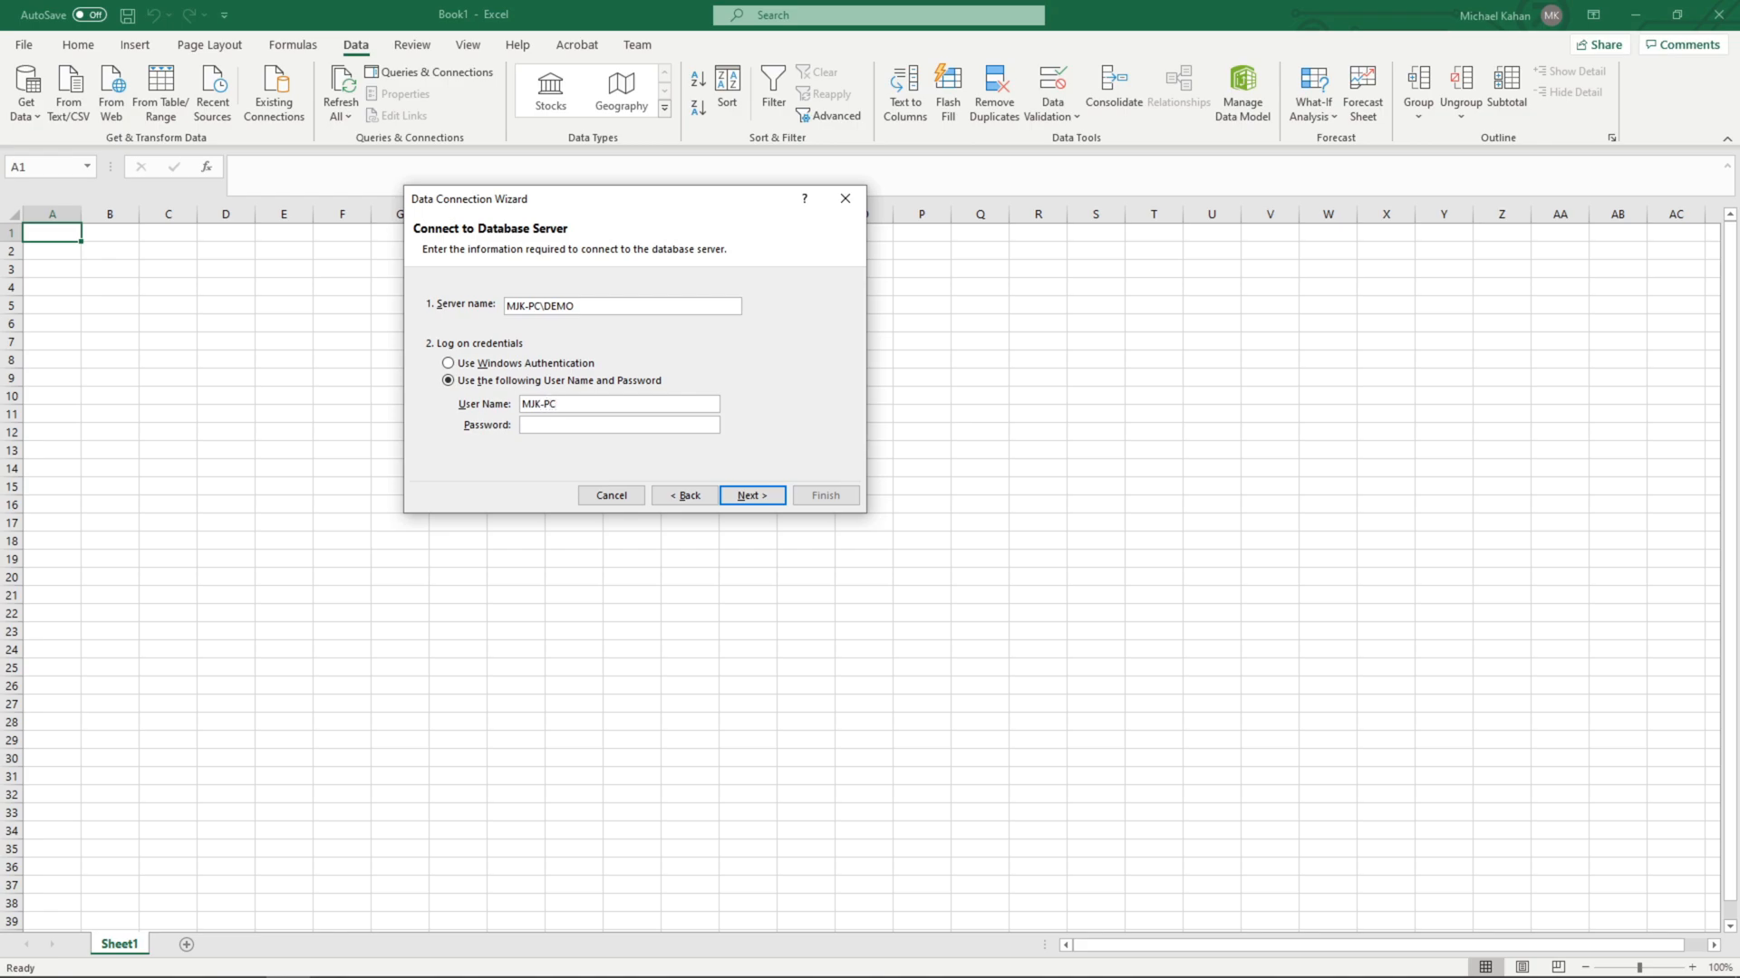
click(751, 494)
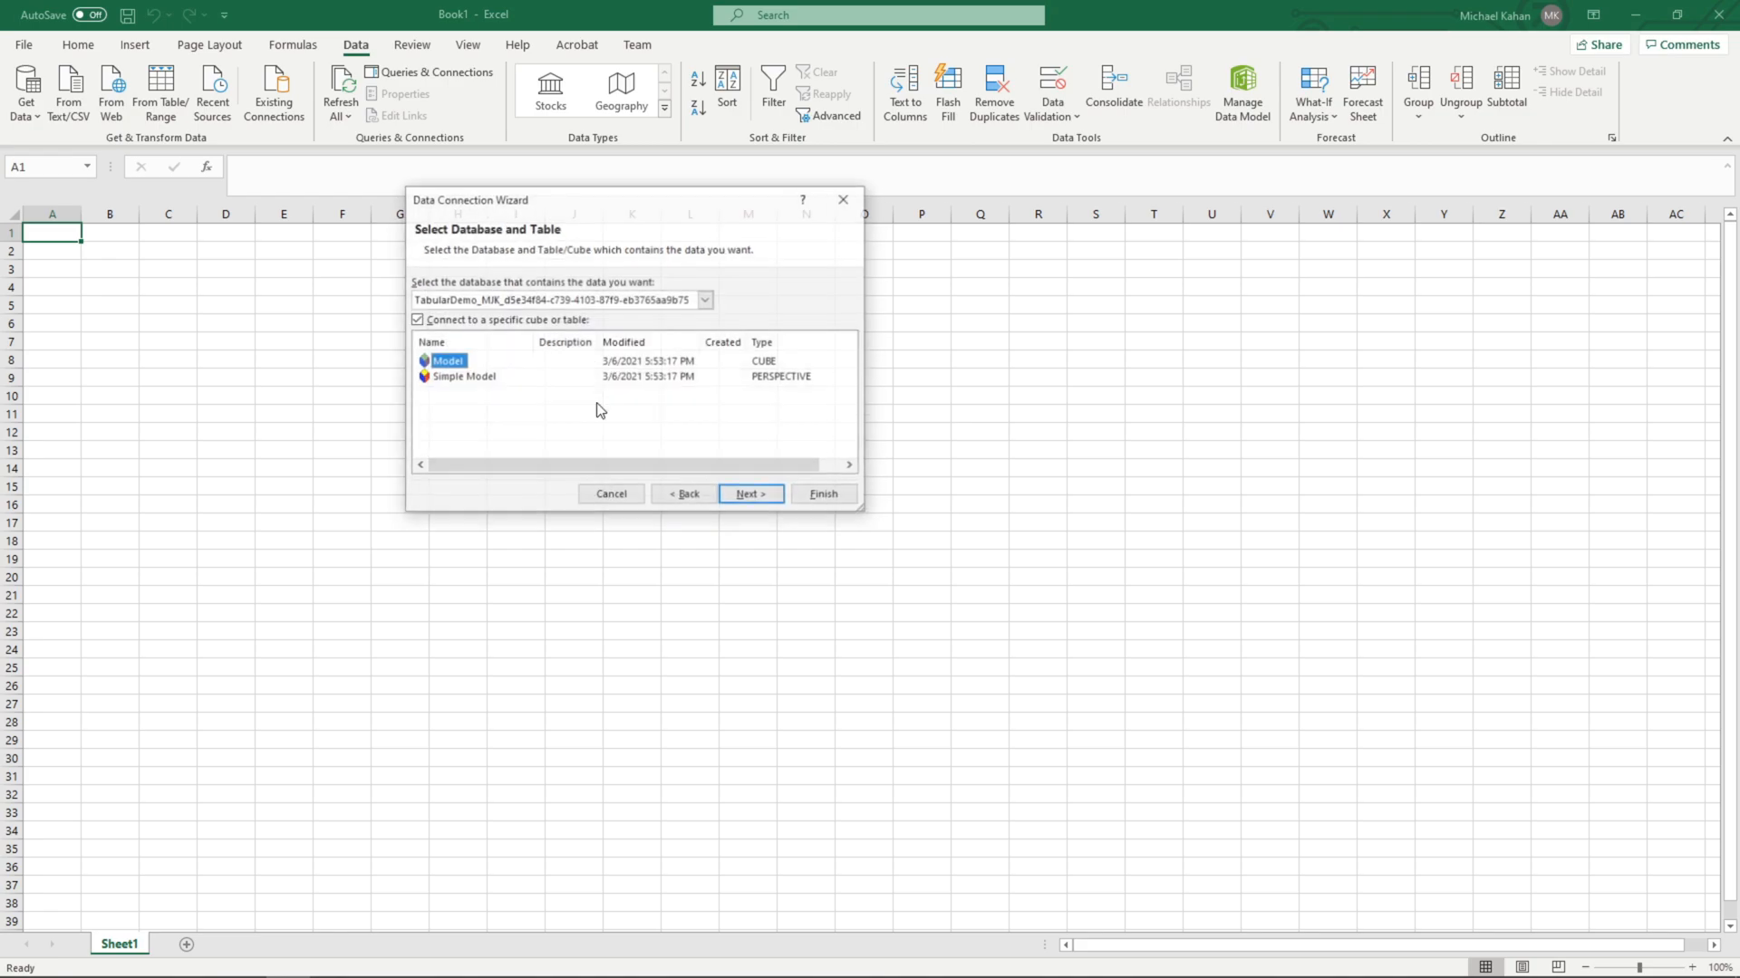
click(705, 300)
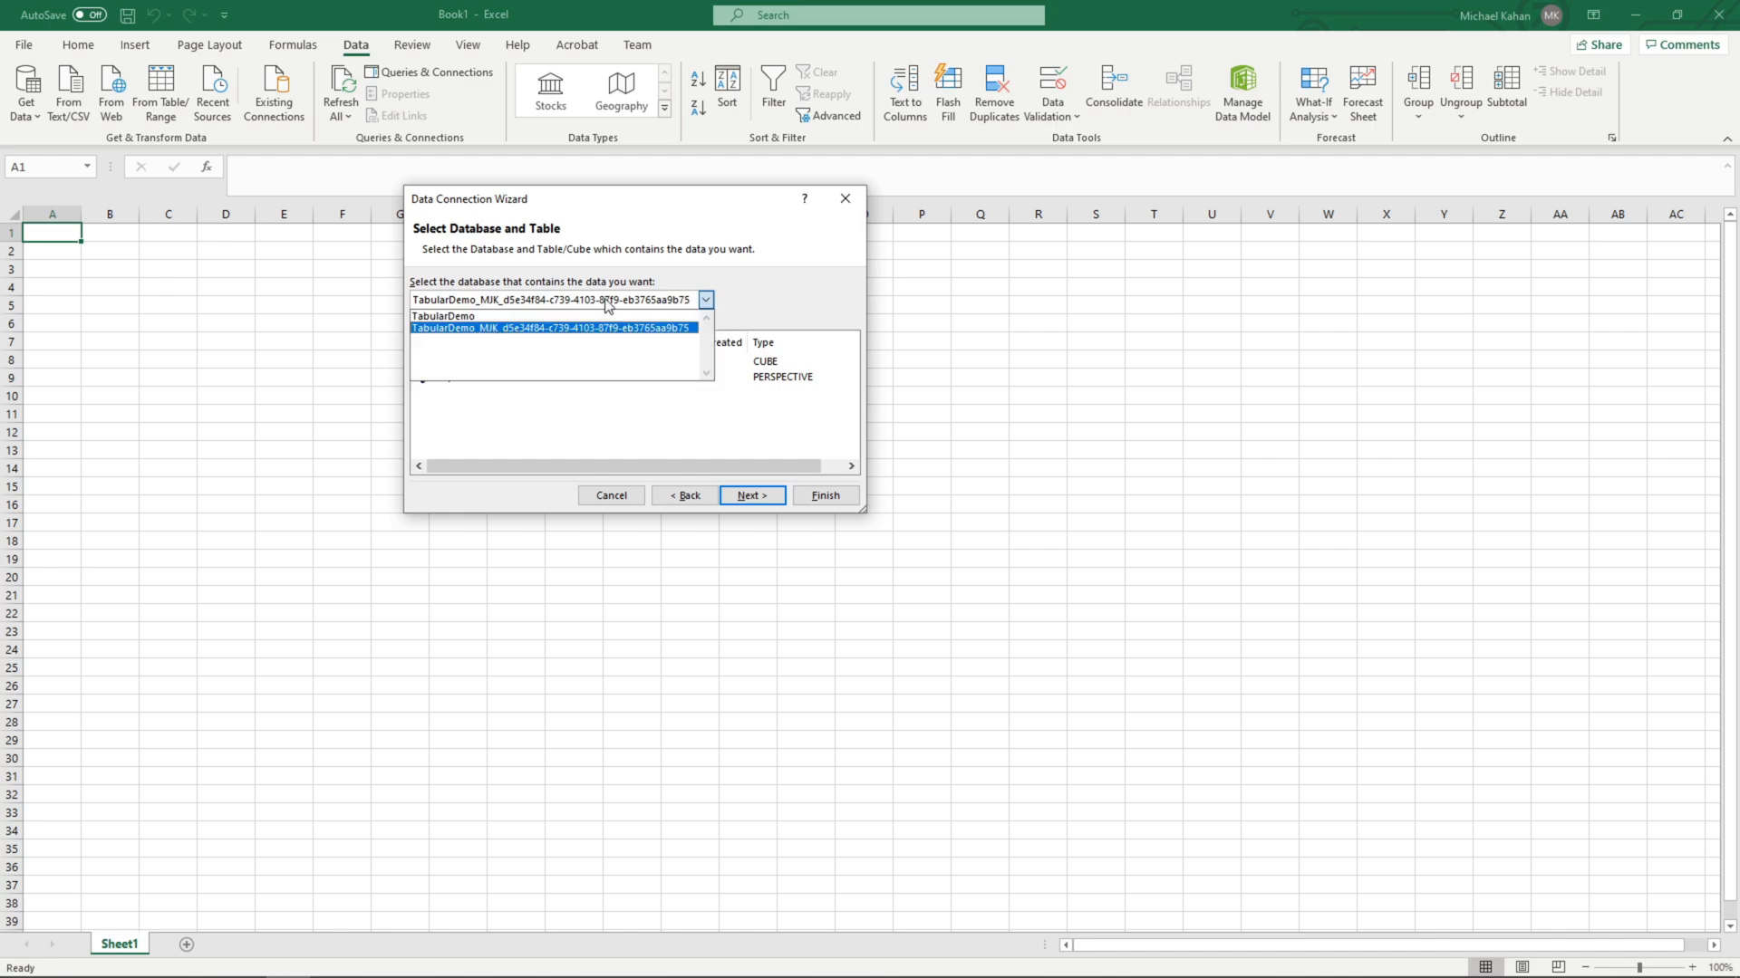
click(441, 316)
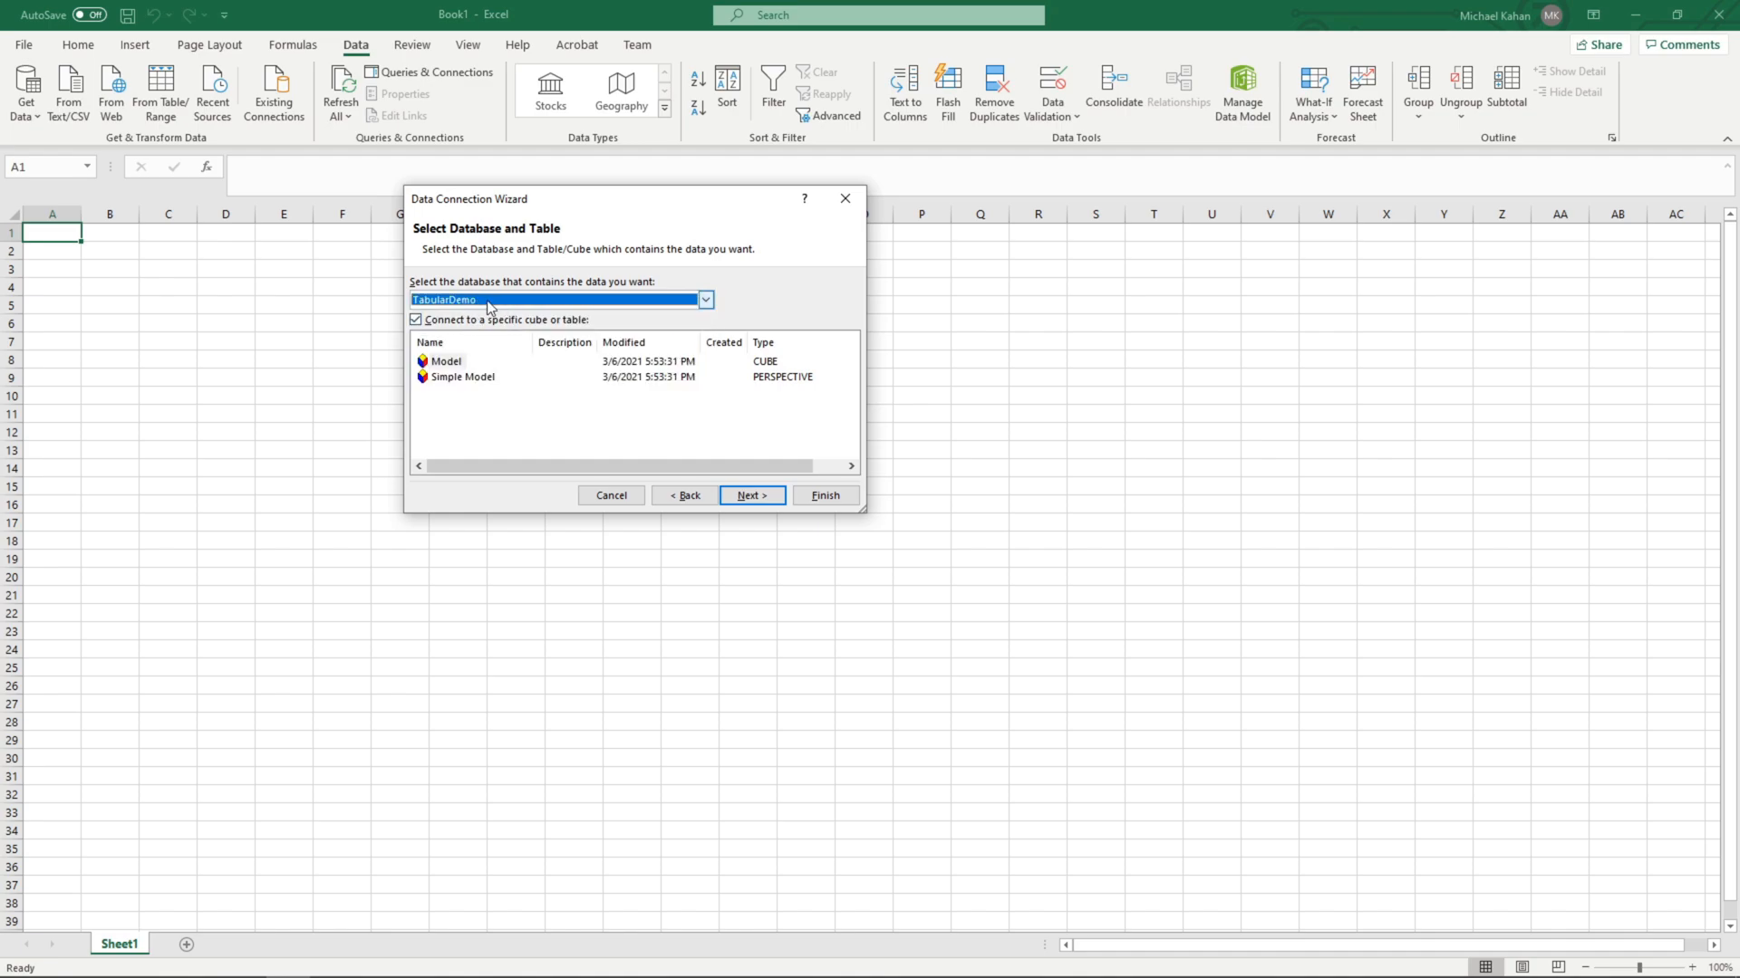
click(703, 300)
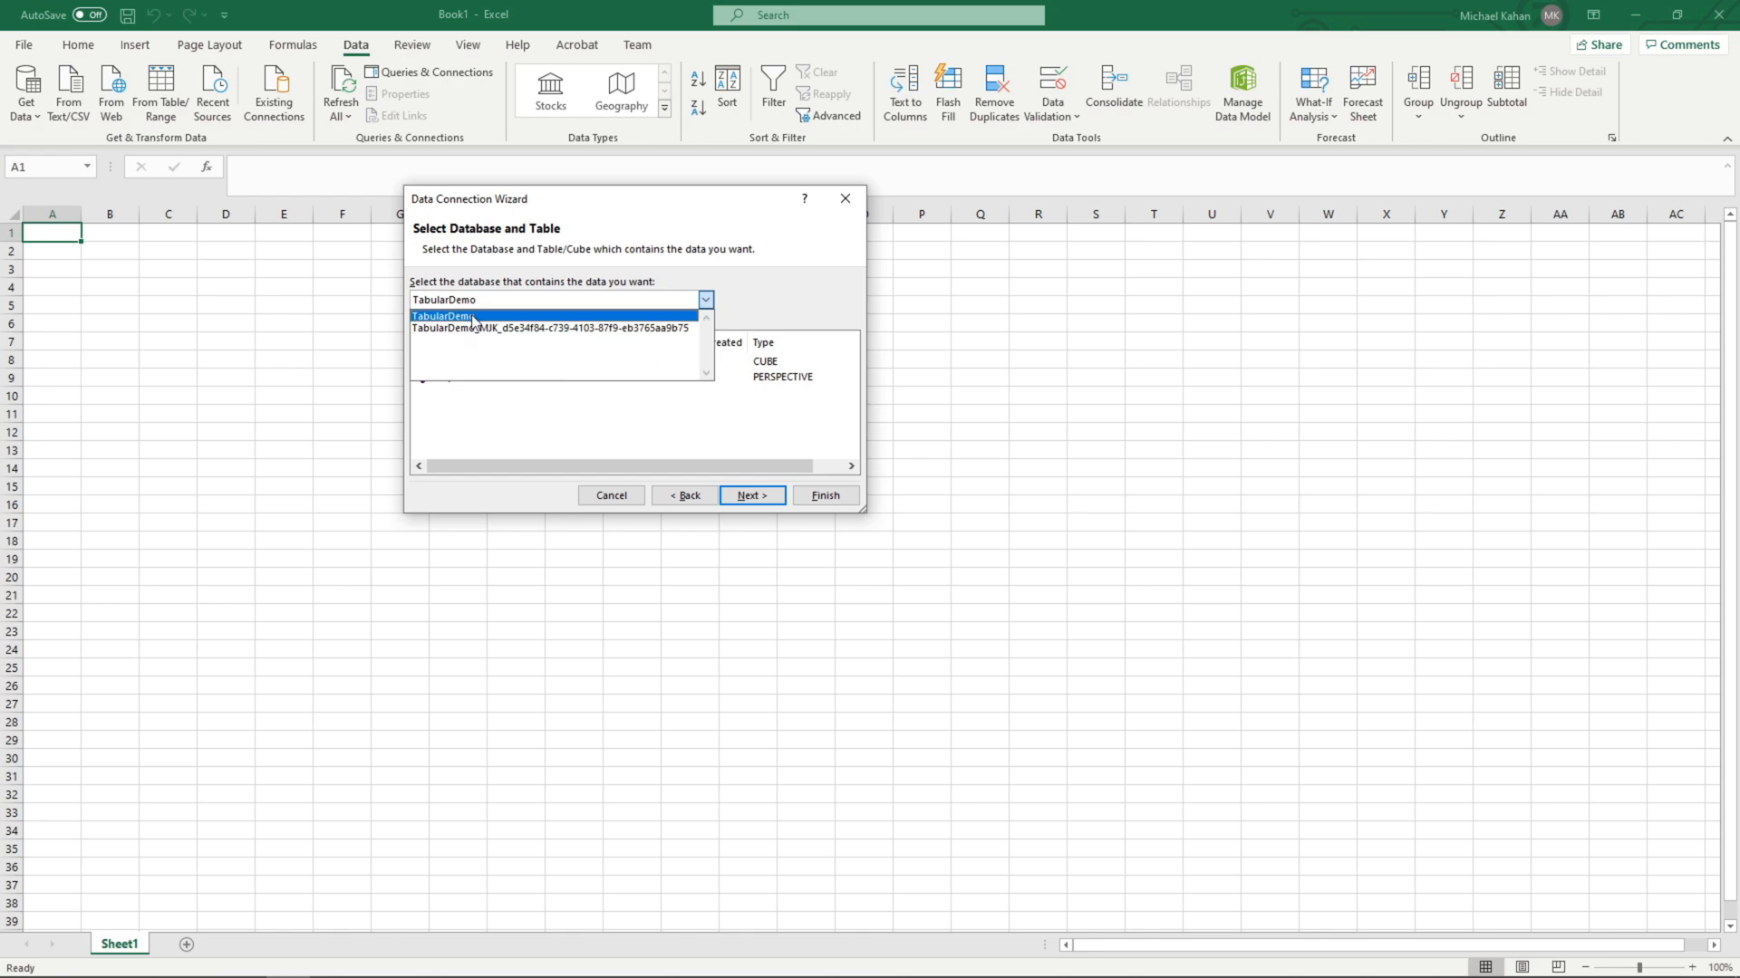
click(444, 315)
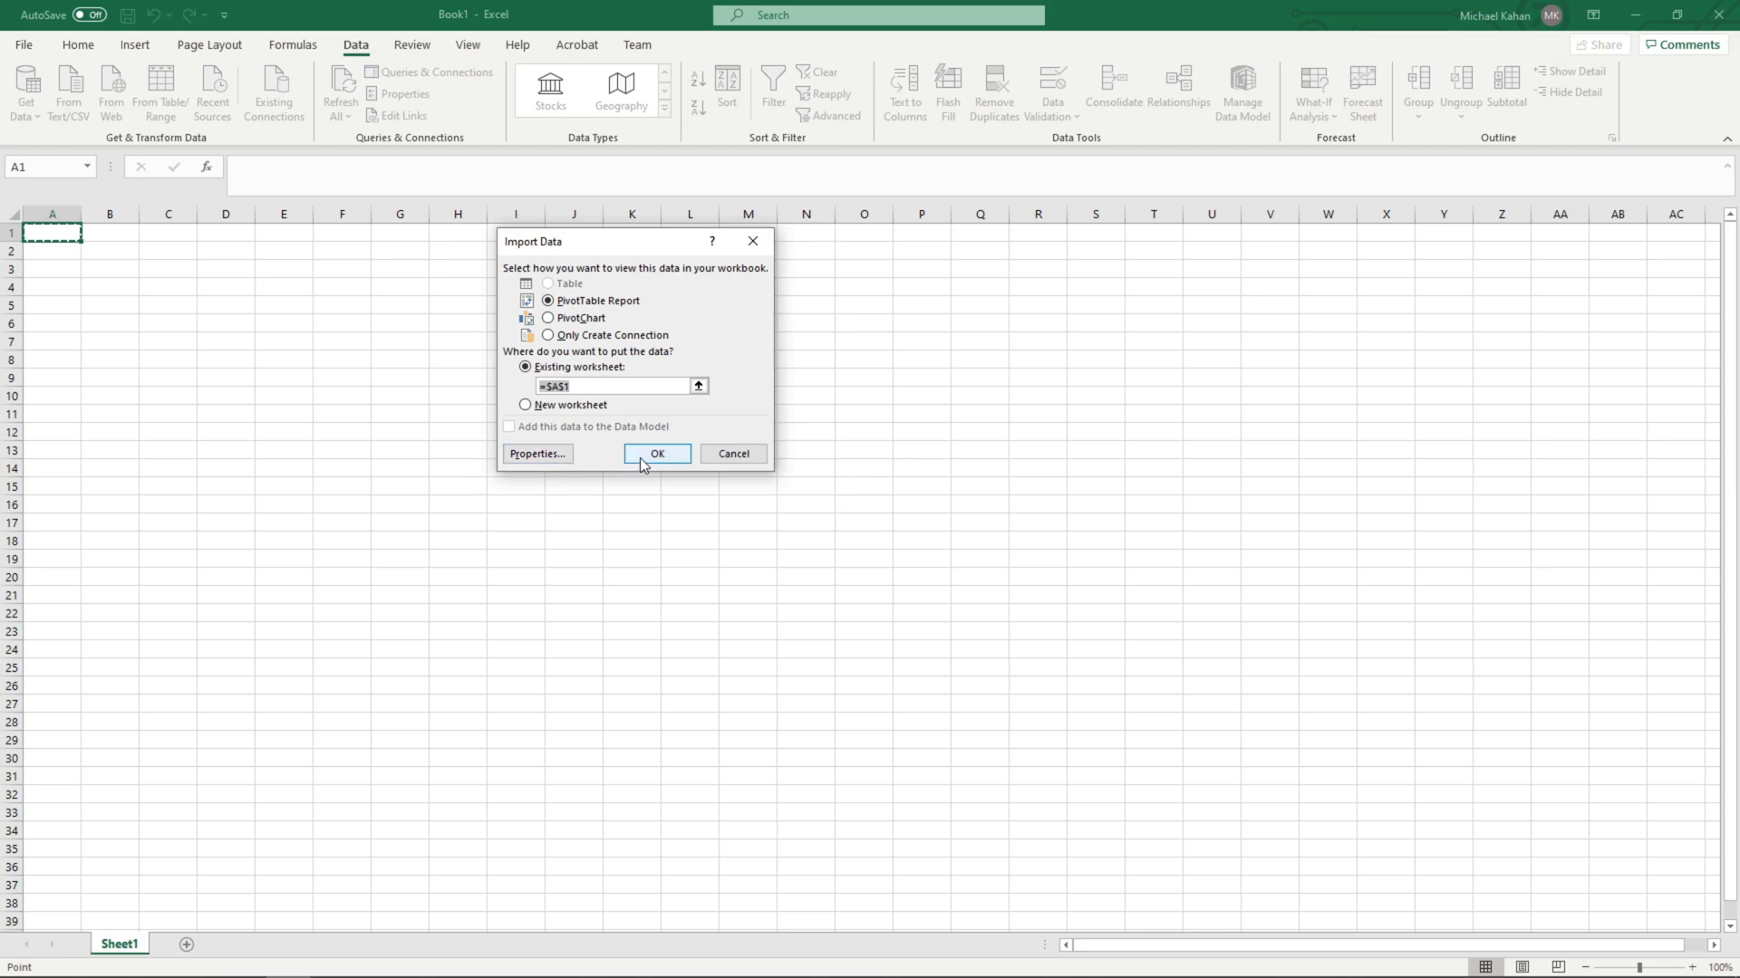
Insert the PivotTable report at A1, browse its vw_InternetSales fields, and add Sheet2.
click(656, 454)
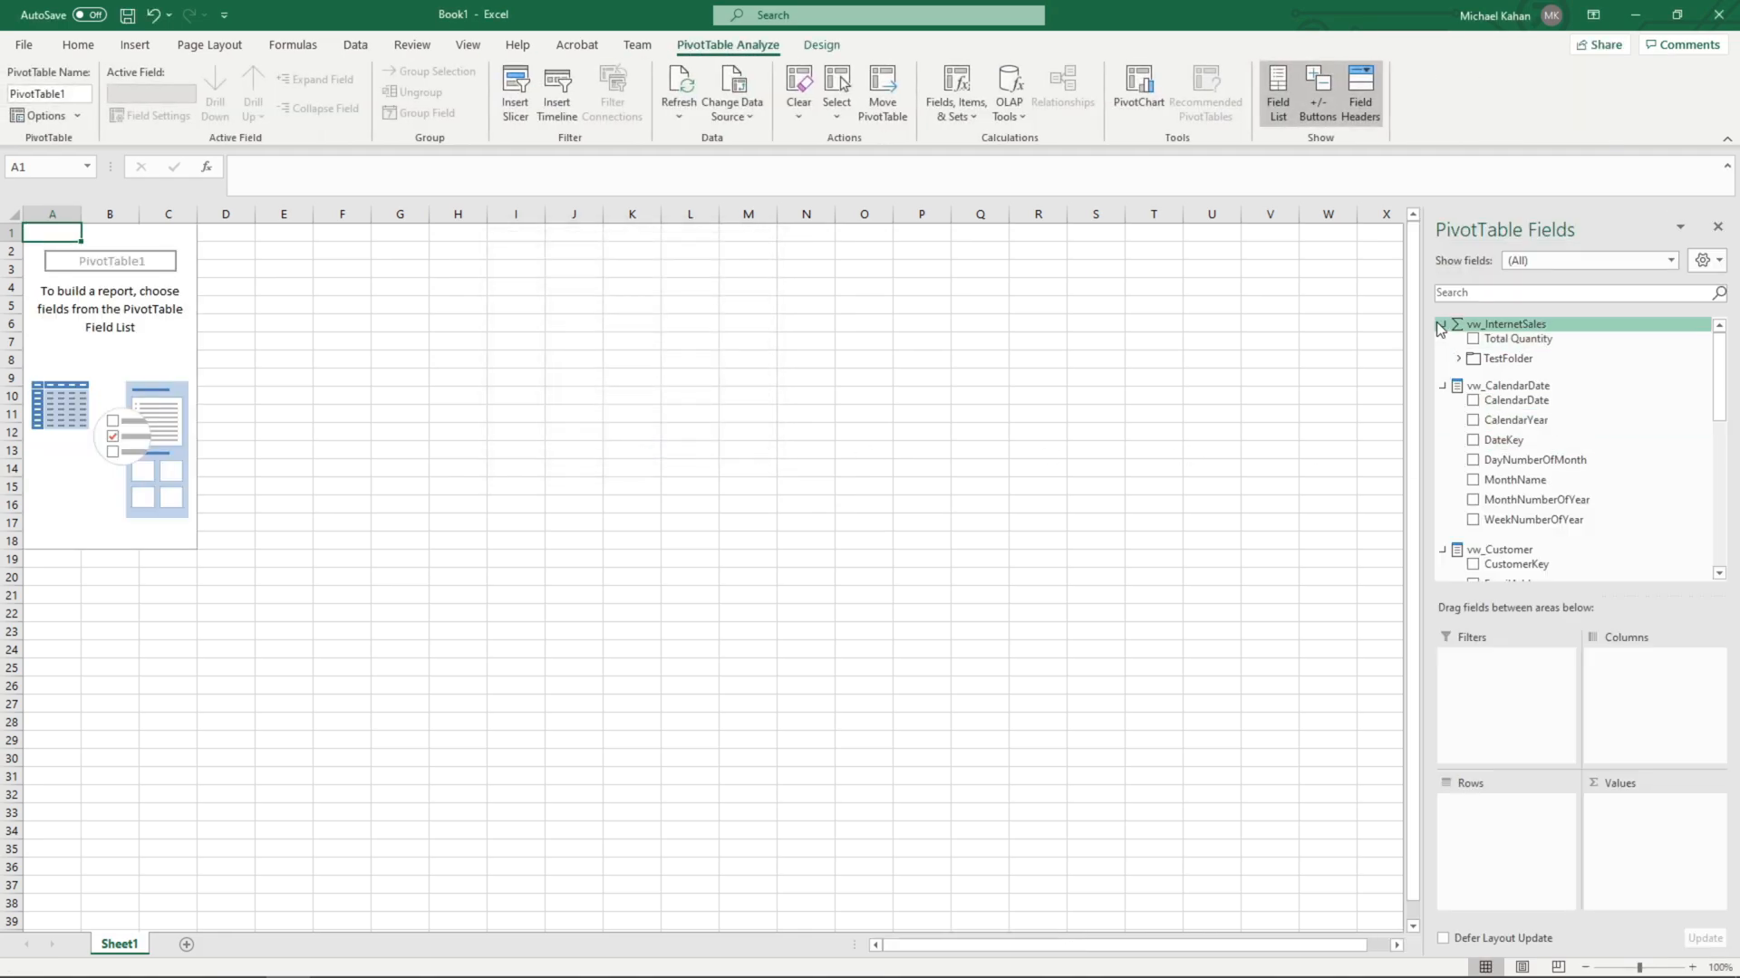
click(1443, 324)
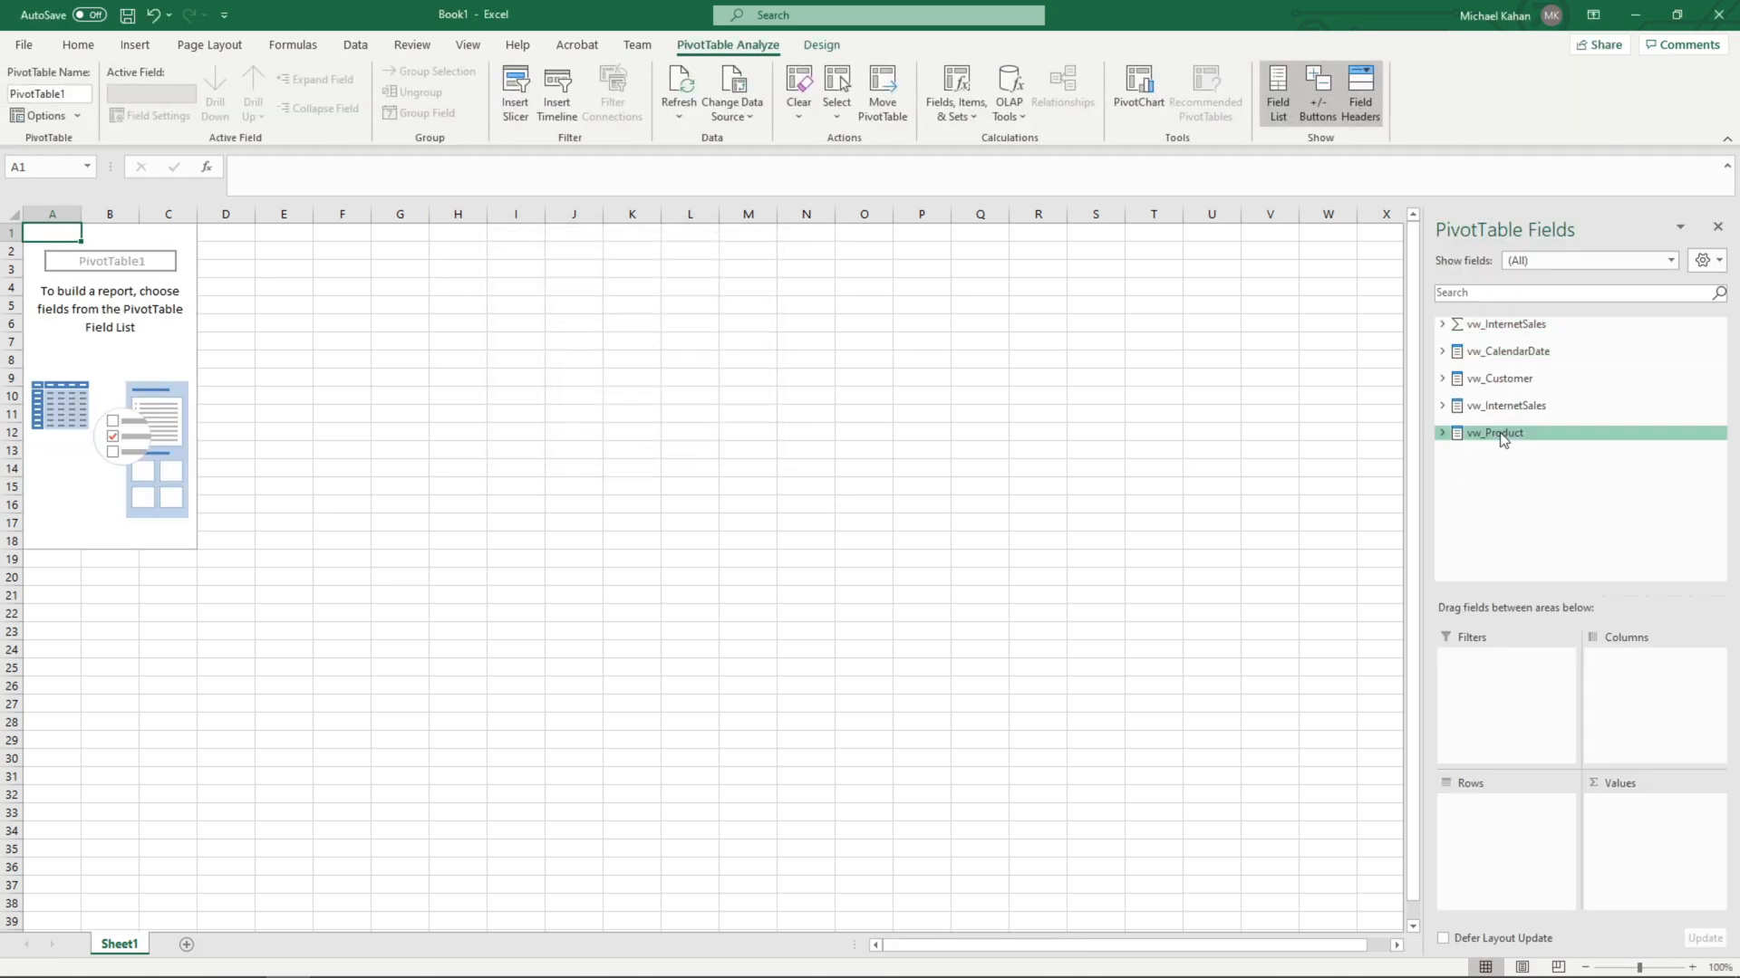
click(1443, 377)
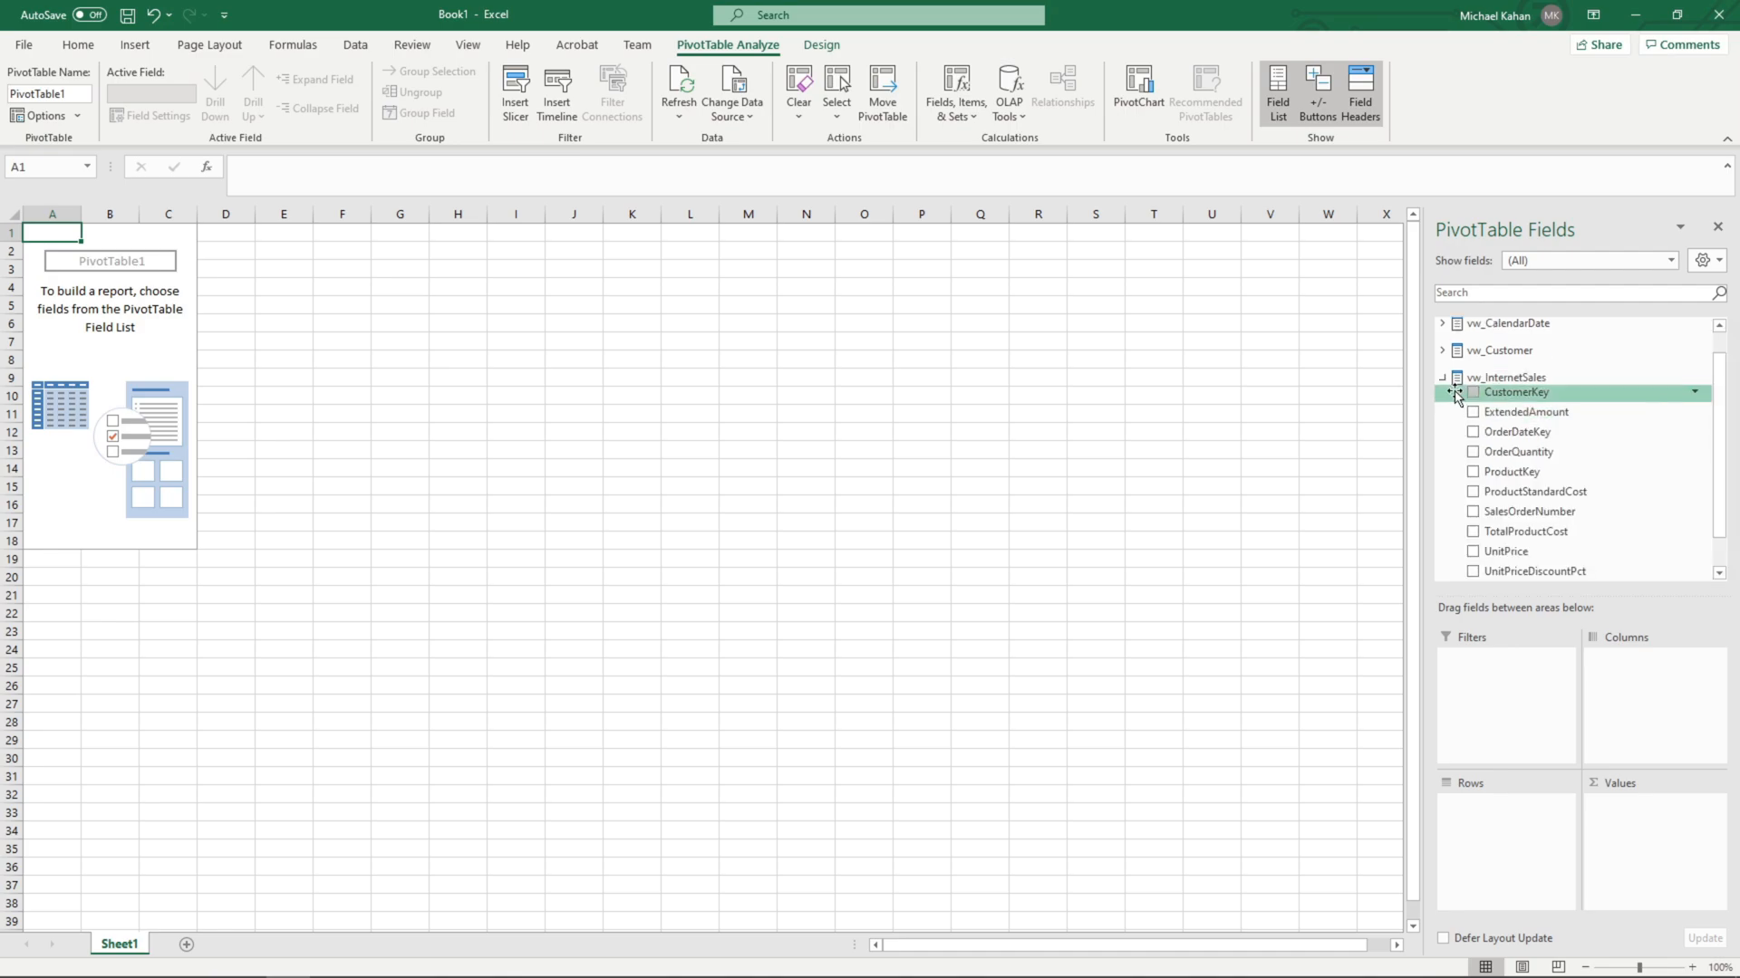
click(186, 944)
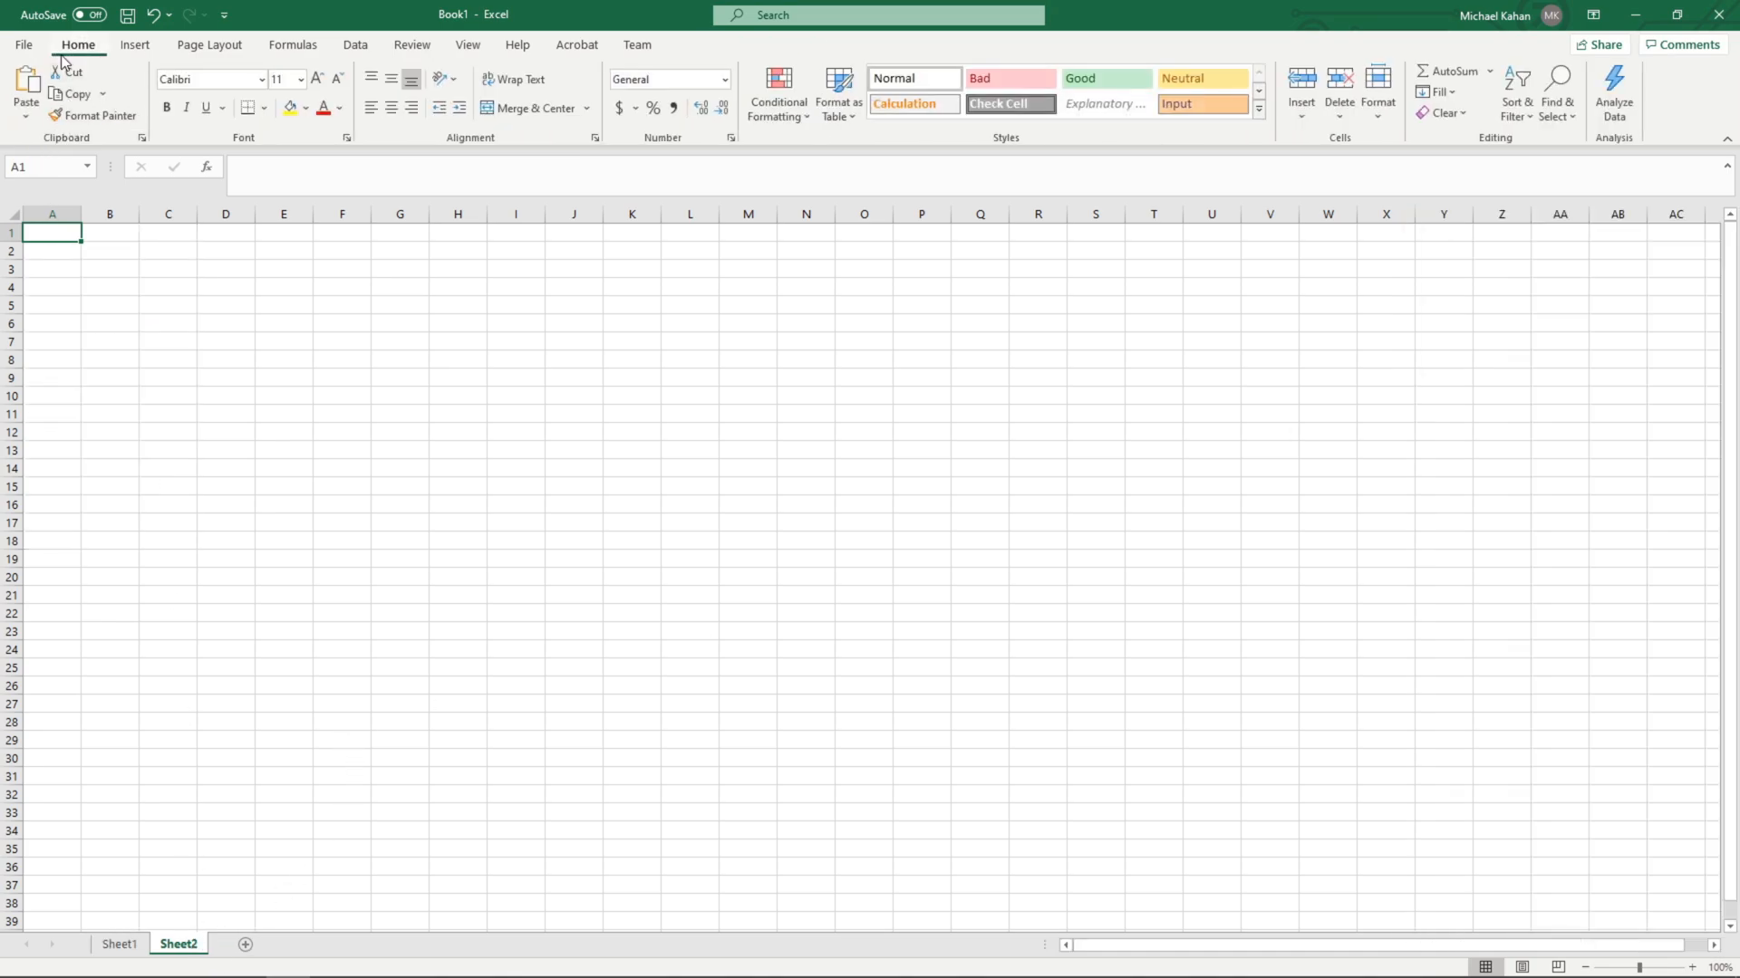
Connect Sheet2 as the restricted Admin user to the TabularDemo Model cube, inserting a PivotTable.
click(25, 91)
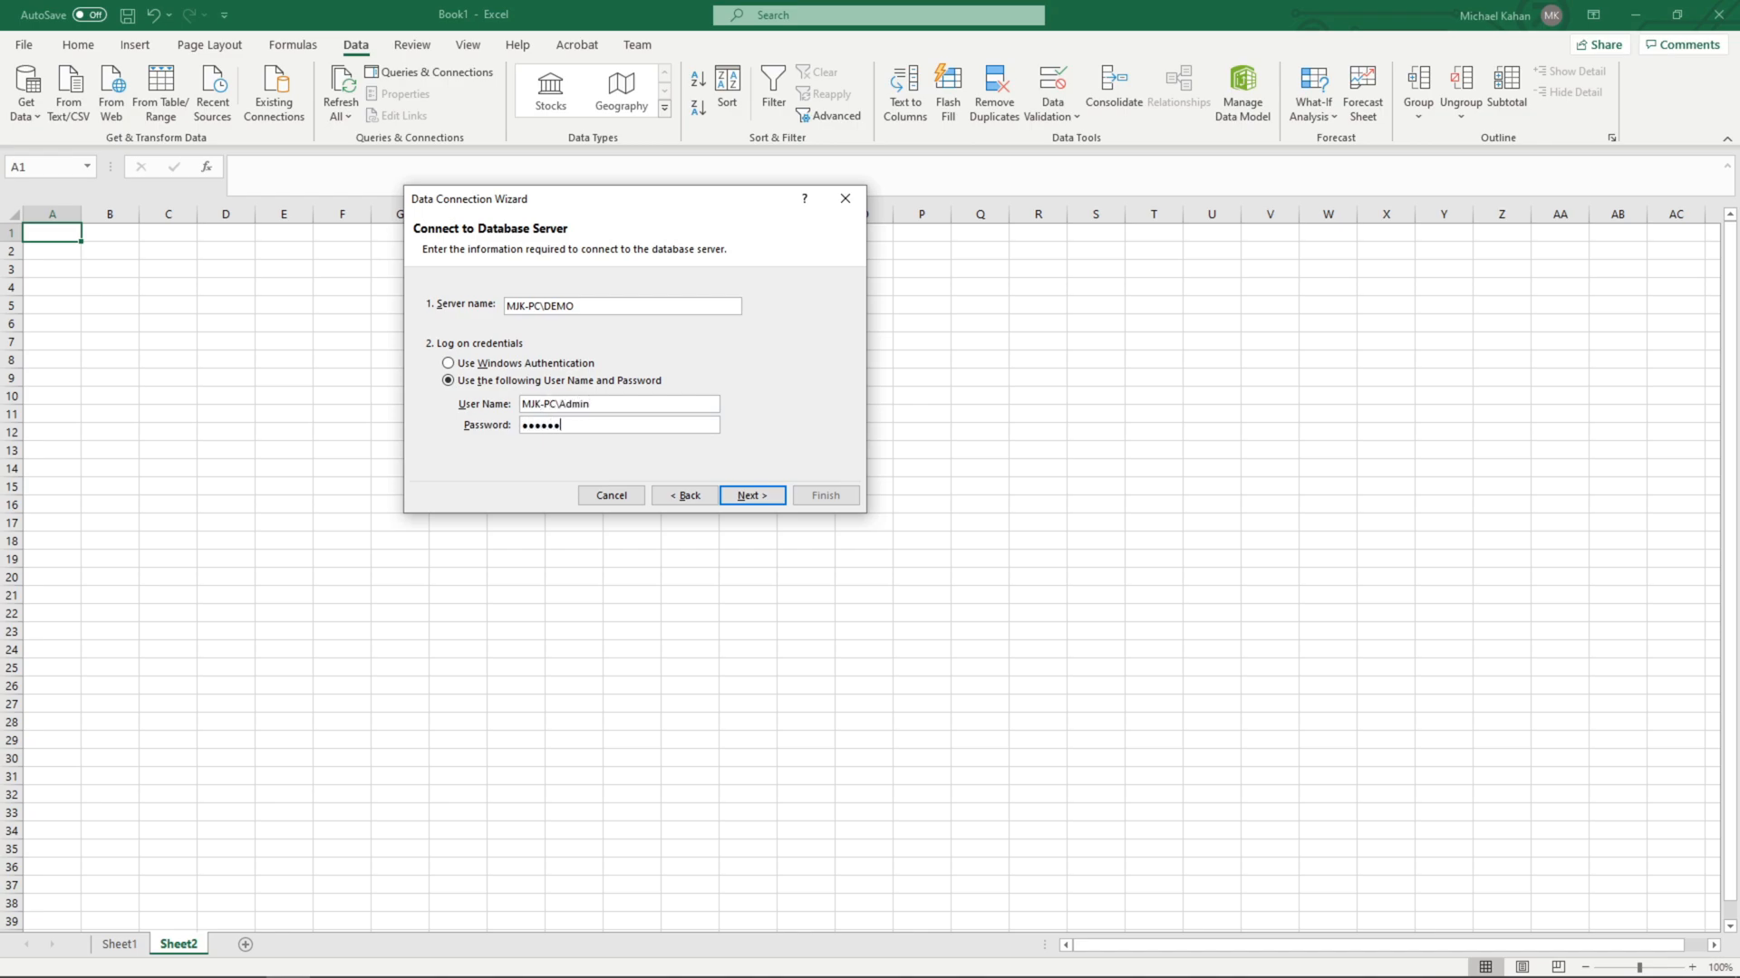
click(750, 494)
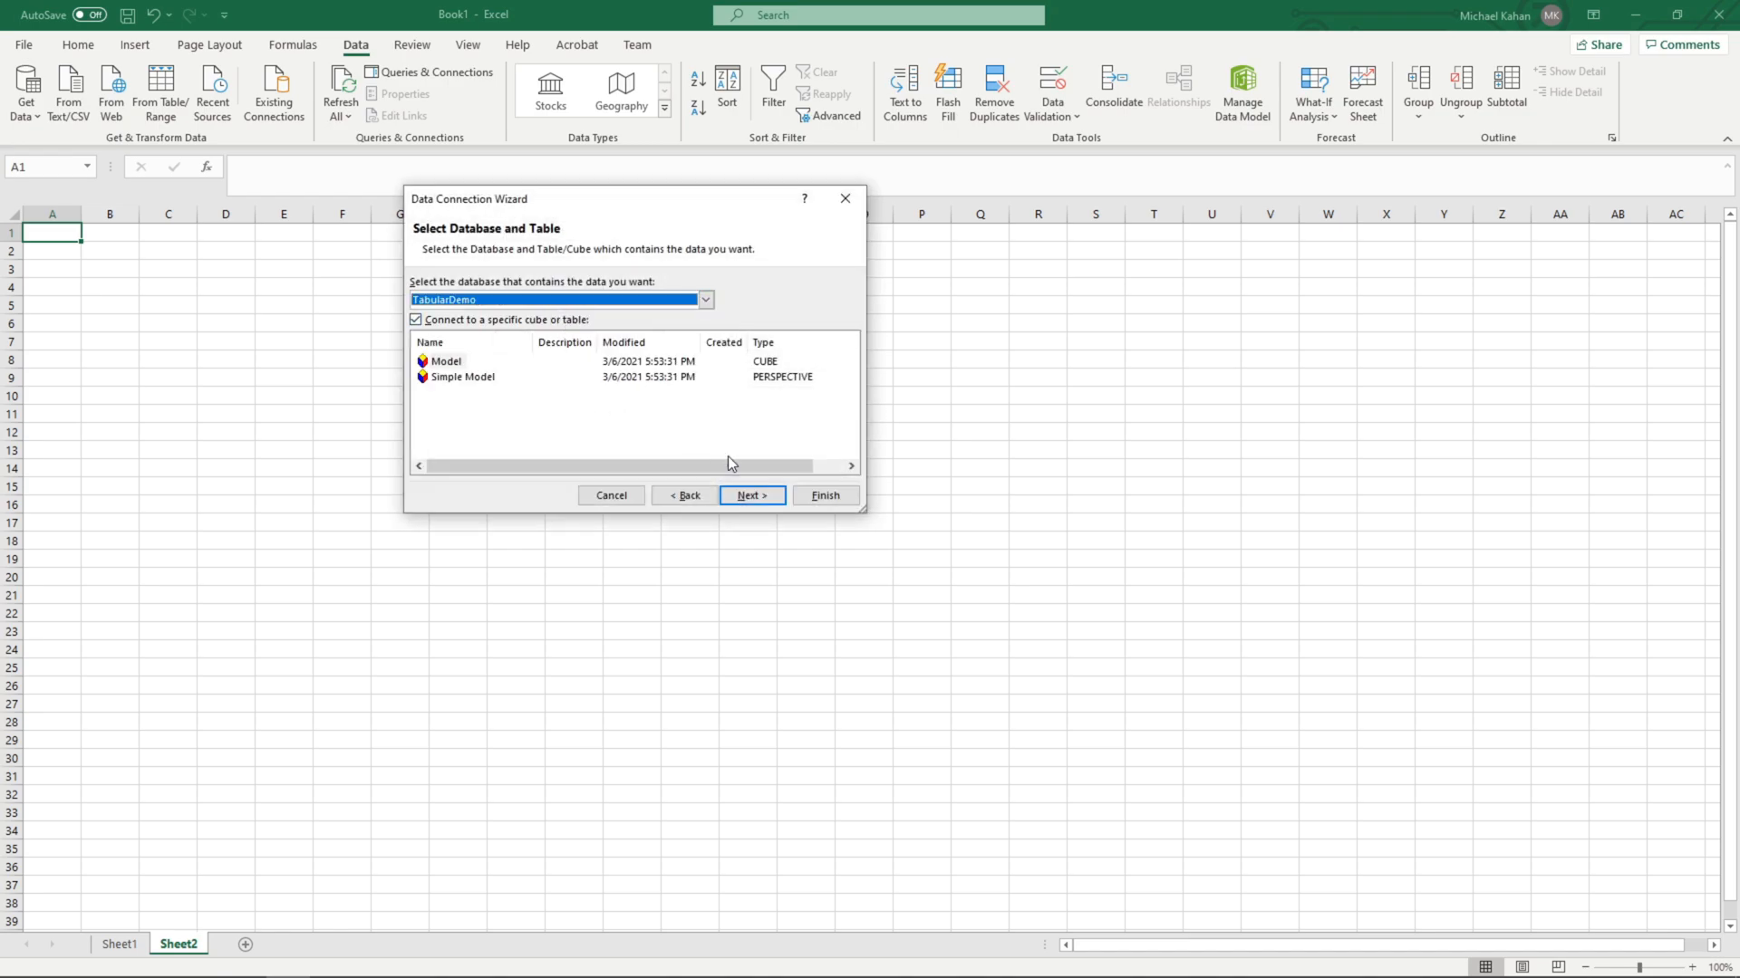
click(610, 495)
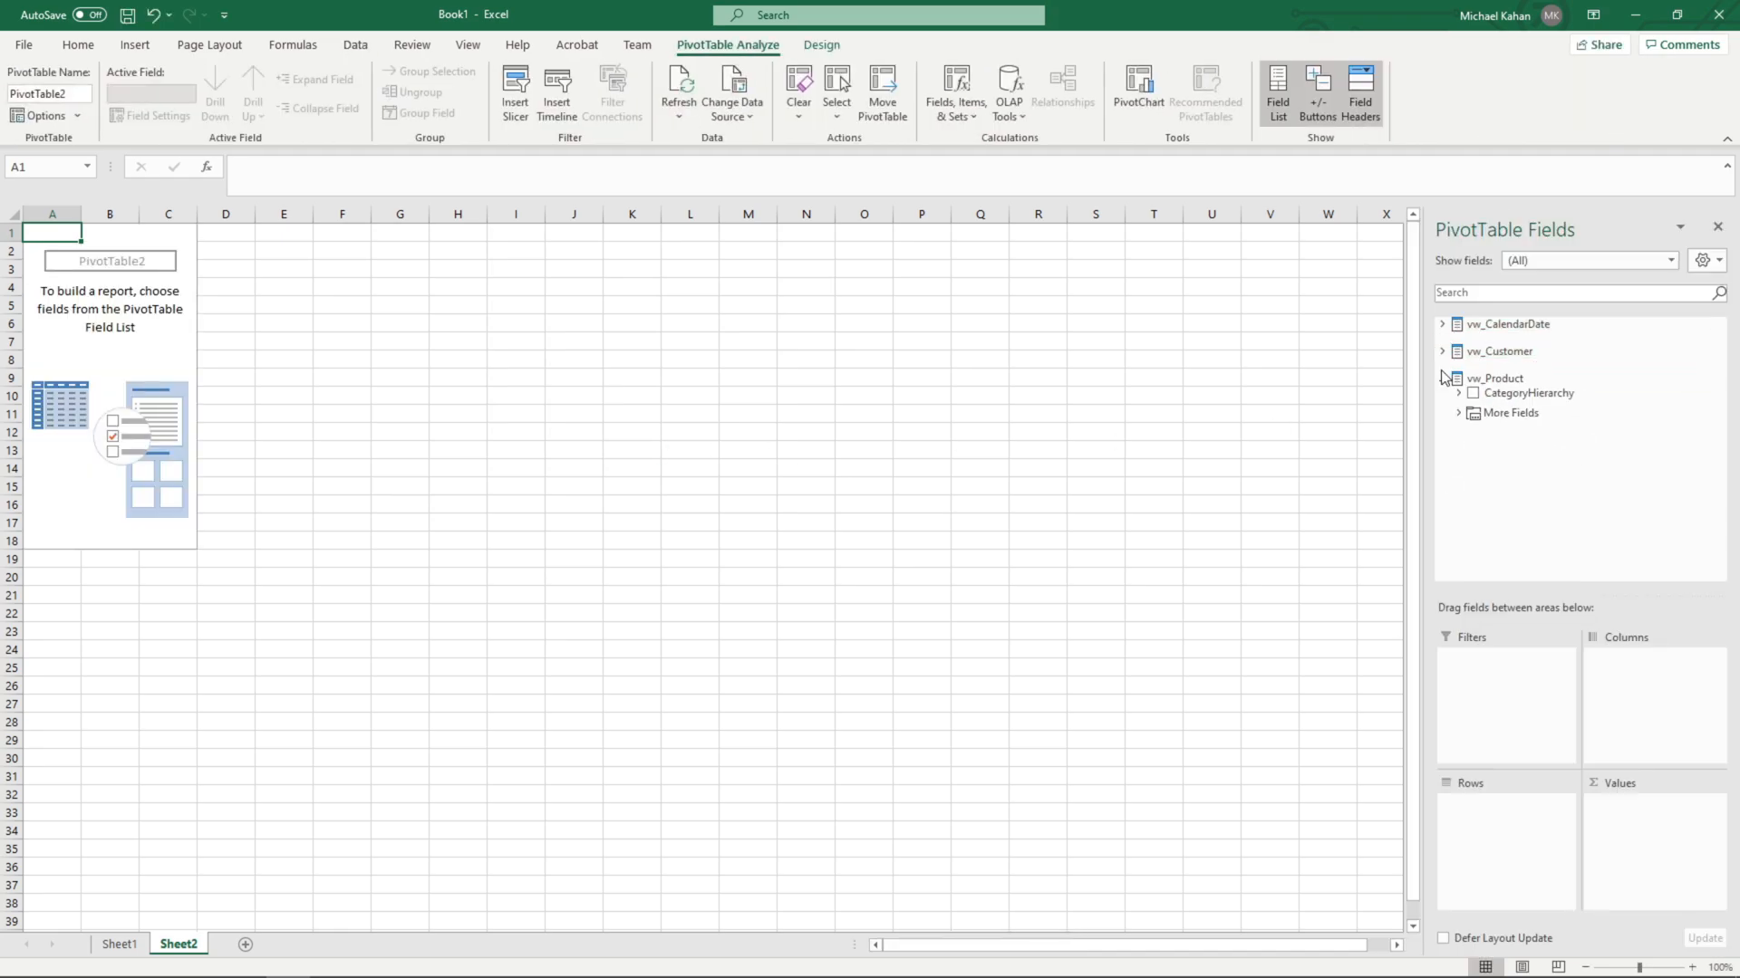
Review Sheet1's full field list including vw_InternetSales, then Sheet2's three-table list.
click(1444, 379)
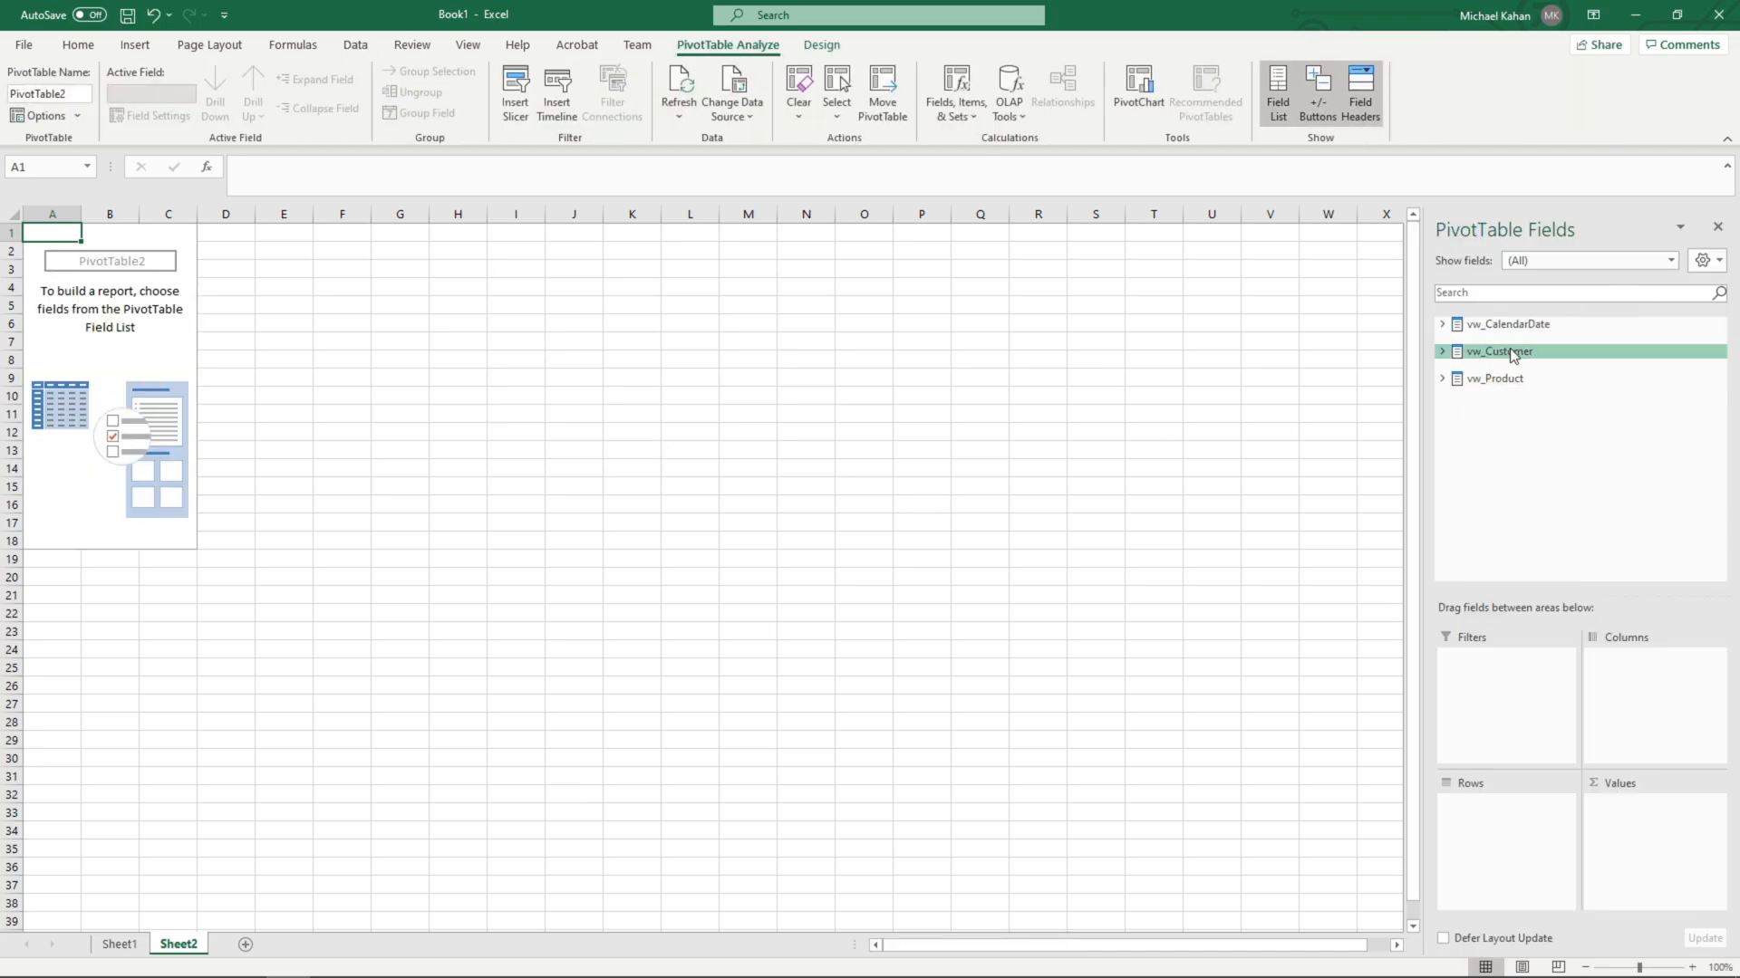
mouse_move(1550, 375)
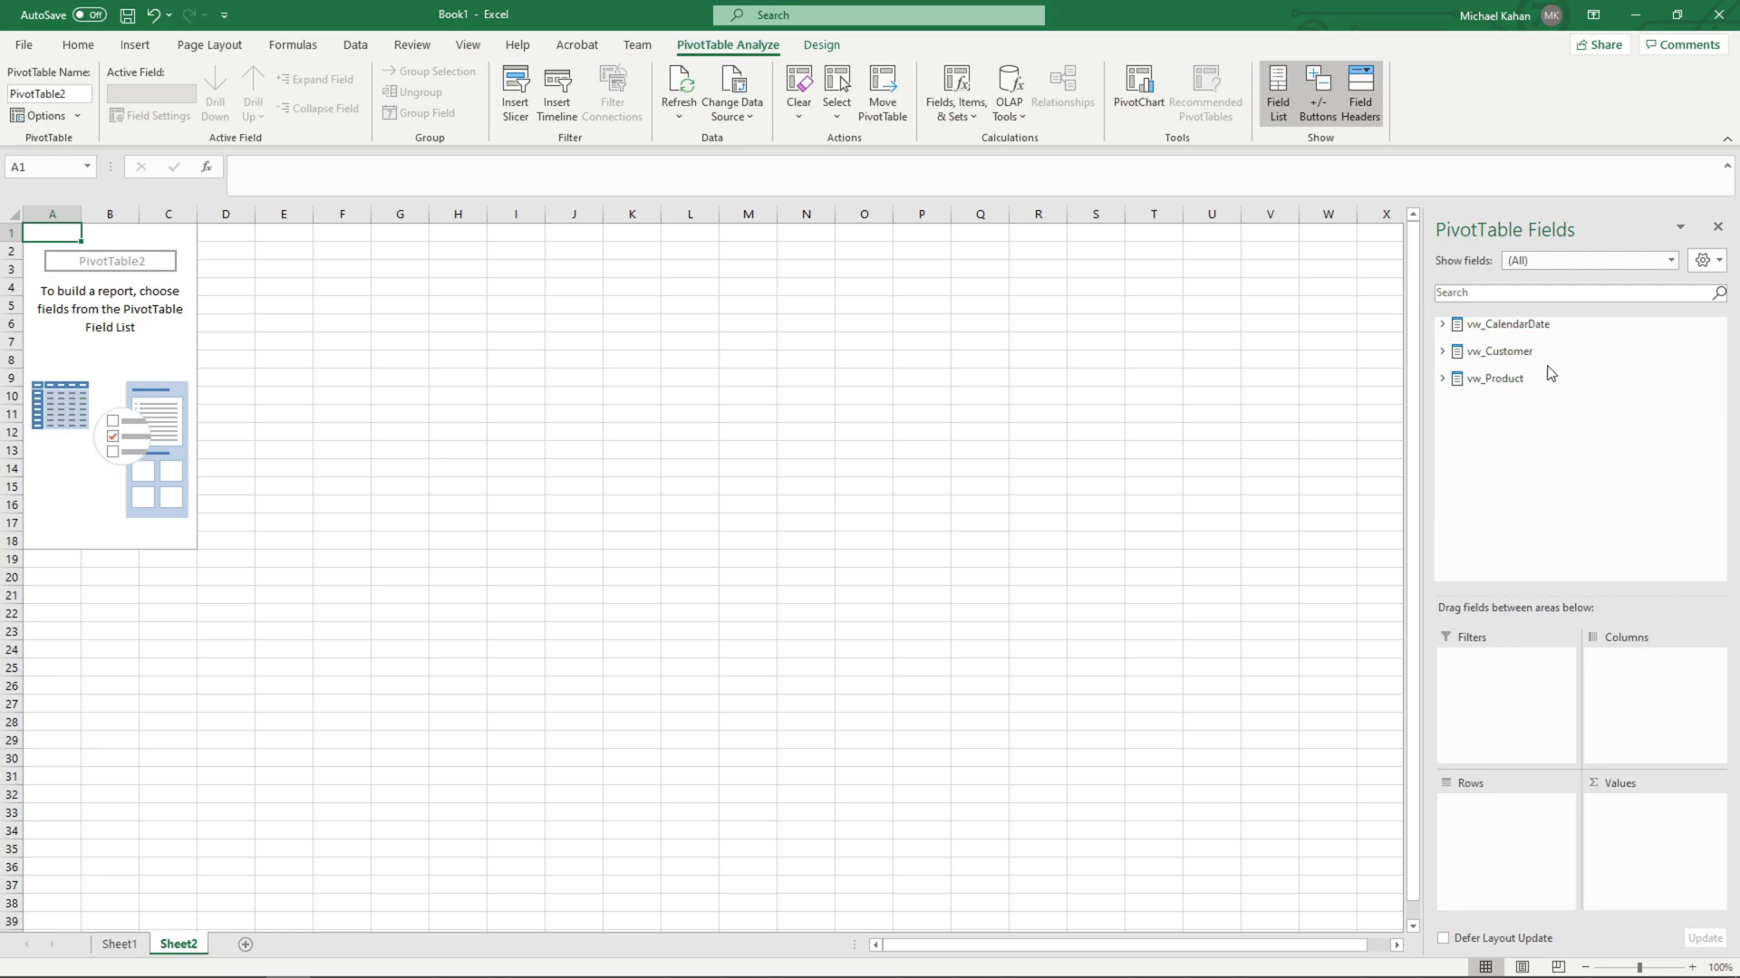
mouse_move(128, 947)
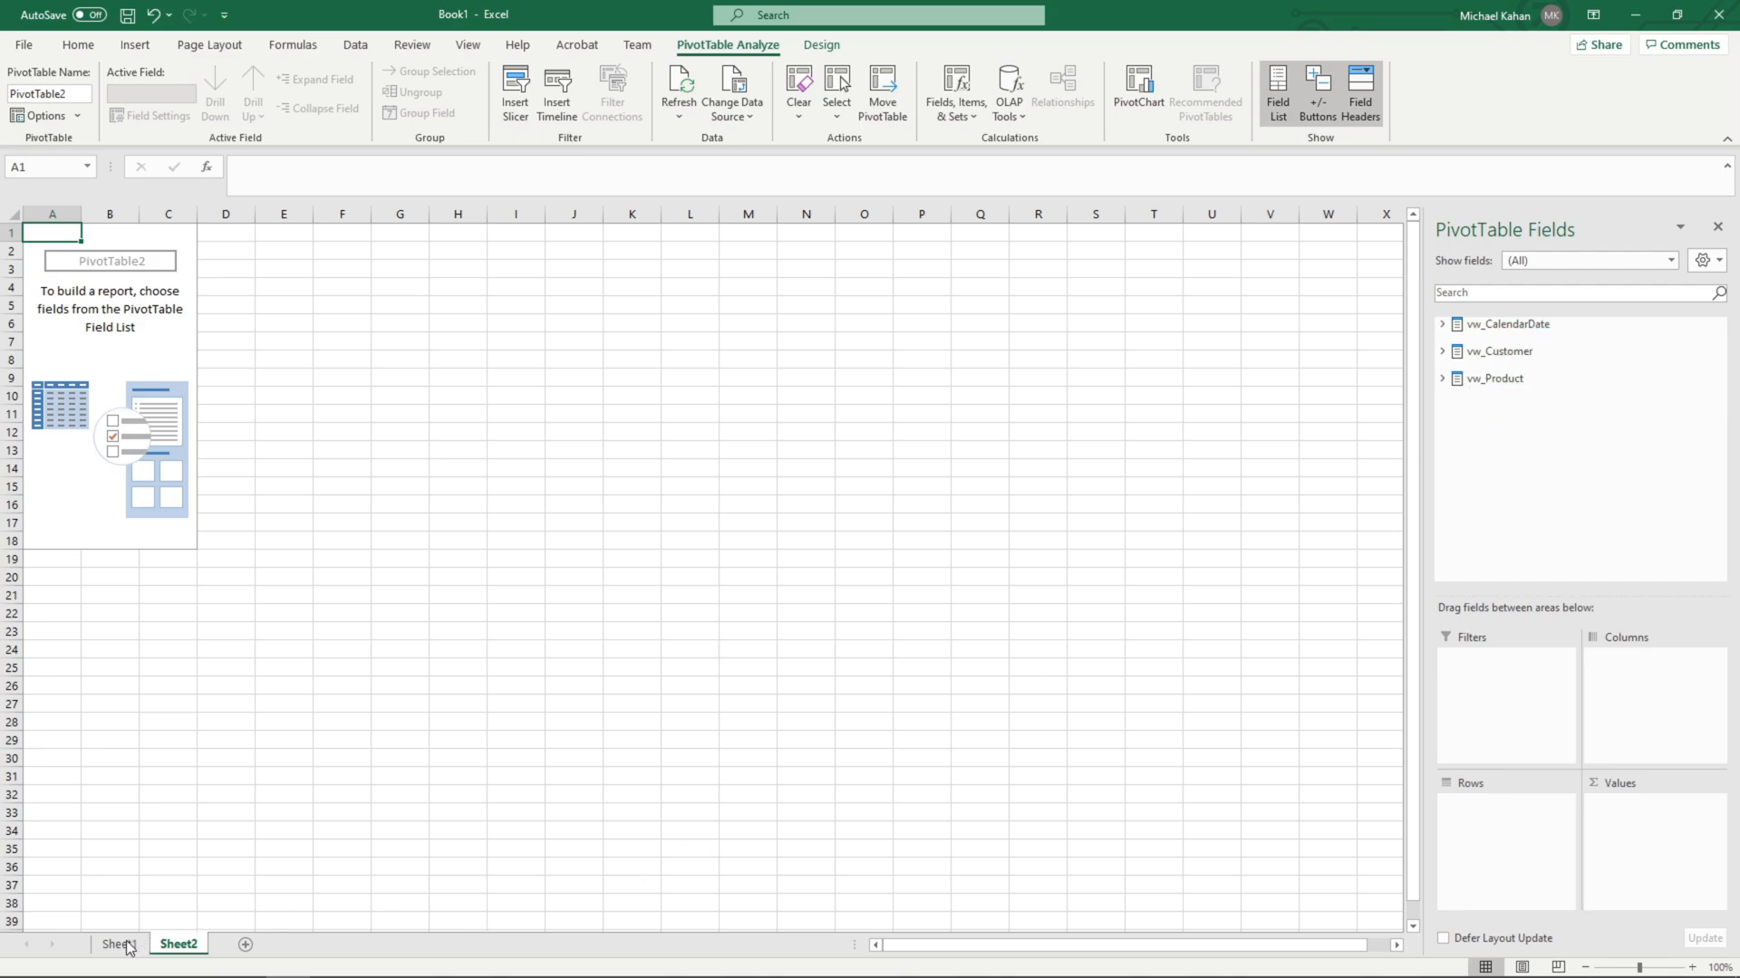
click(117, 944)
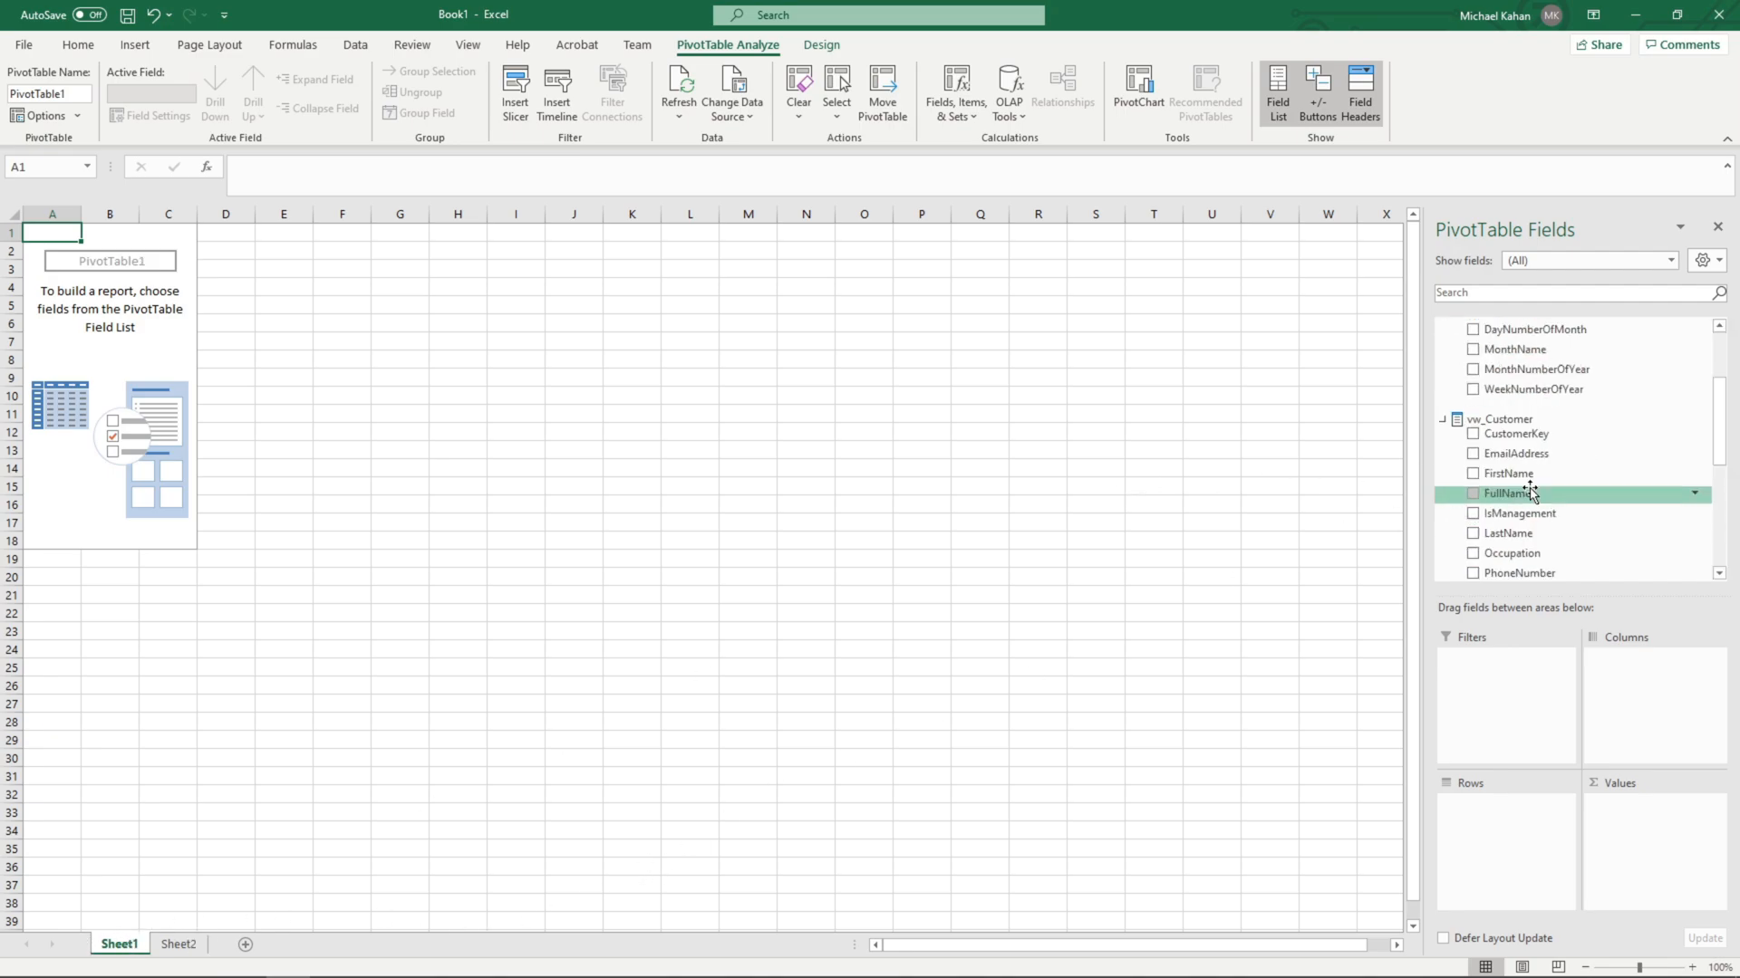
scroll(down, 3)
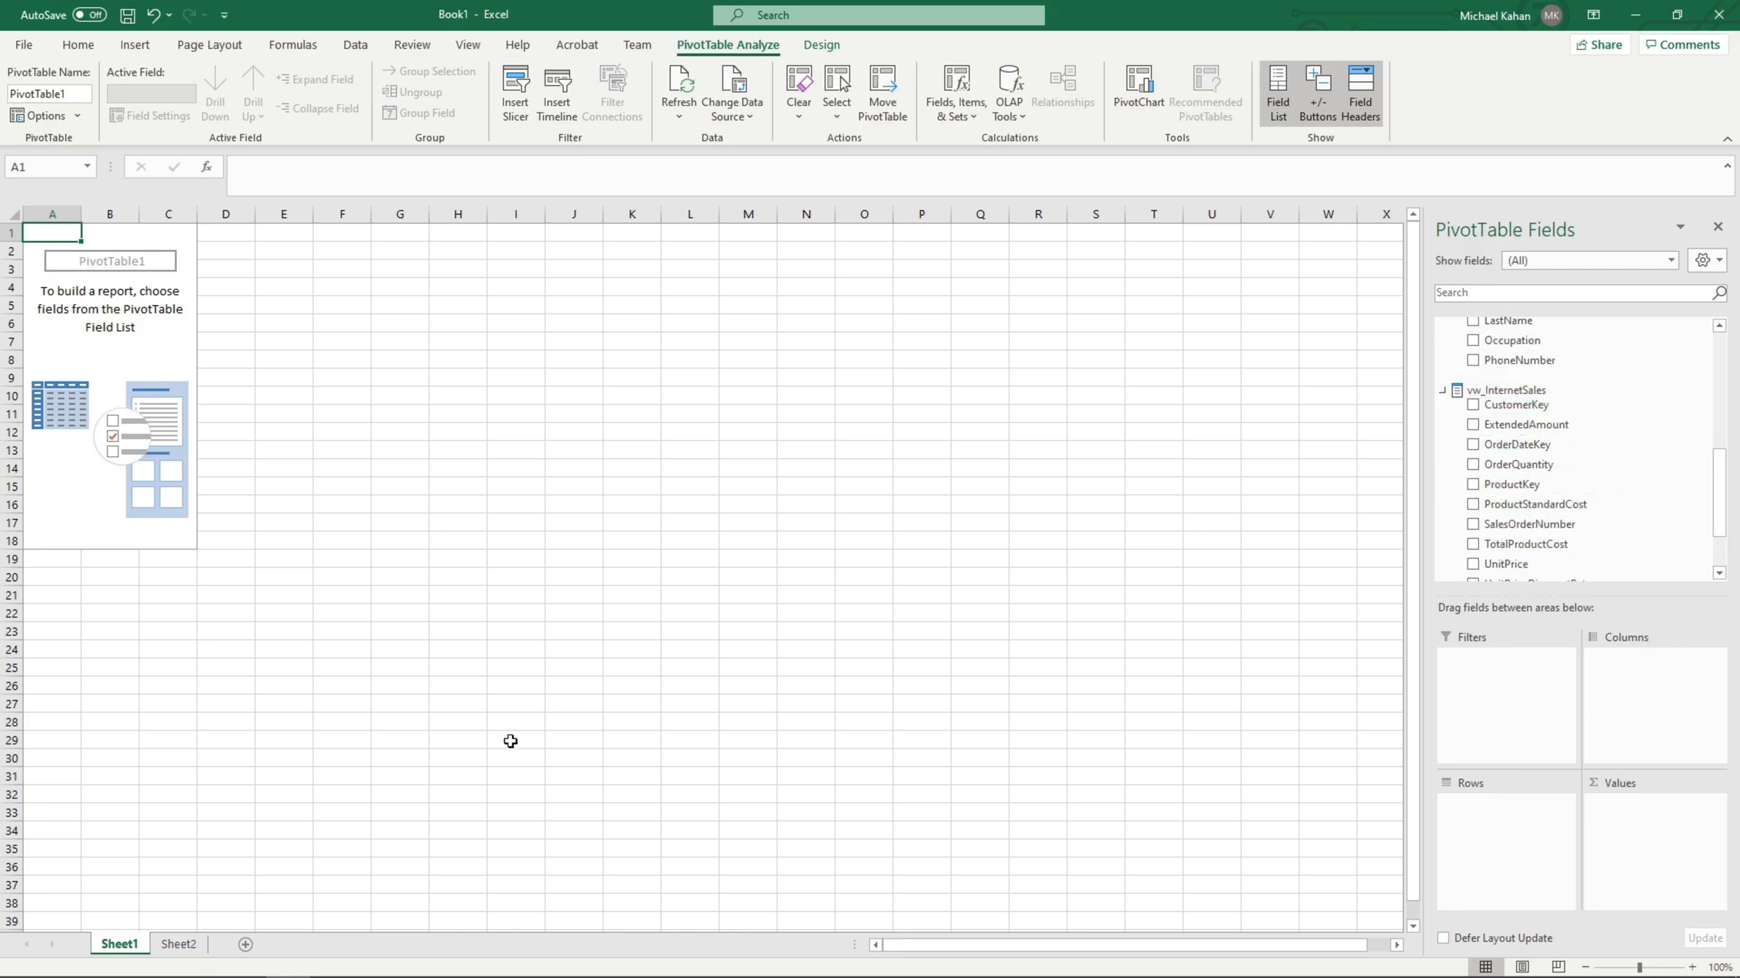
click(177, 944)
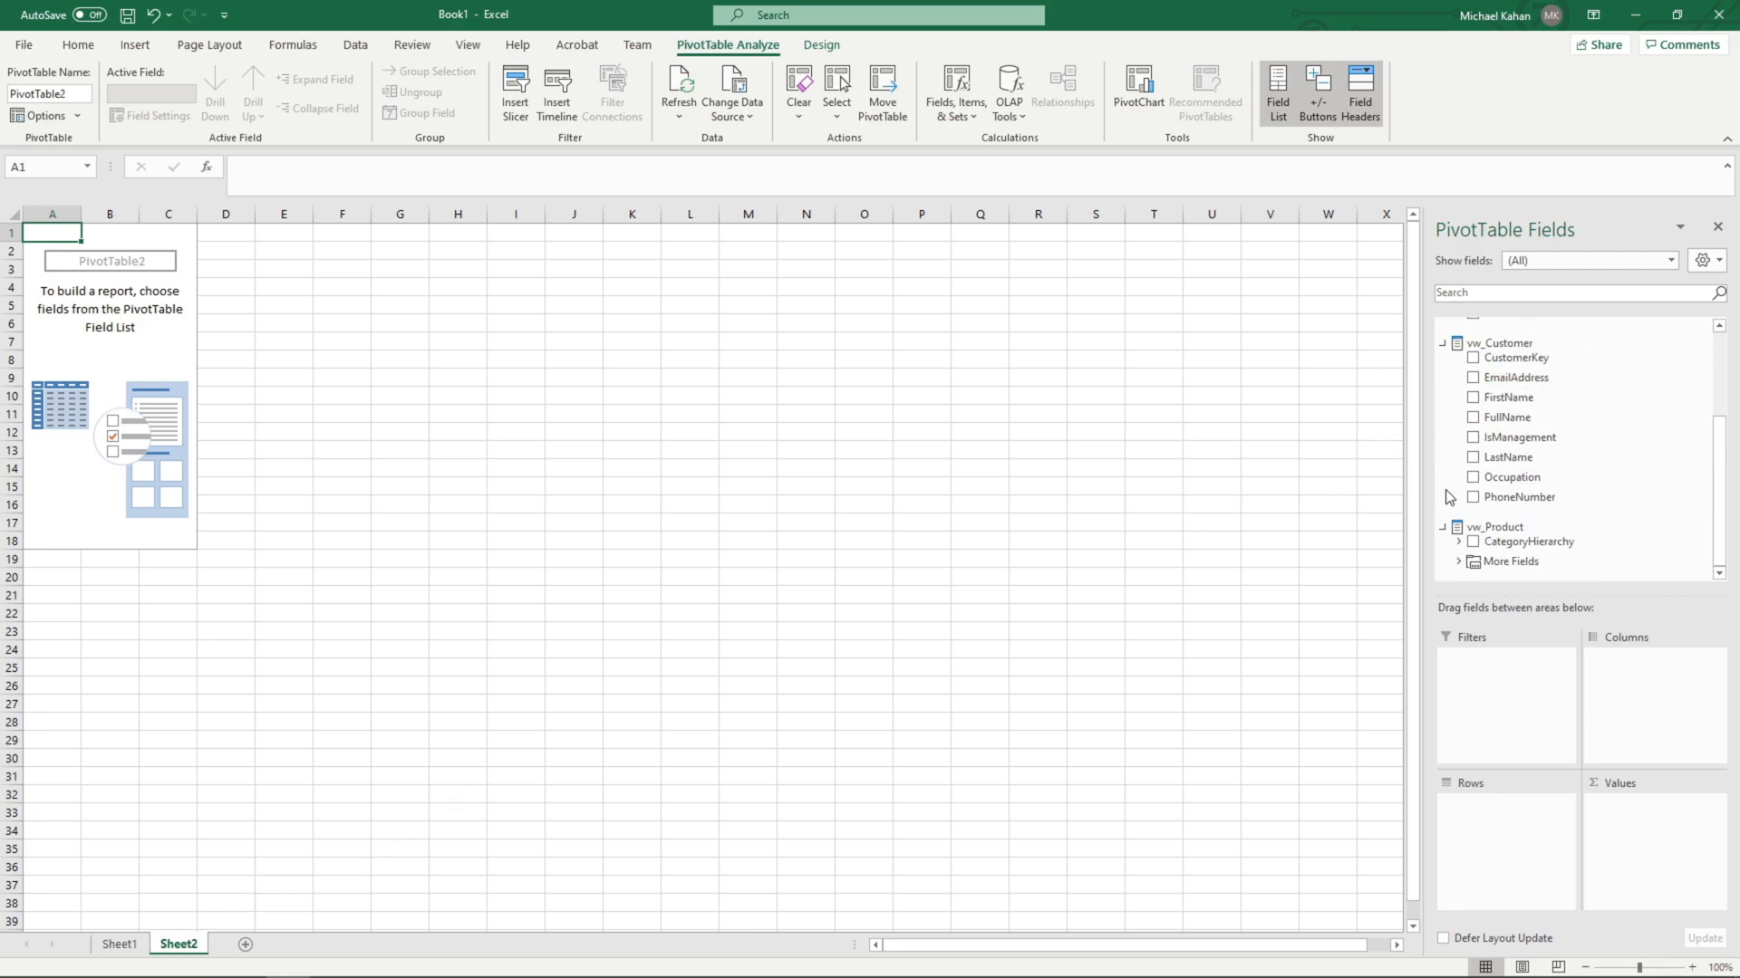
scroll(up, 3)
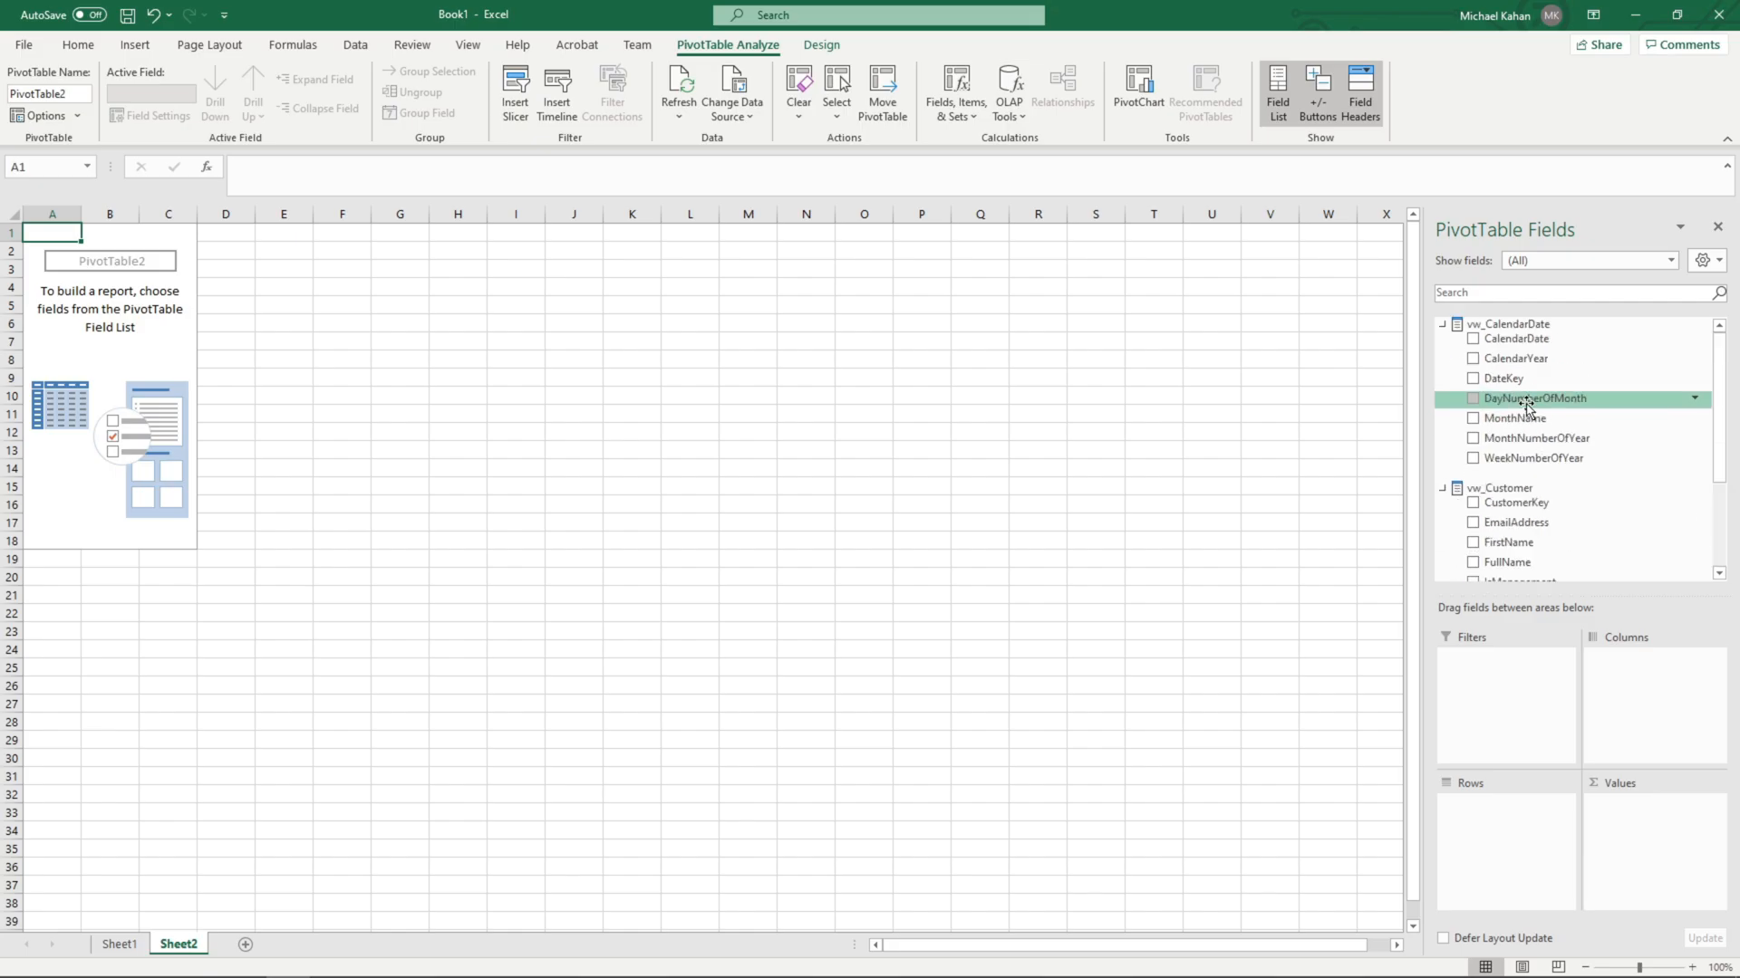
mouse_move(838, 798)
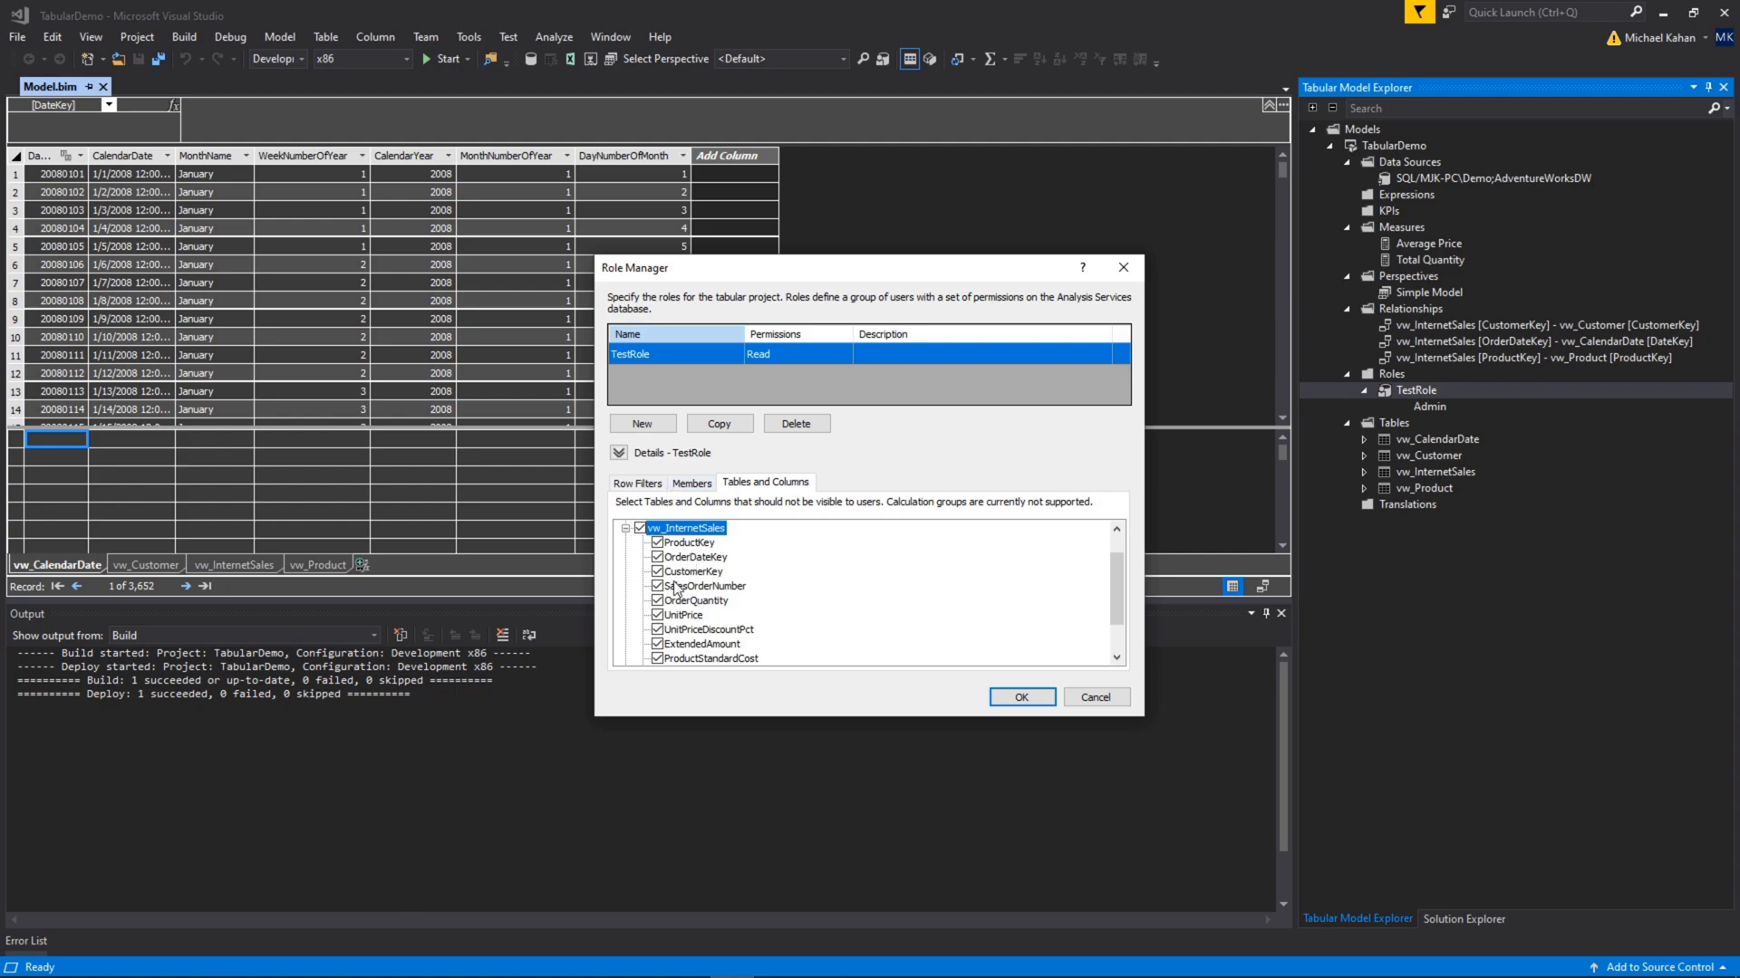
Unhide TestRole's vw_InternetSales columns ProductKey through UnitPrice and save the role.
click(657, 586)
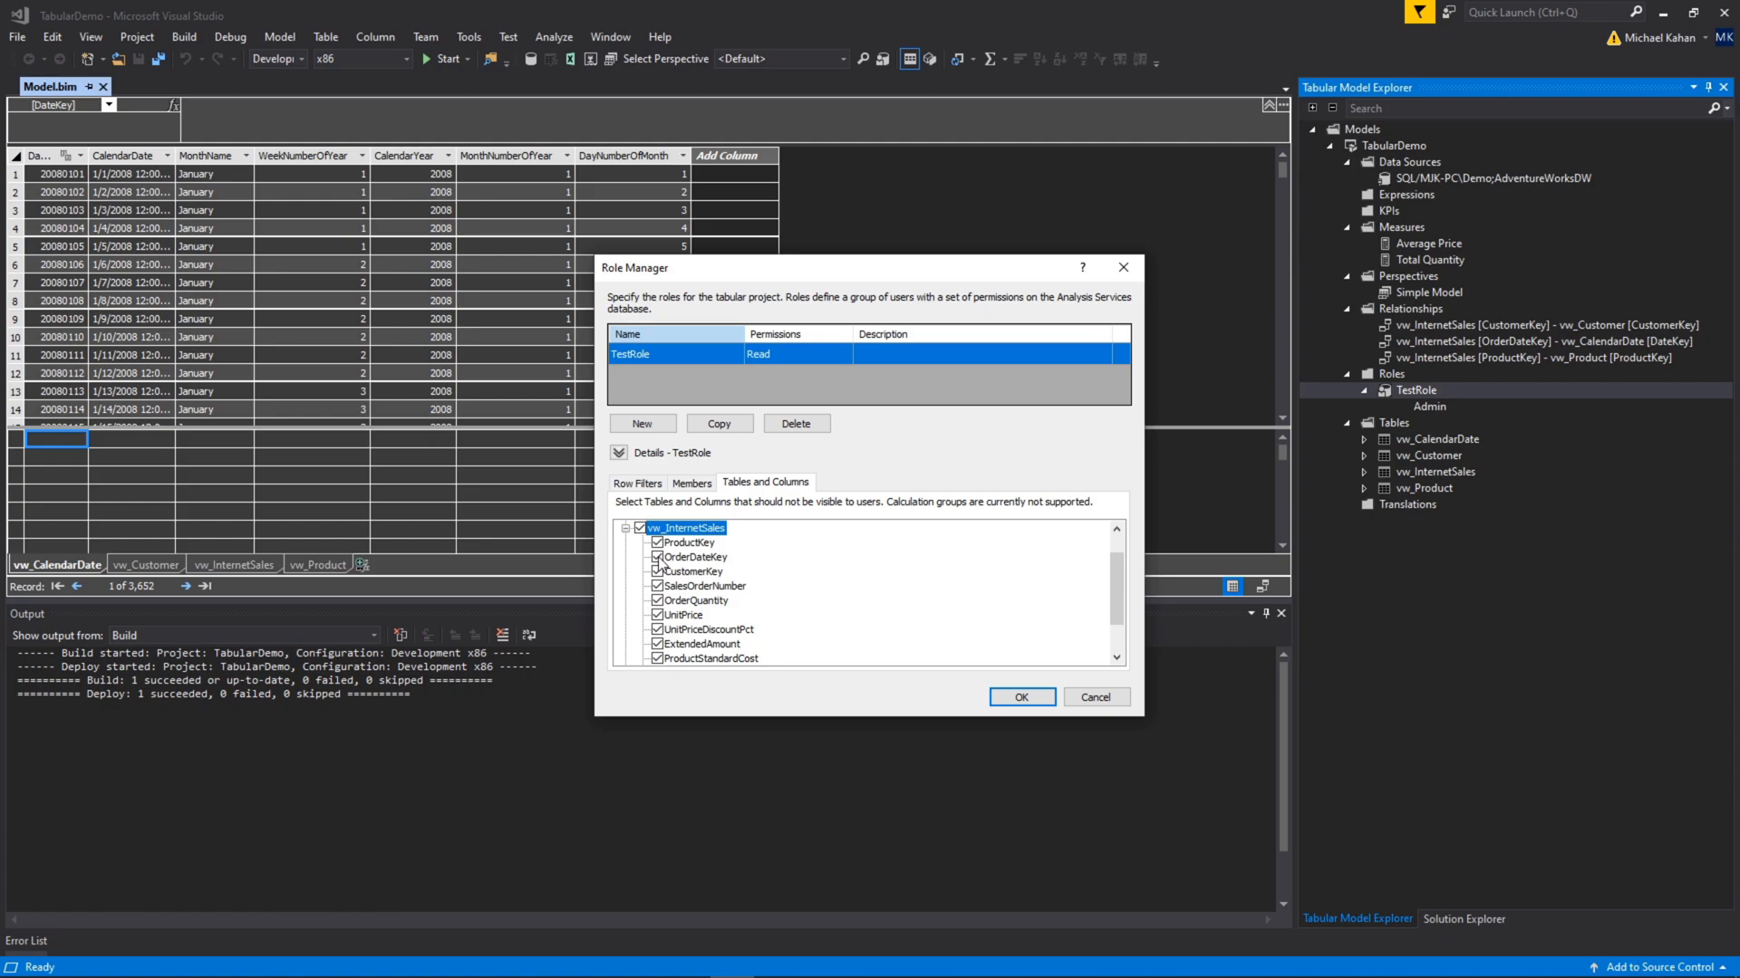
mouse_move(718, 527)
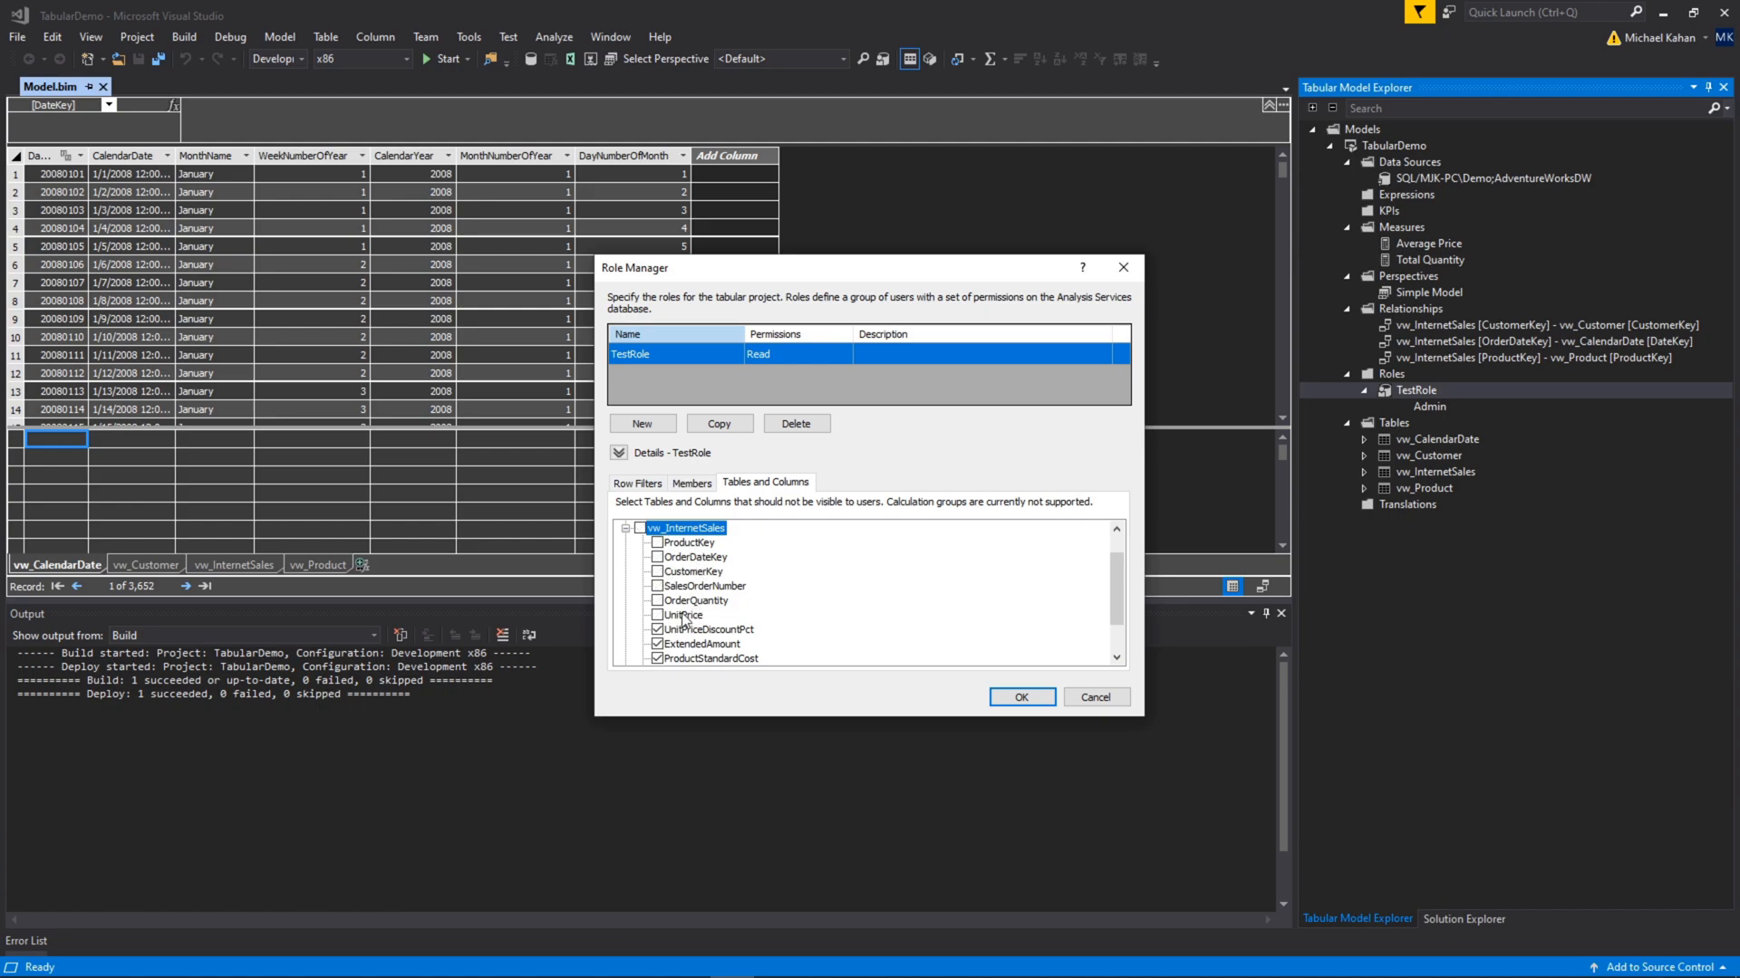
scroll(down, 3)
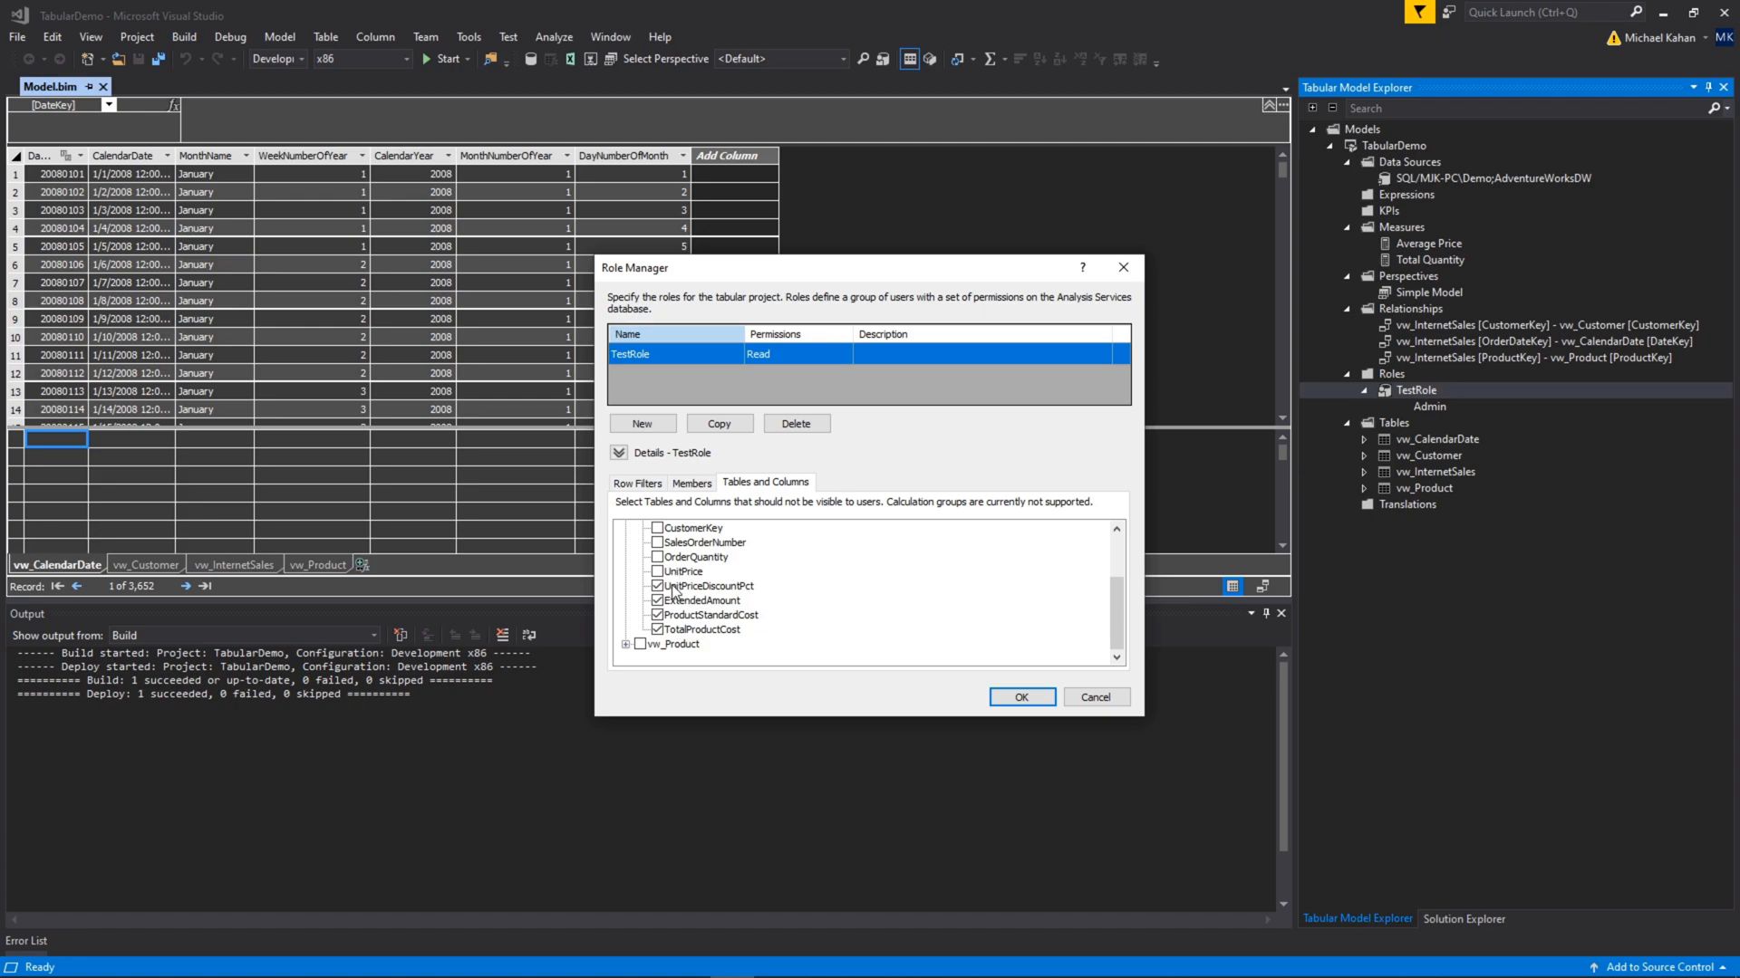
mouse_move(710, 391)
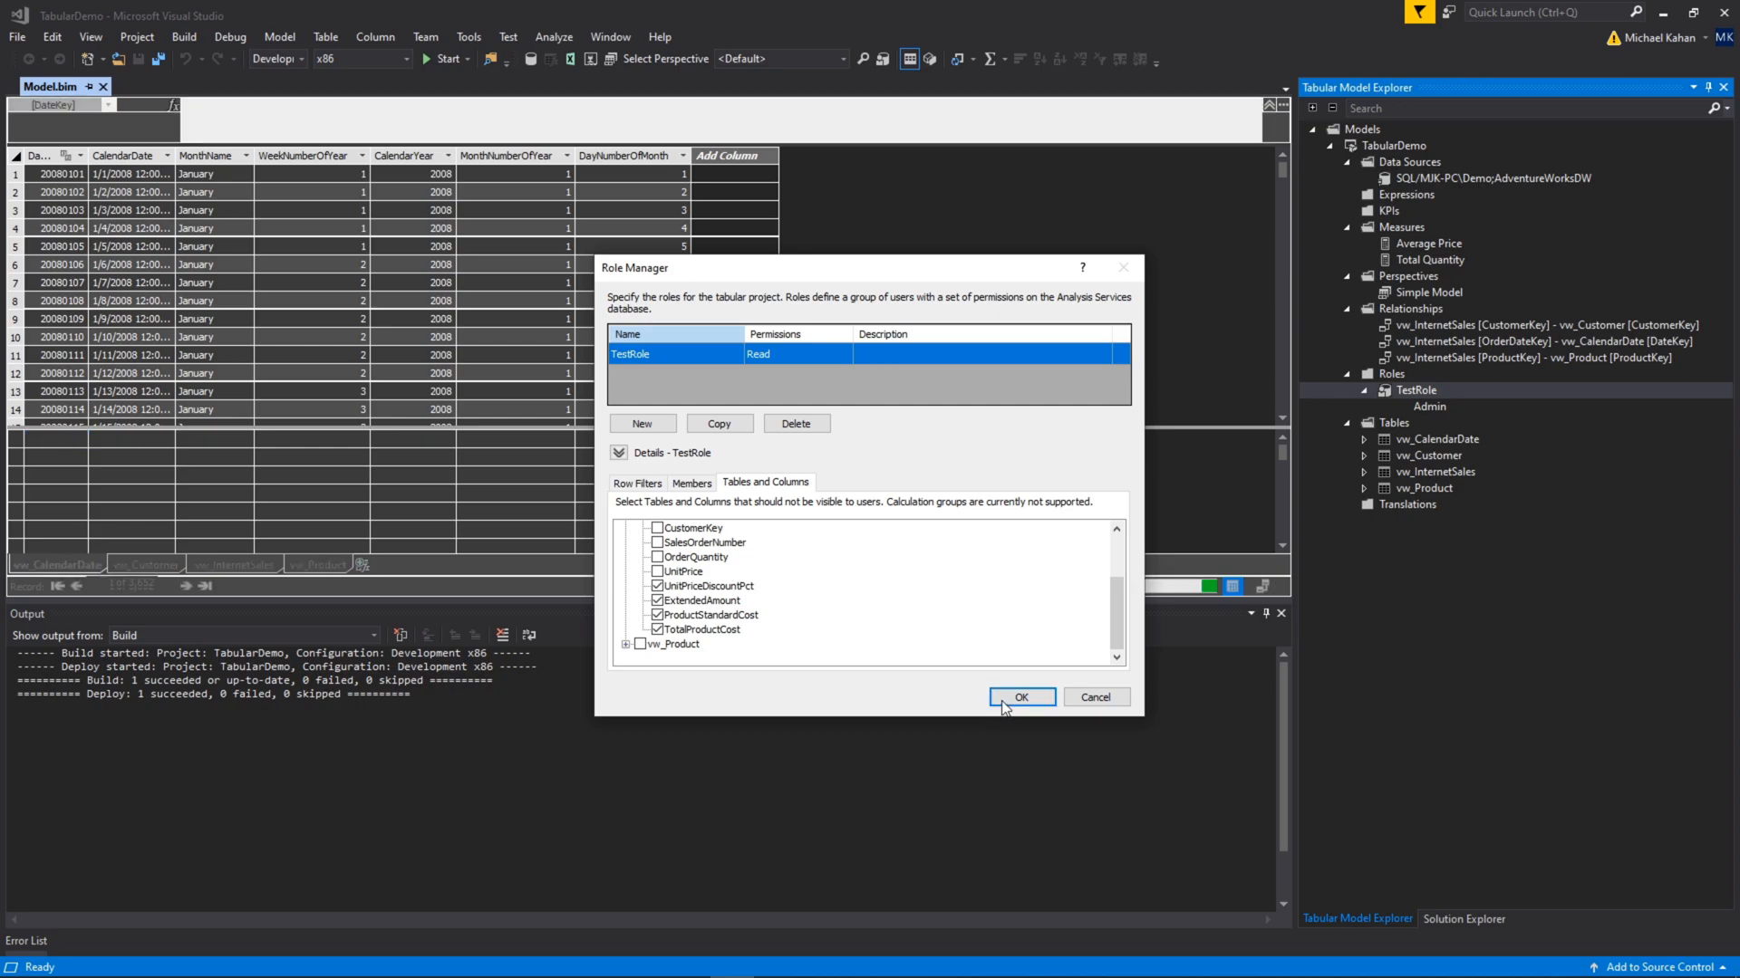
click(1019, 697)
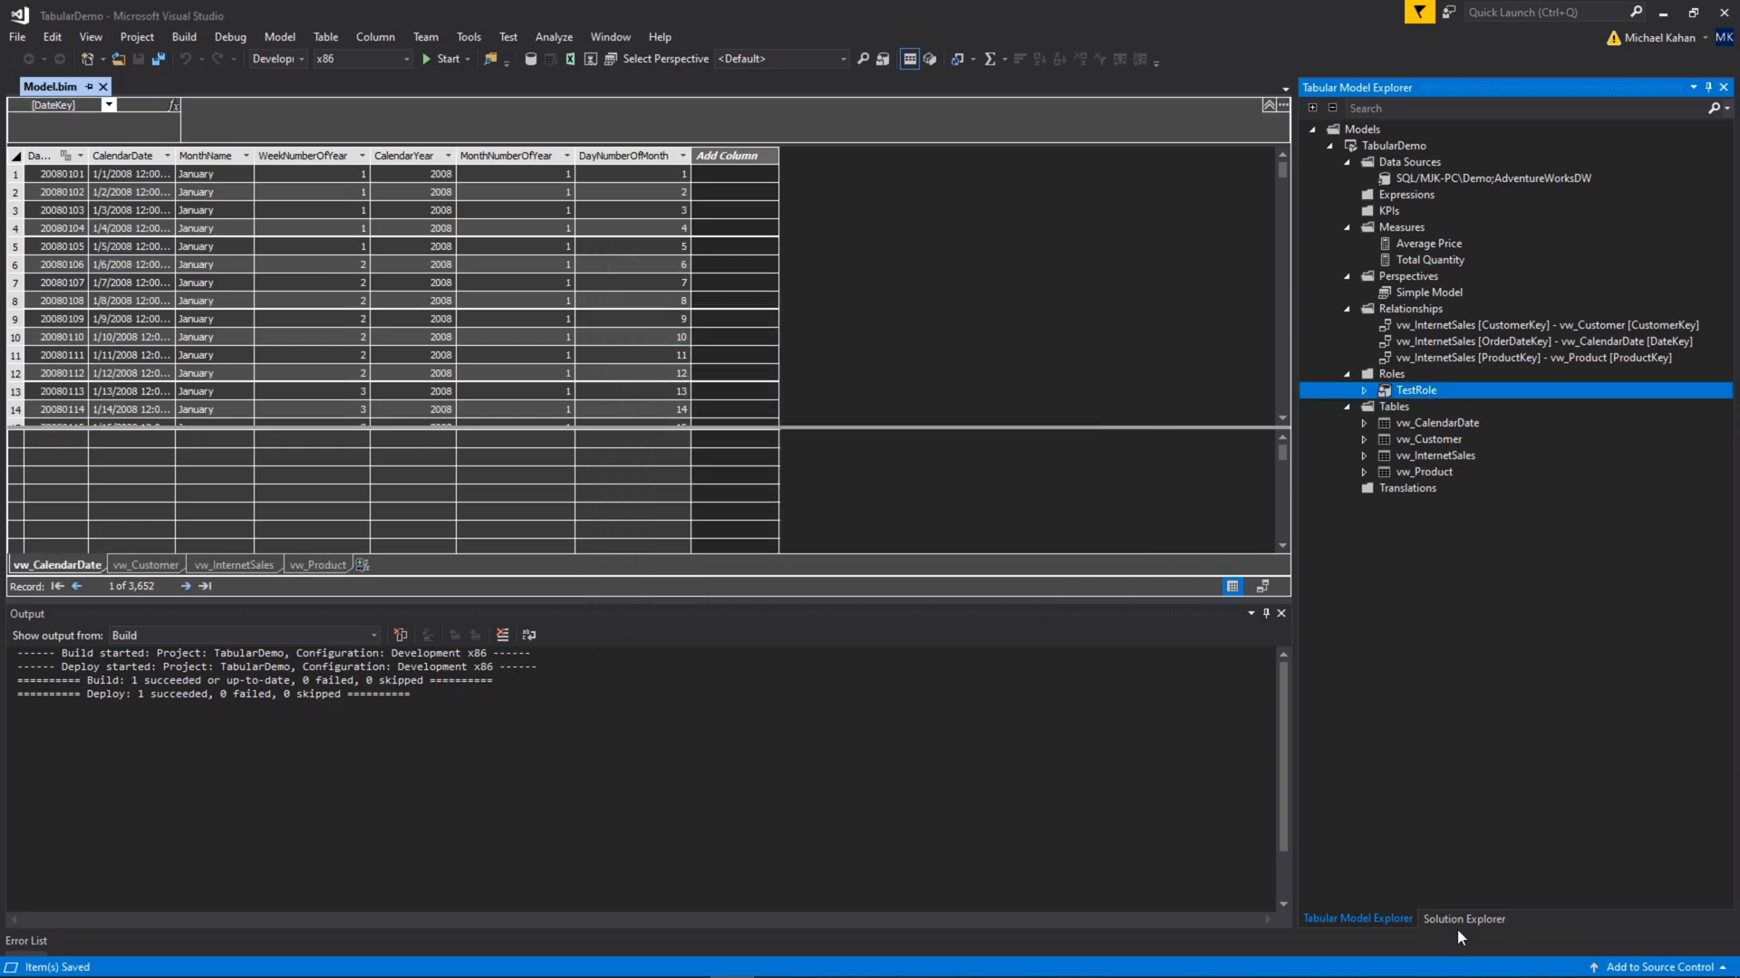
Refresh PivotTable2 to show six vw_InternetSales columns, compare against Sheet1, and return to Sheet2.
click(1462, 918)
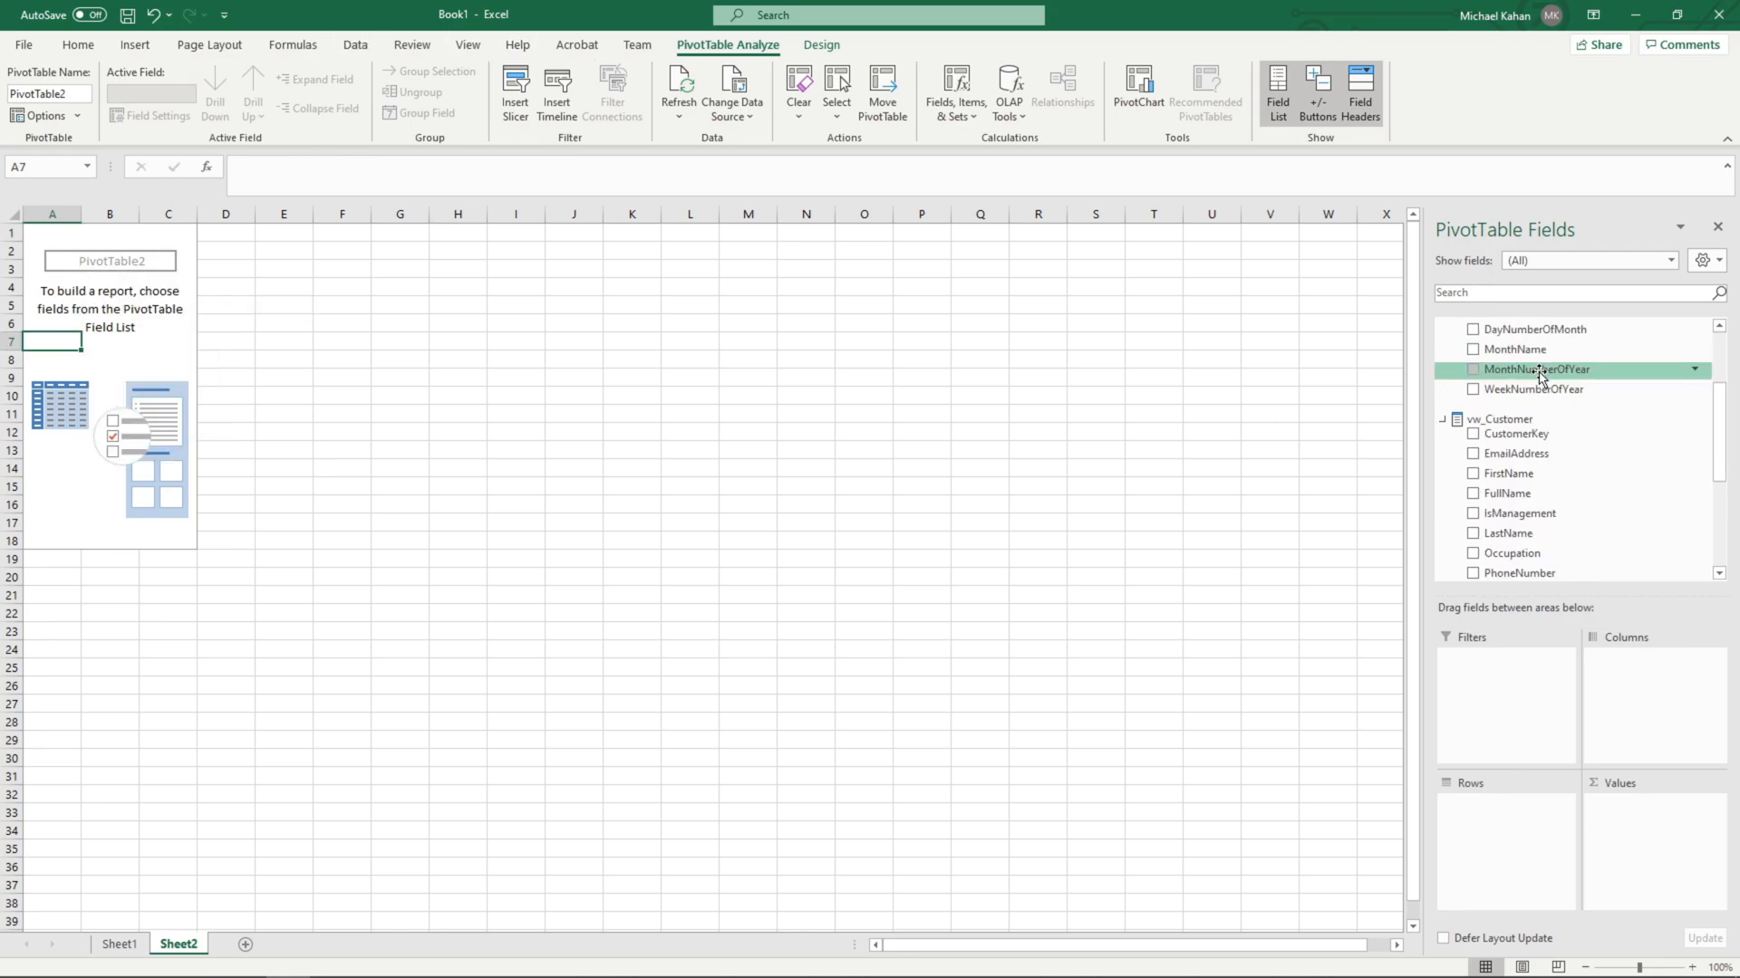
scroll(down, 3)
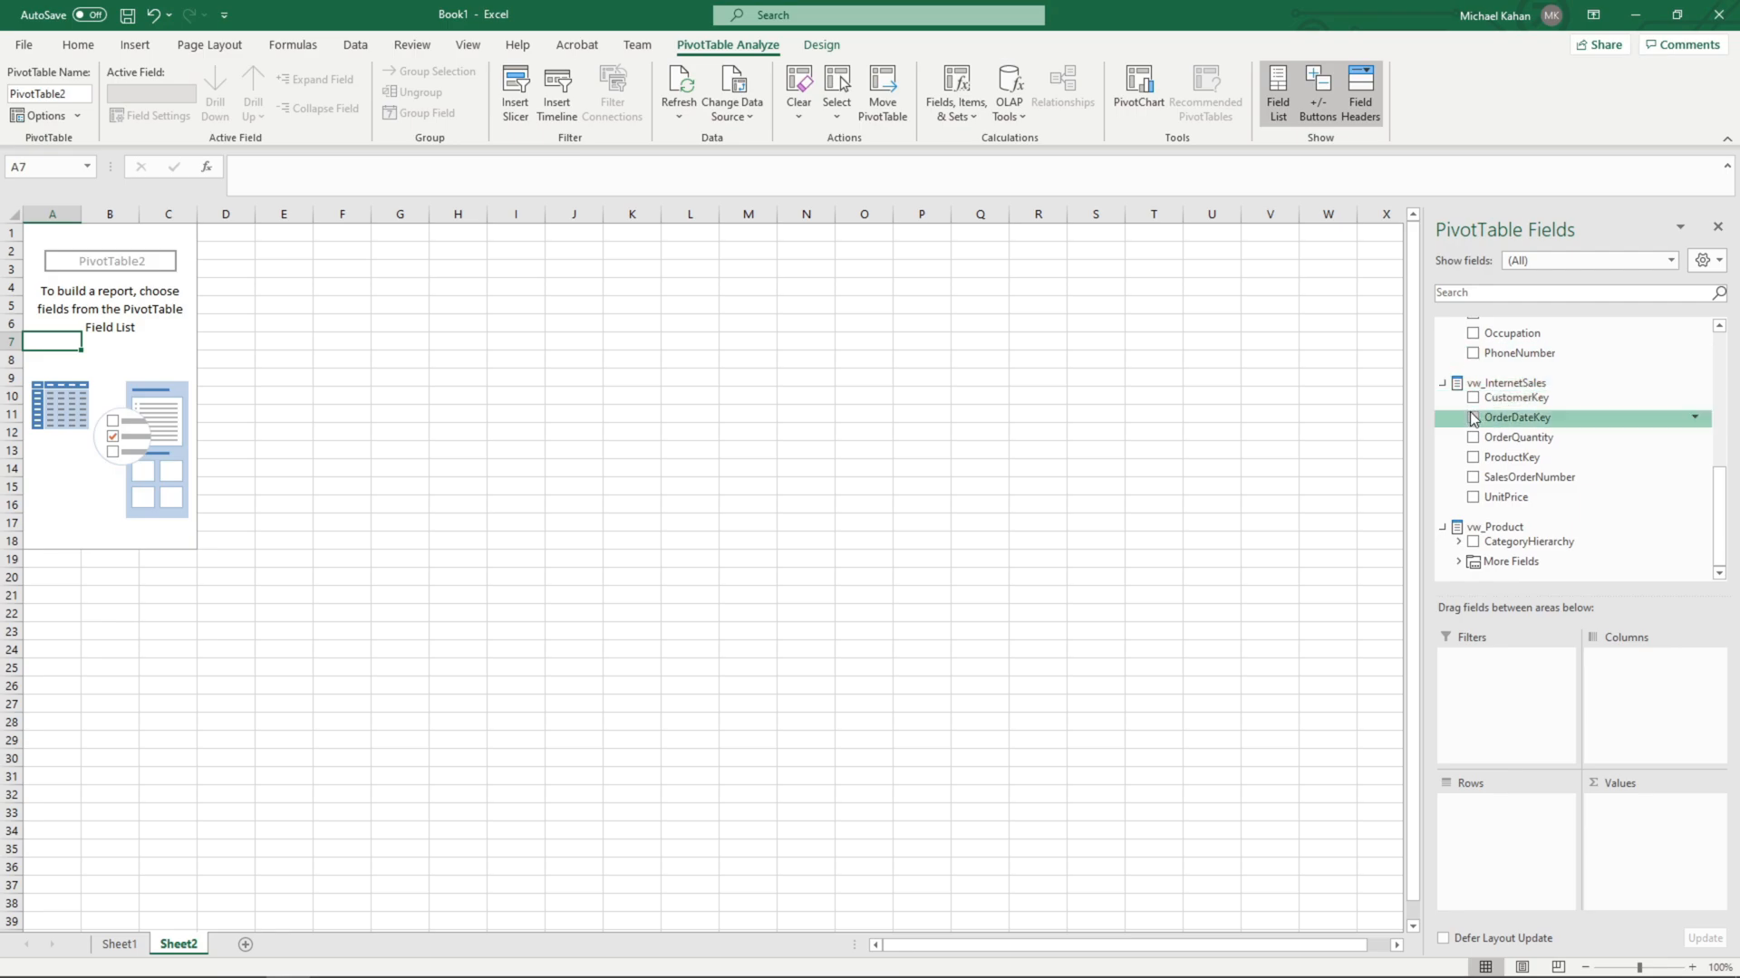
mouse_move(943, 729)
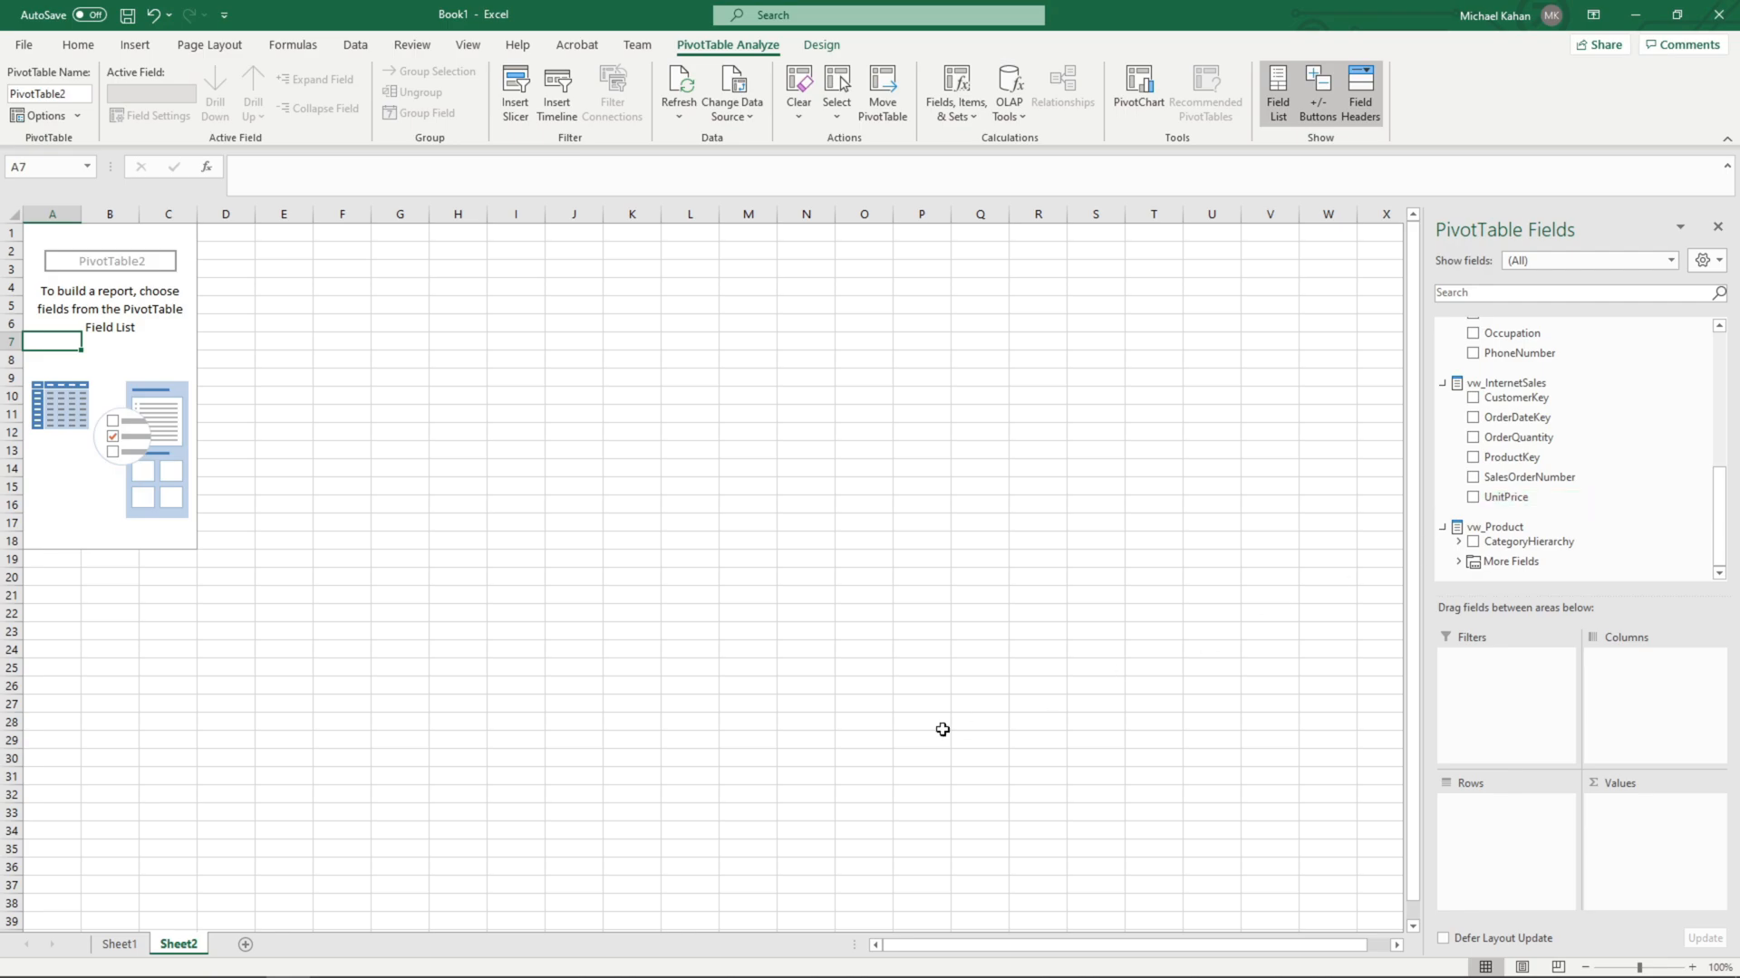
mouse_move(118, 915)
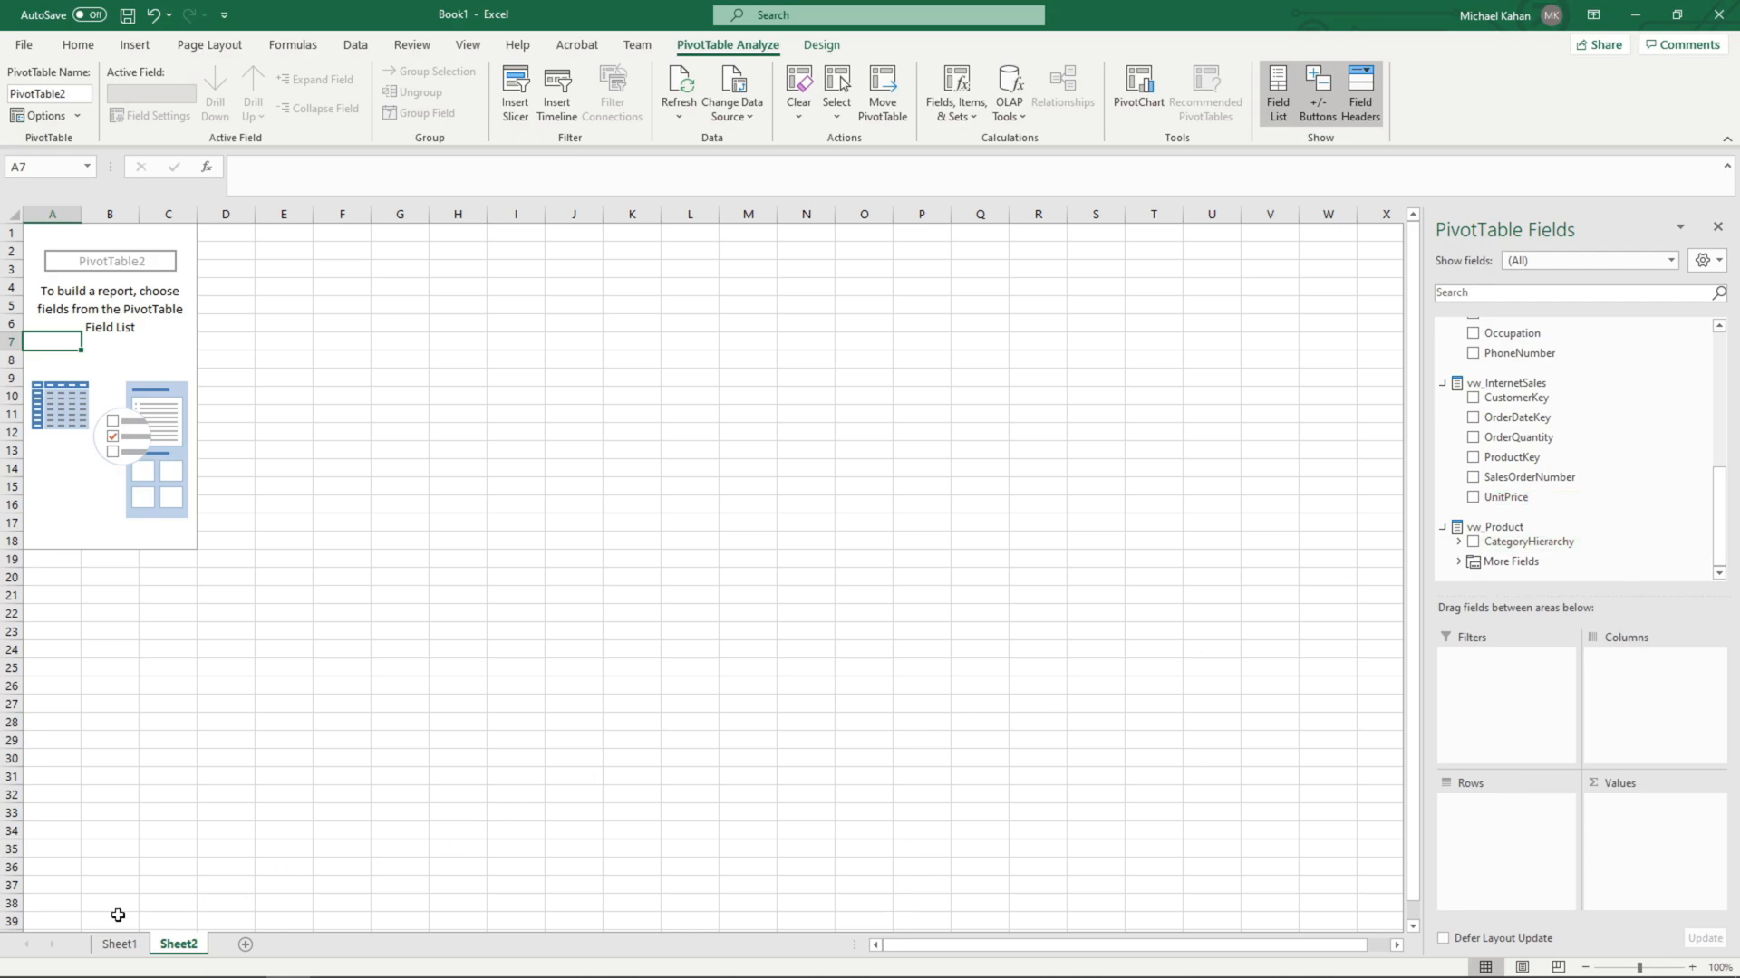
click(117, 944)
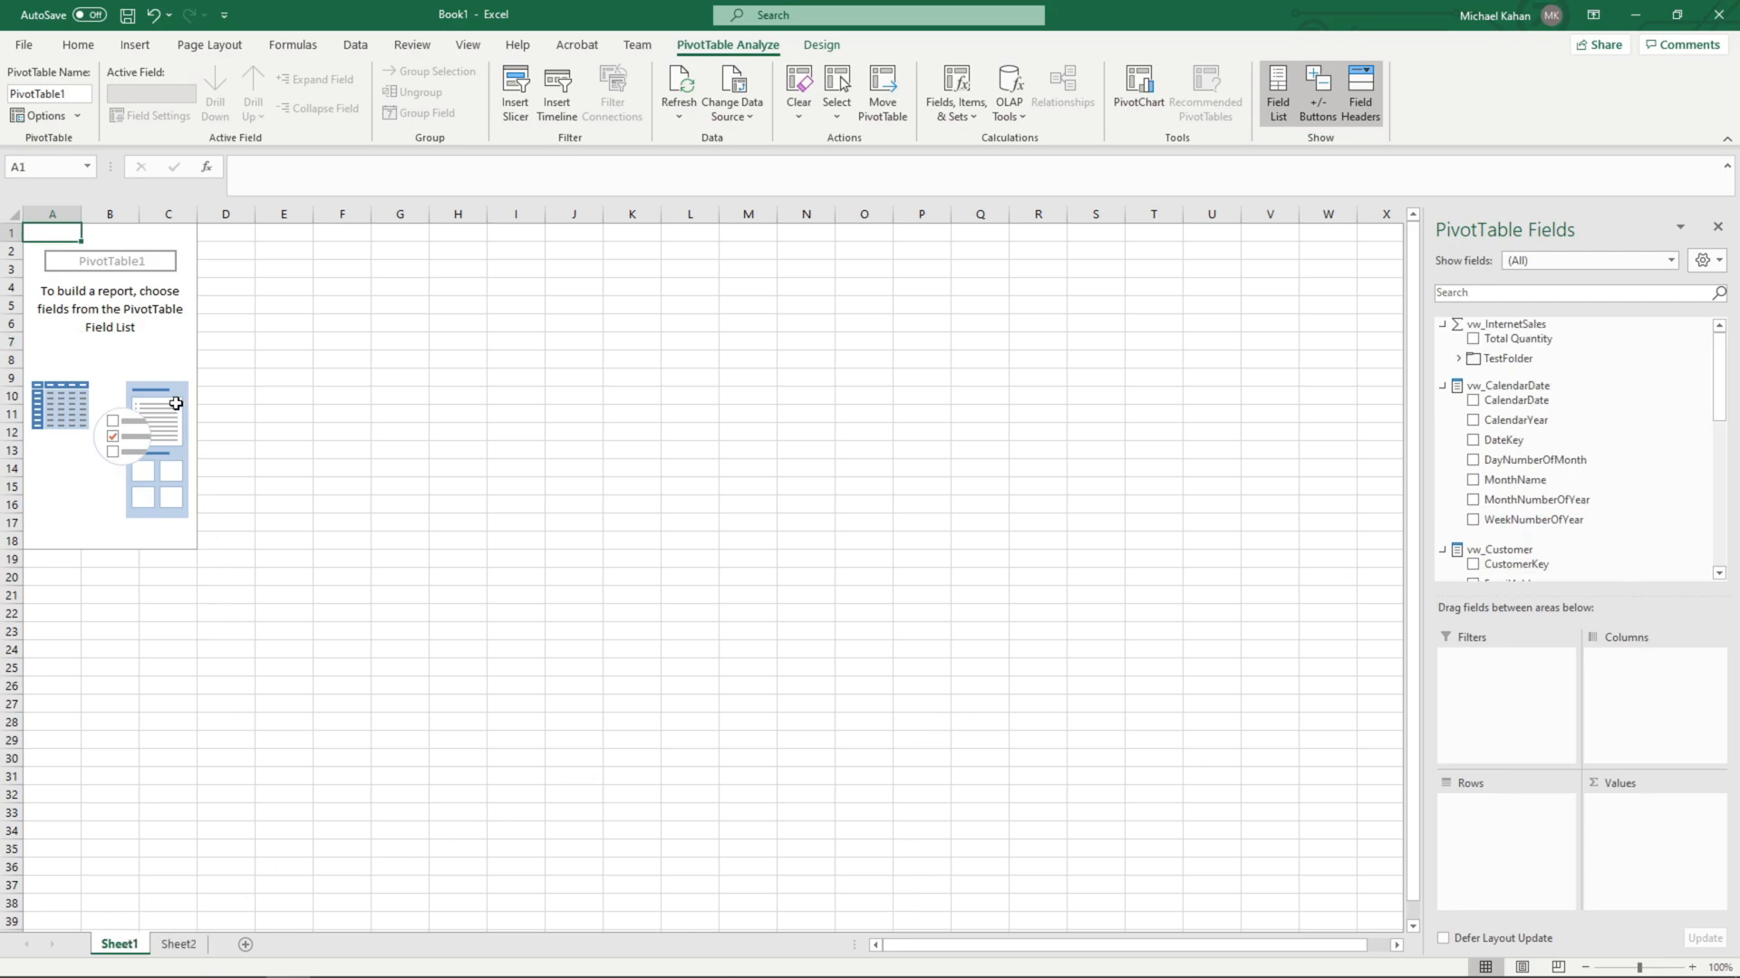
click(168, 395)
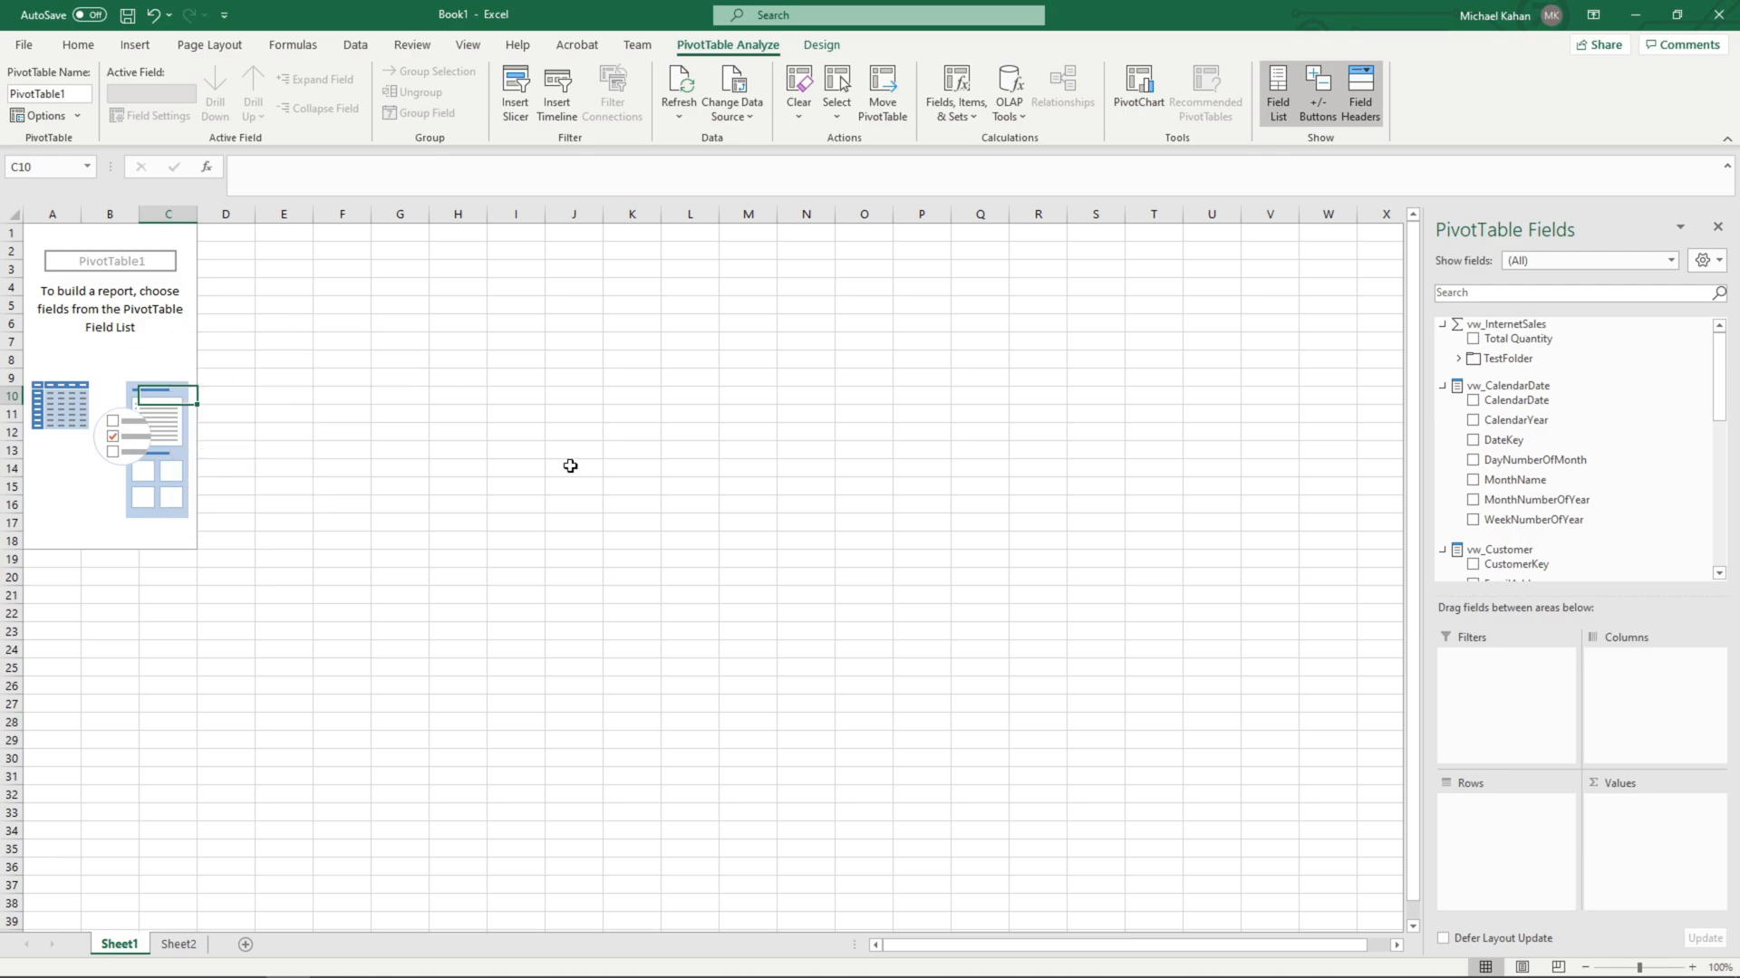
scroll(down, 3)
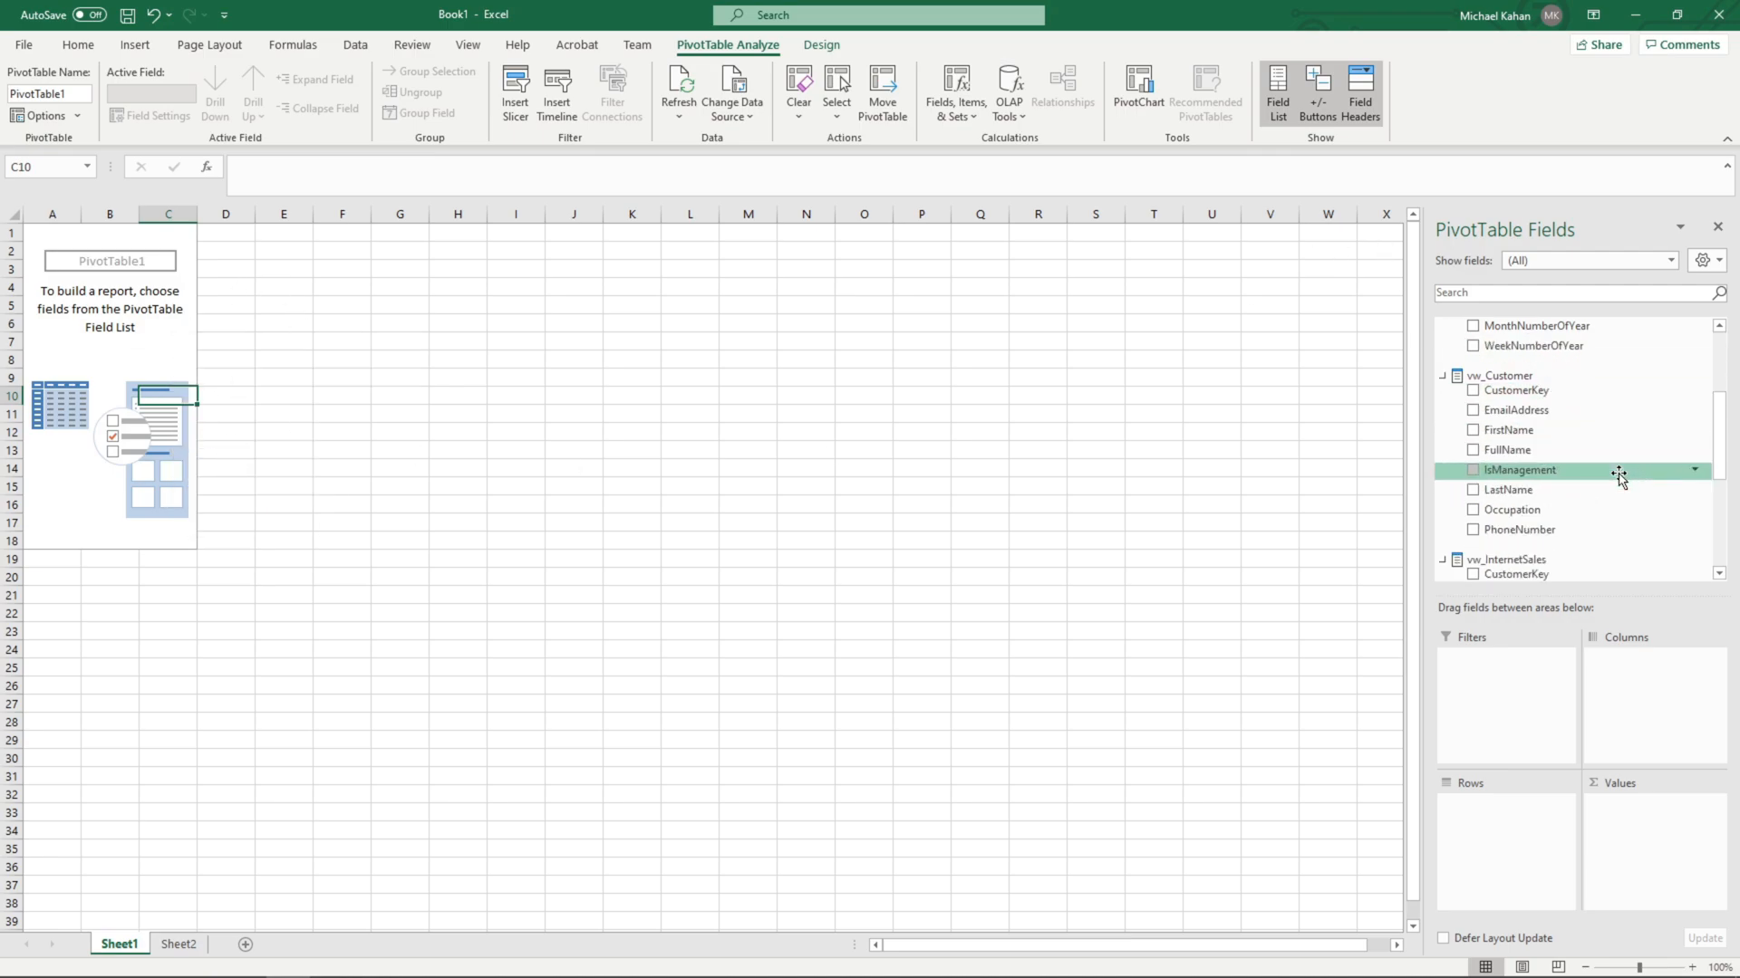
scroll(down, 3)
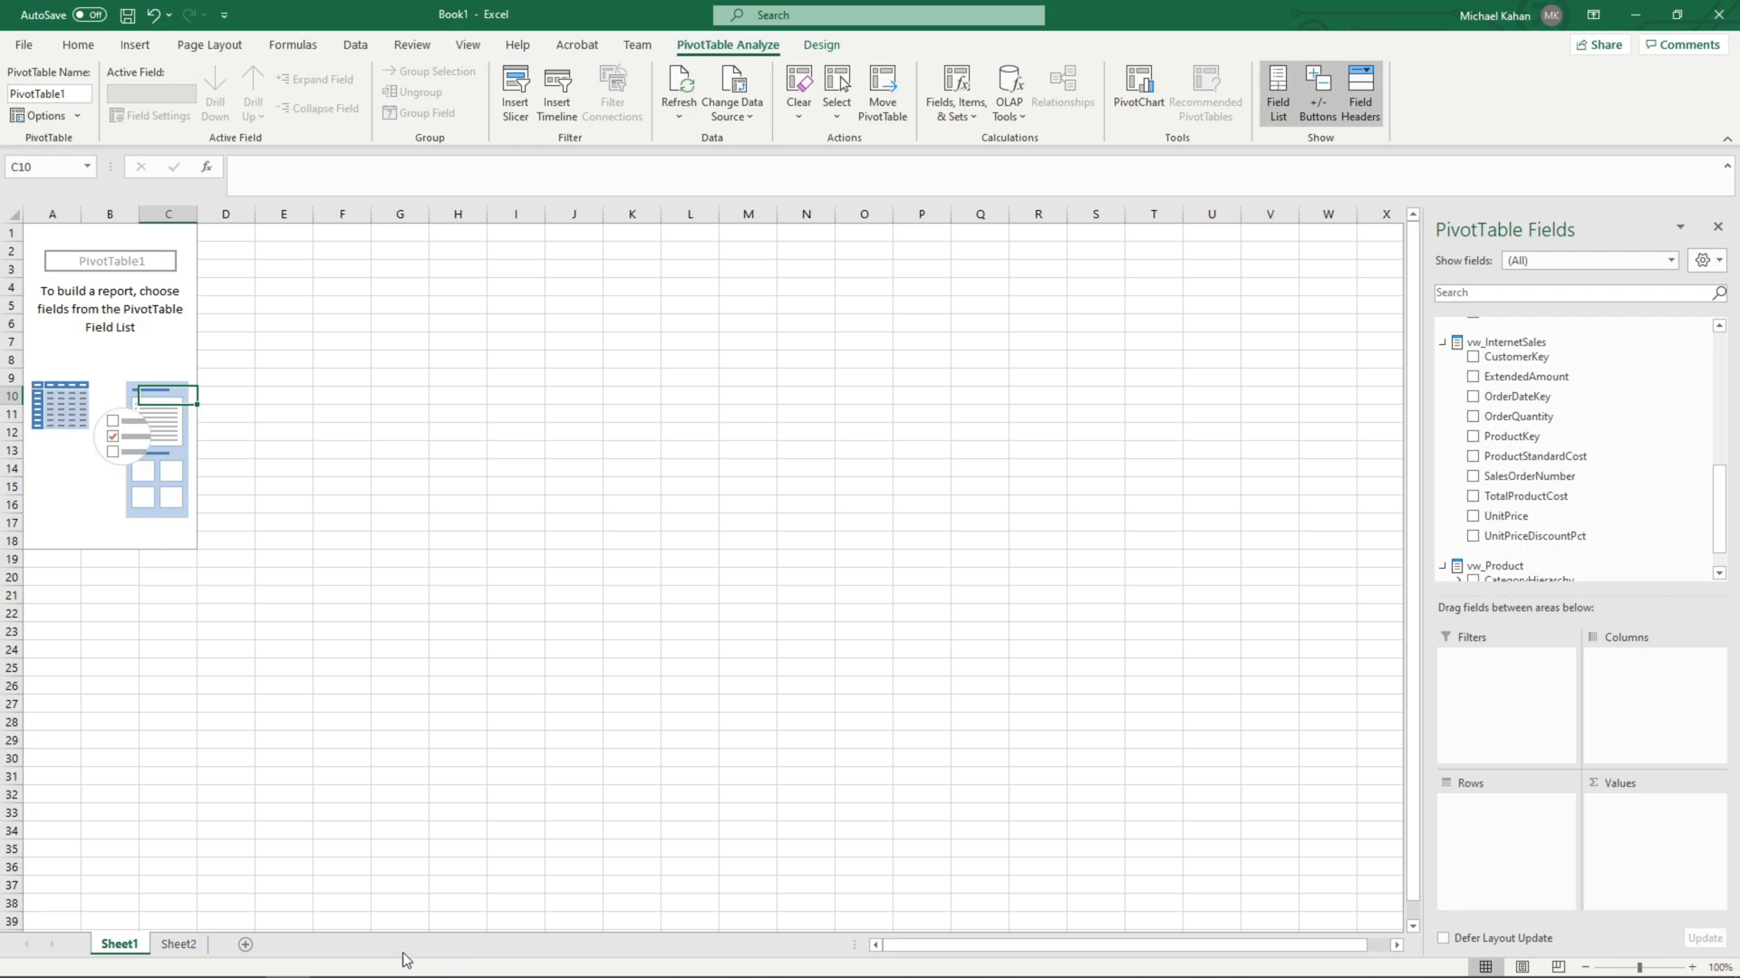
click(178, 944)
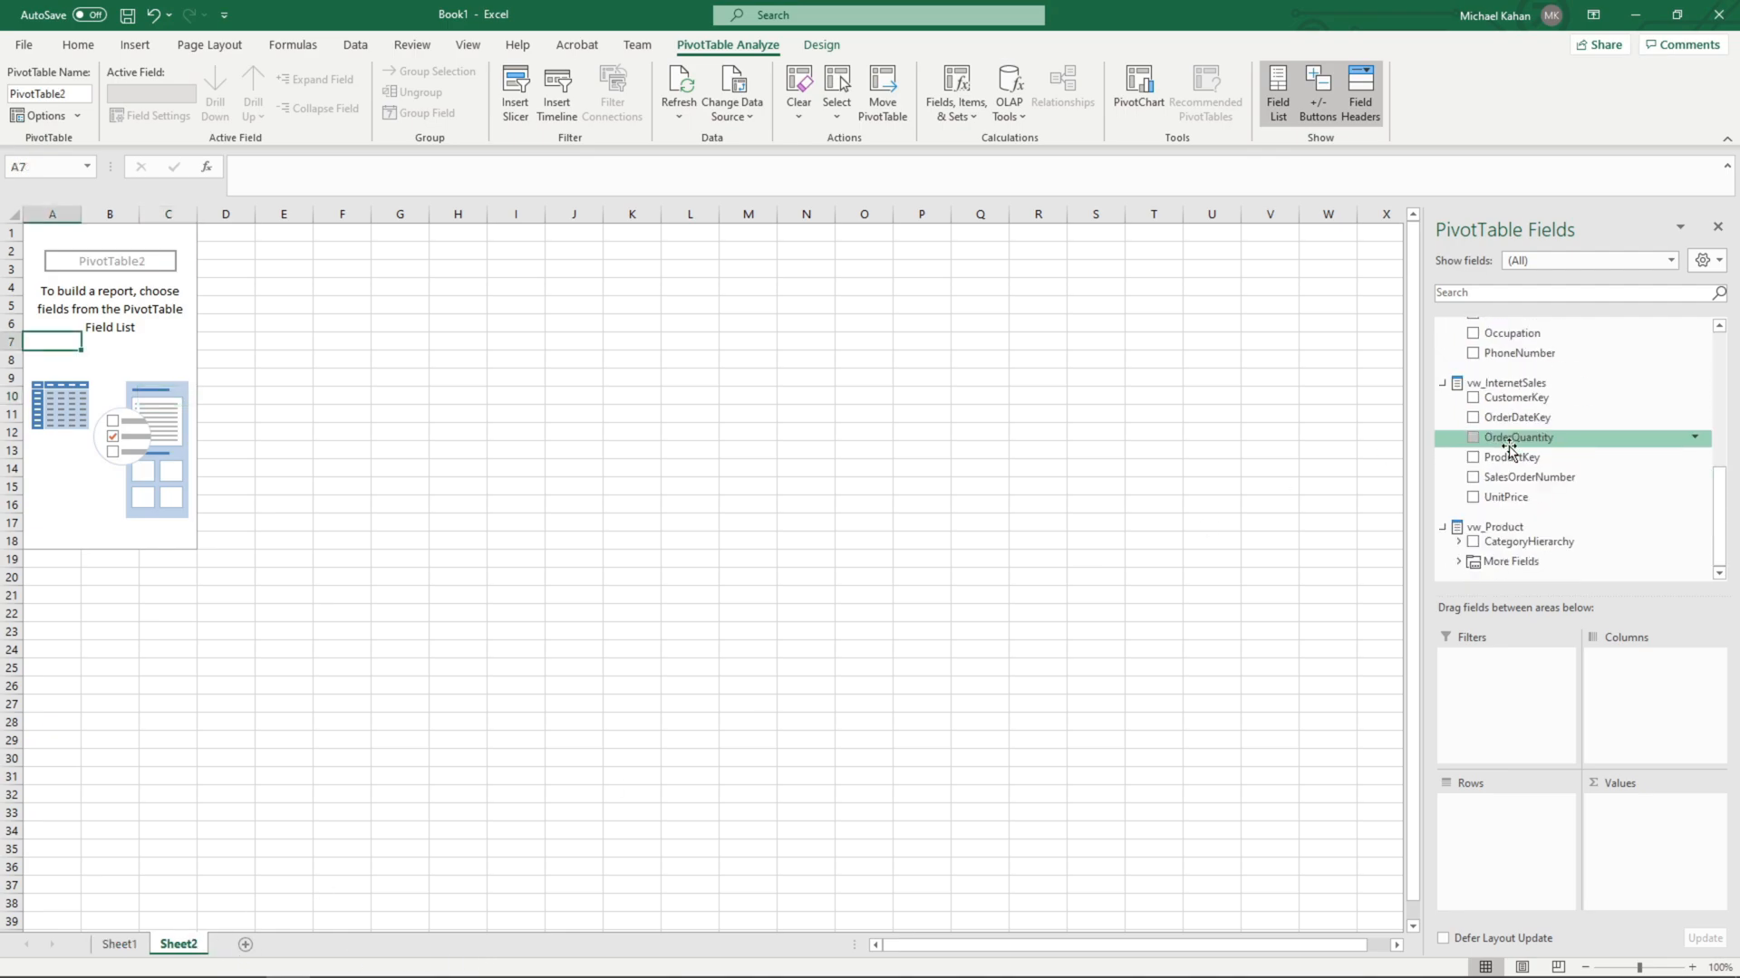
mouse_move(1153, 420)
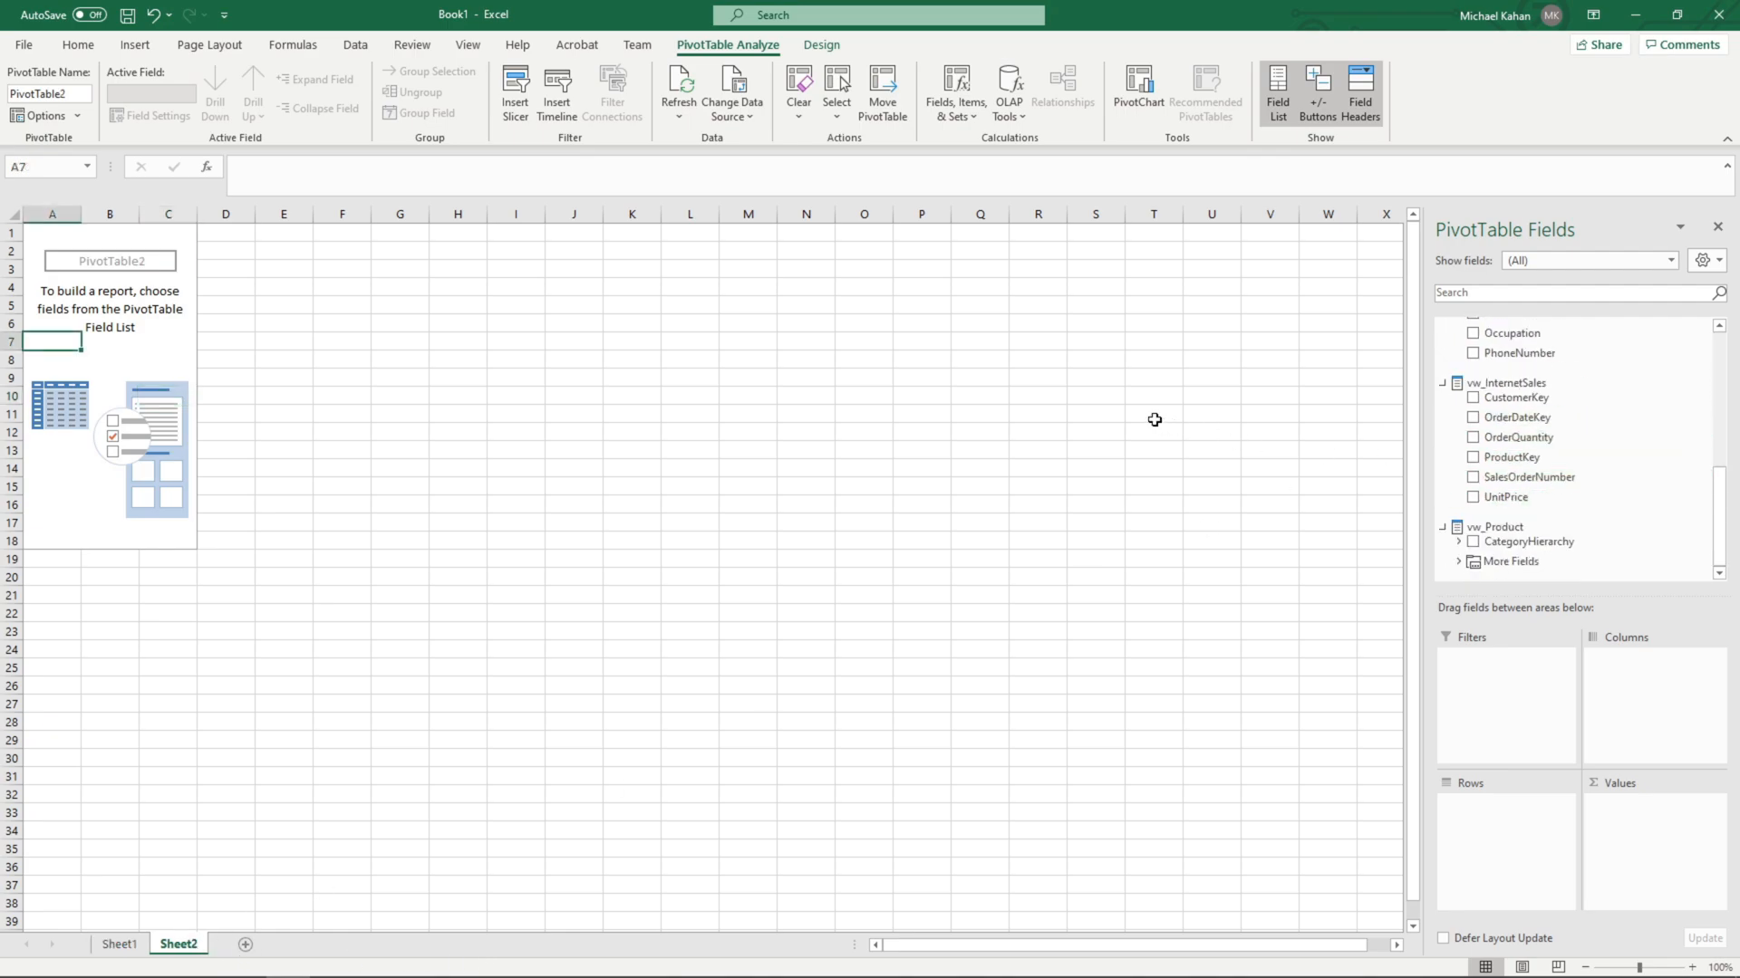